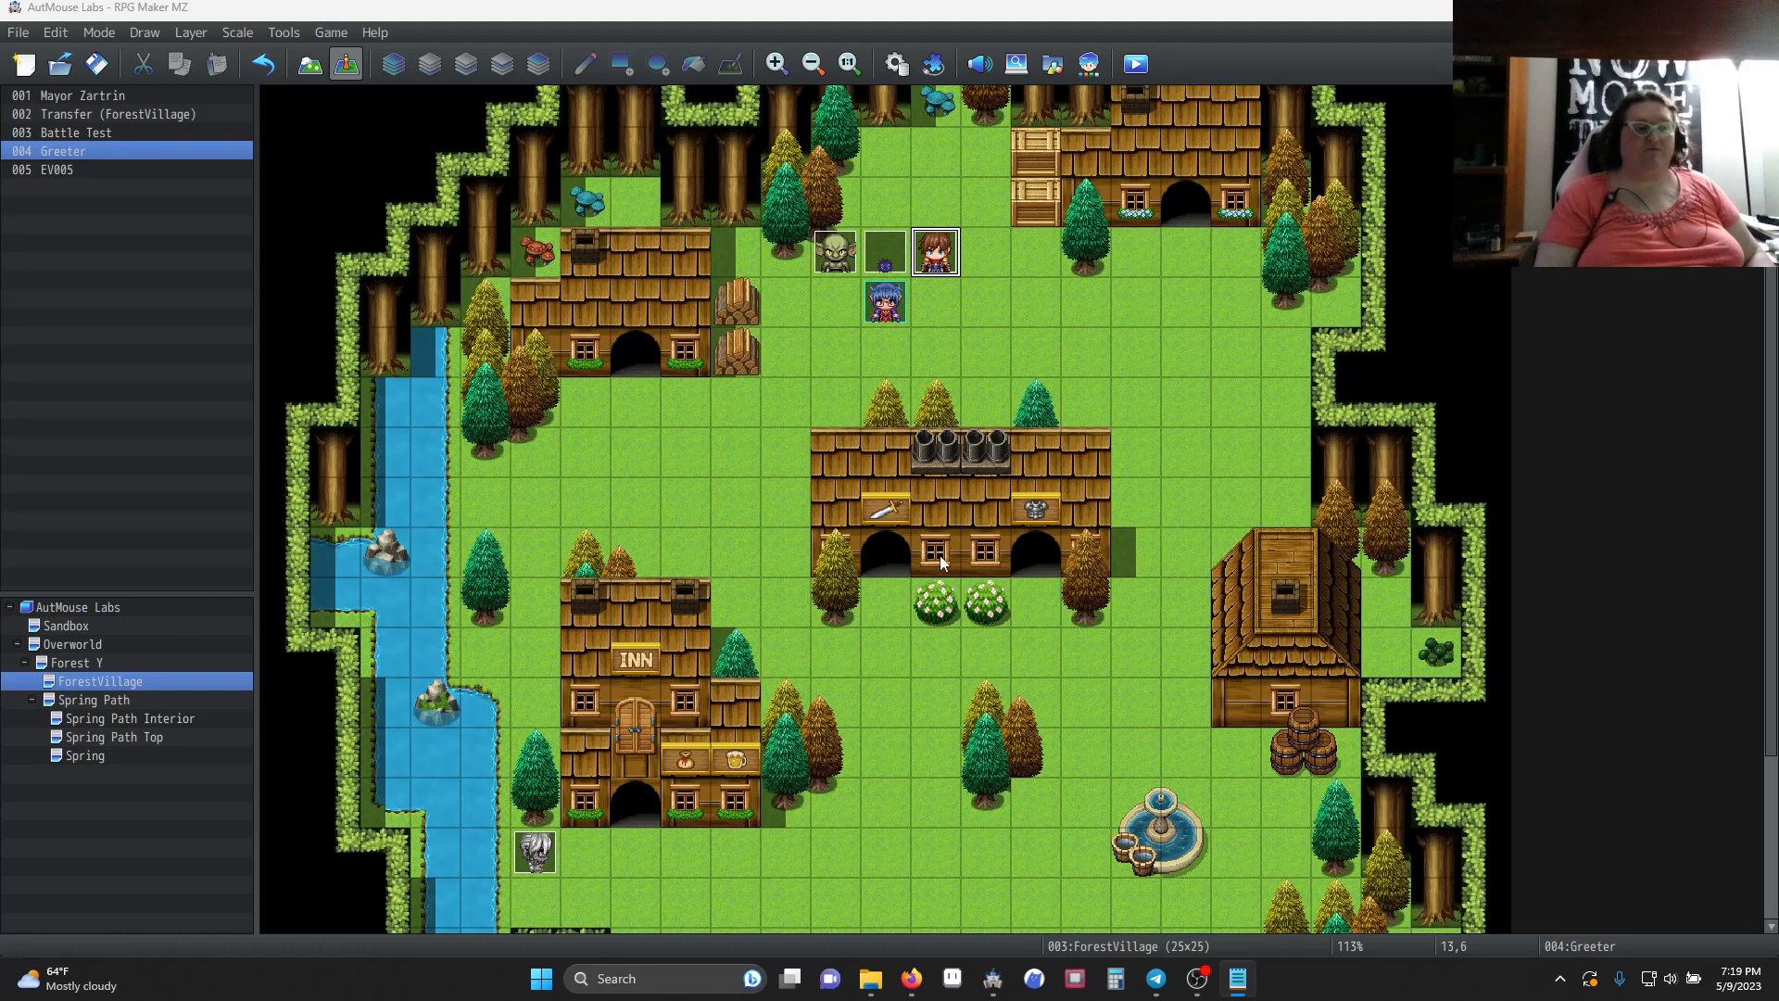
Open the project folder from the Game menu, enter js and open it in the code editor
{"action": "left_click", "coordinate": [329, 32]}
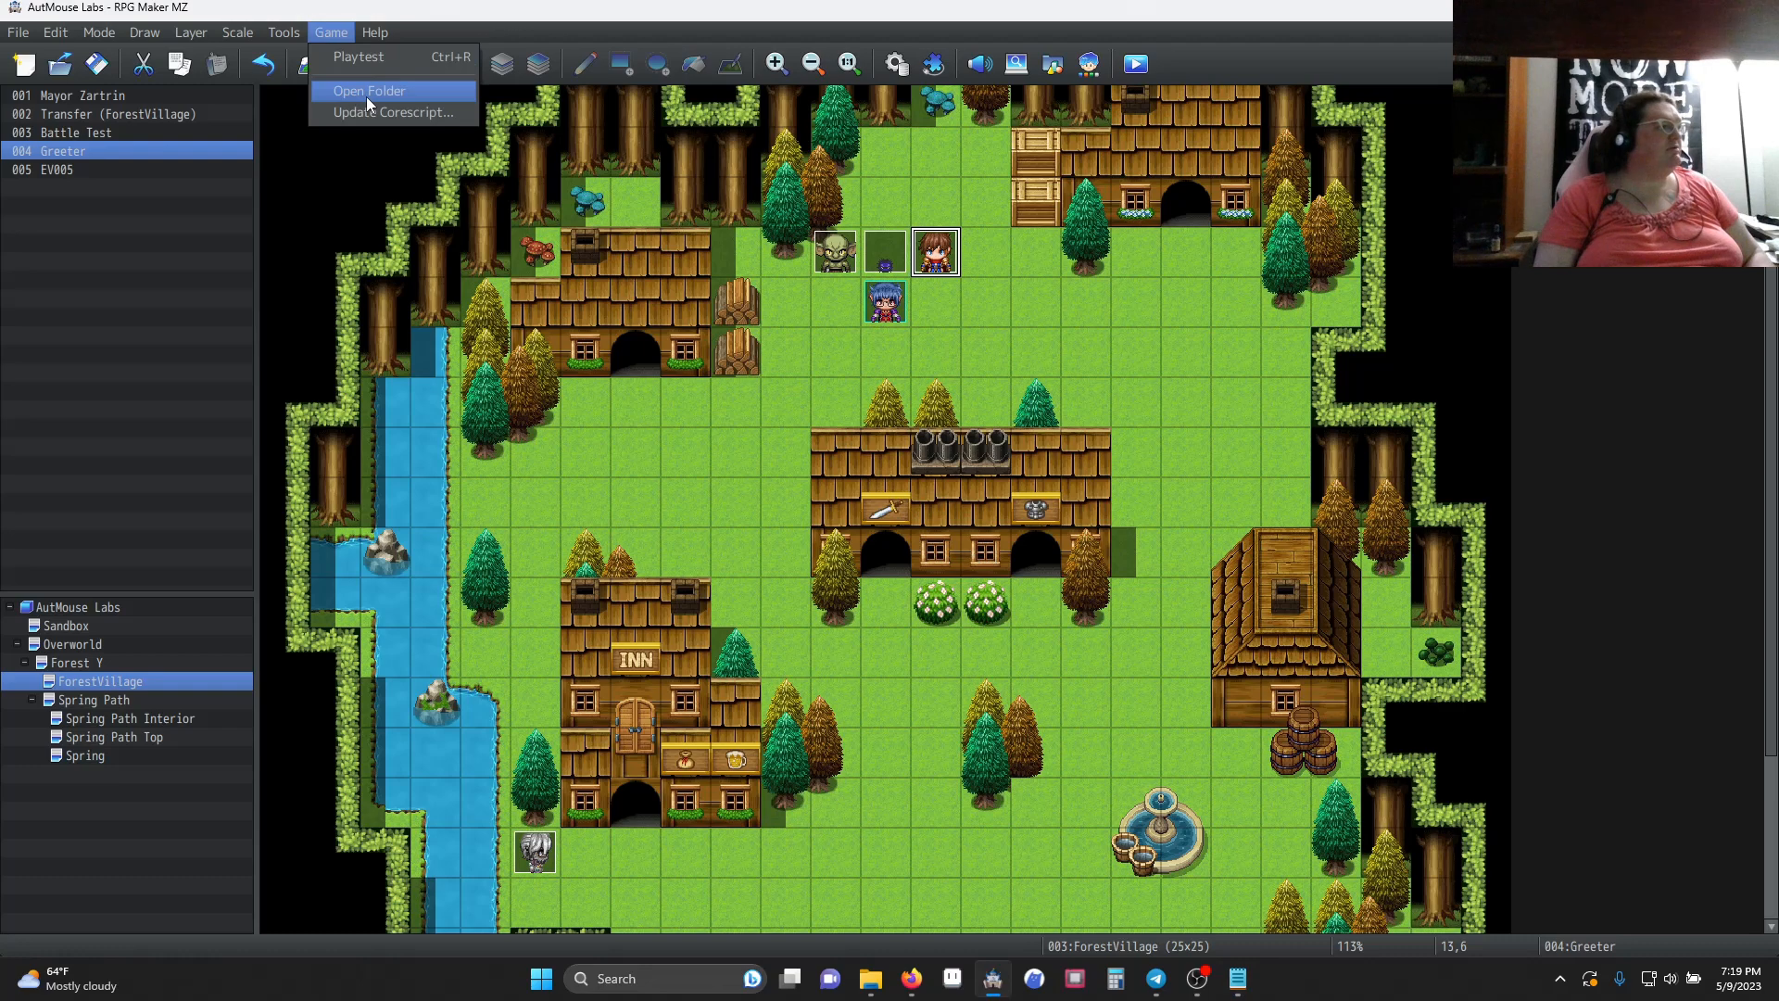
{"action": "left_click", "coordinate": [366, 89]}
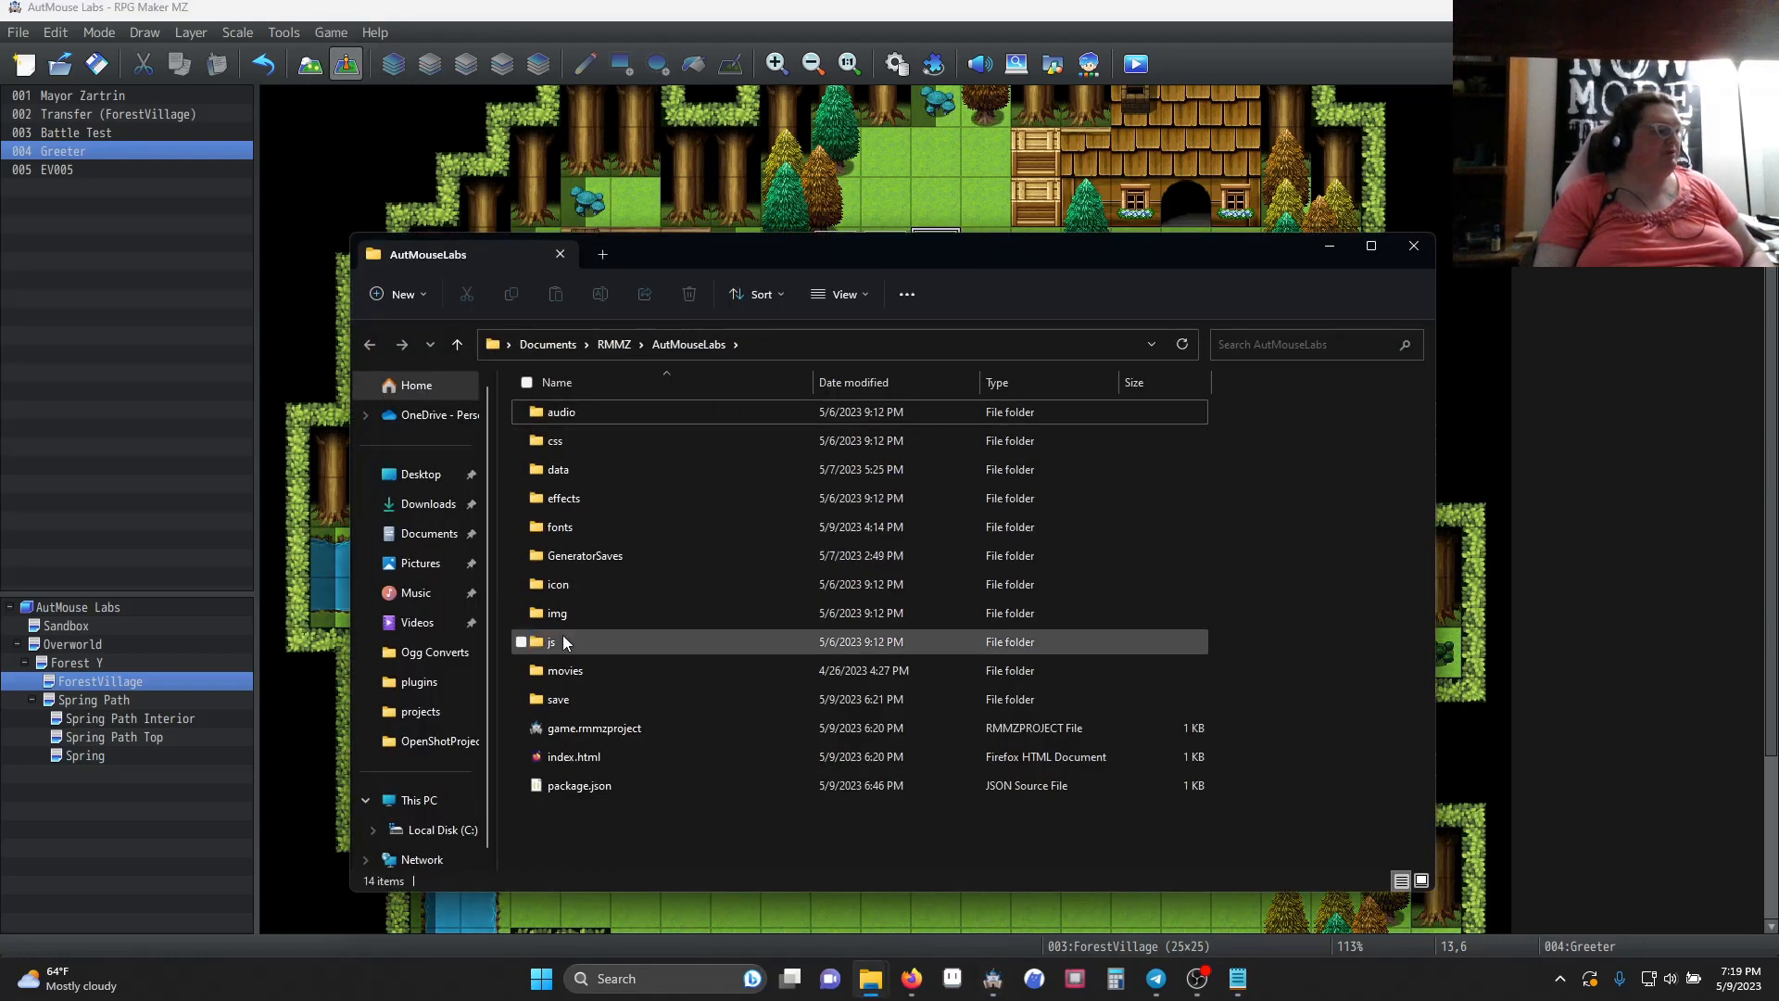
{"action": "double_click", "coordinate": [550, 641]}
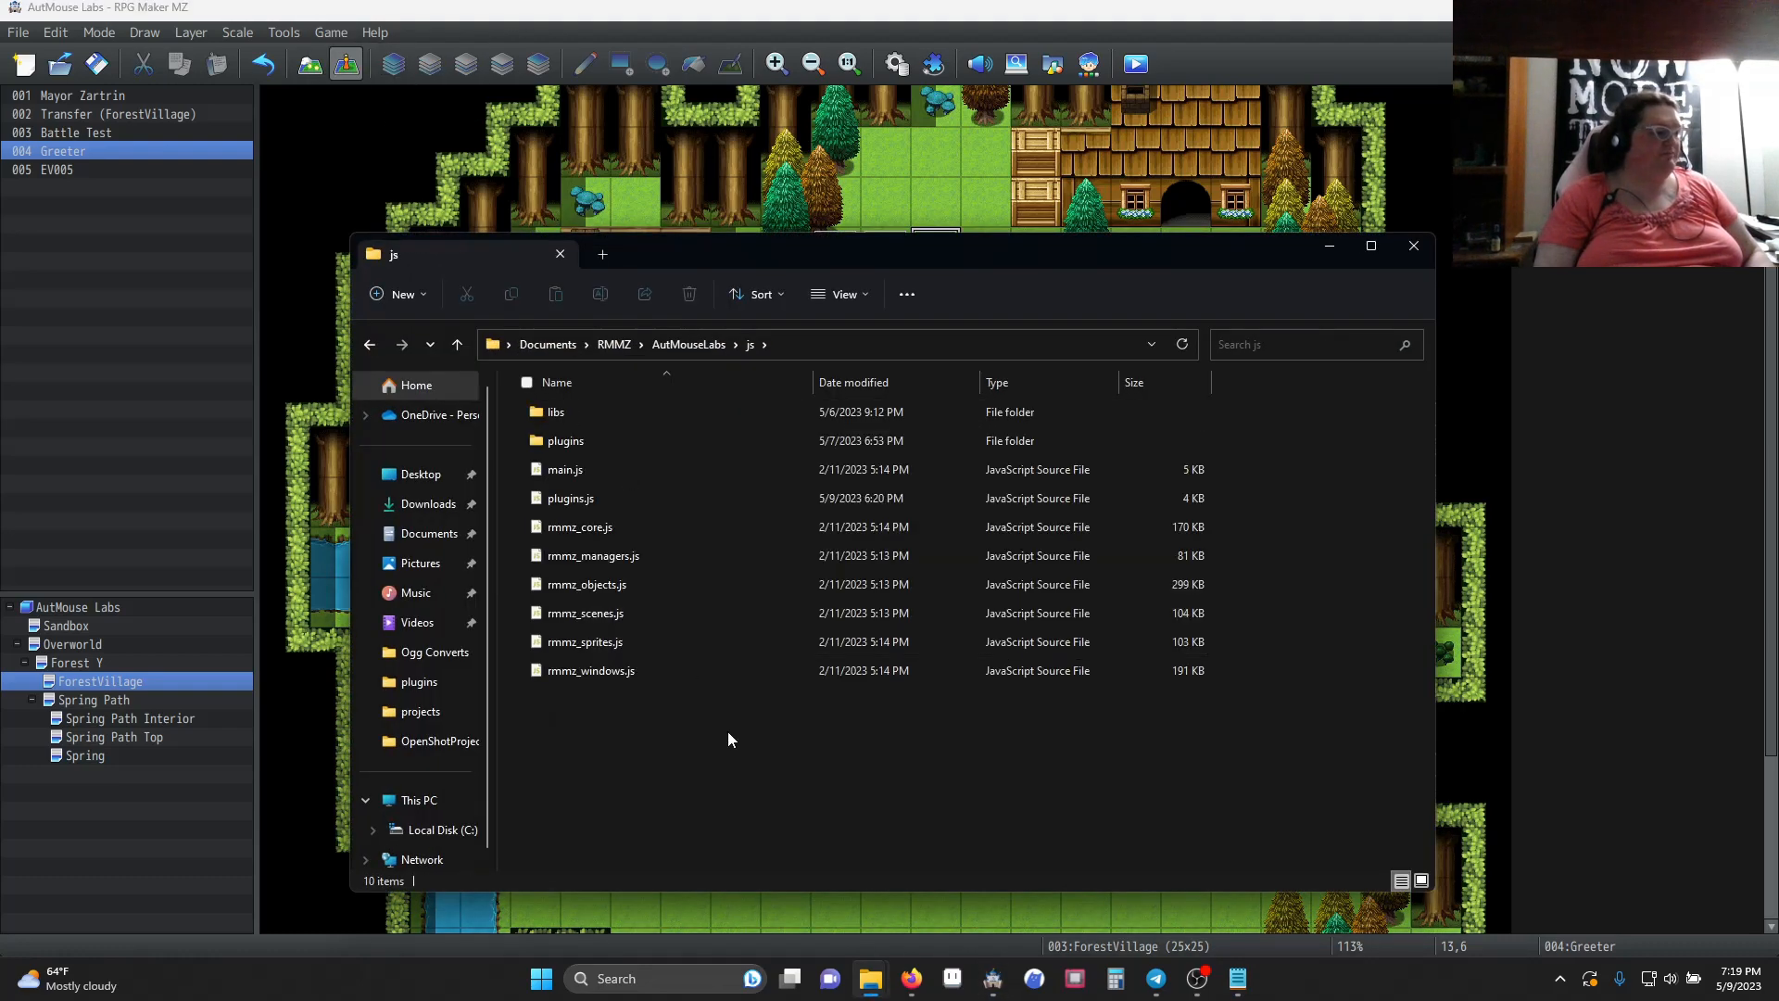
{"action": "right_click", "coordinate": [731, 739]}
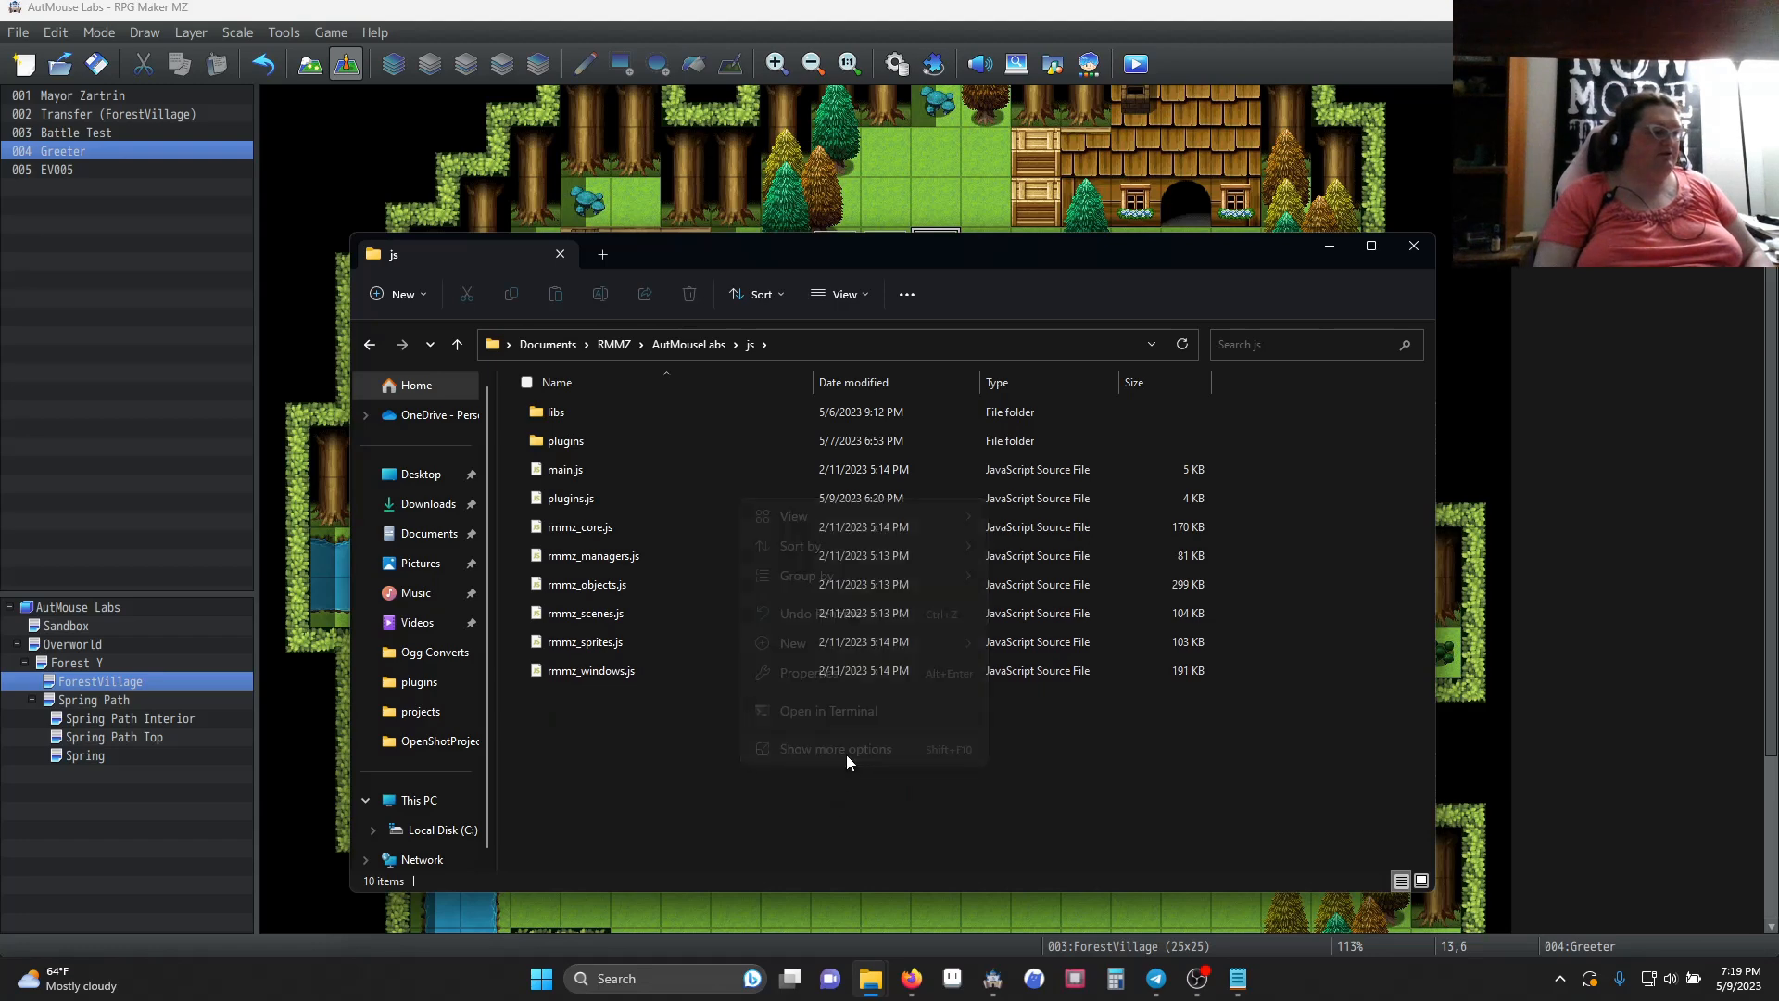
{"action": "left_click", "coordinate": [1032, 701]}
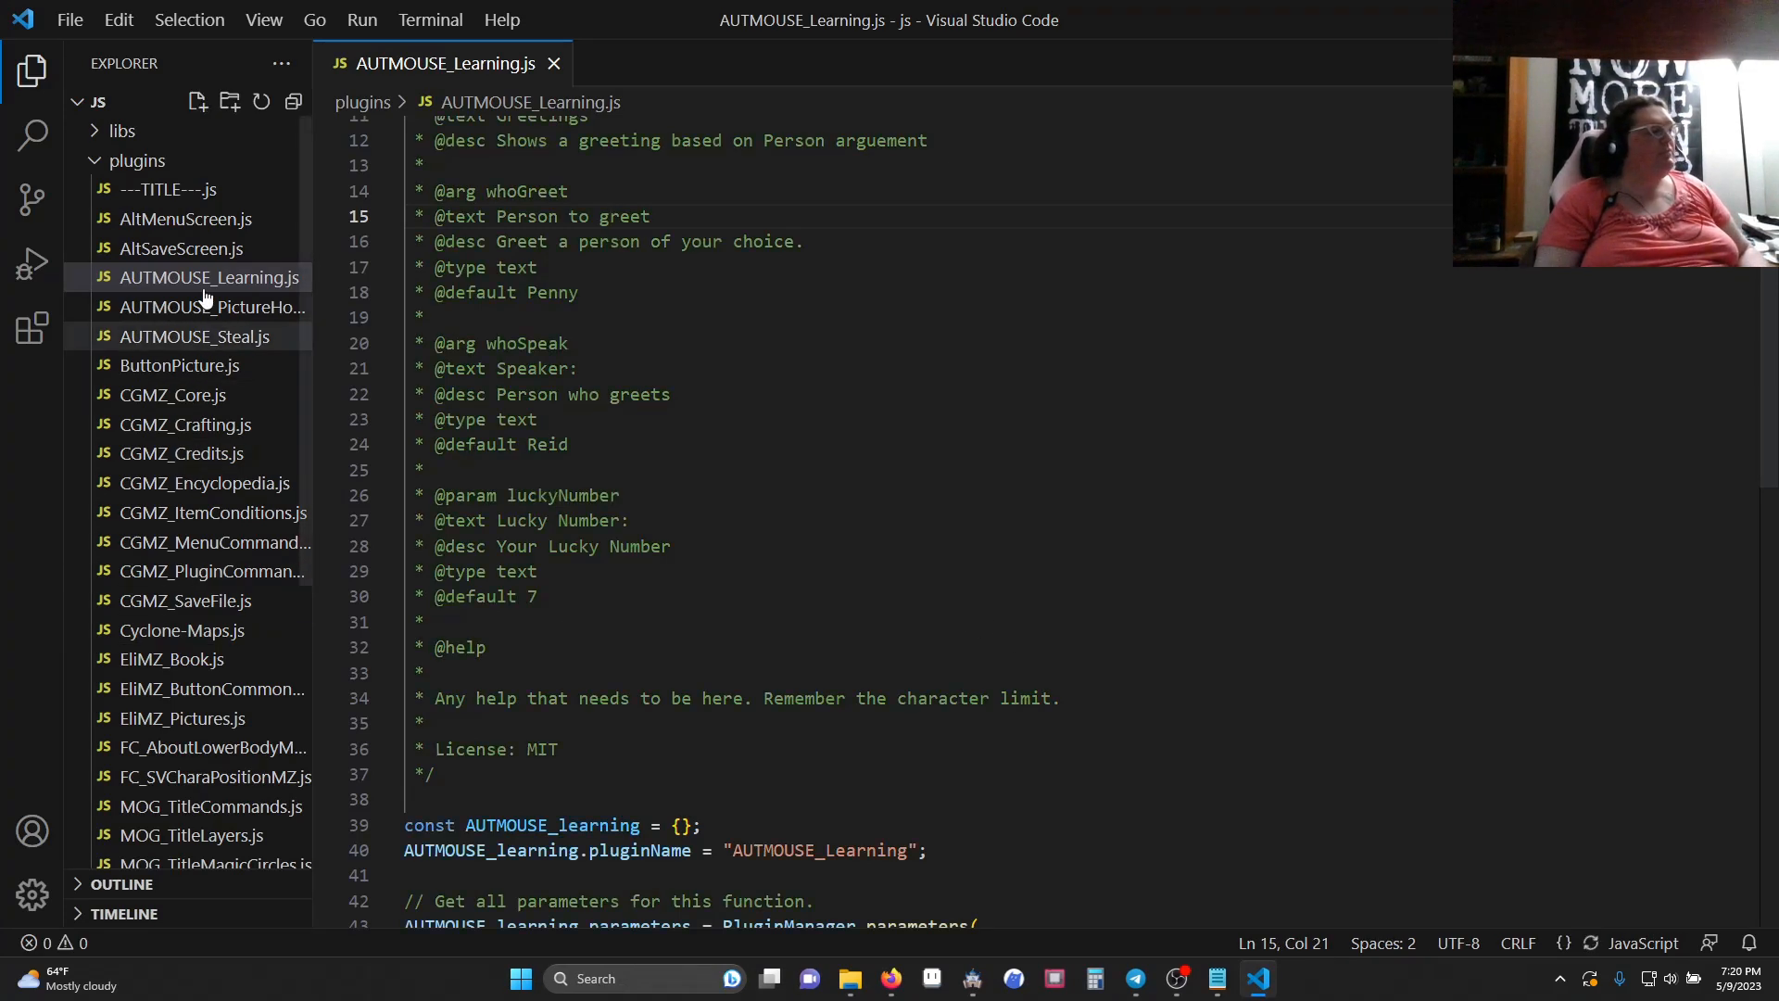
Toggle the plugins folder in the Explorer and return to AUTMOUSE_Learning.js
{"action": "left_click", "coordinate": [135, 159]}
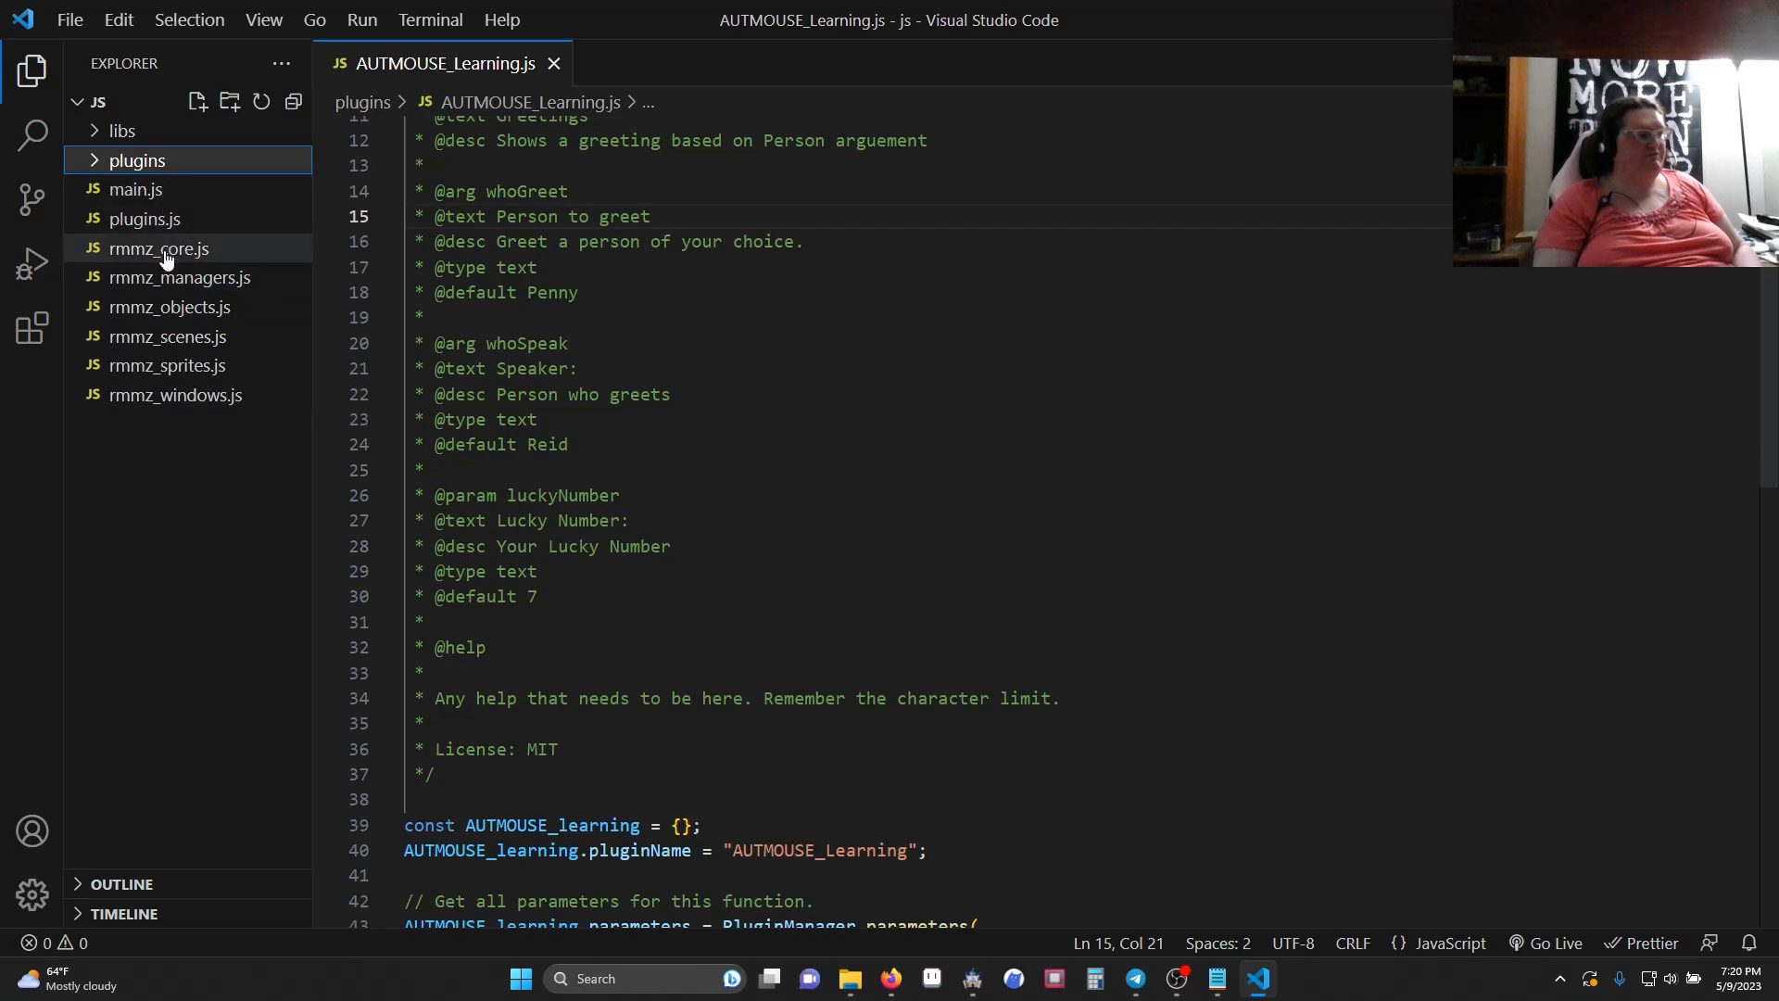
{"action": "left_click", "coordinate": [138, 159]}
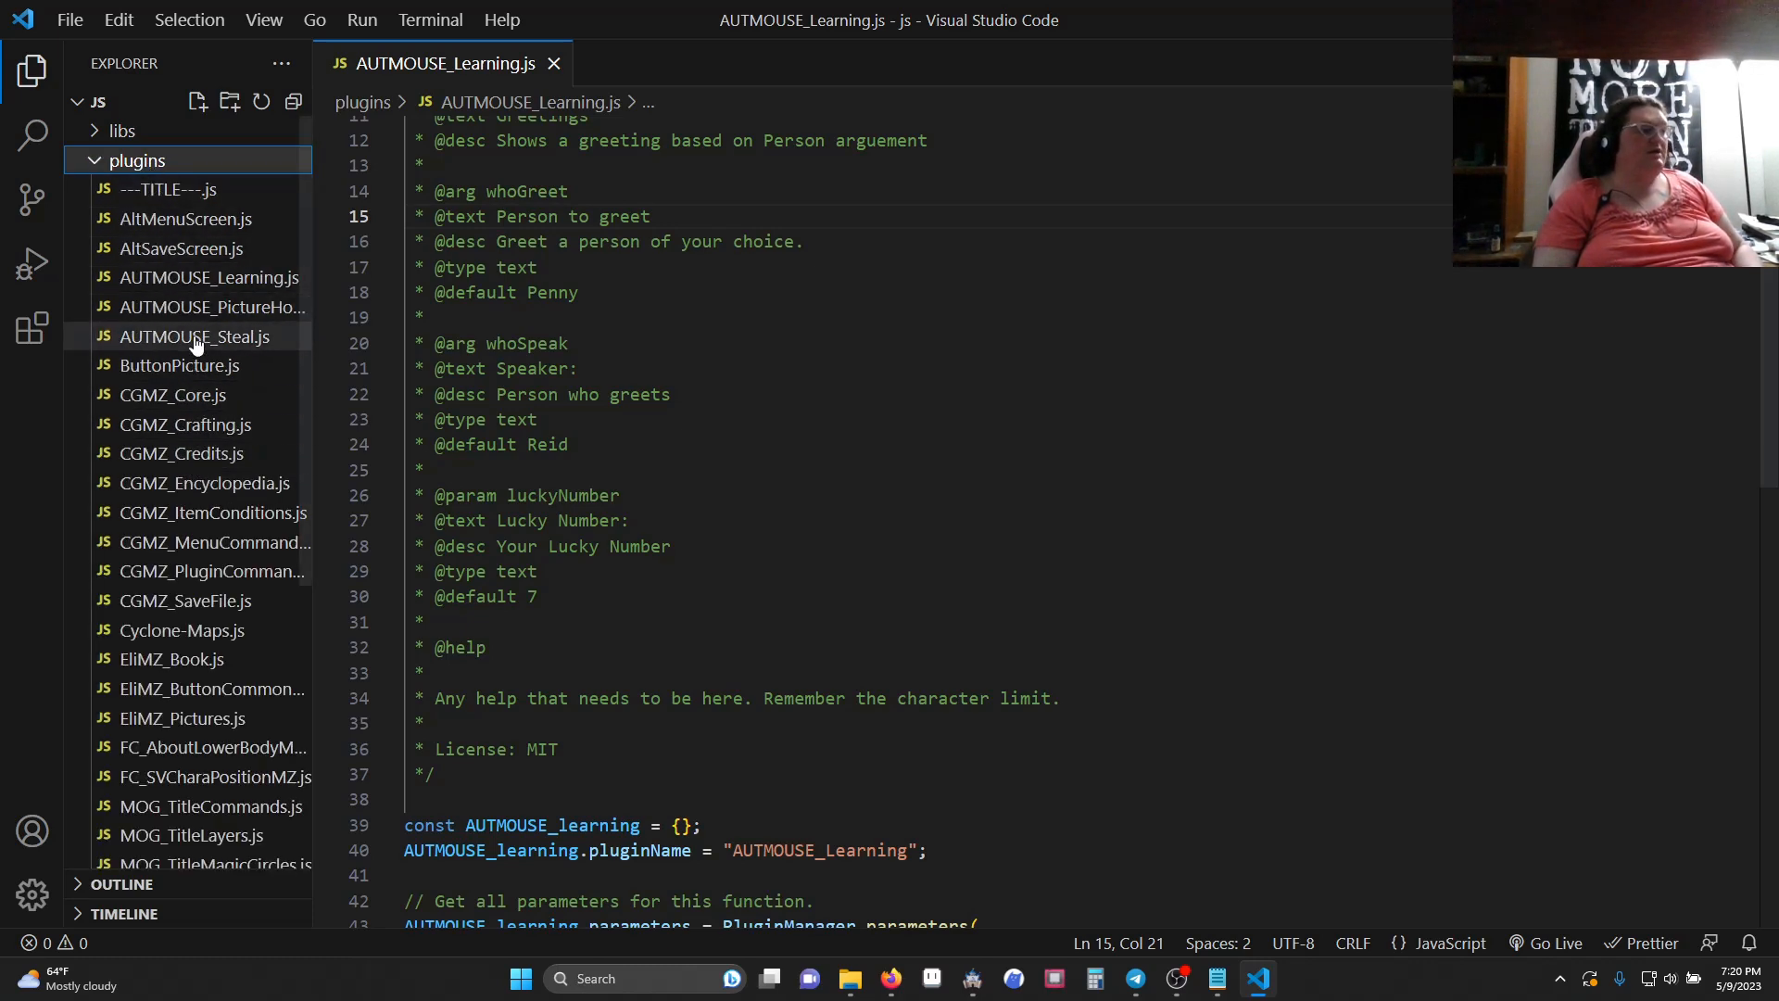
{"action": "mouse_move", "coordinate": [210, 305]}
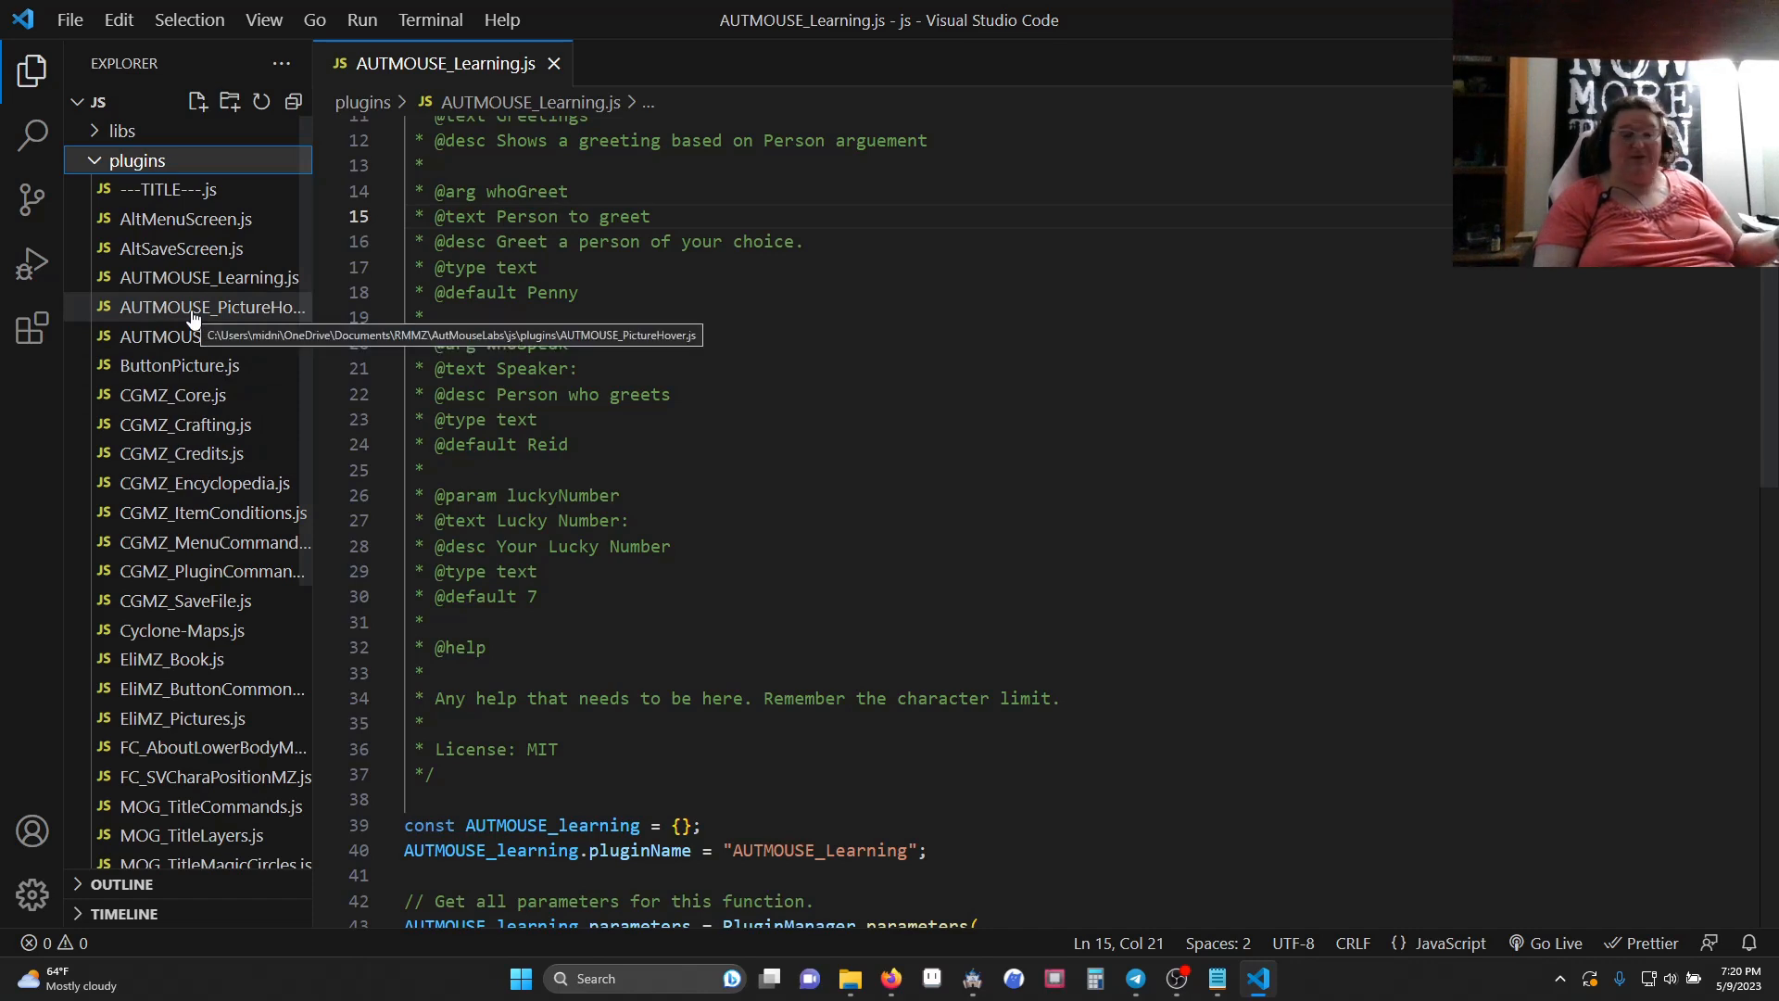
{"action": "mouse_move", "coordinate": [250, 481]}
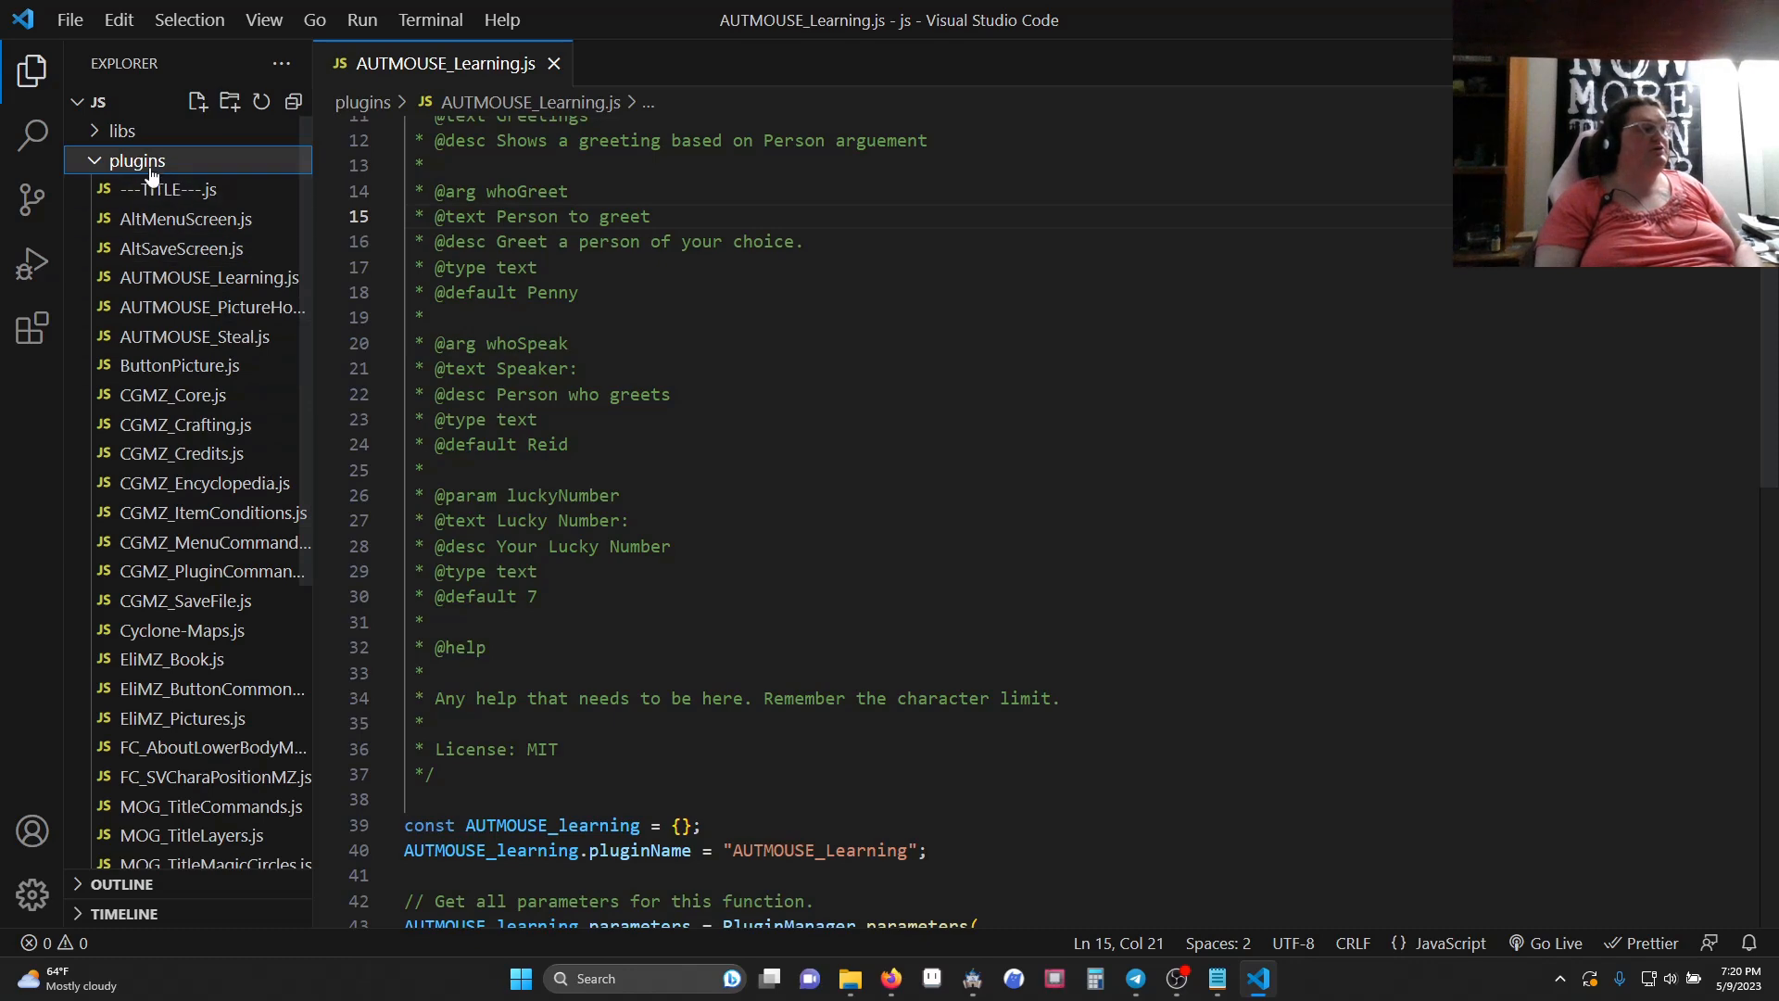
{"action": "right_click", "coordinate": [136, 159]}
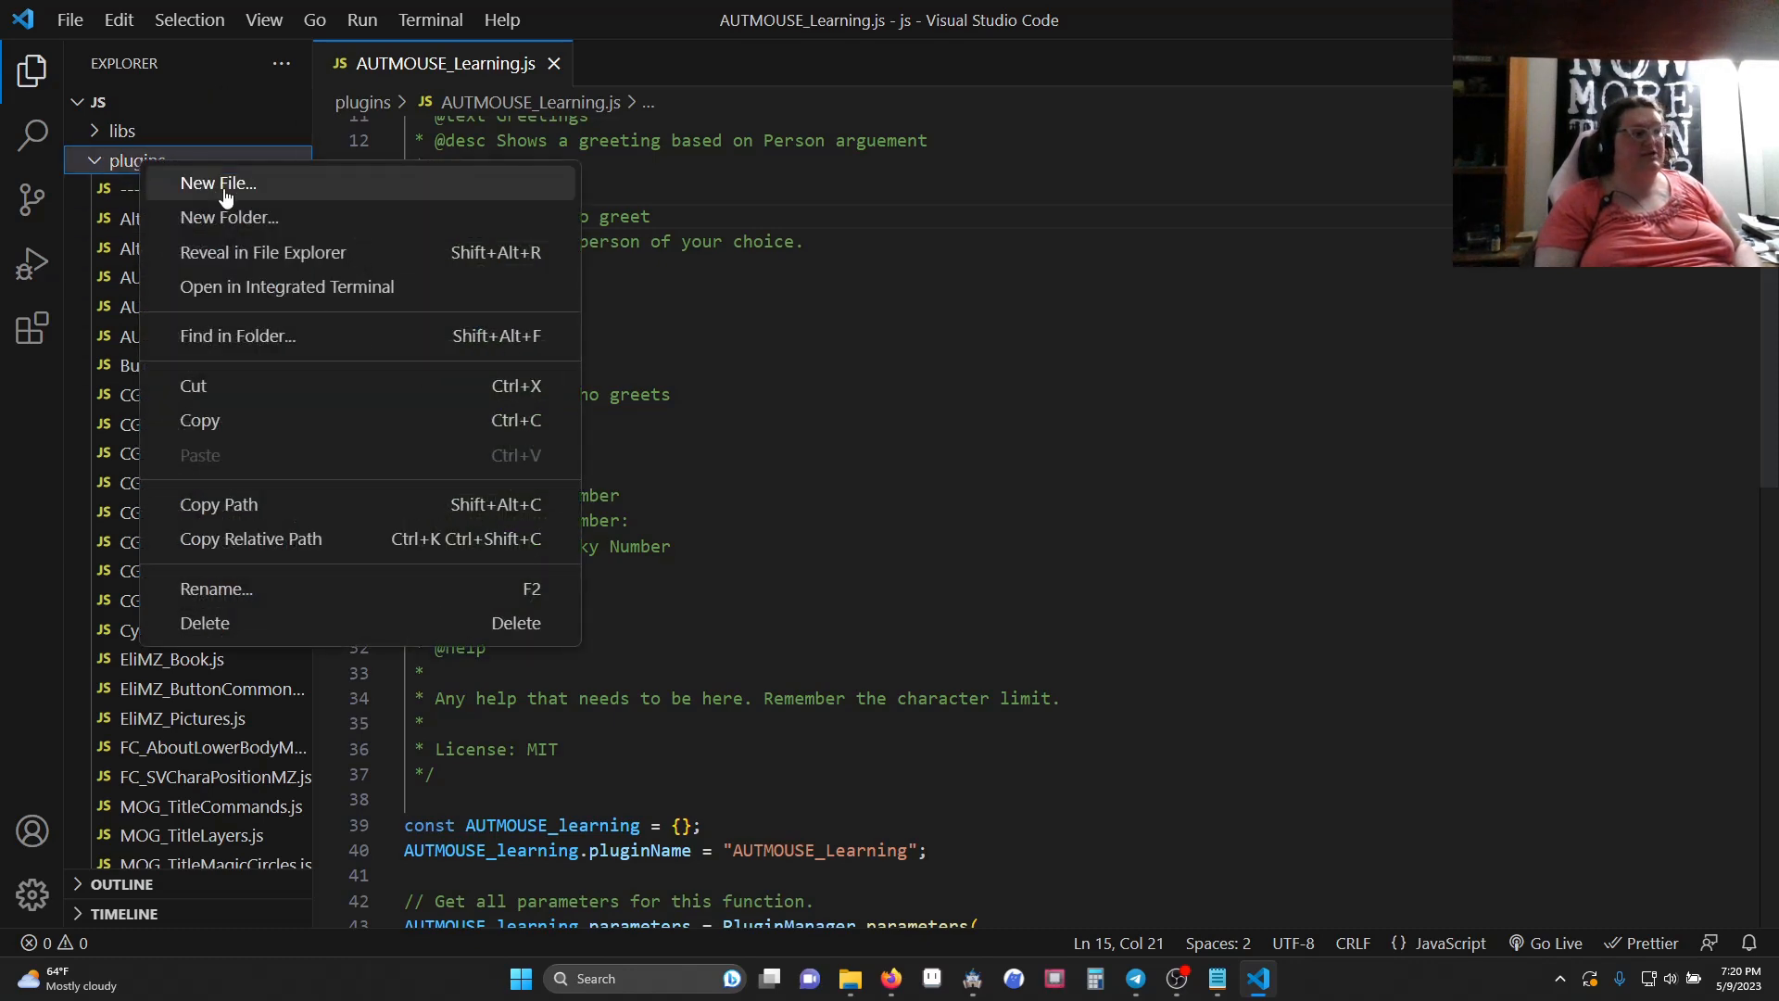
{"action": "mouse_move", "coordinate": [127, 226]}
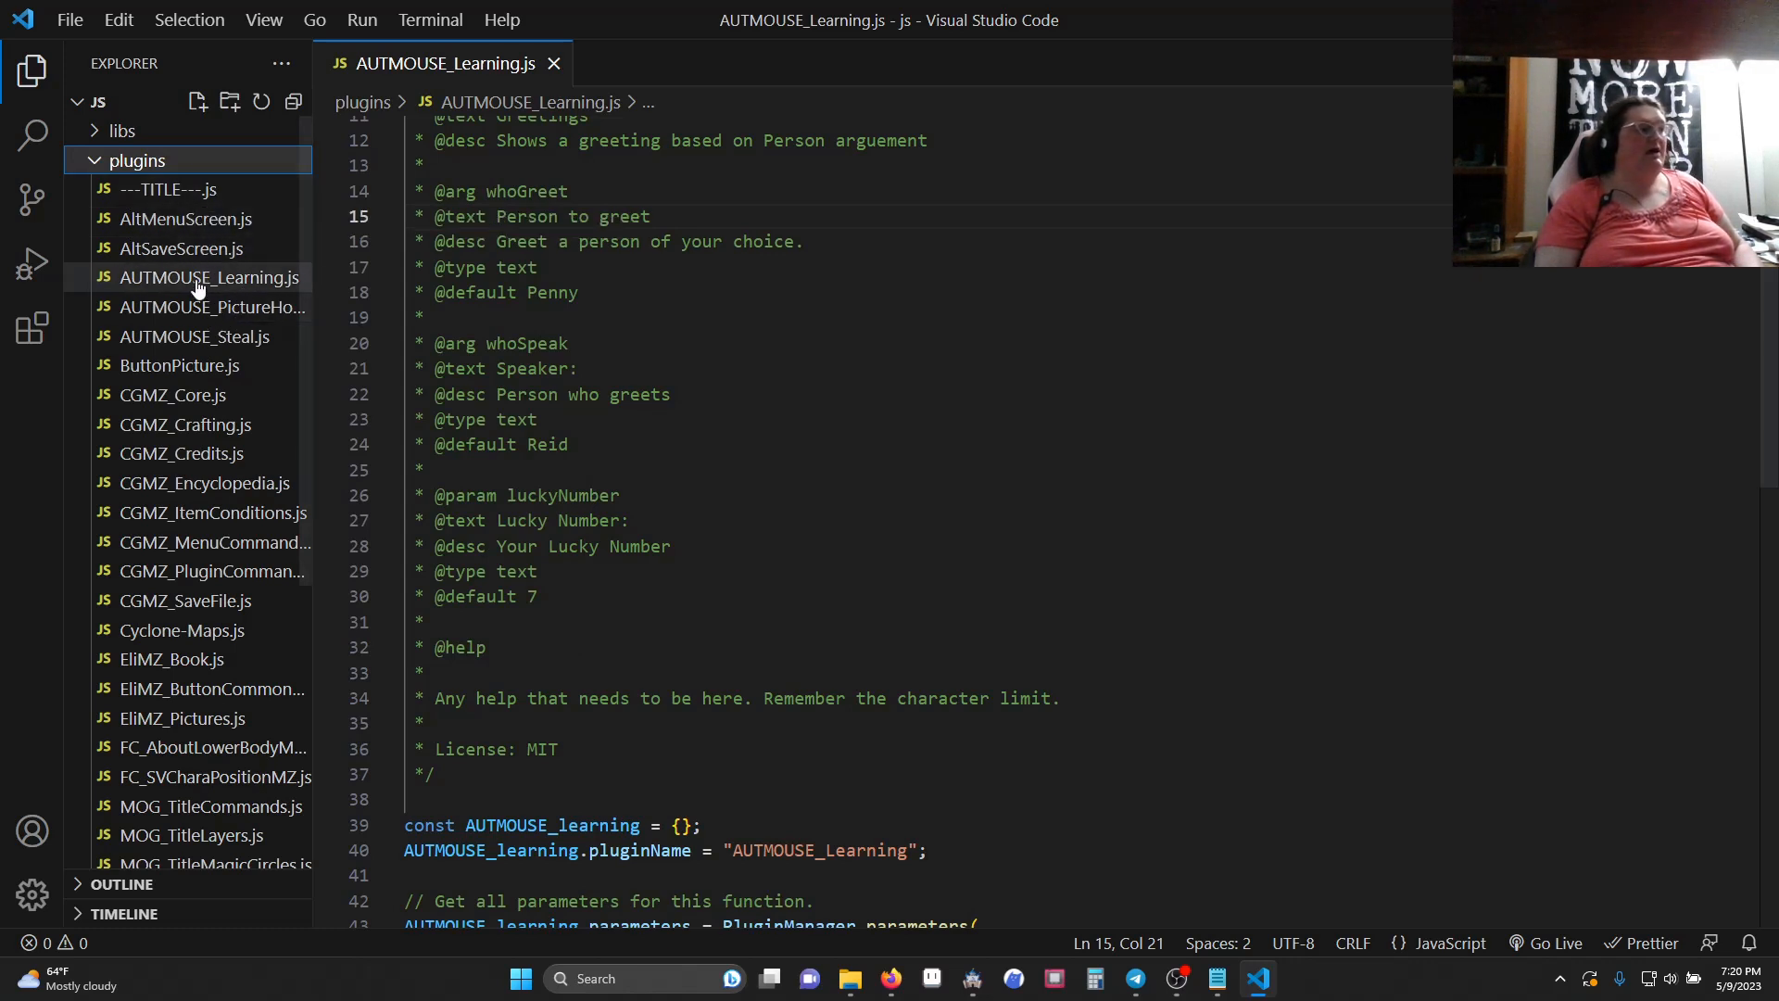
{"action": "left_click", "coordinate": [207, 277]}
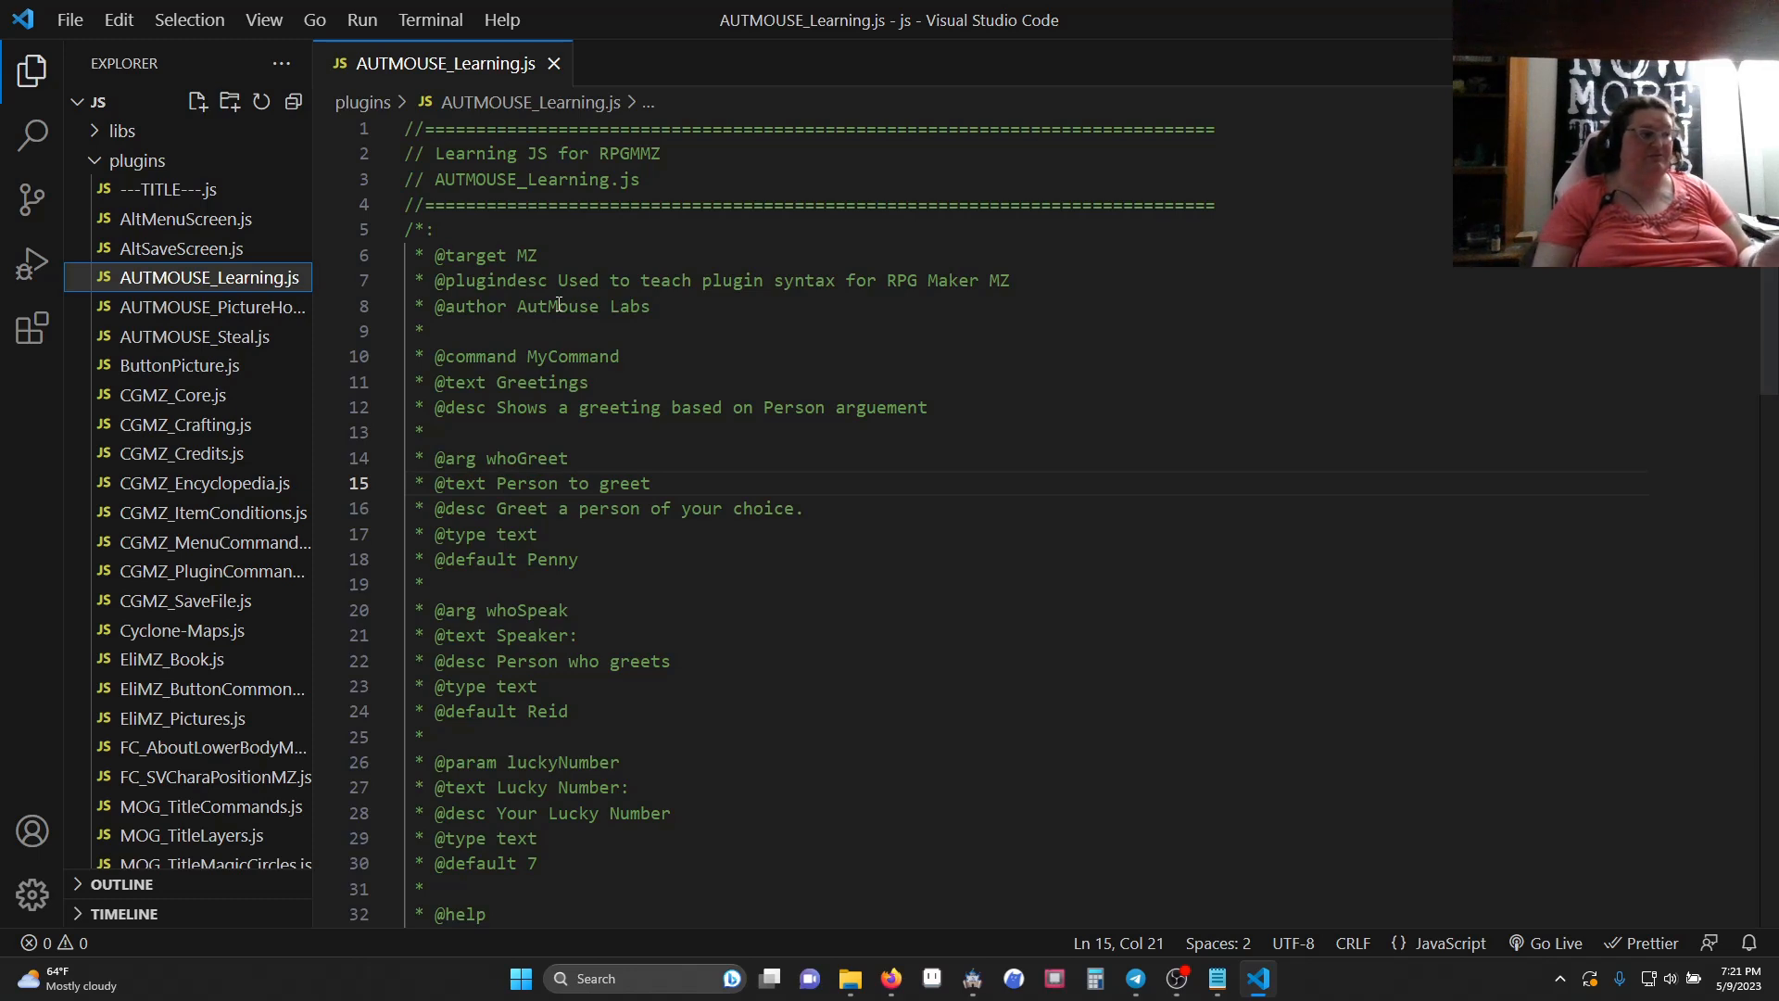
{"action": "mouse_move", "coordinate": [504, 305]}
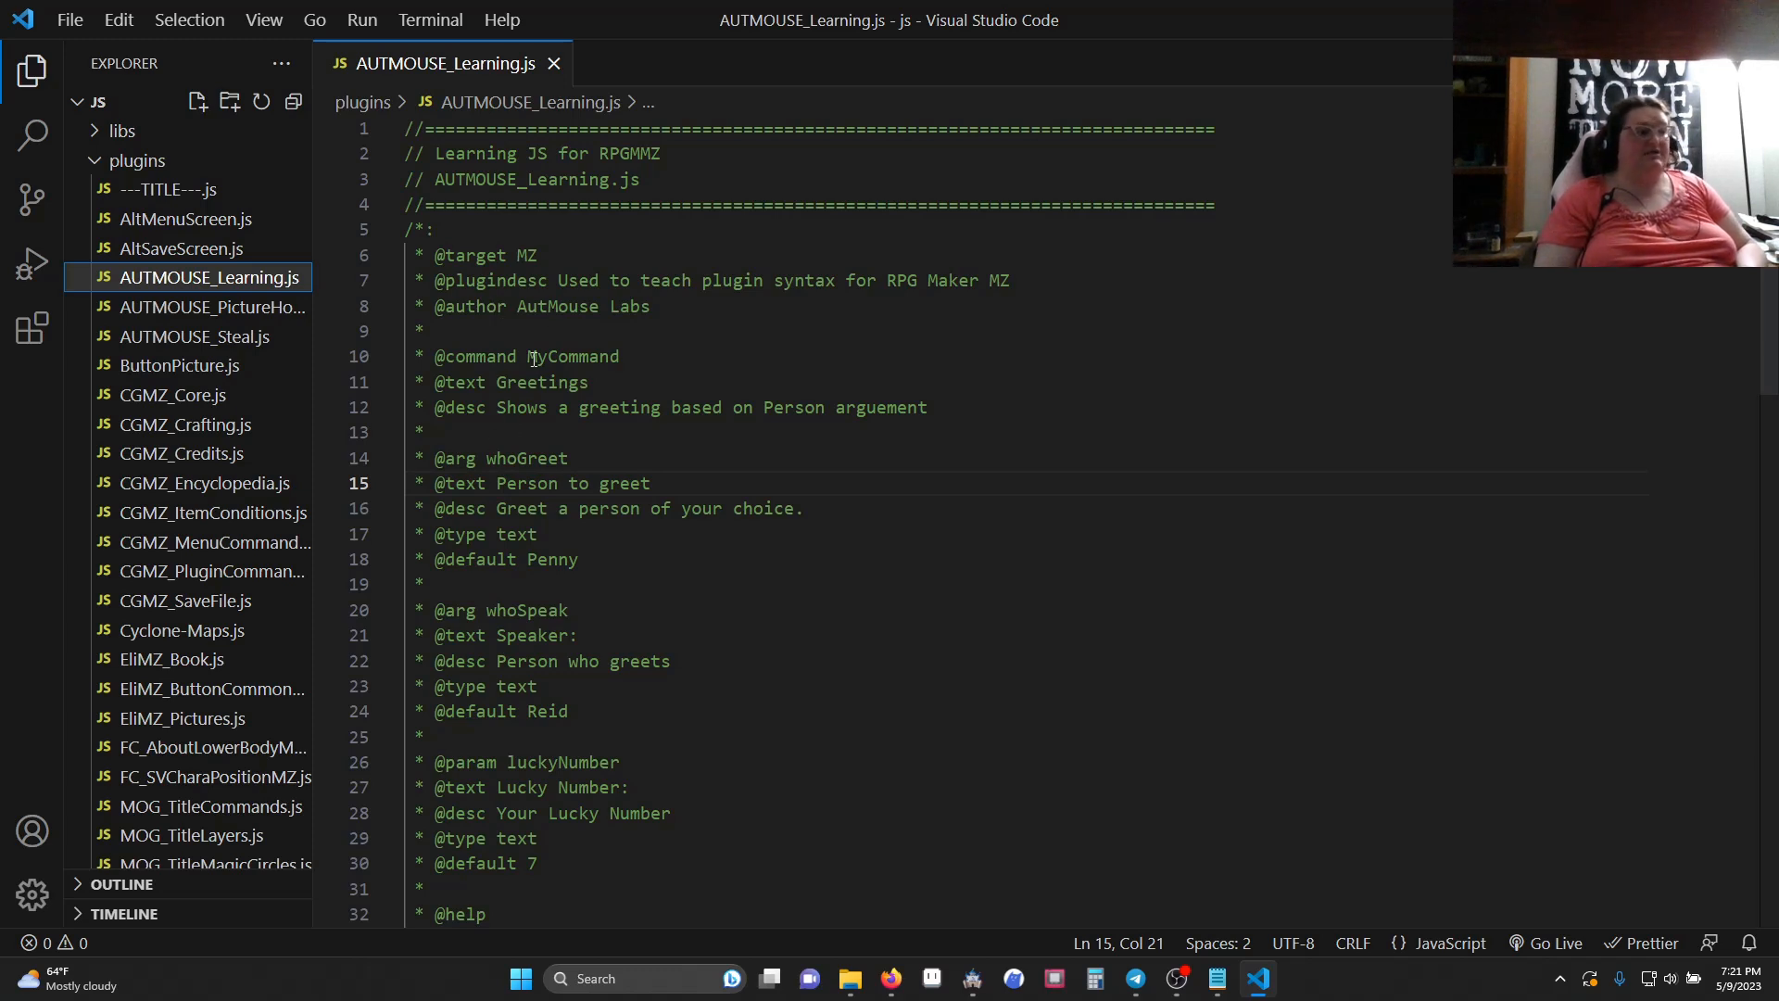
{"action": "scroll", "scroll_direction": "down", "scroll_amount": 3}
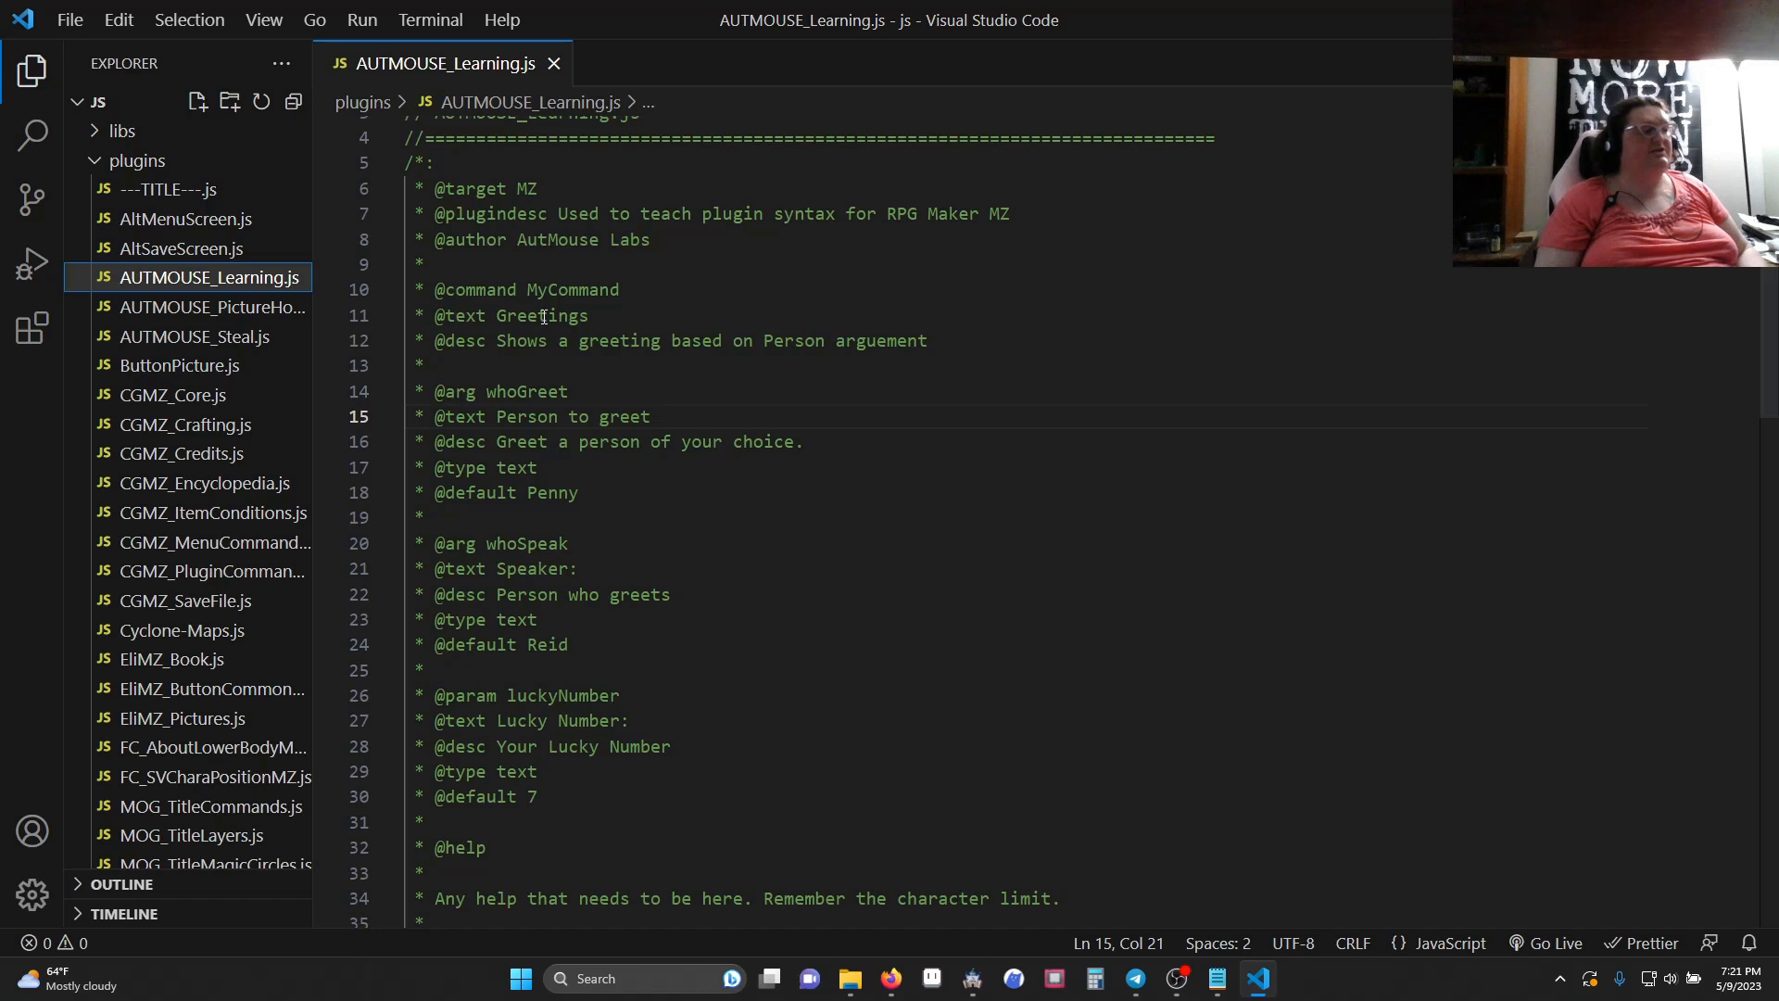
{"action": "mouse_move", "coordinate": [528, 323]}
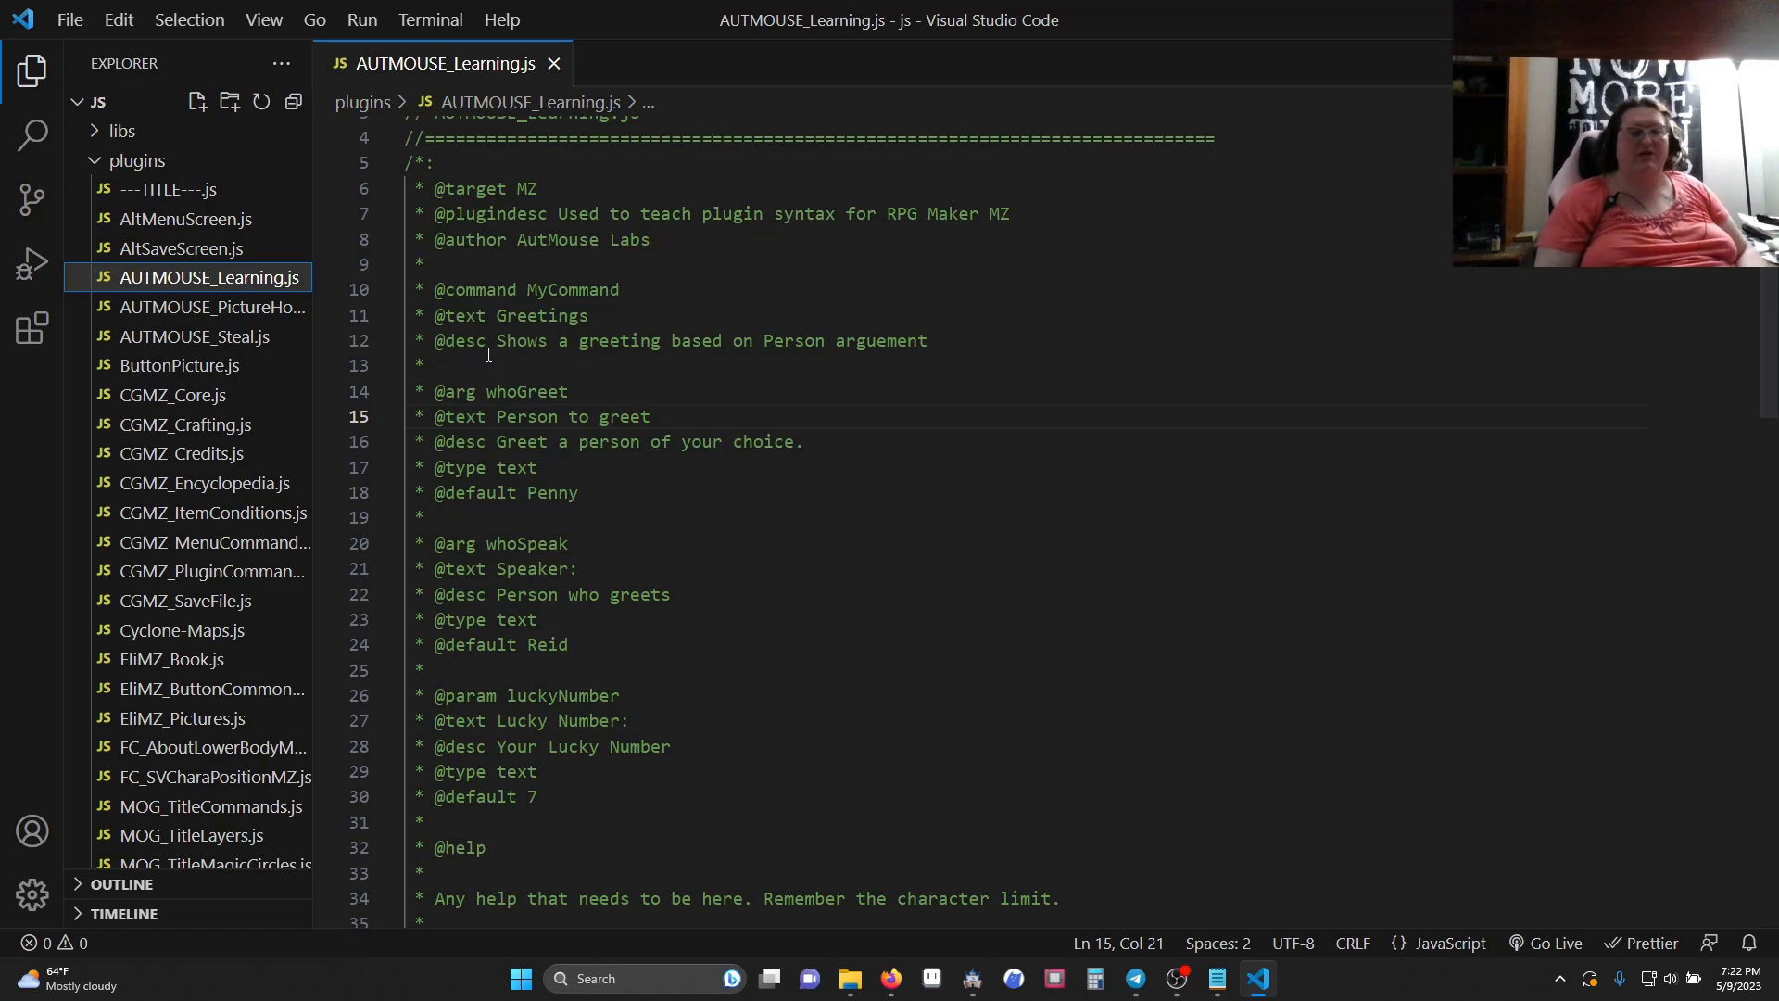
{"action": "mouse_move", "coordinate": [567, 415]}
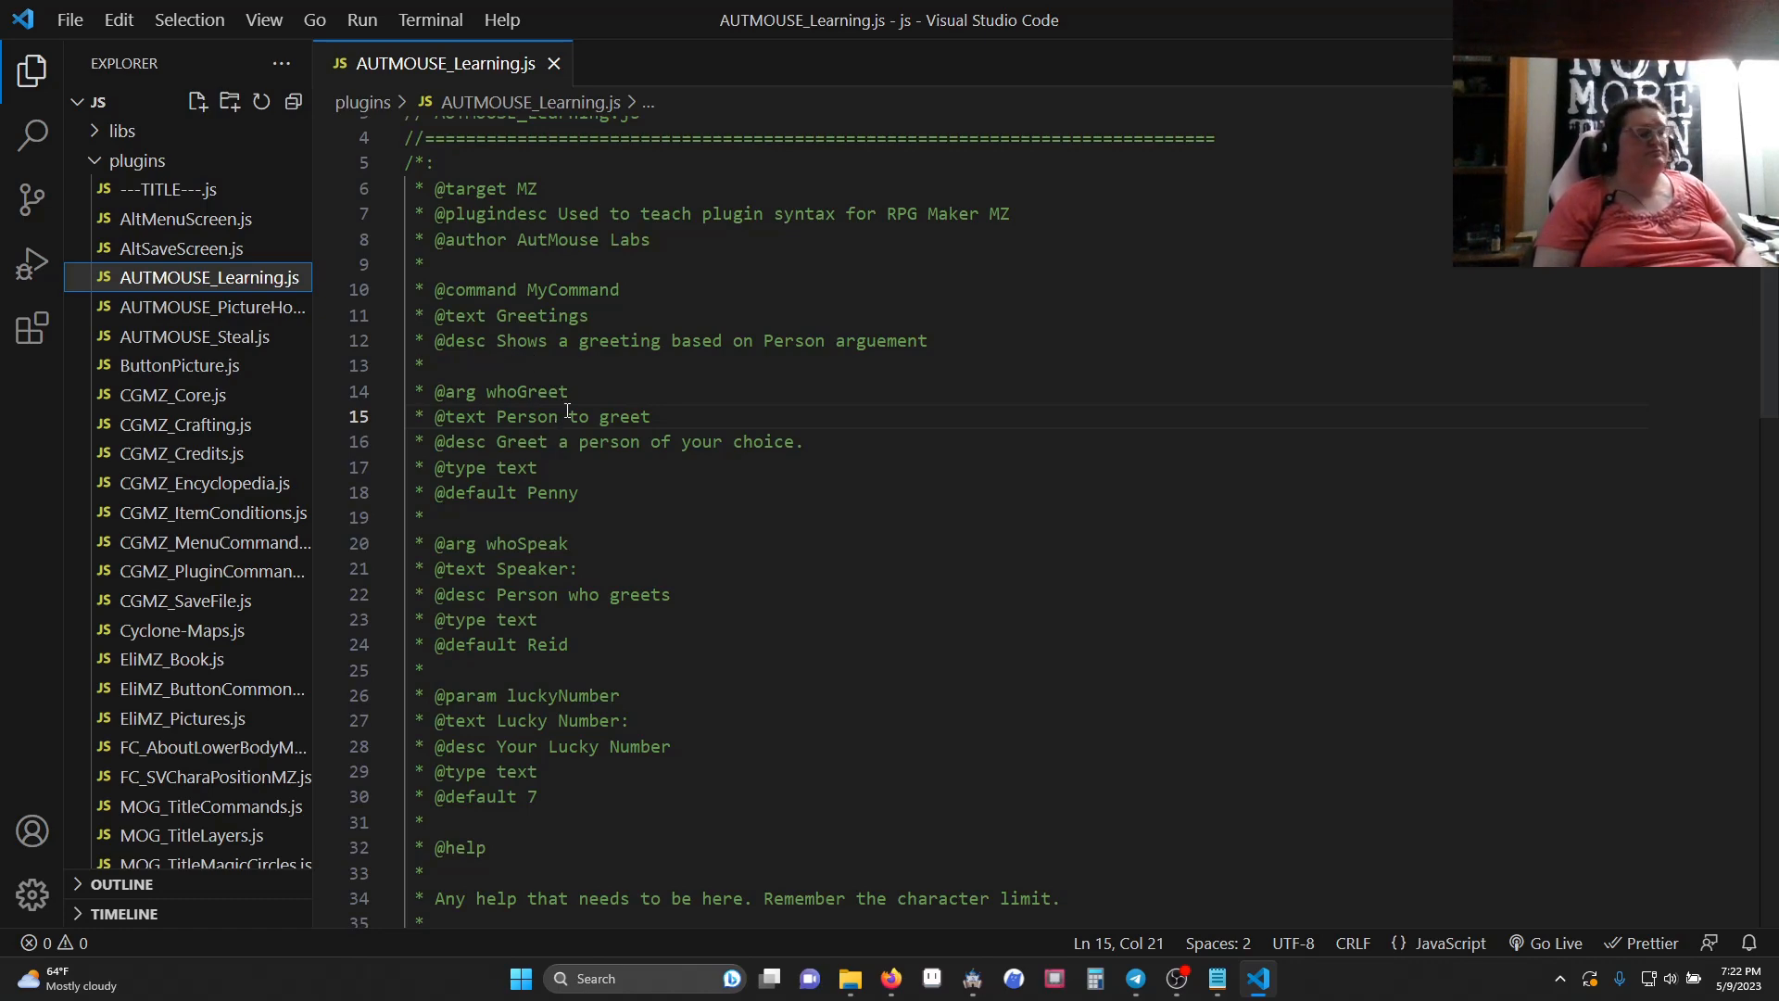
{"action": "scroll", "scroll_direction": "down", "scroll_amount": 3}
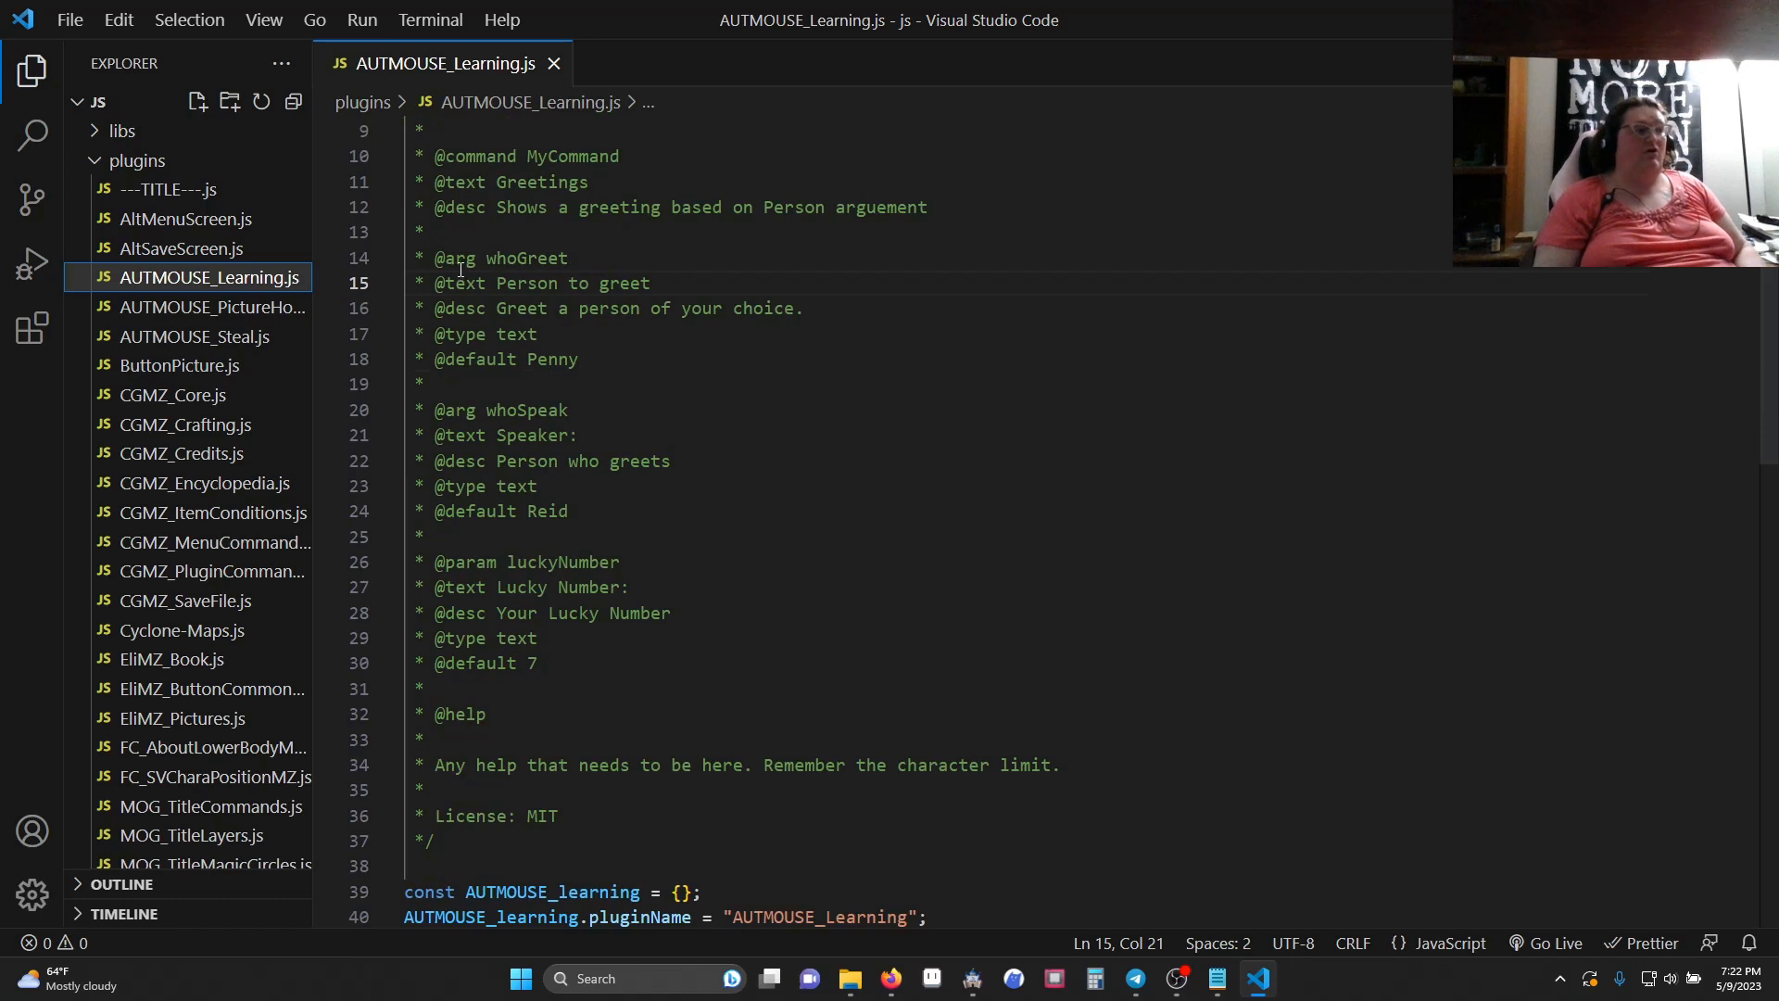
{"action": "mouse_move", "coordinate": [462, 265]}
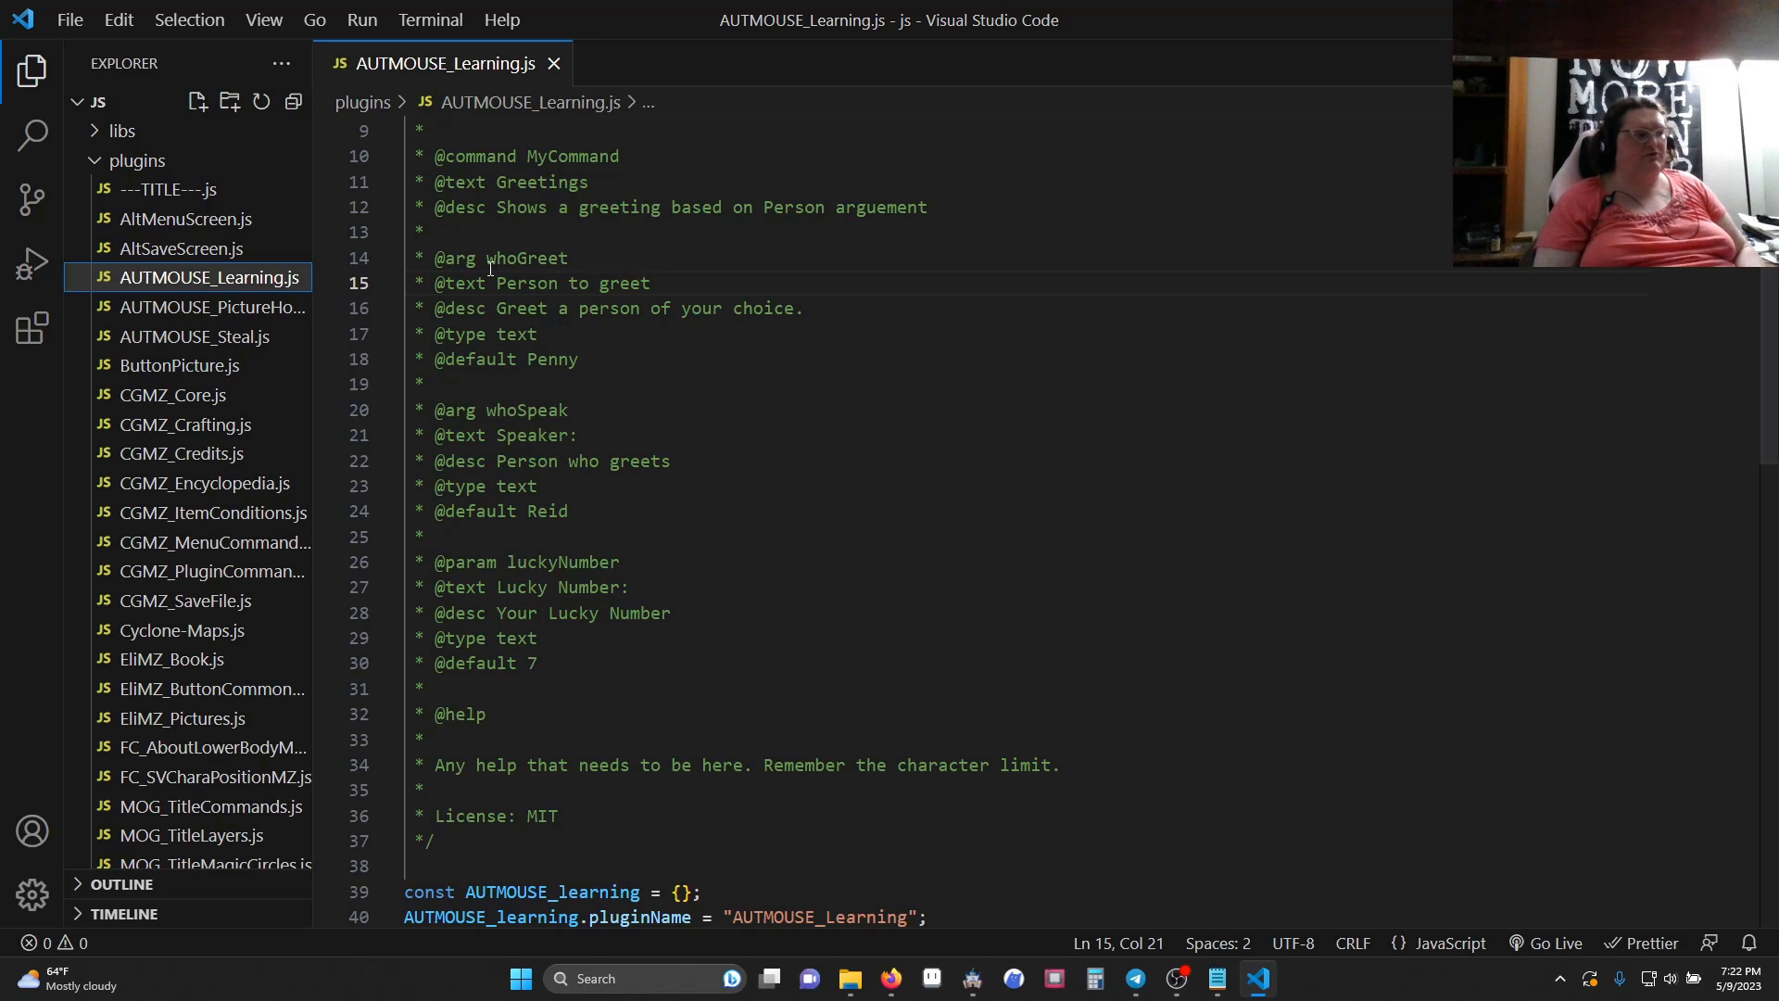
{"action": "mouse_move", "coordinate": [630, 259]}
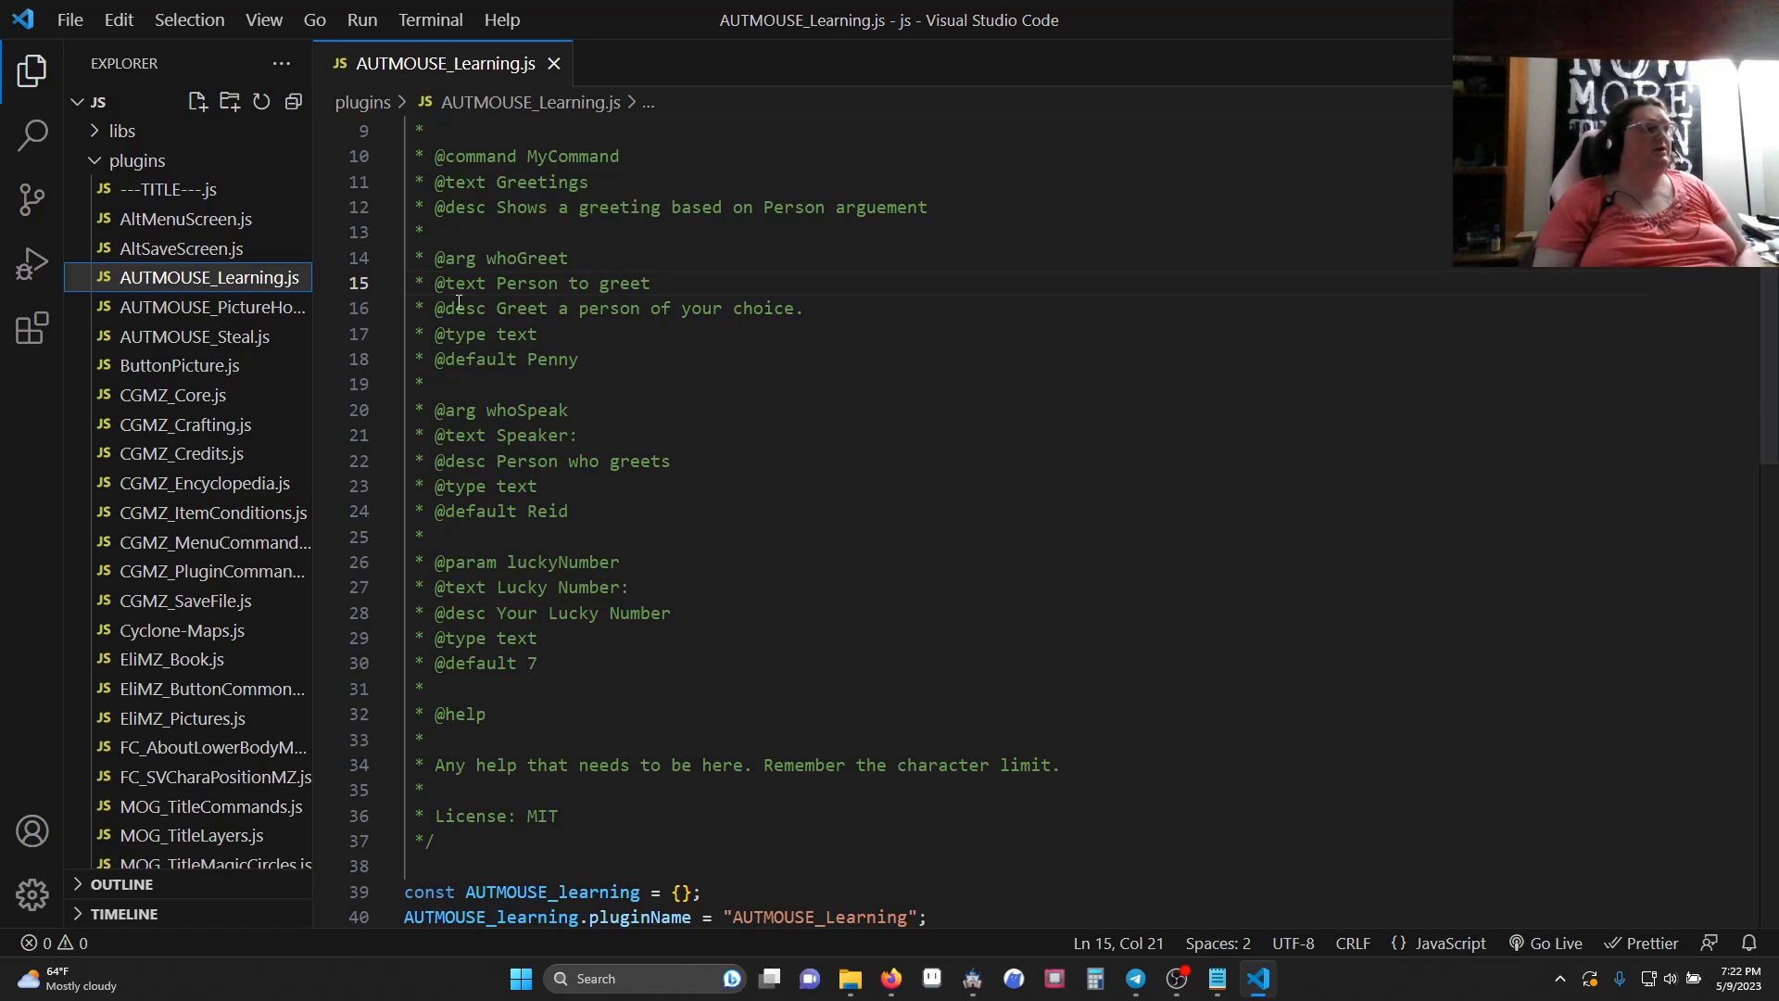
{"action": "mouse_move", "coordinate": [508, 283]}
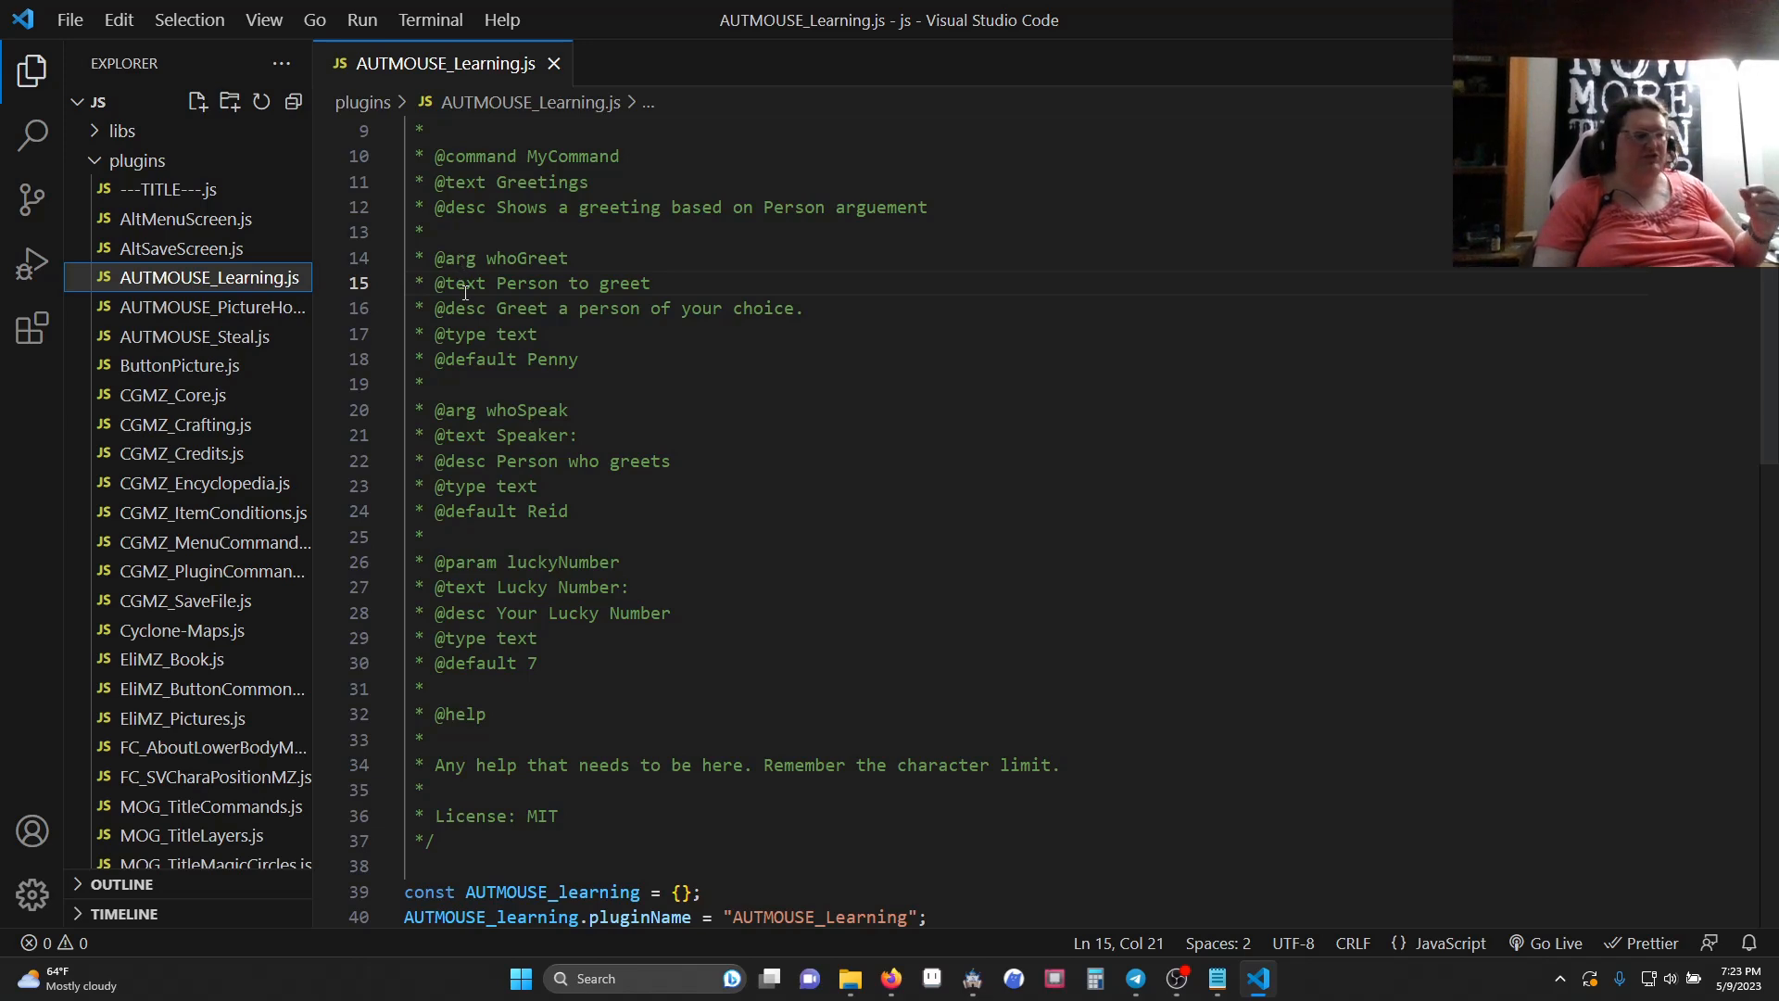
{"action": "mouse_move", "coordinate": [467, 434]}
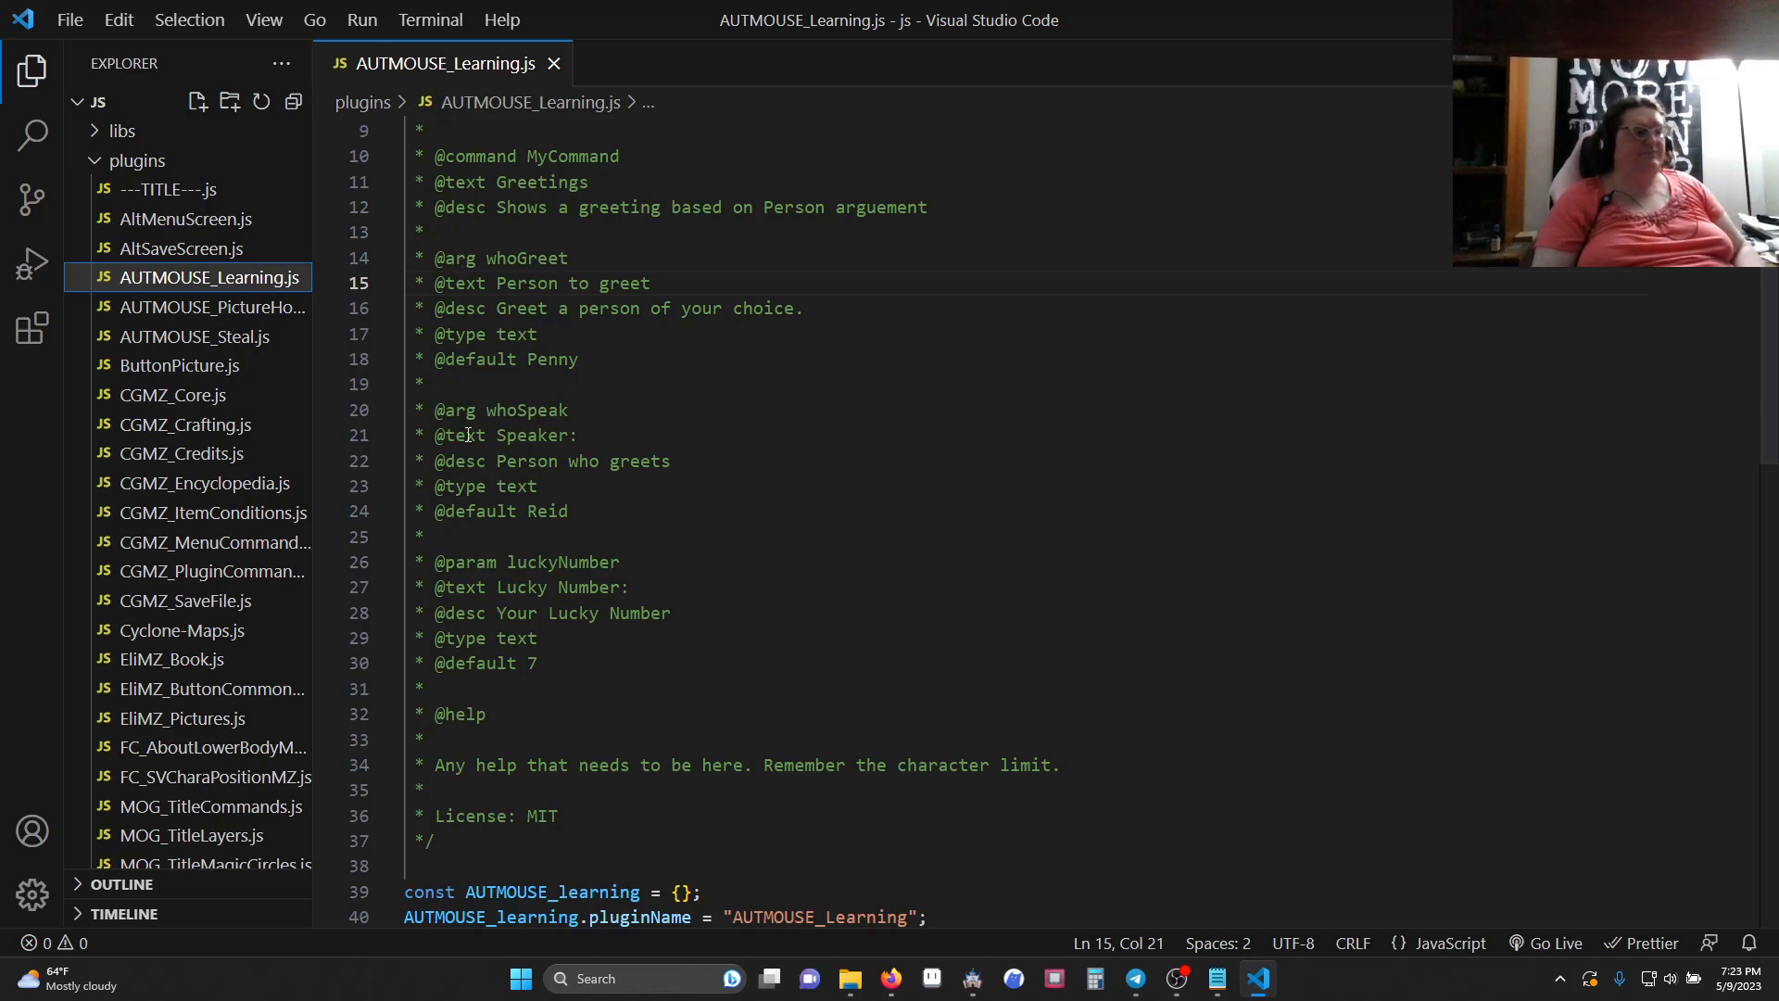
{"action": "scroll", "scroll_direction": "down", "scroll_amount": 3}
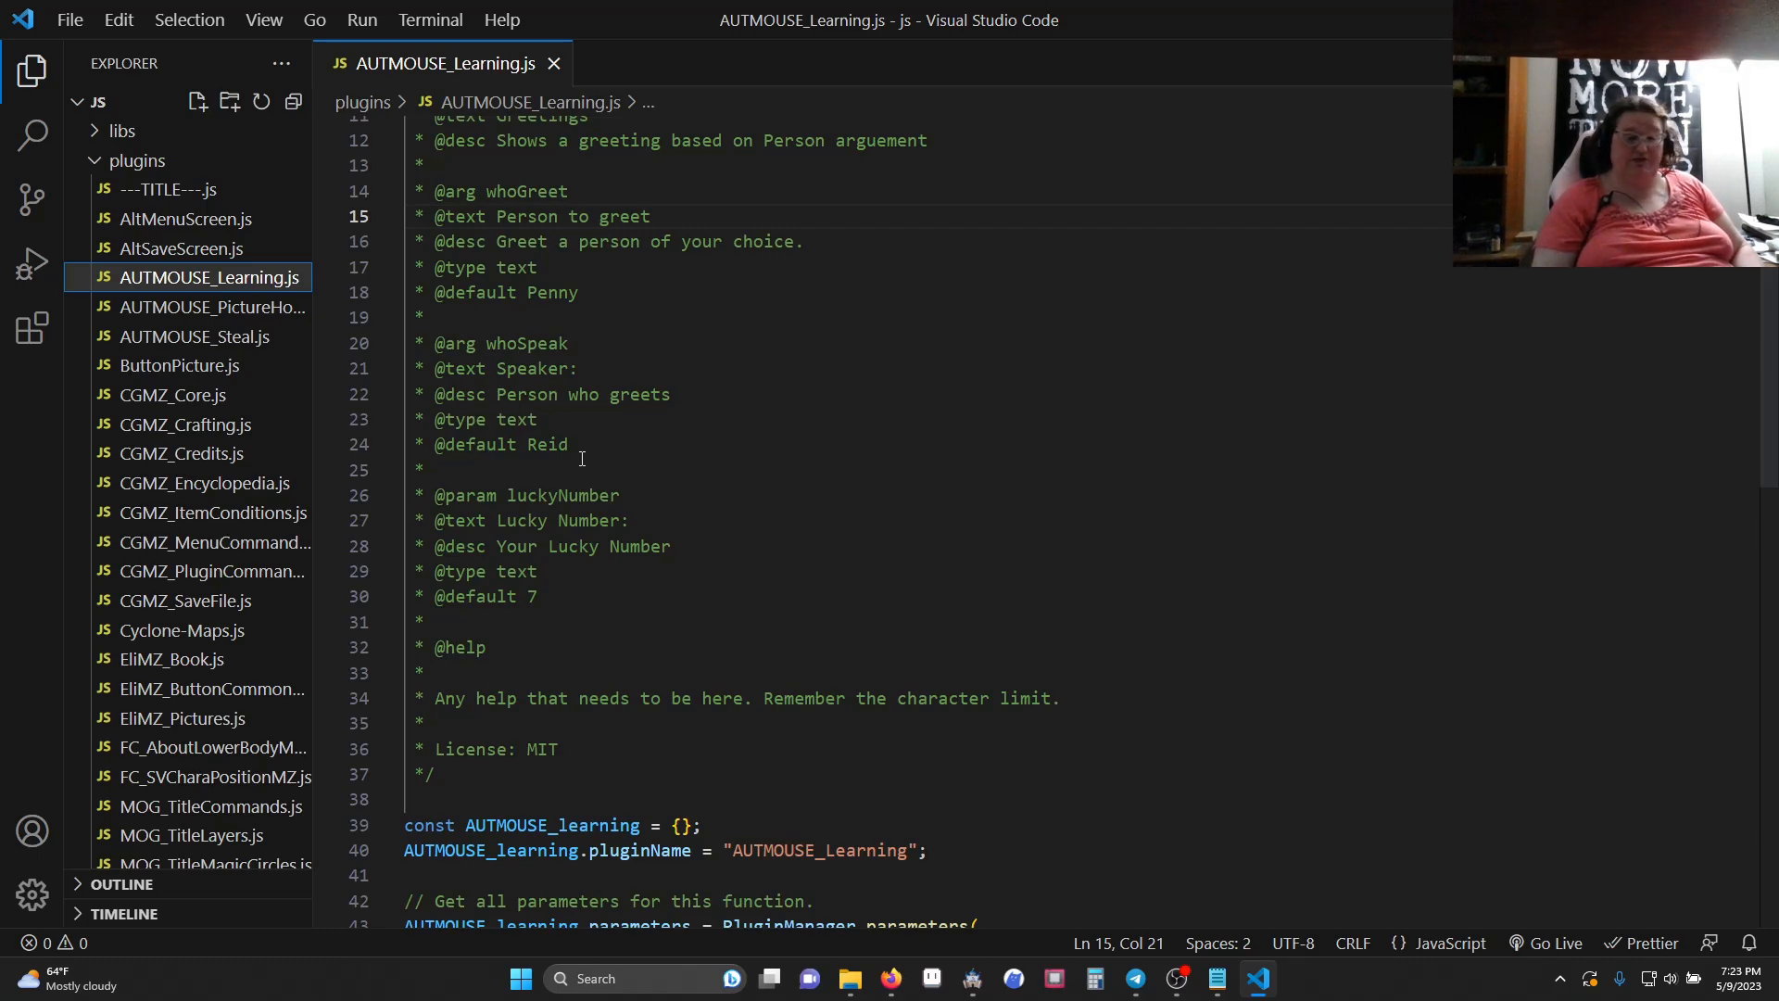
{"action": "scroll", "scroll_direction": "down", "scroll_amount": 3}
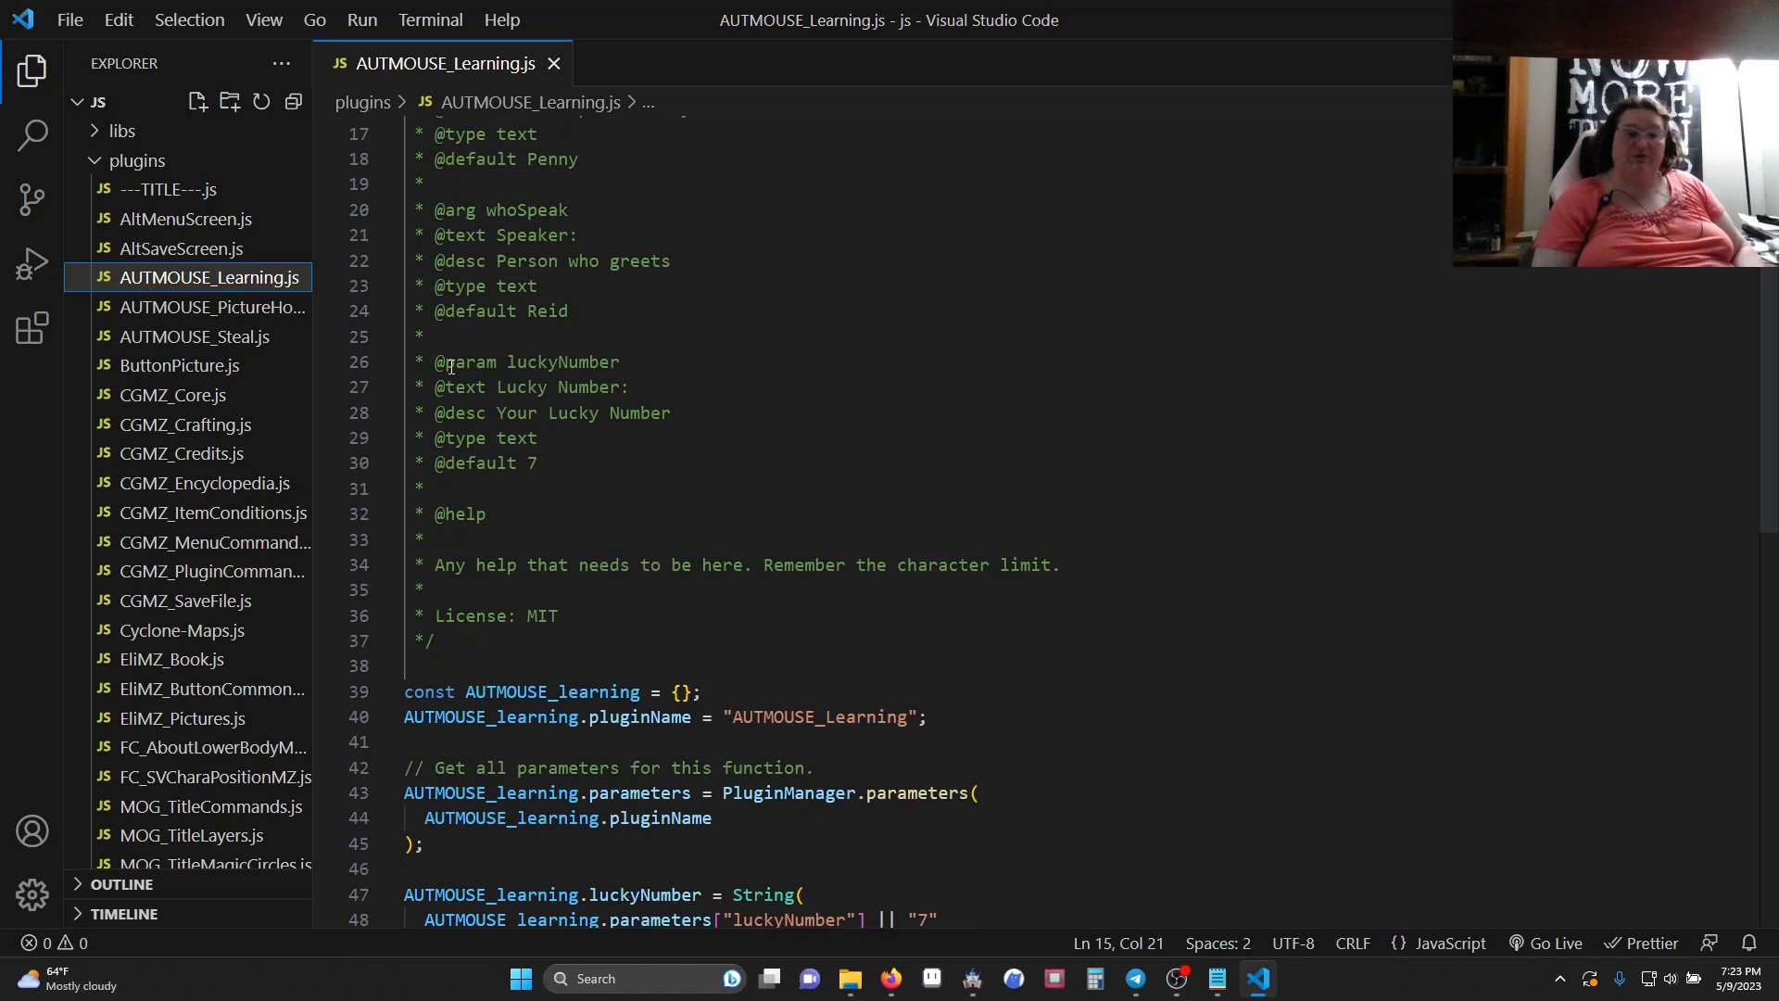
{"action": "mouse_move", "coordinate": [513, 384]}
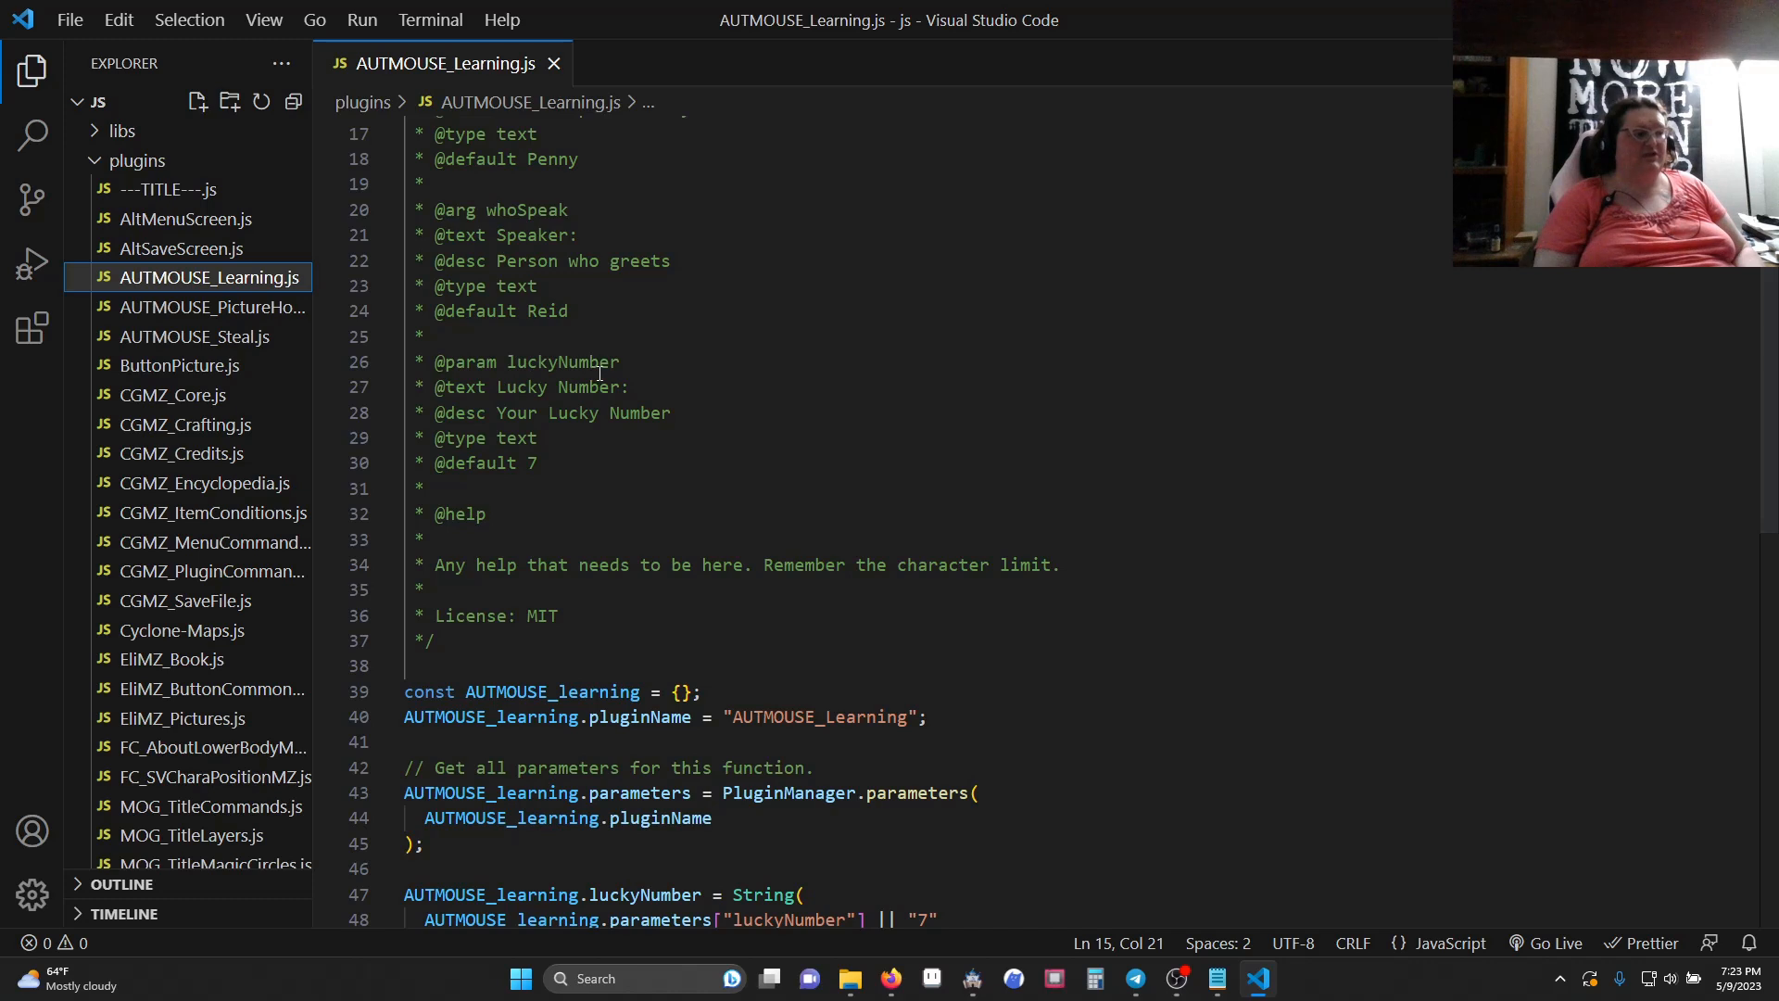
{"action": "mouse_move", "coordinate": [567, 399]}
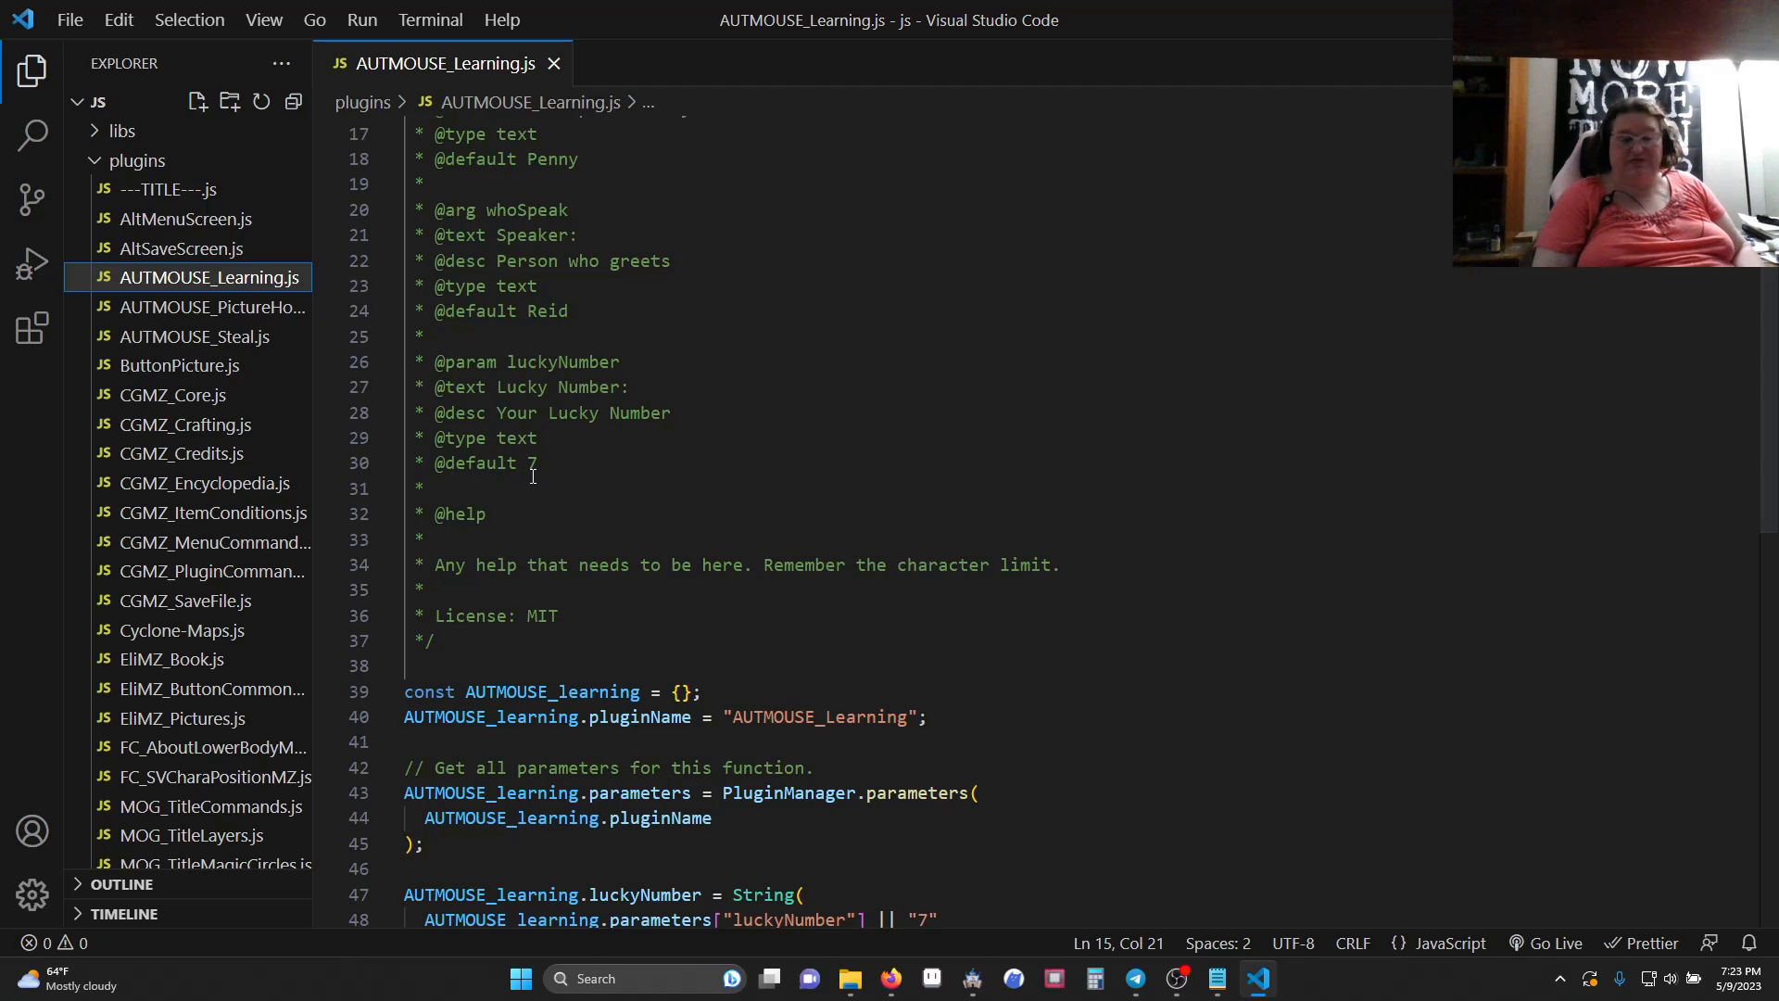
{"action": "scroll", "scroll_direction": "down", "scroll_amount": 3}
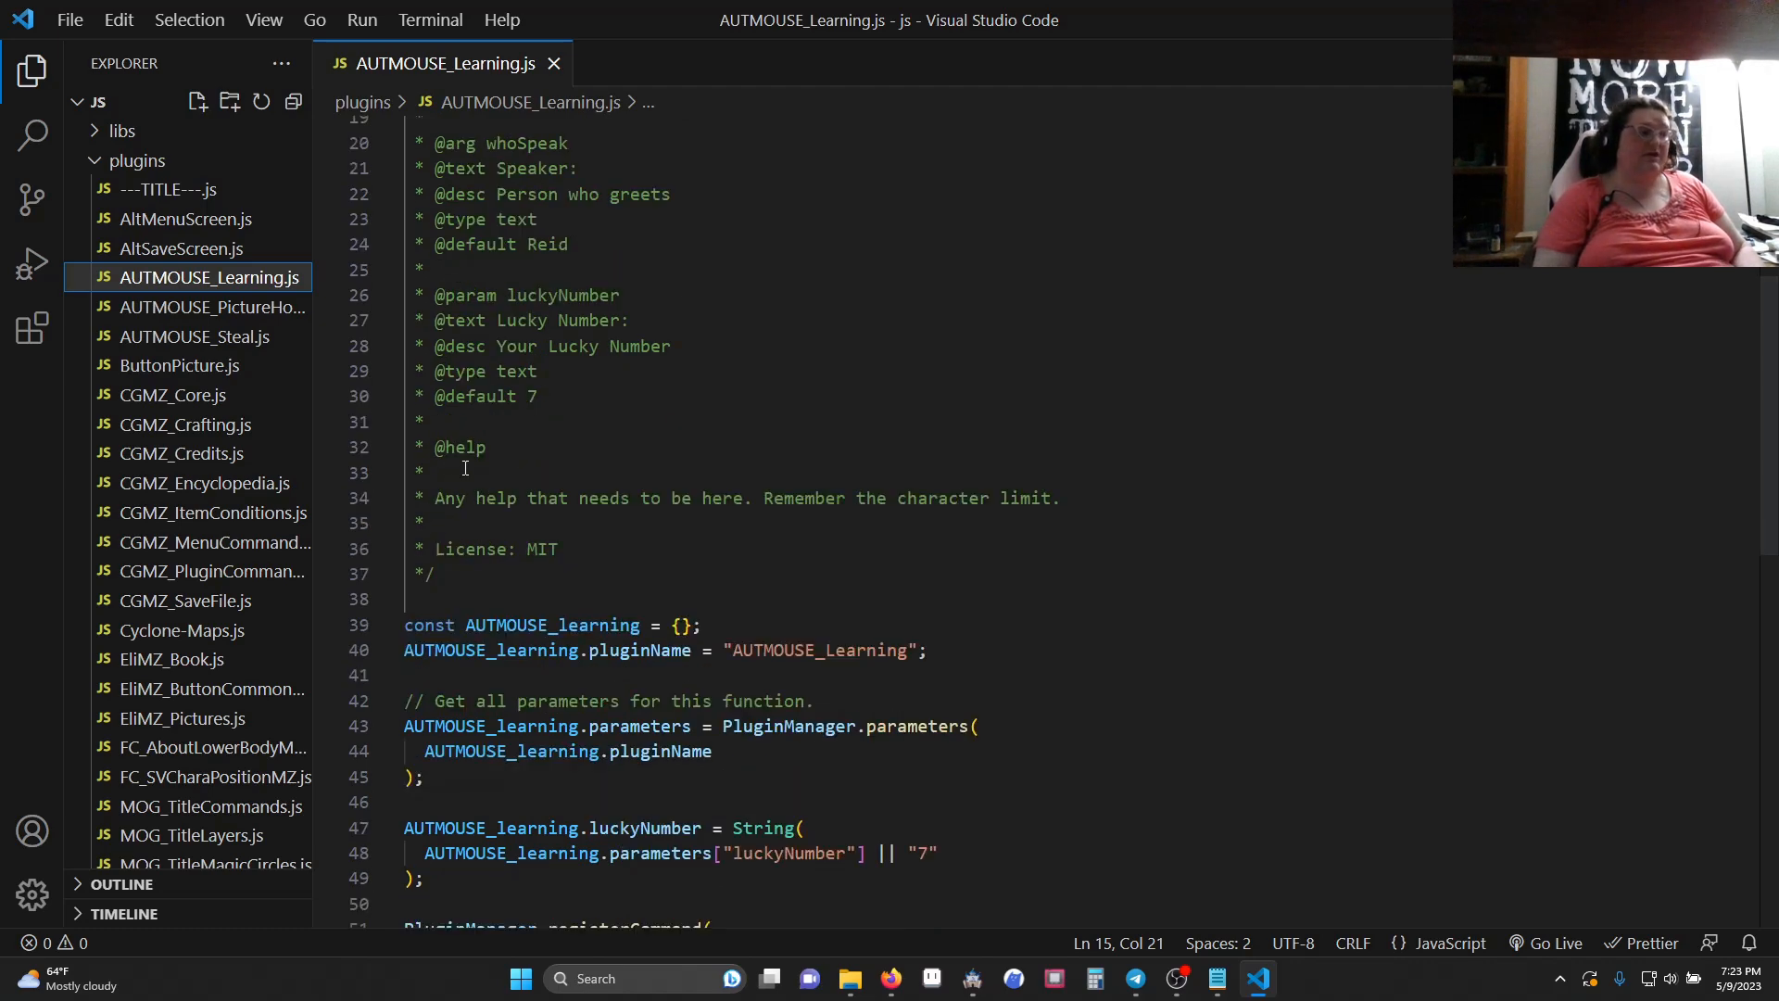
{"action": "scroll", "scroll_direction": "down", "scroll_amount": 3}
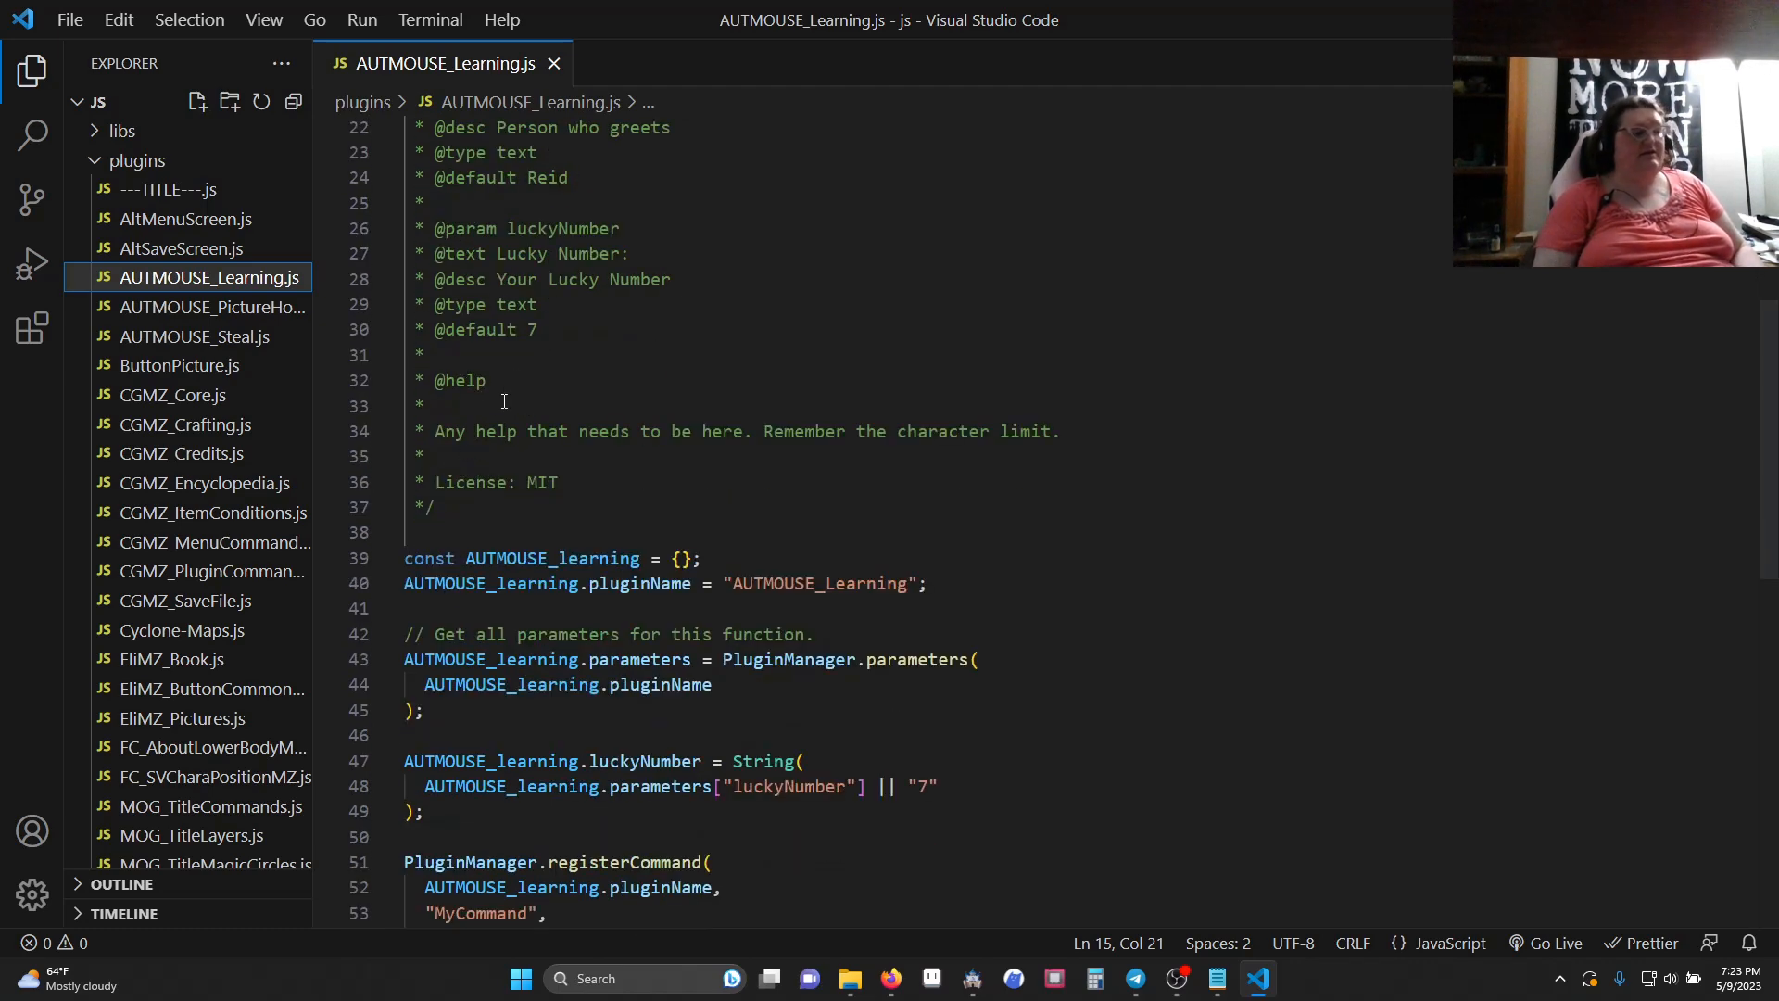
{"action": "left_click", "coordinate": [428, 508]}
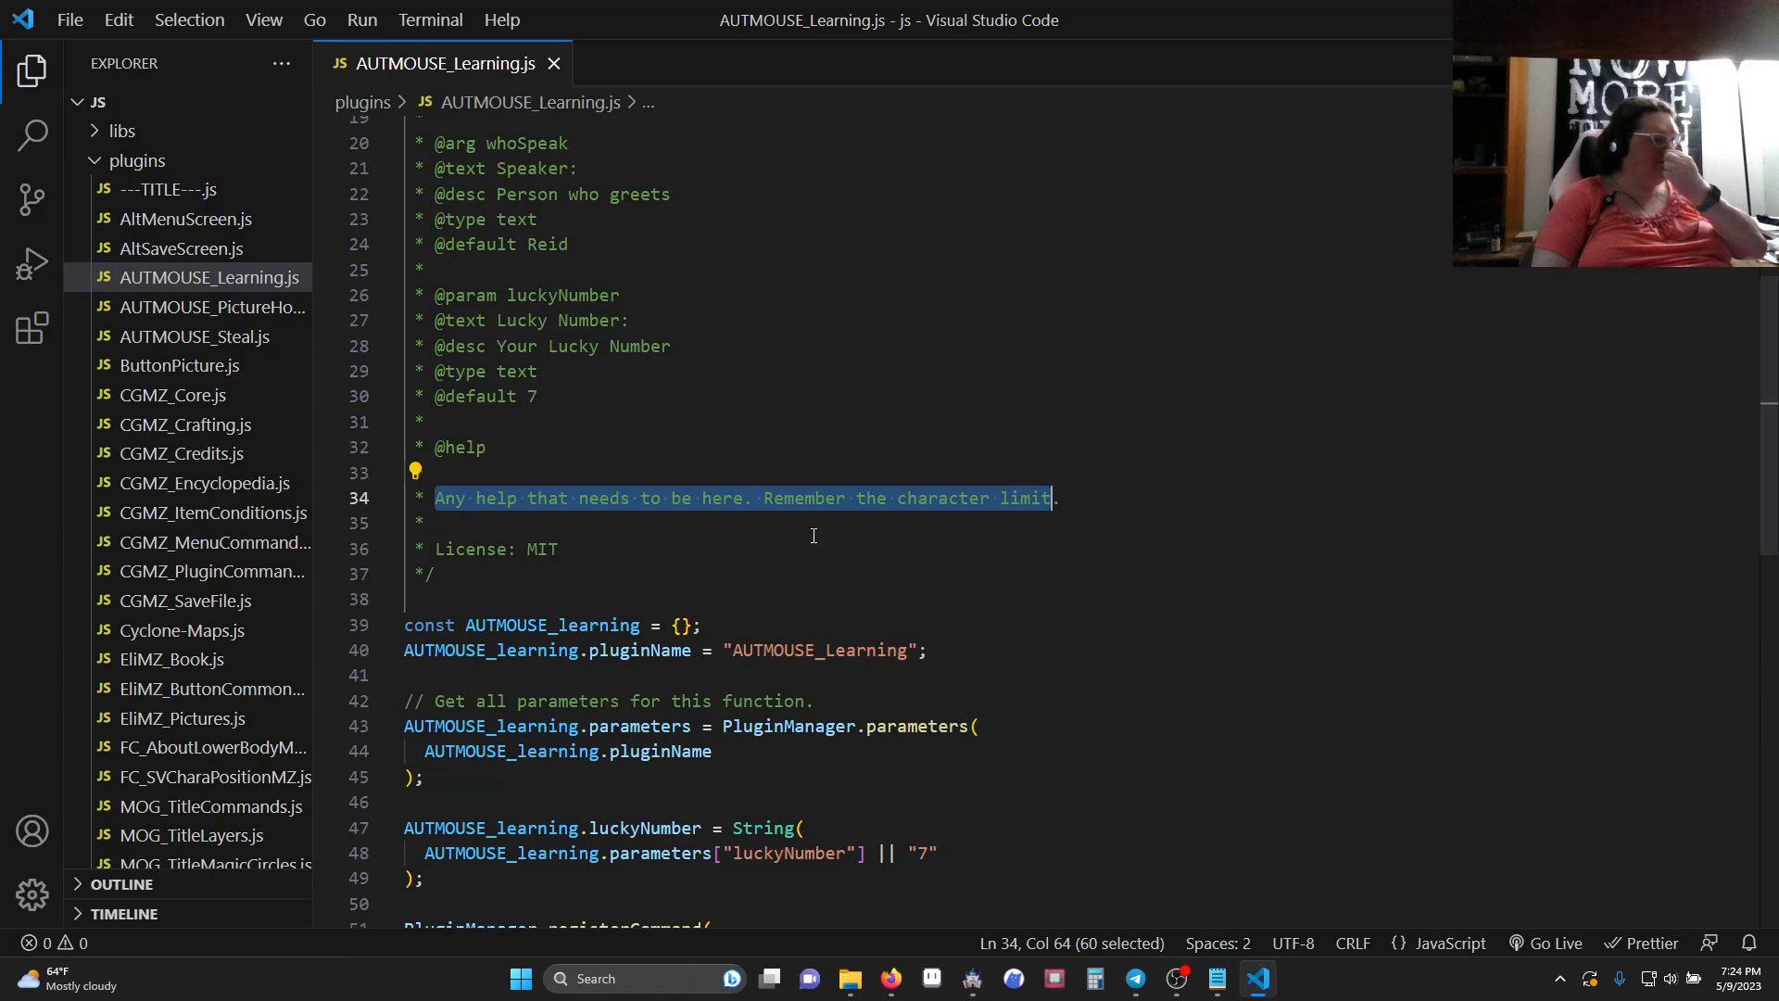
{"action": "left_click", "coordinate": [463, 498]}
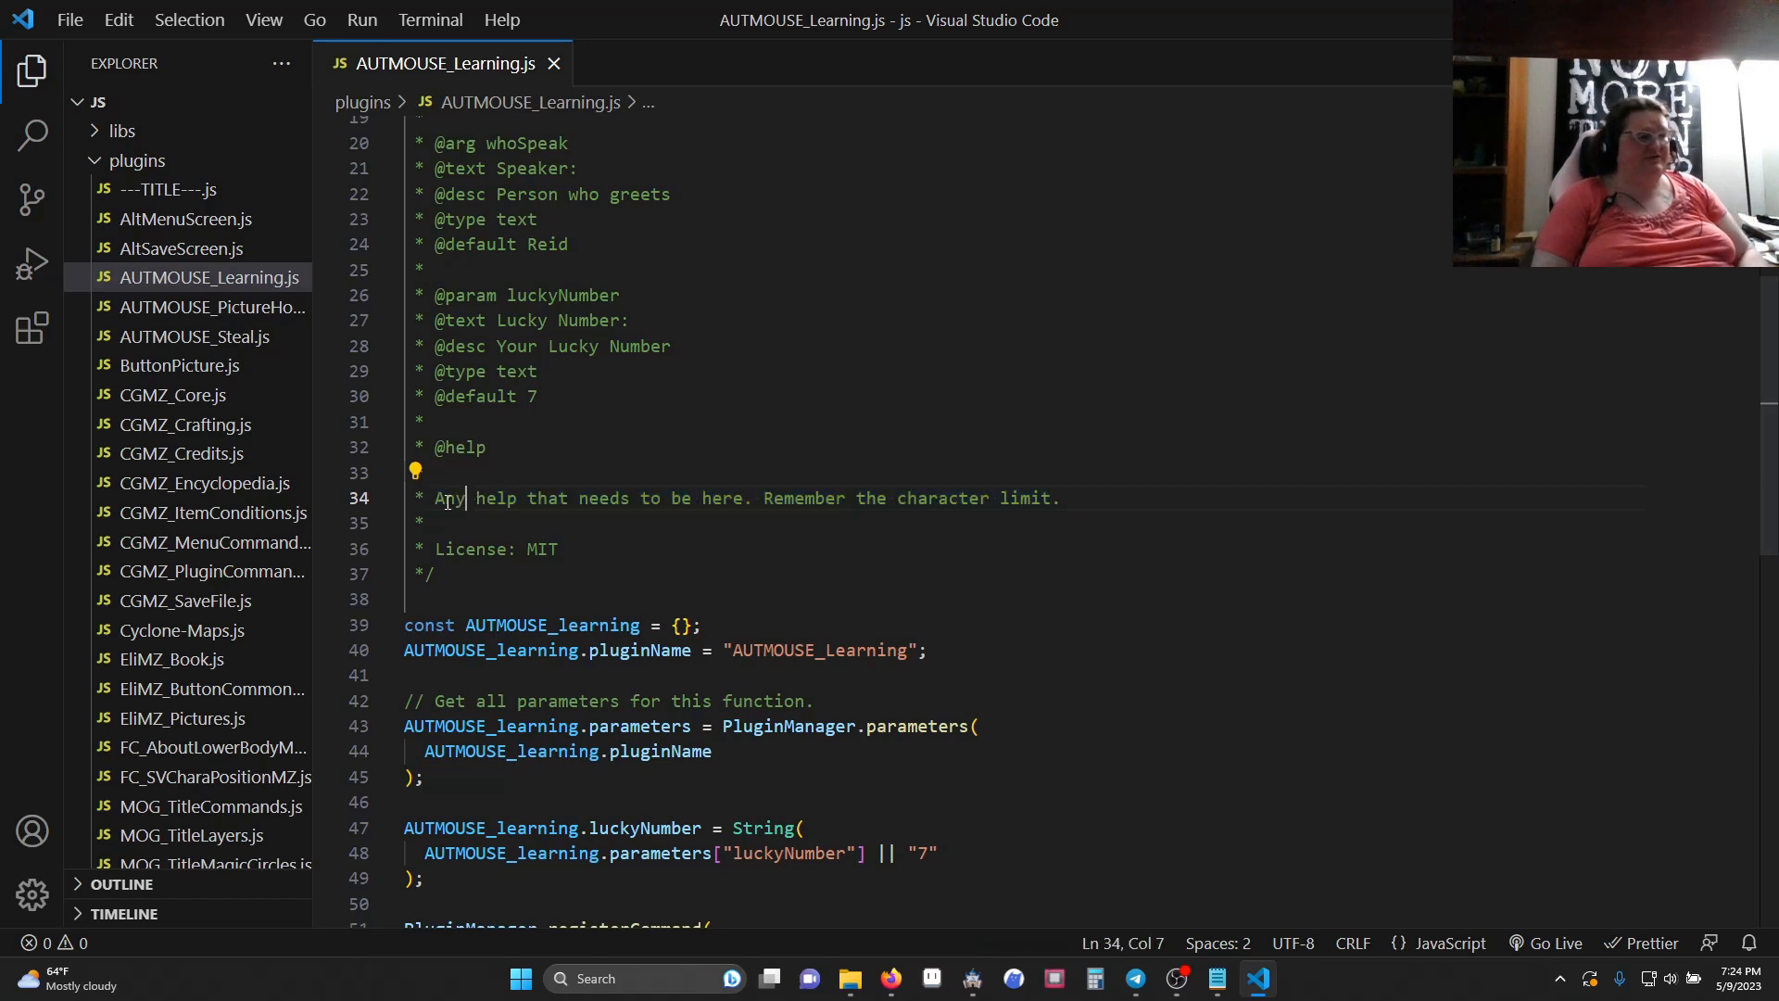
{"action": "left_click_drag", "start_coordinate": [435, 496], "coordinate": [1053, 496]}
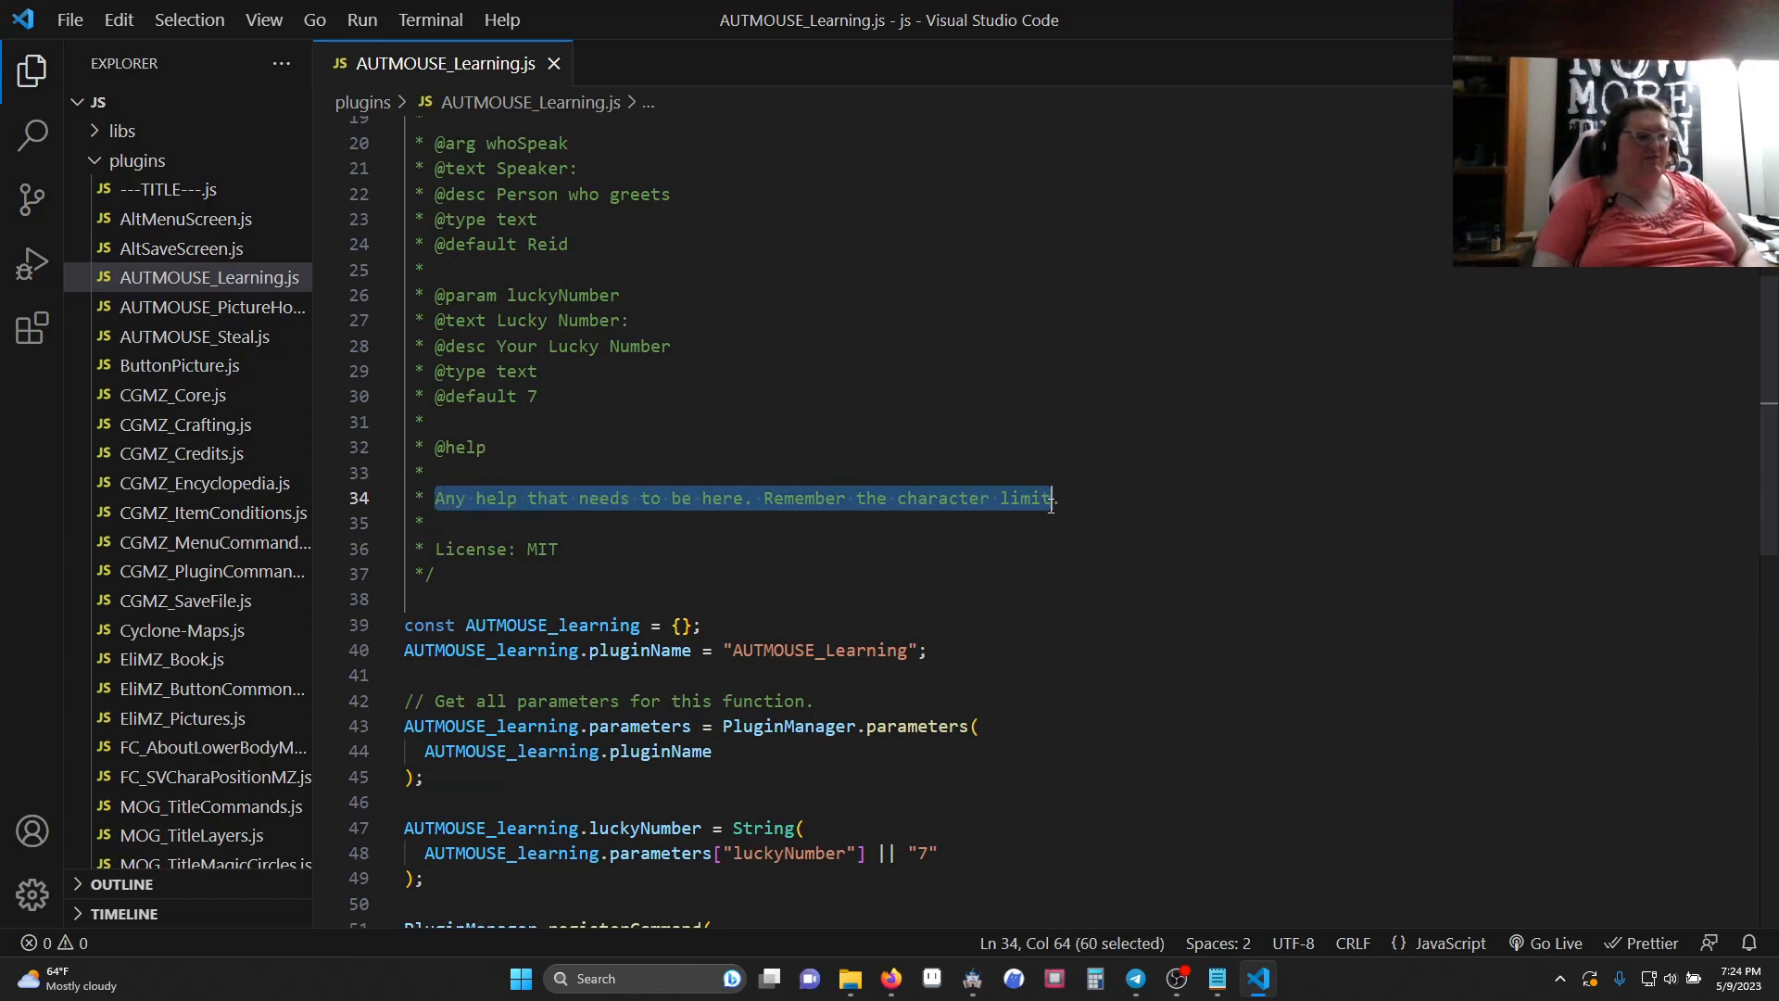
{"action": "left_click", "coordinate": [465, 548]}
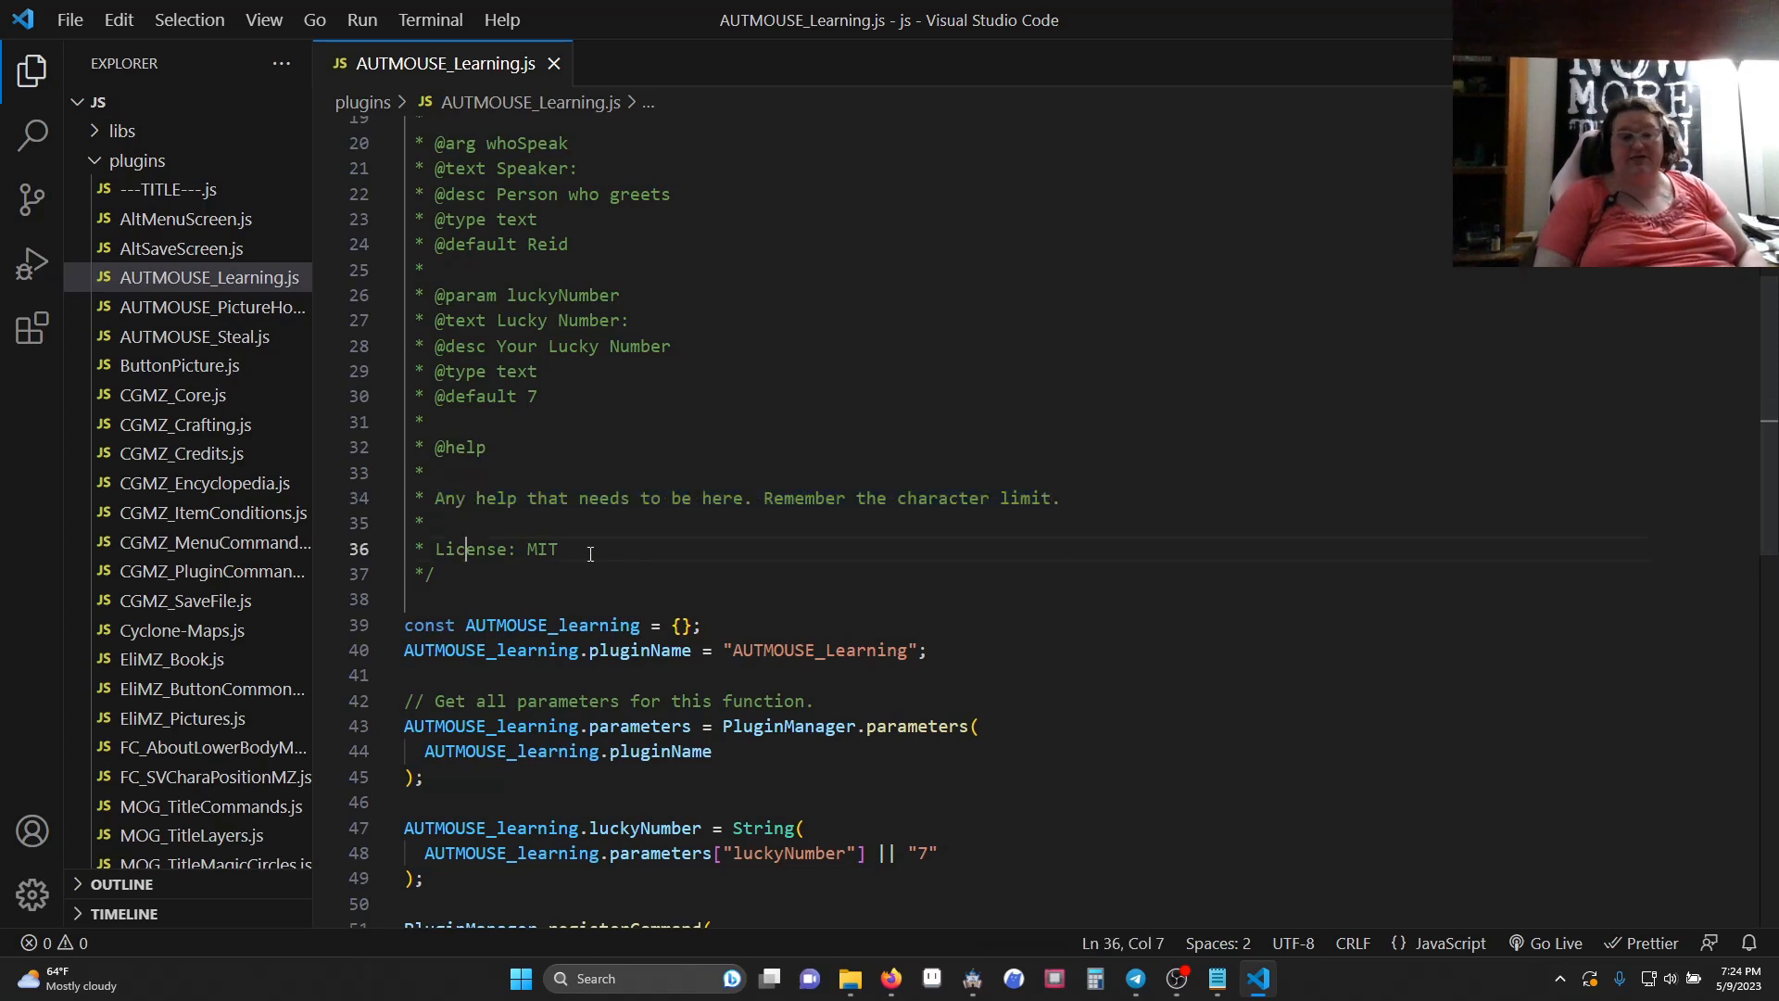
{"action": "scroll", "scroll_direction": "down", "scroll_amount": 3}
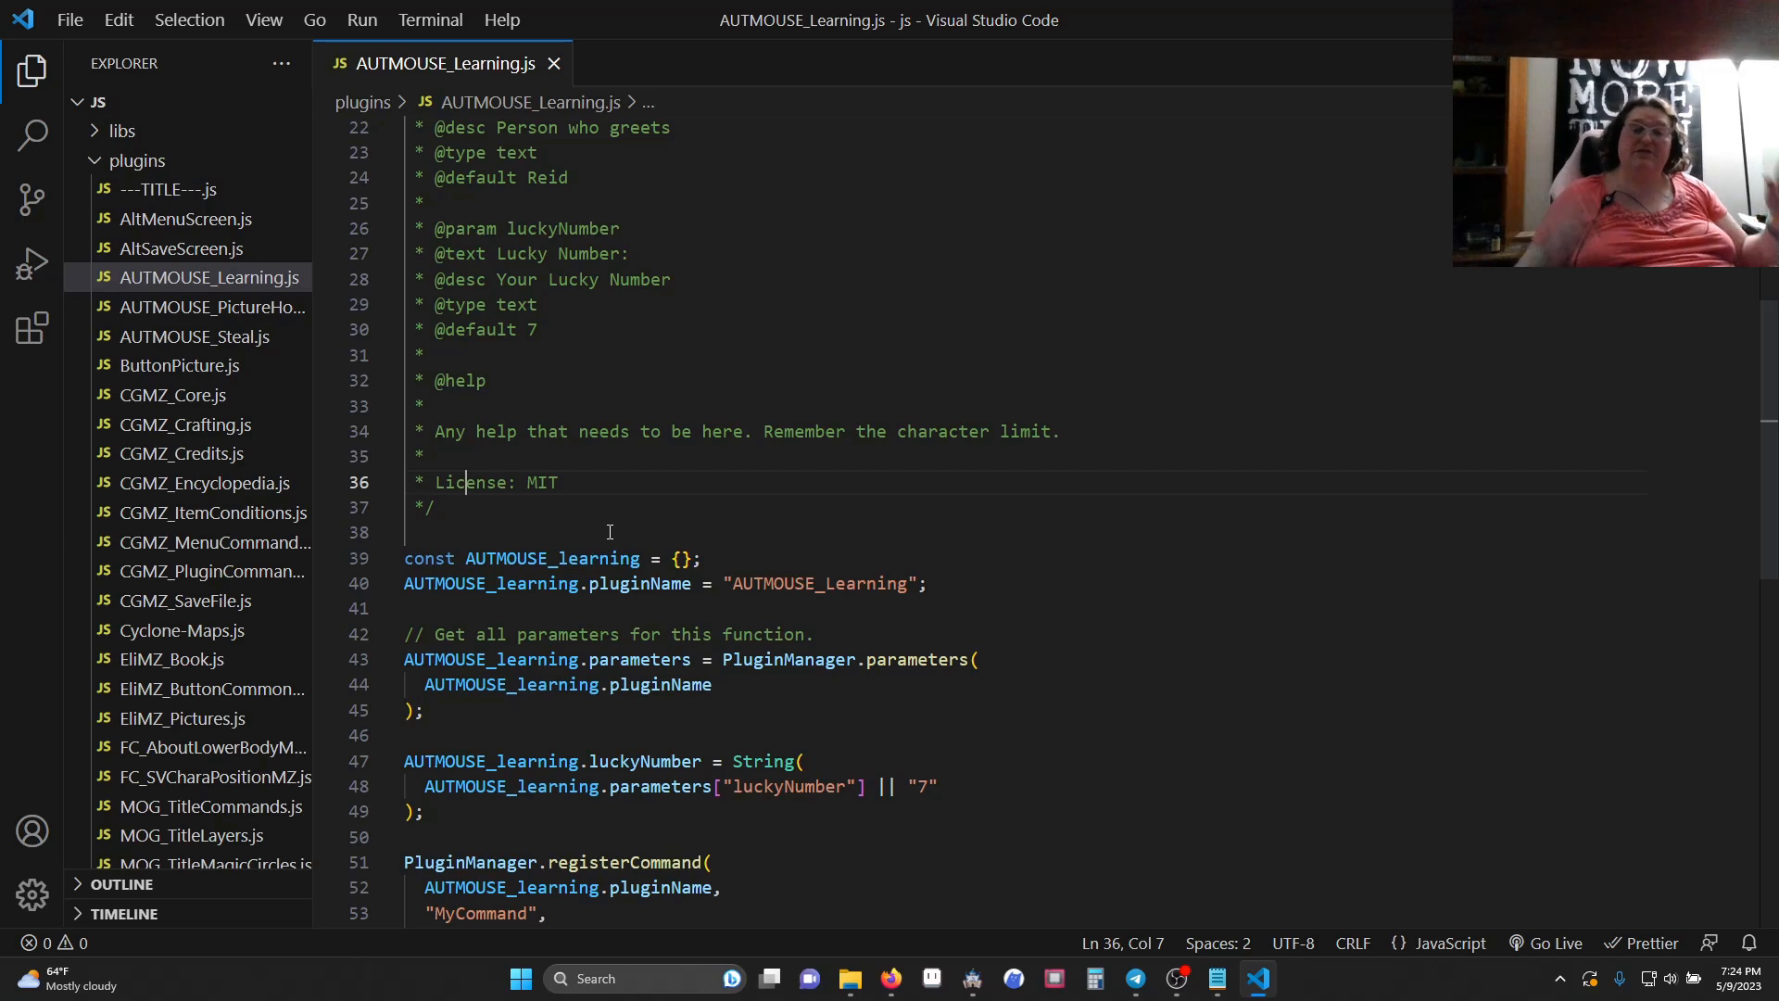
{"action": "scroll", "scroll_direction": "down", "scroll_amount": 3}
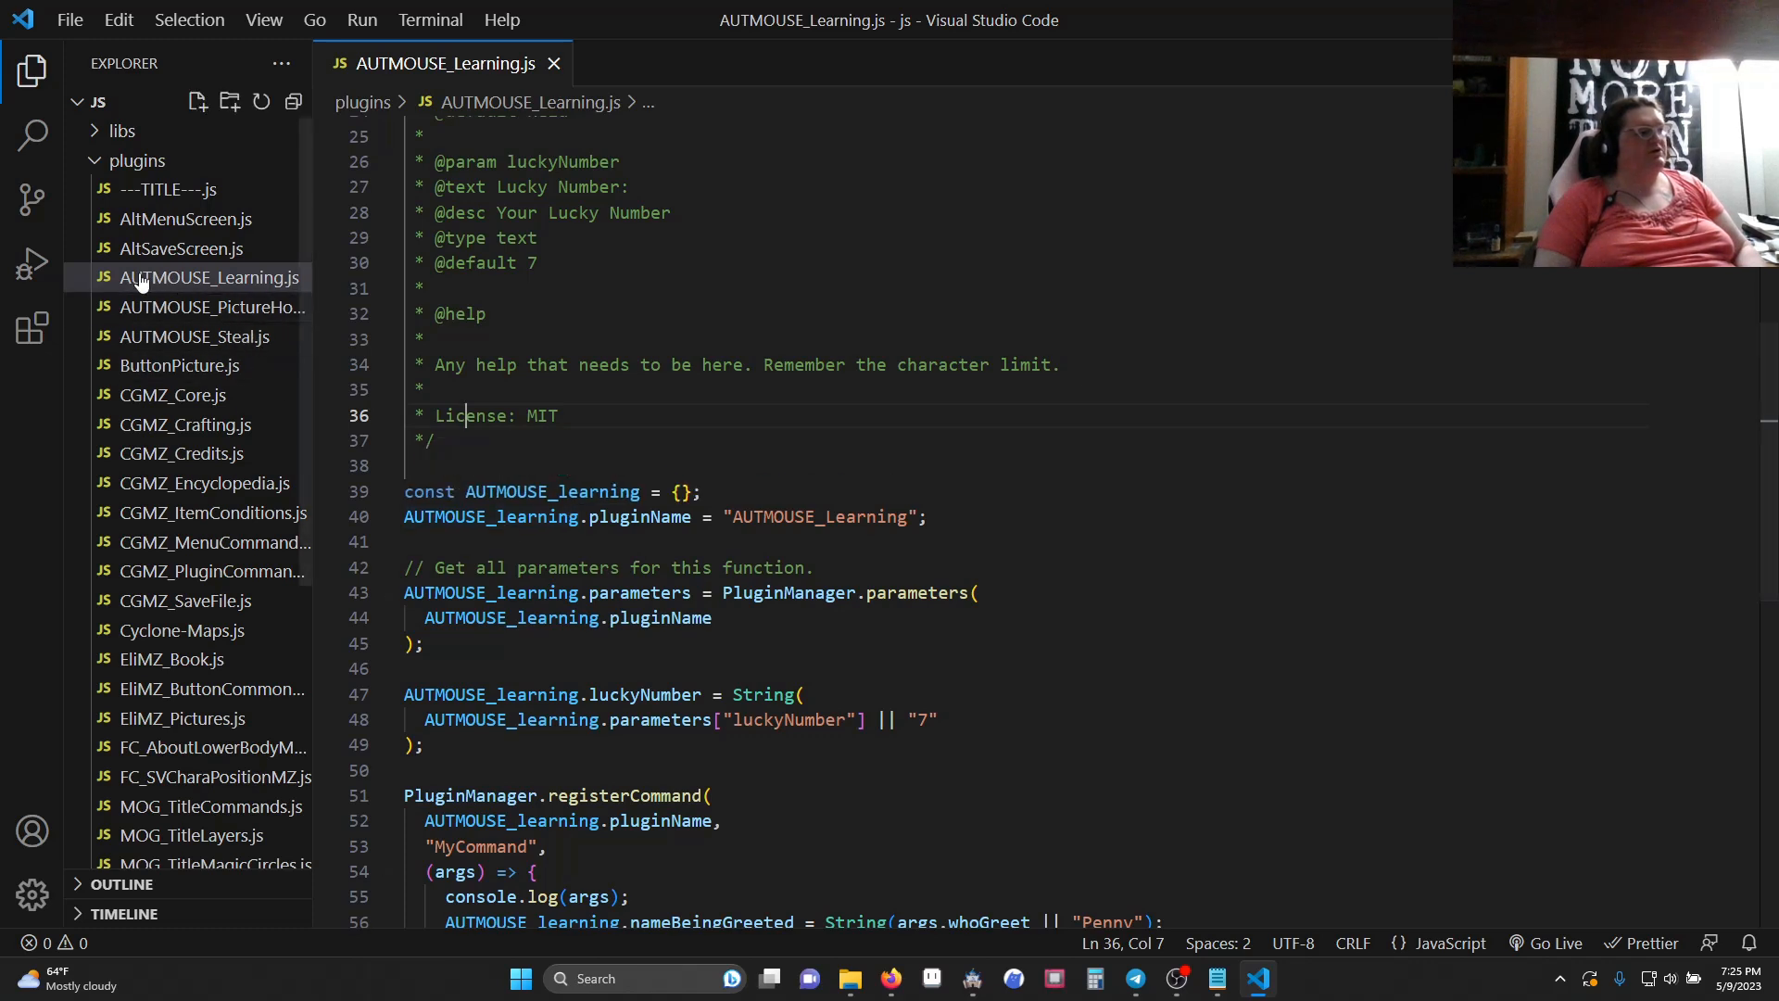
{"action": "mouse_move", "coordinate": [276, 290]}
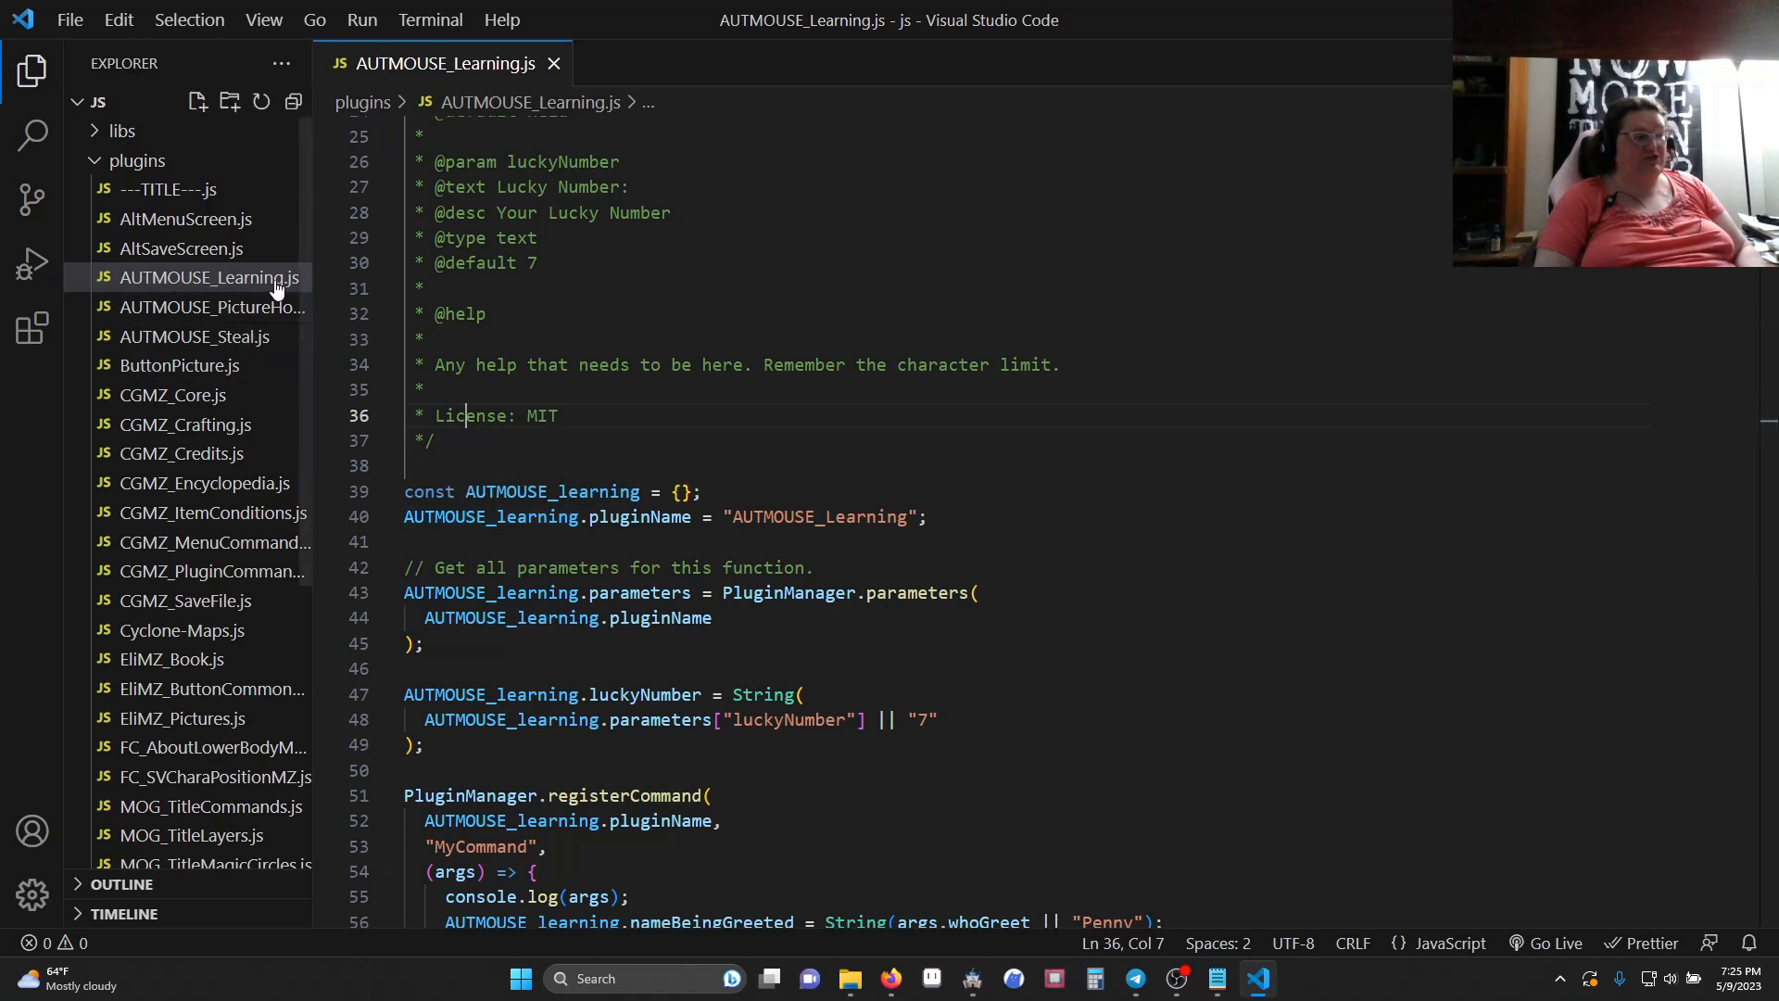
{"action": "mouse_move", "coordinate": [208, 278]}
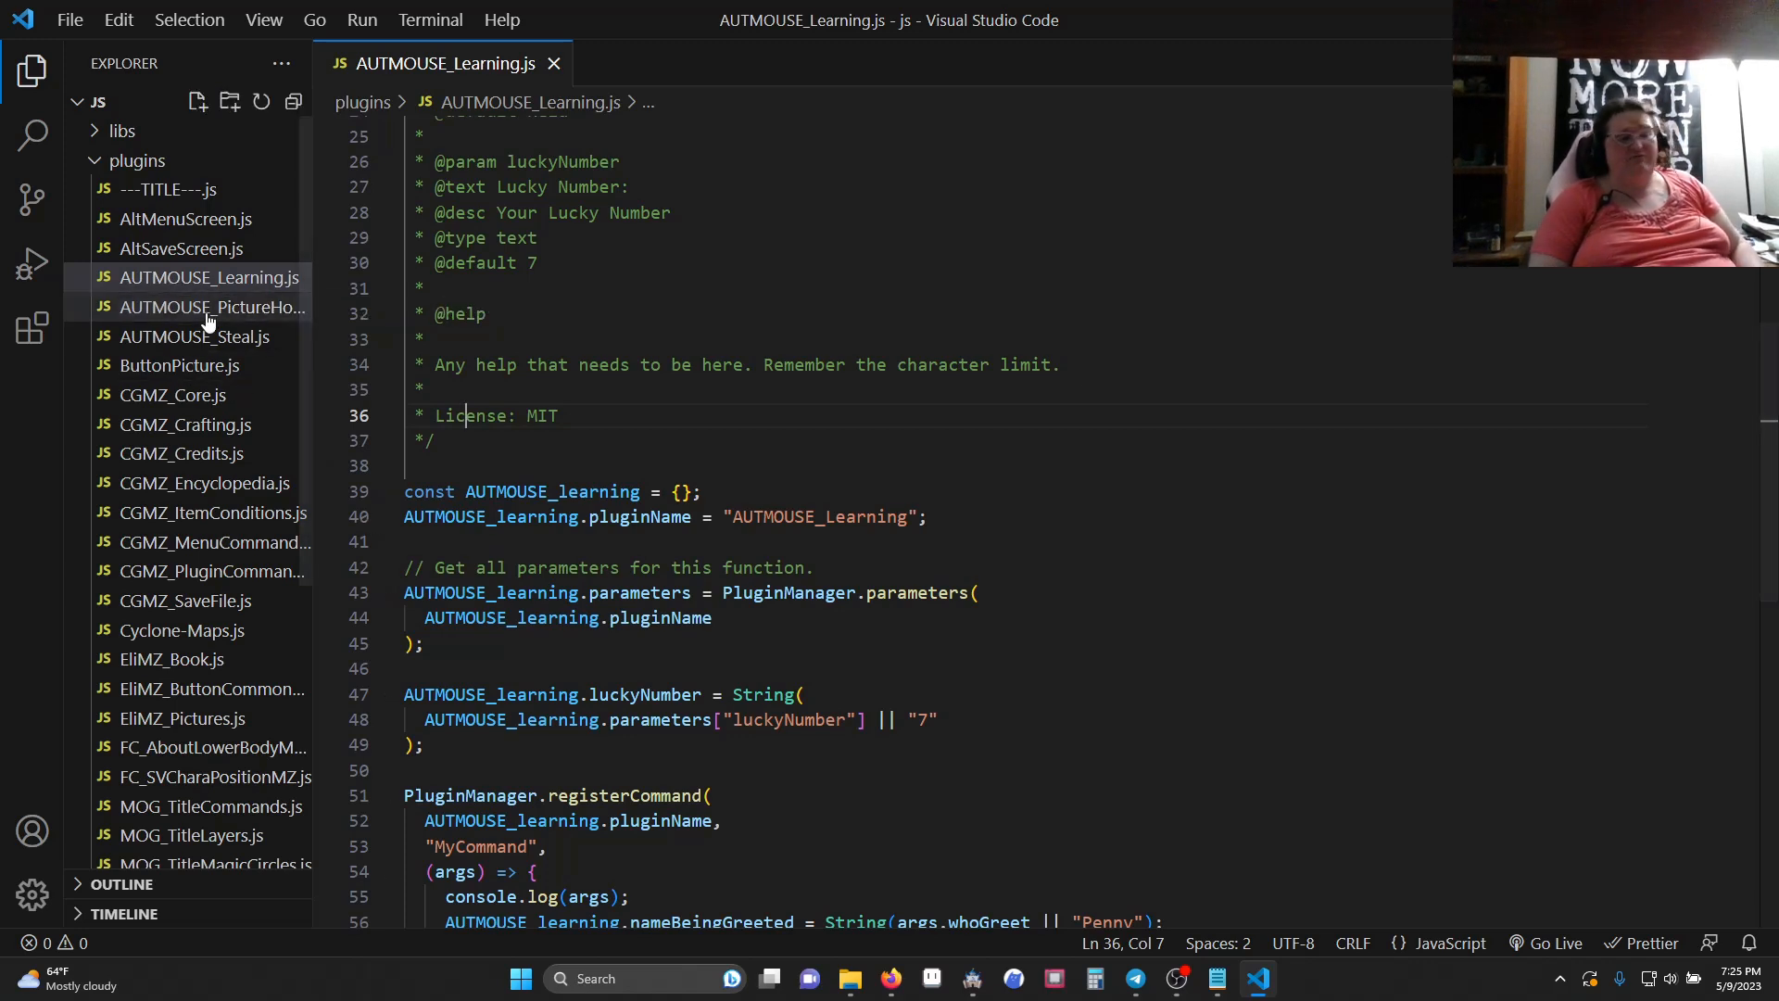
{"action": "mouse_move", "coordinate": [177, 365]}
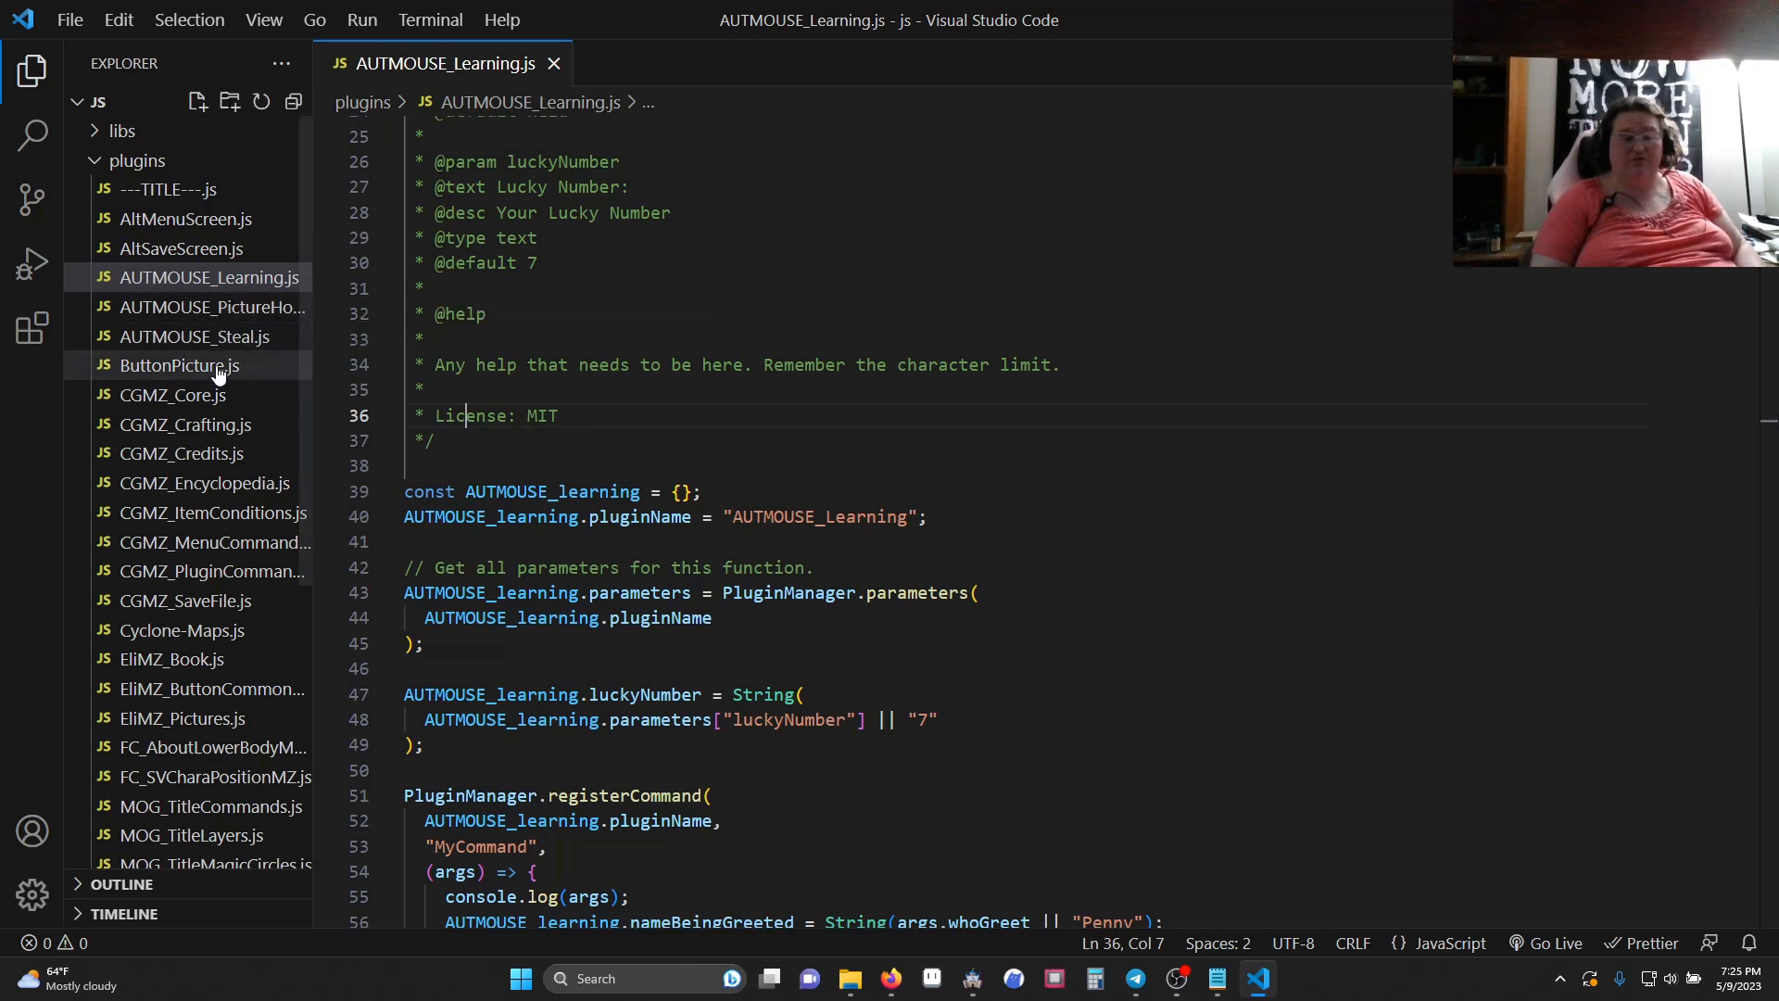
{"action": "mouse_move", "coordinate": [207, 276]}
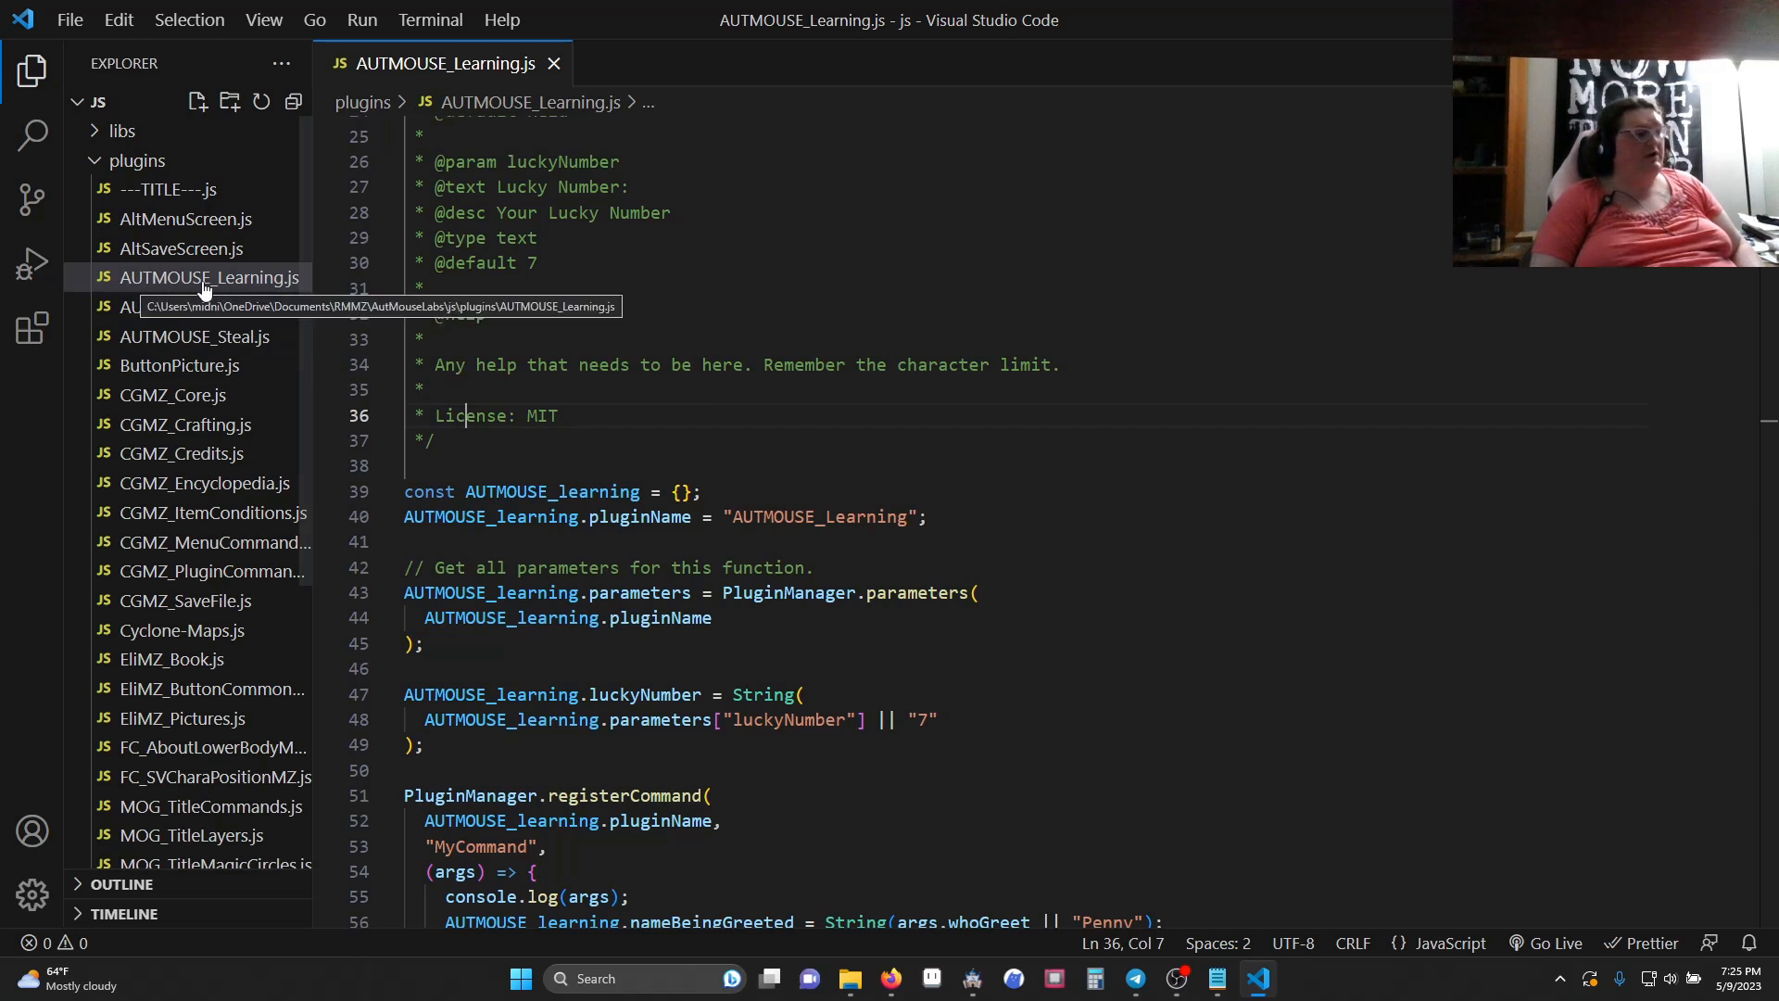
{"action": "mouse_move", "coordinate": [261, 306]}
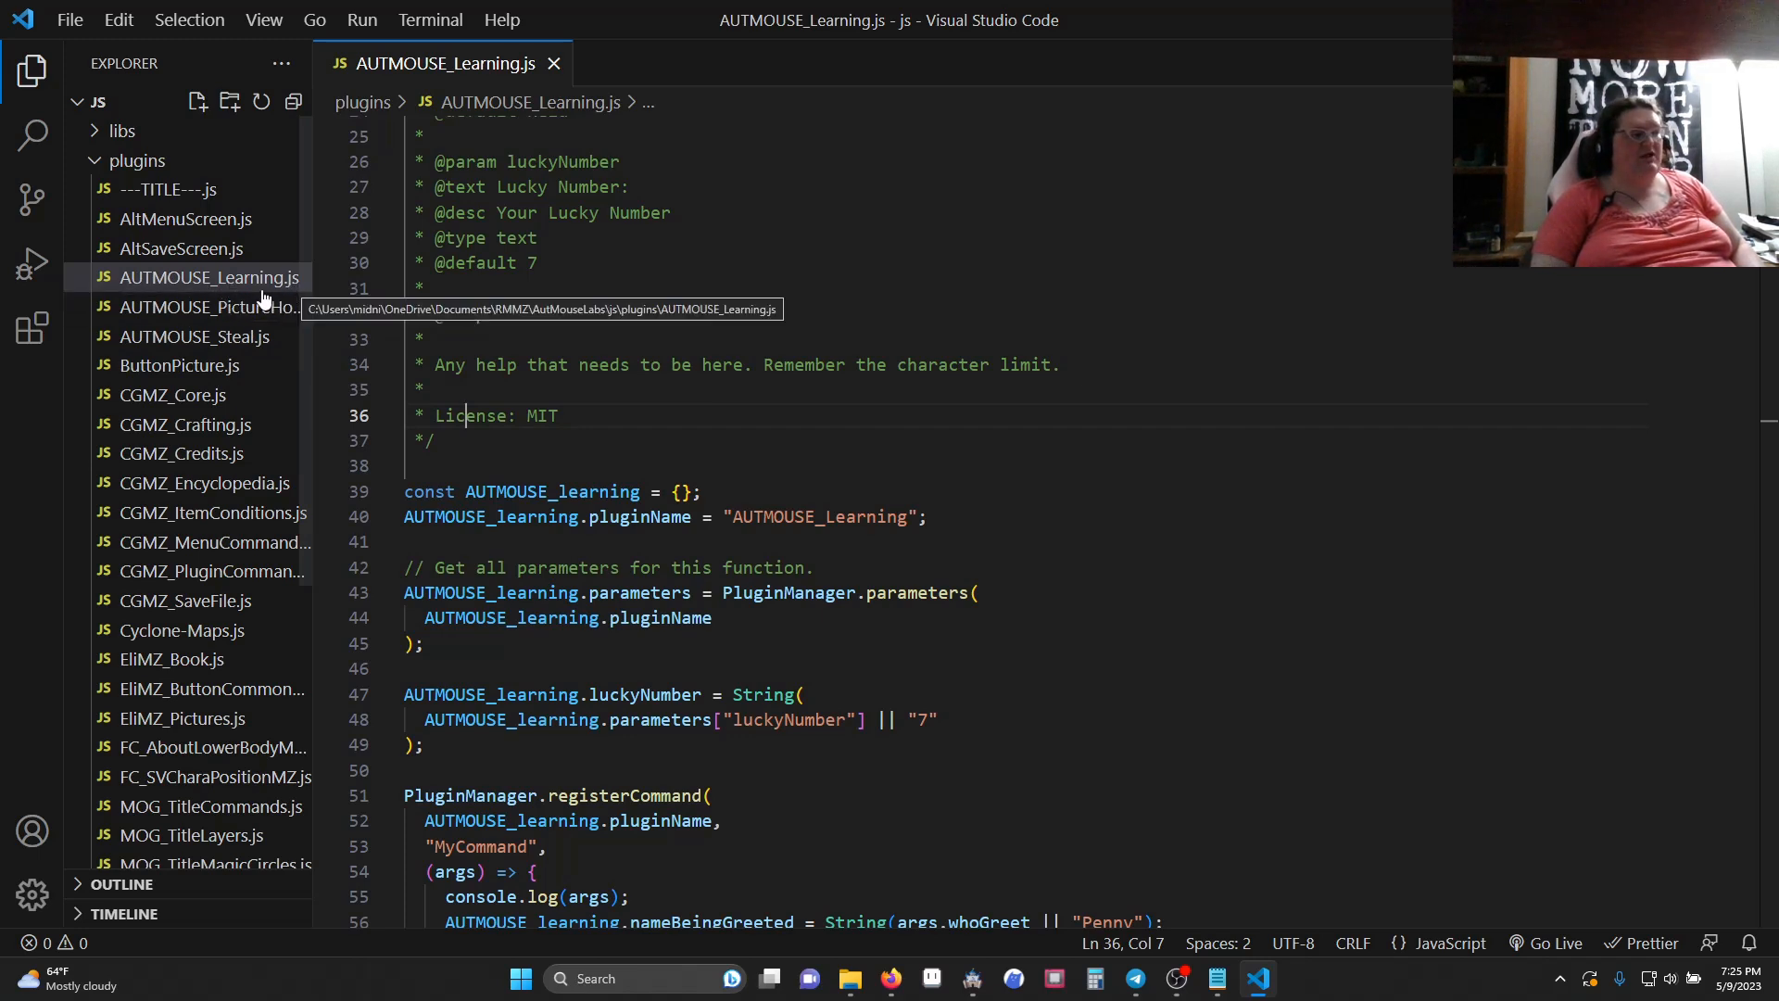
{"action": "mouse_move", "coordinate": [204, 293]}
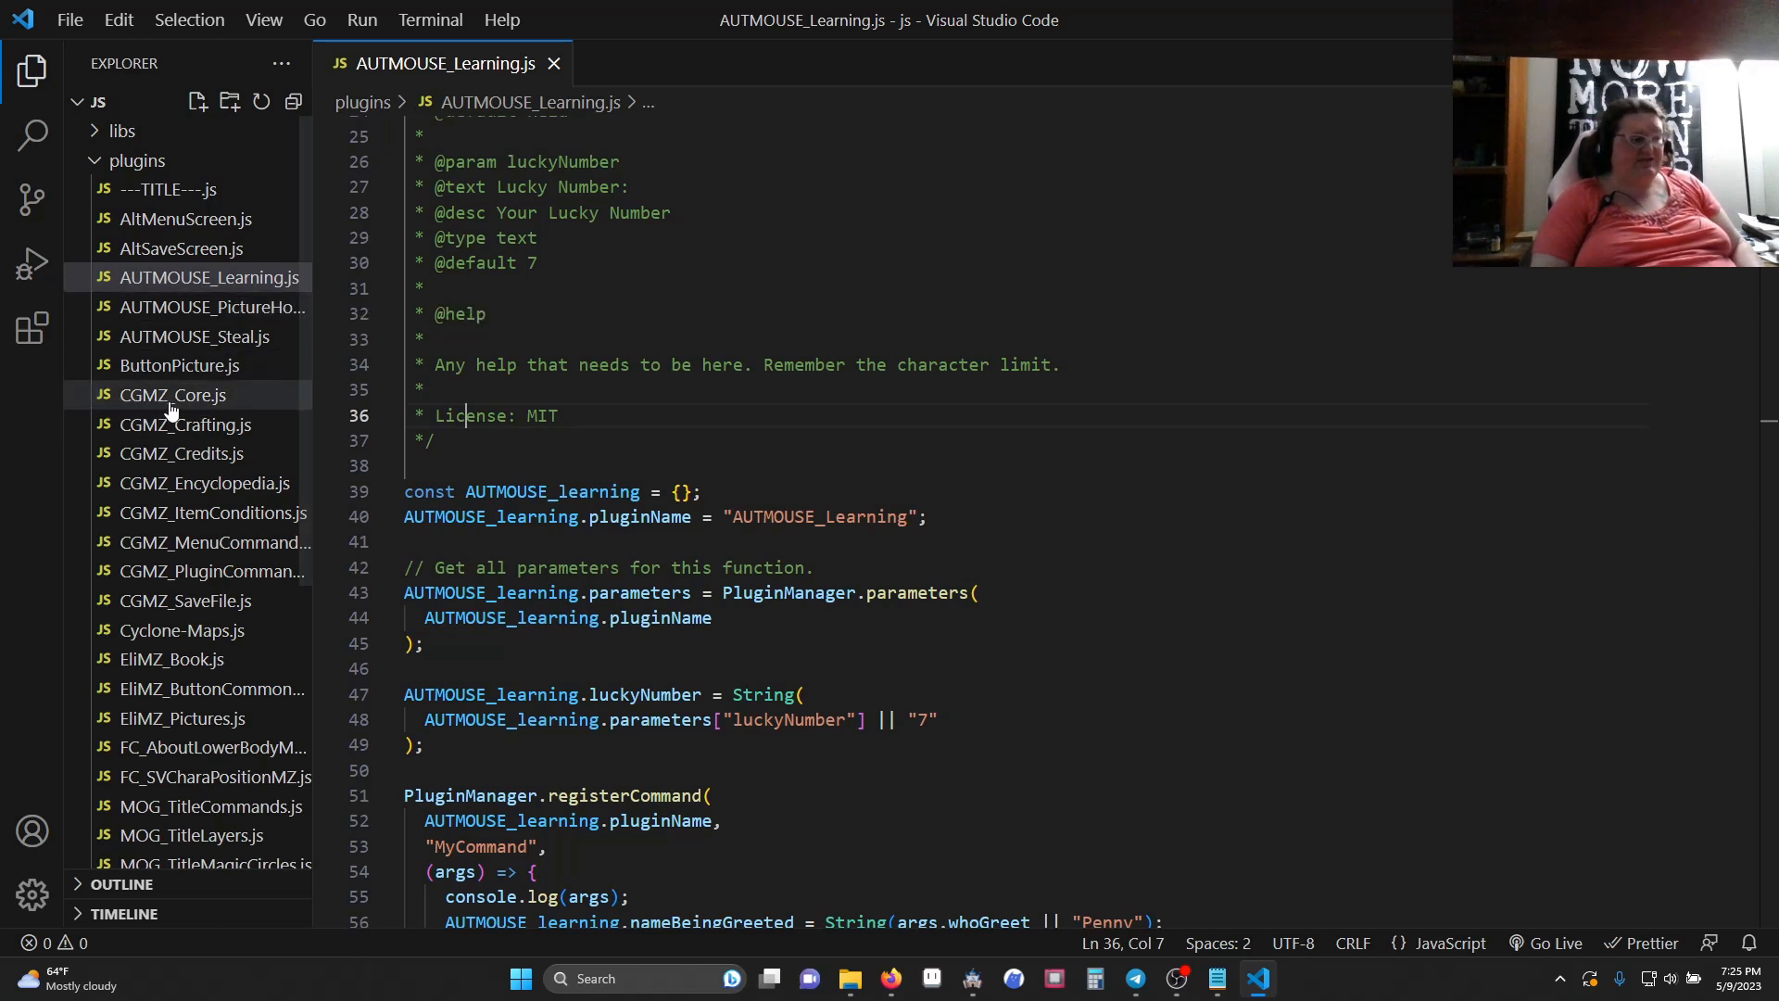
{"action": "mouse_move", "coordinate": [193, 287]}
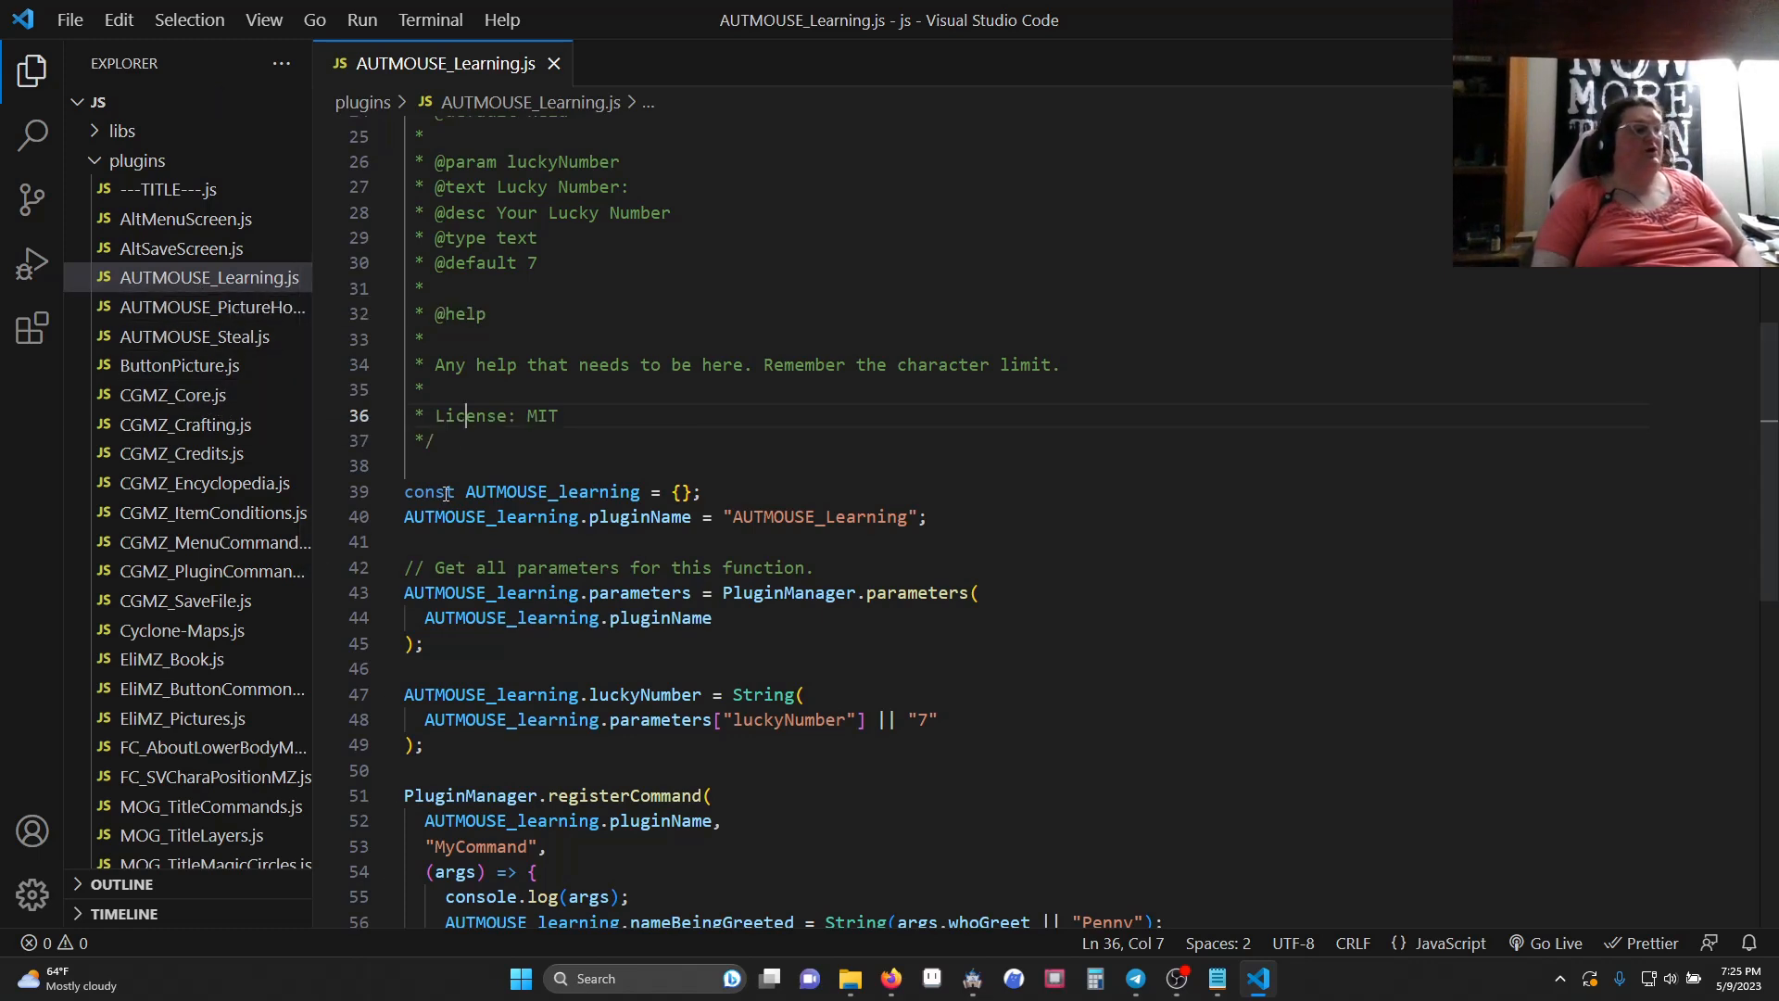
{"action": "mouse_move", "coordinate": [539, 508]}
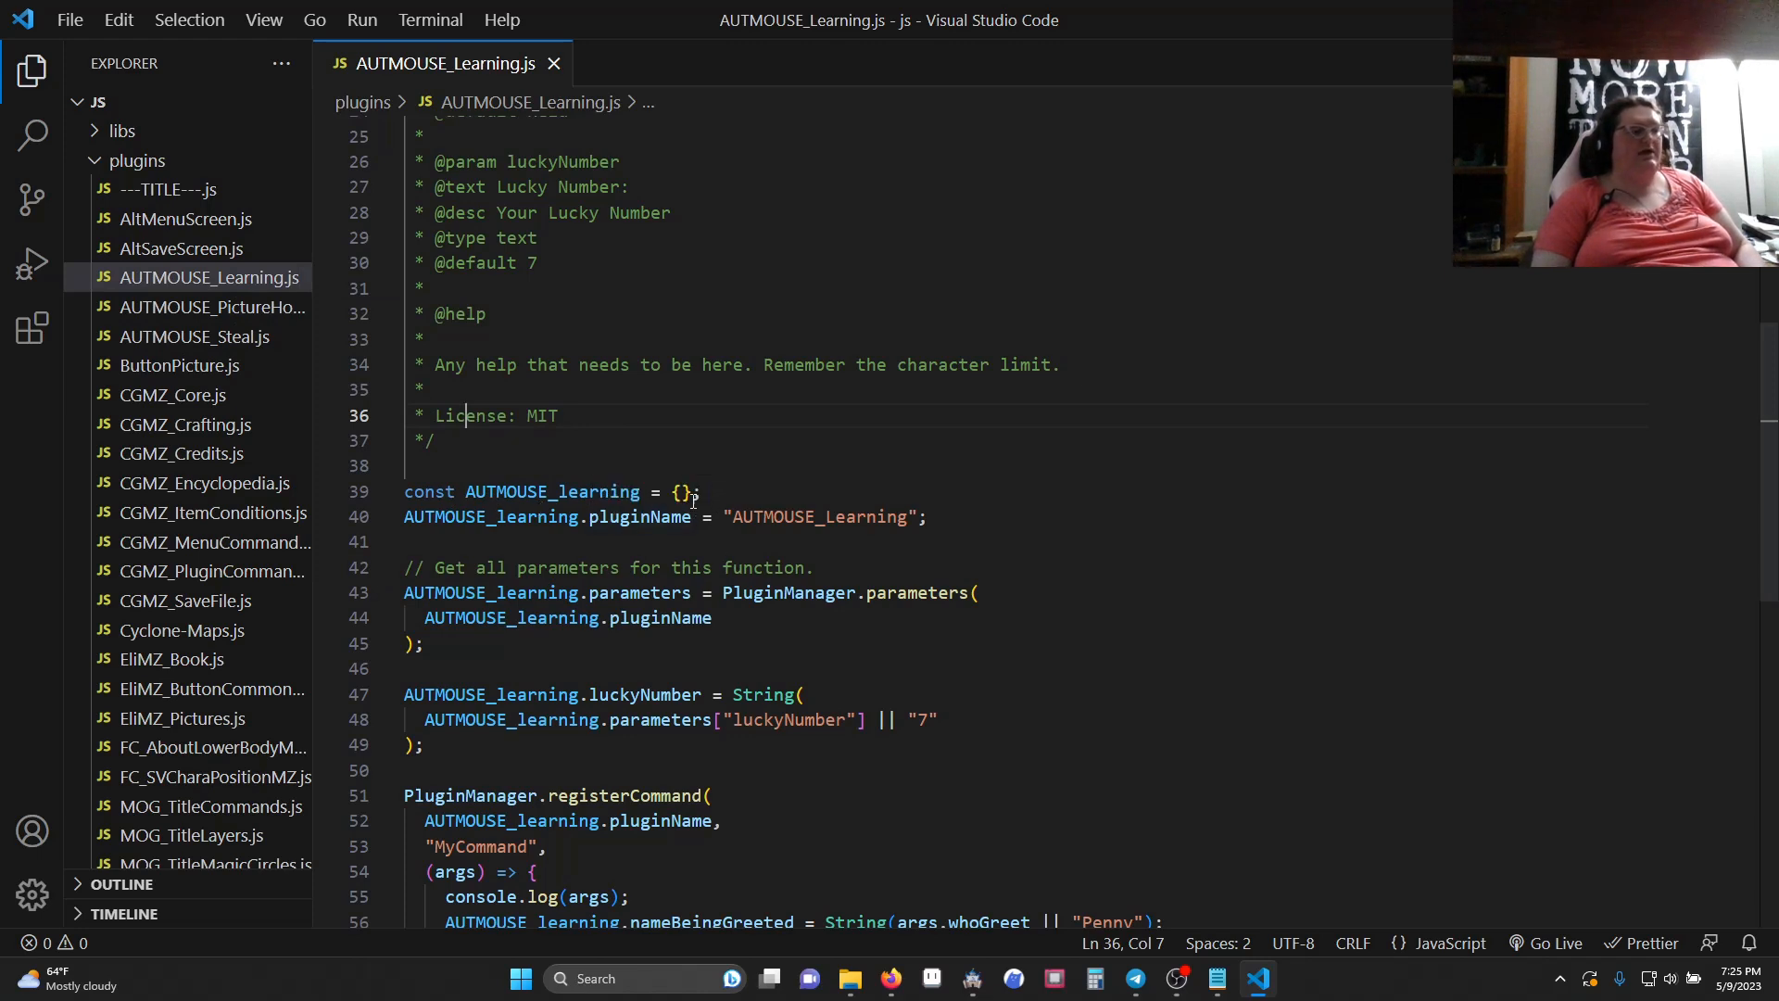
{"action": "mouse_move", "coordinate": [1116, 638]}
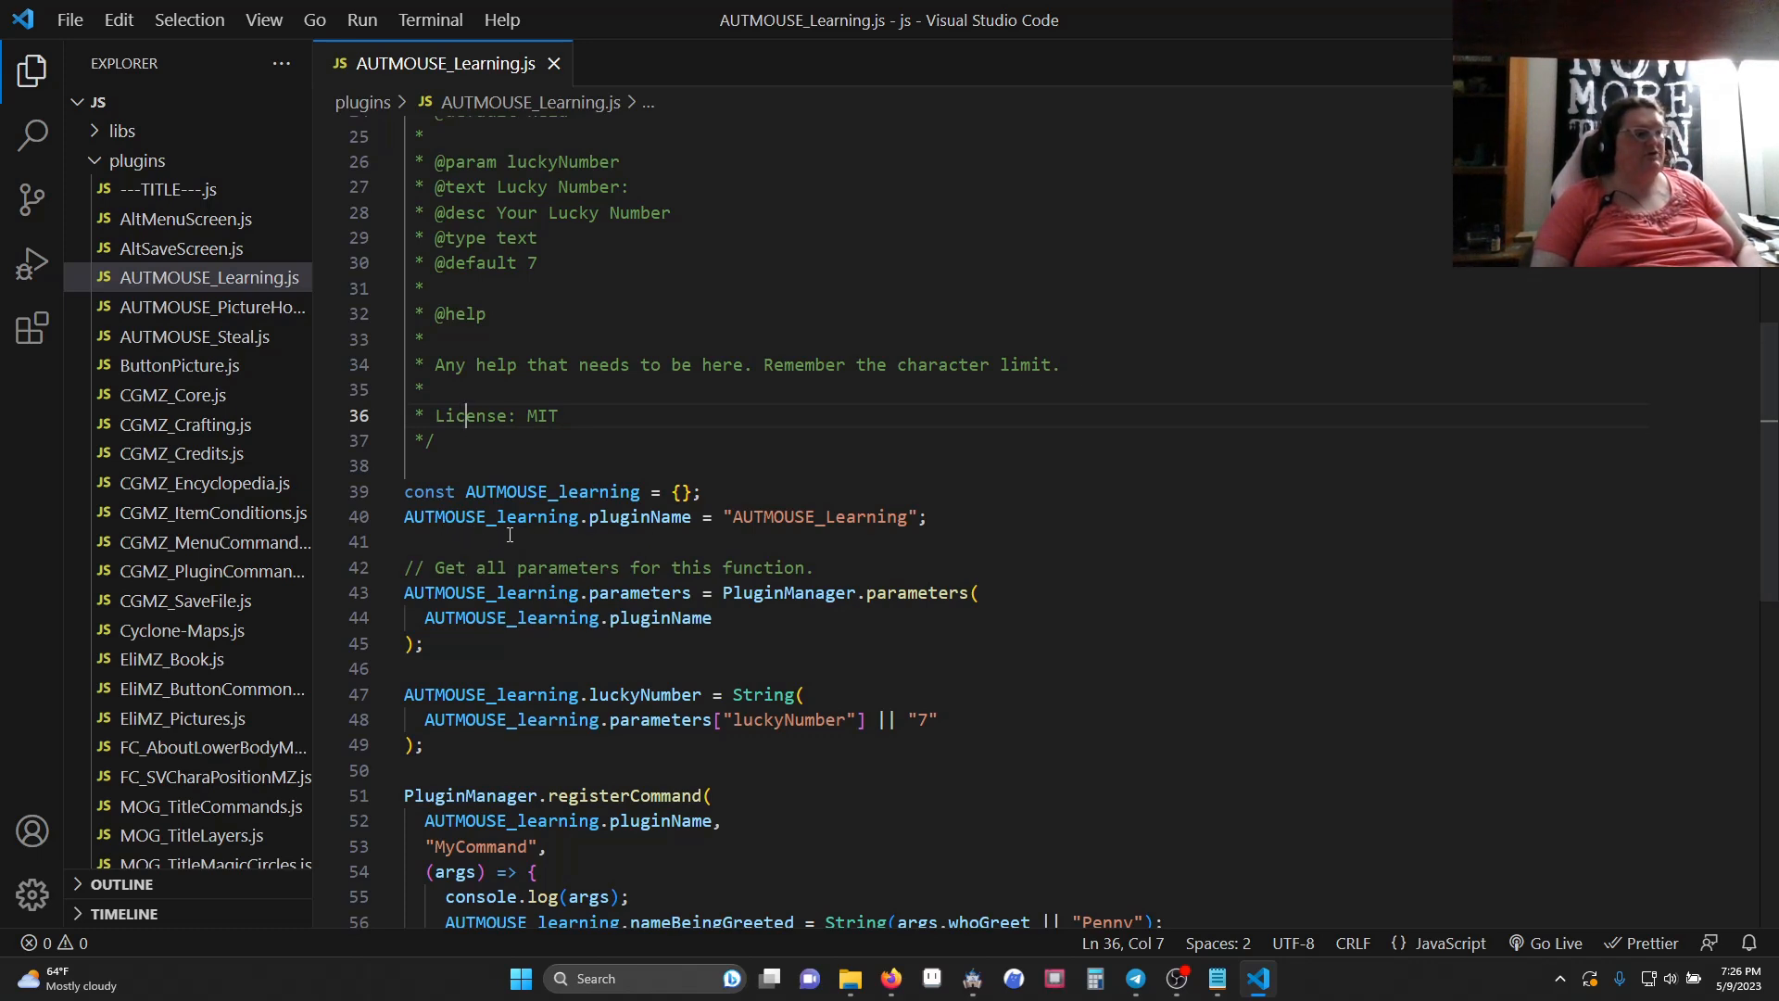
{"action": "double_click", "coordinate": [552, 491]}
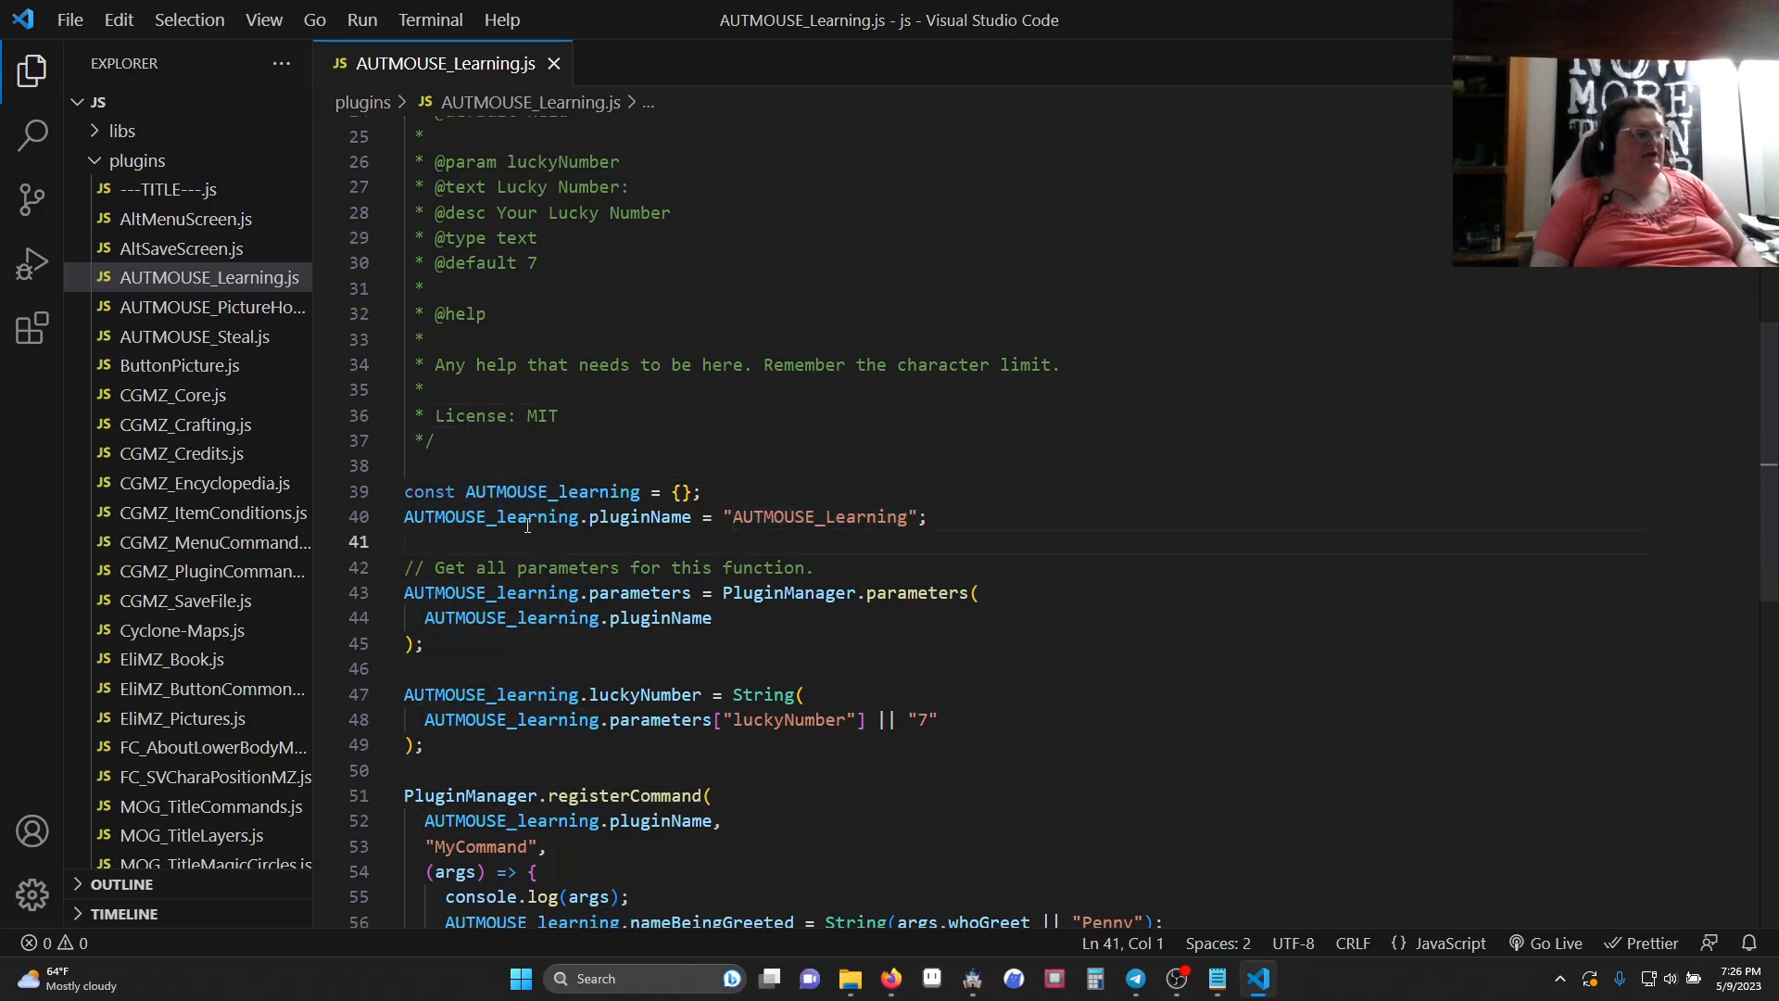
{"action": "mouse_move", "coordinate": [641, 517]}
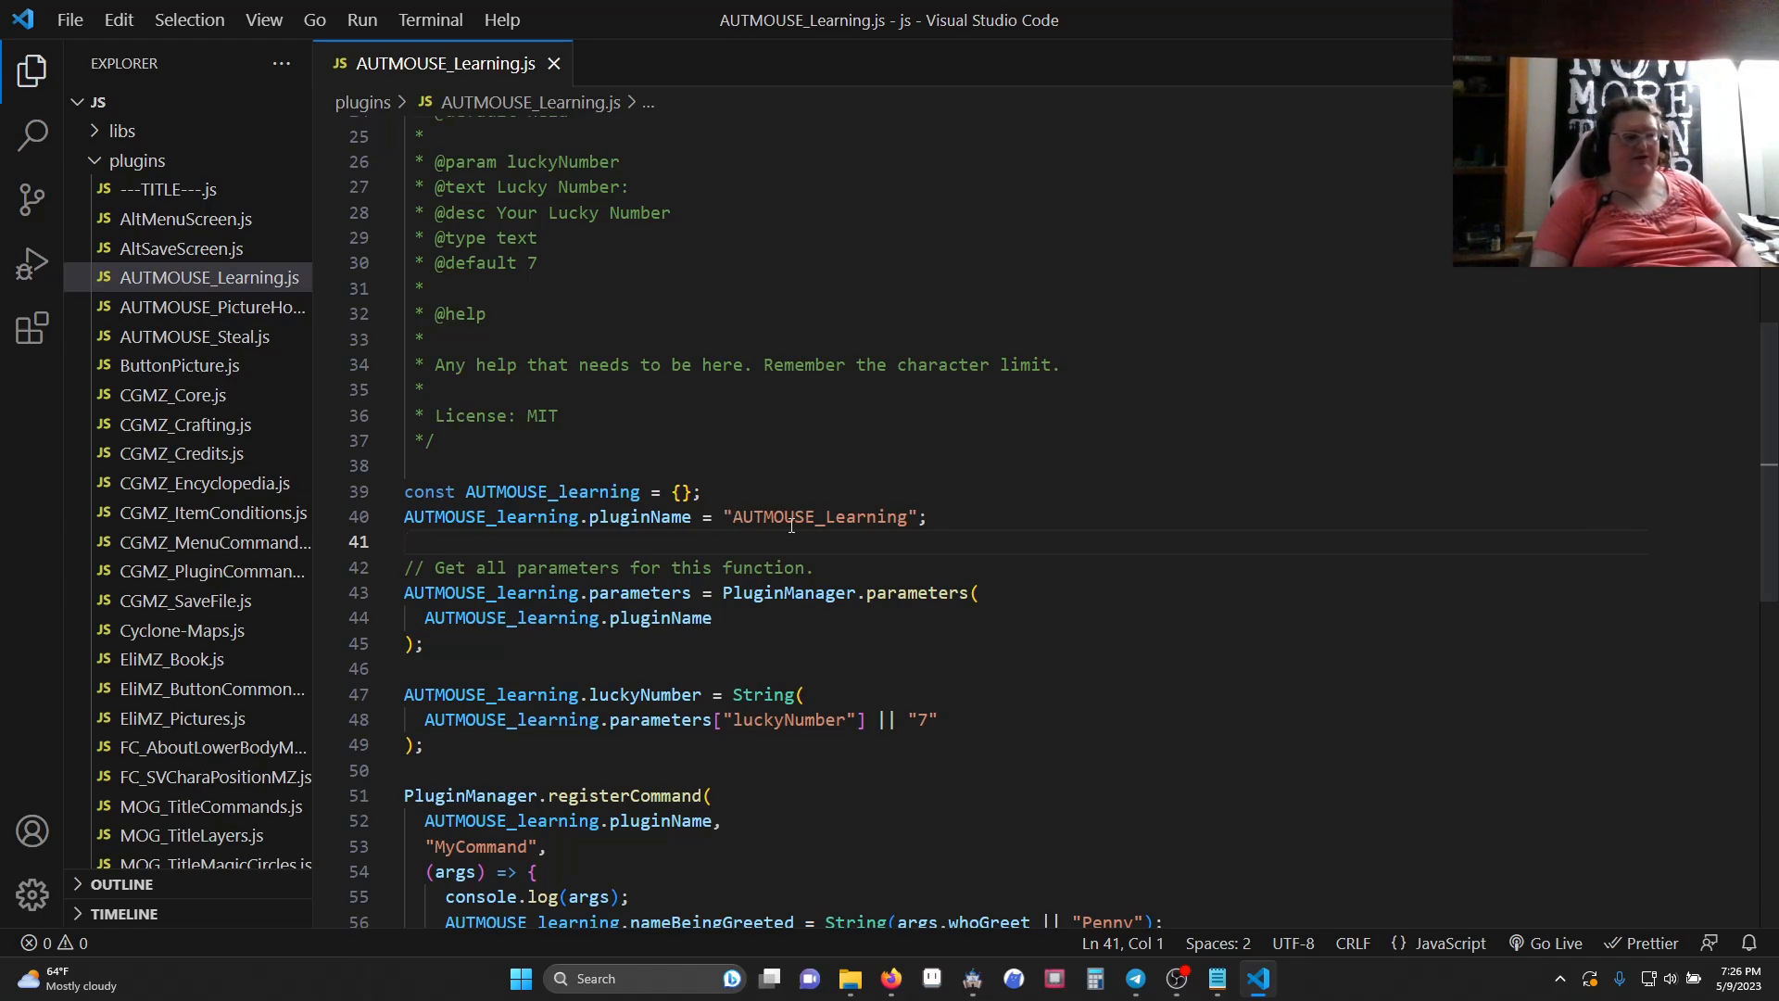
{"action": "mouse_move", "coordinate": [1031, 537]}
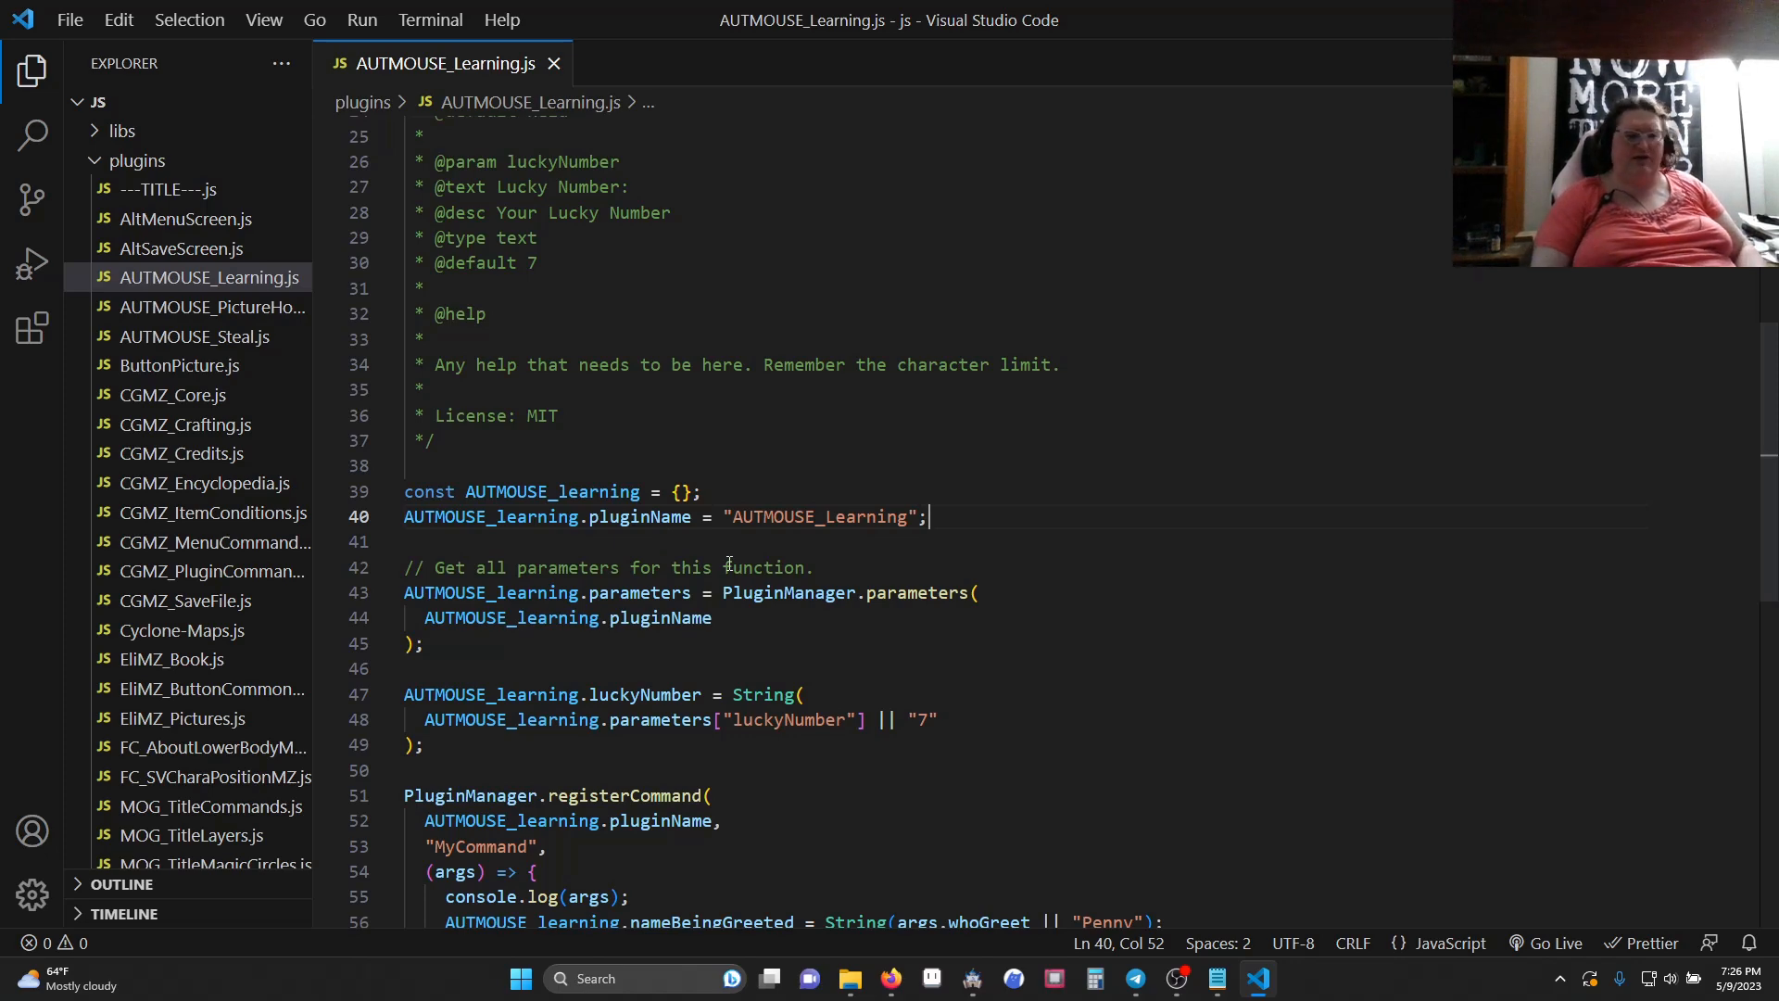
{"action": "scroll", "scroll_direction": "down", "scroll_amount": 3}
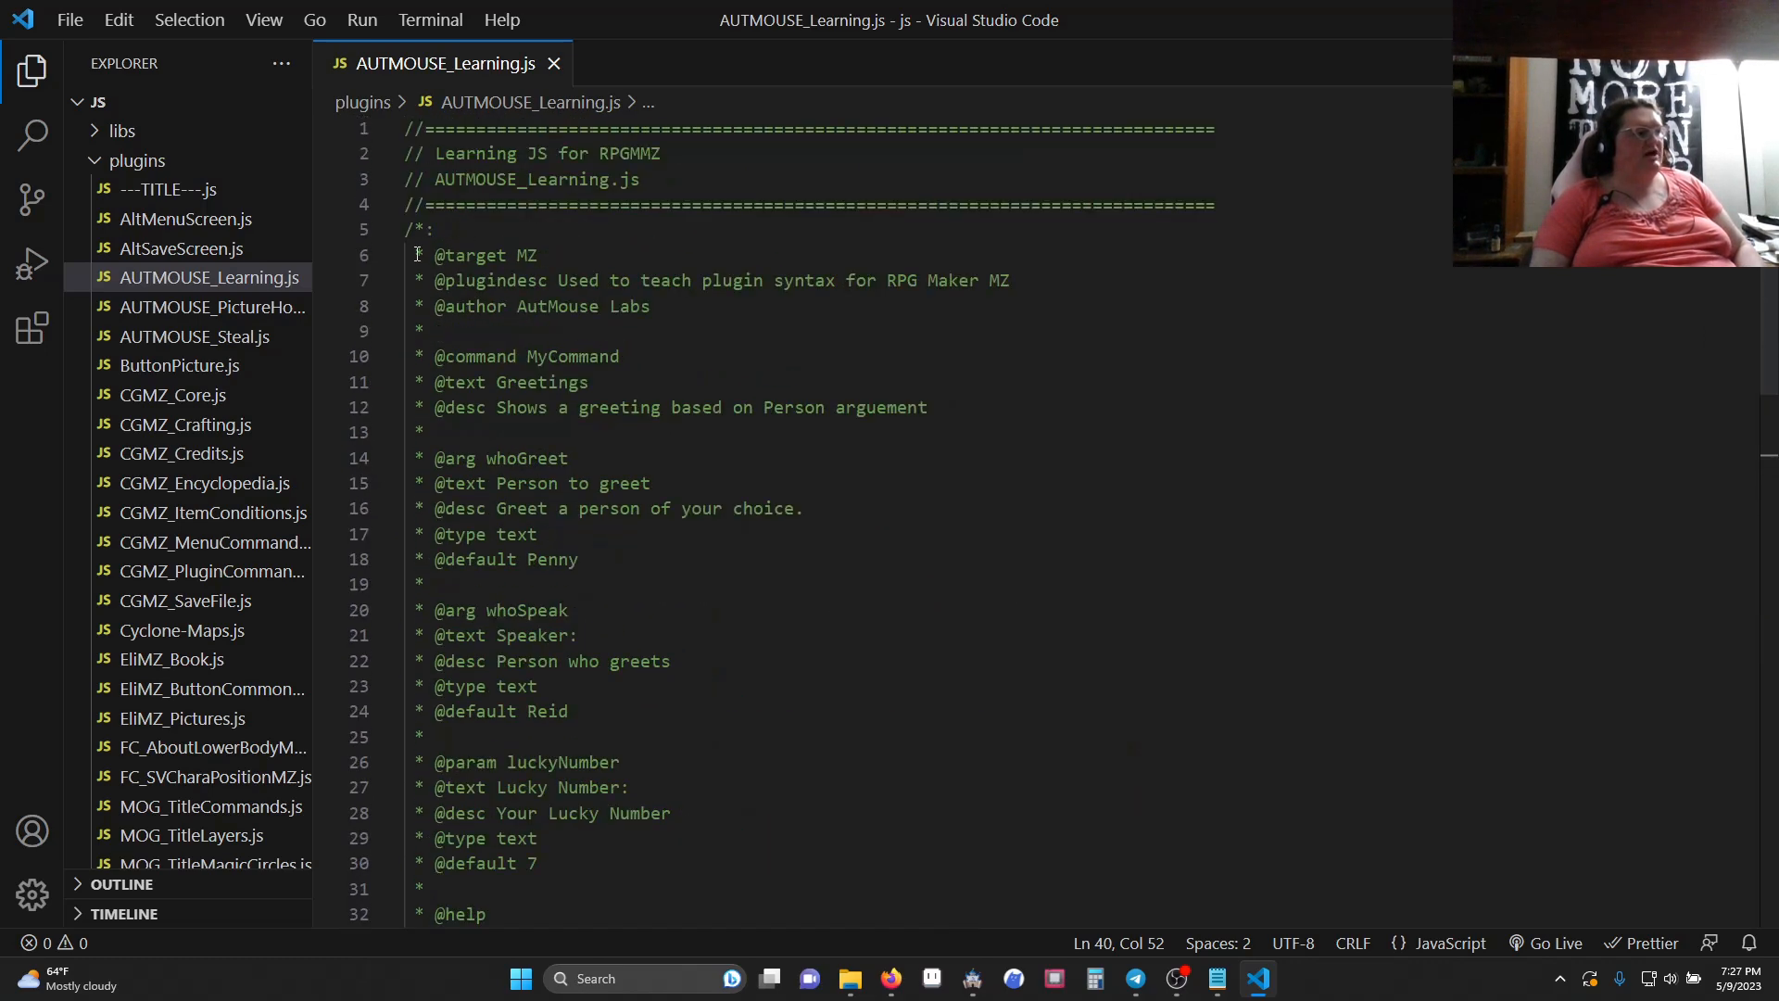
{"action": "scroll", "scroll_direction": "down", "scroll_amount": 3}
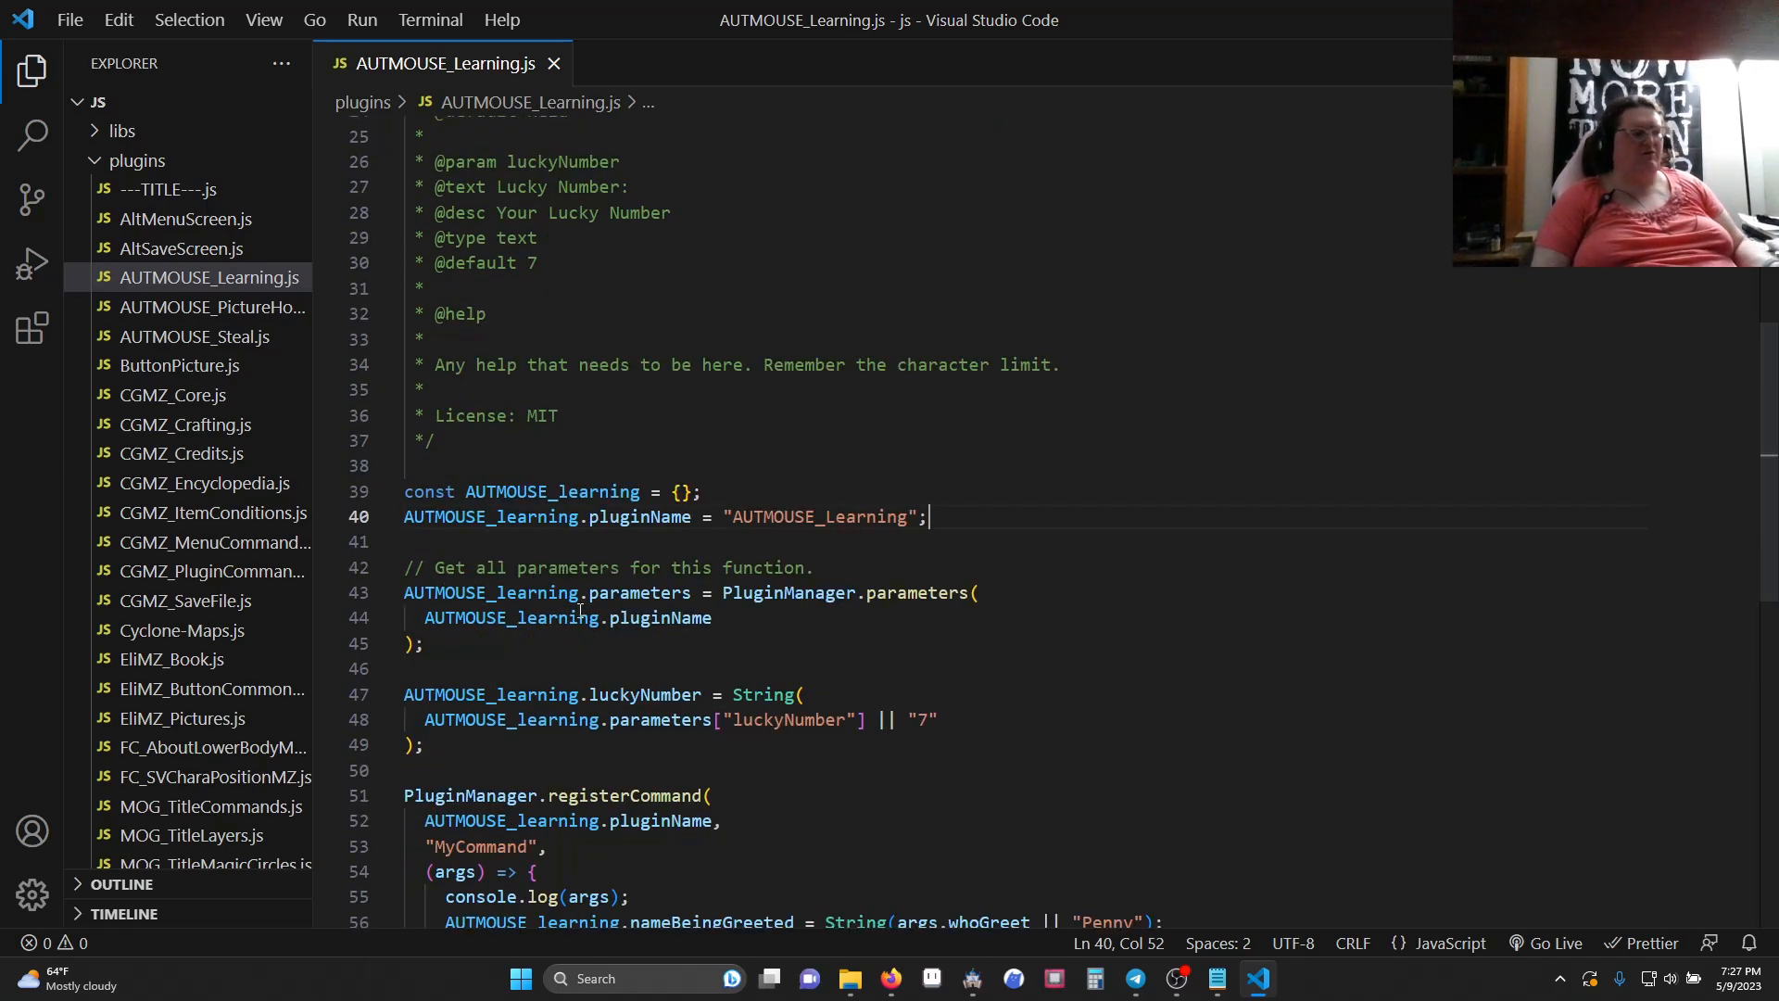
{"action": "scroll", "scroll_direction": "down", "scroll_amount": 3}
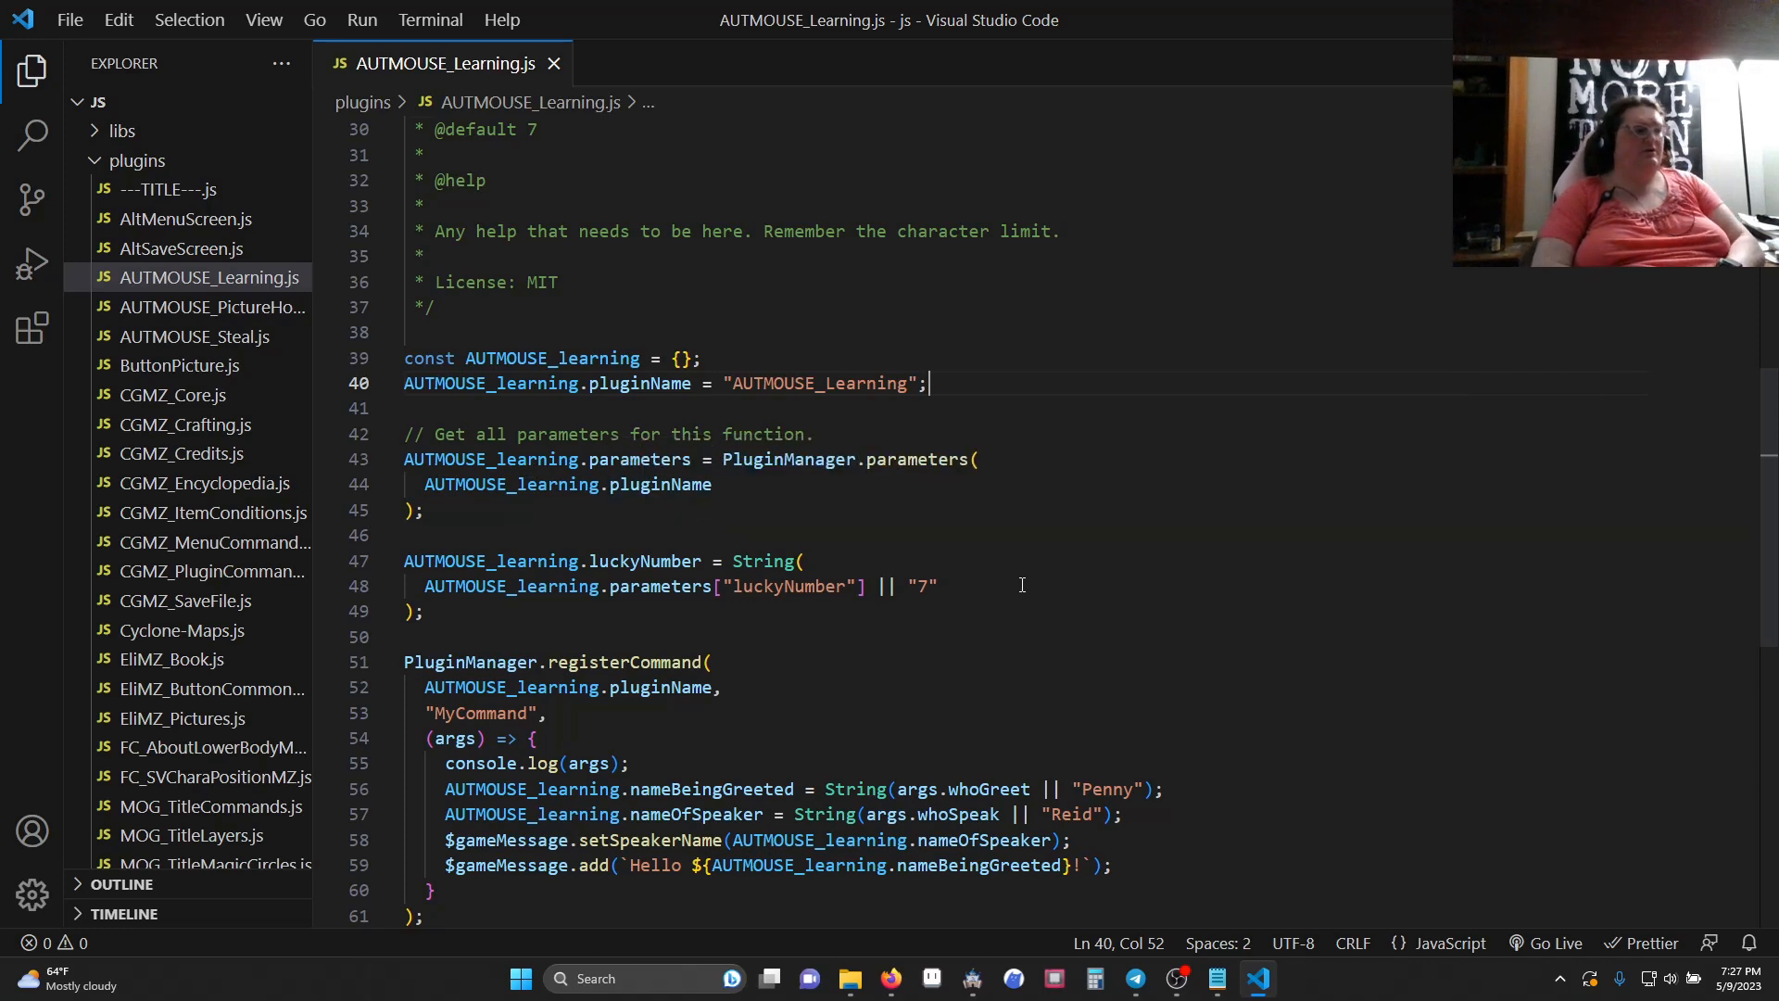
{"action": "mouse_move", "coordinate": [578, 470]}
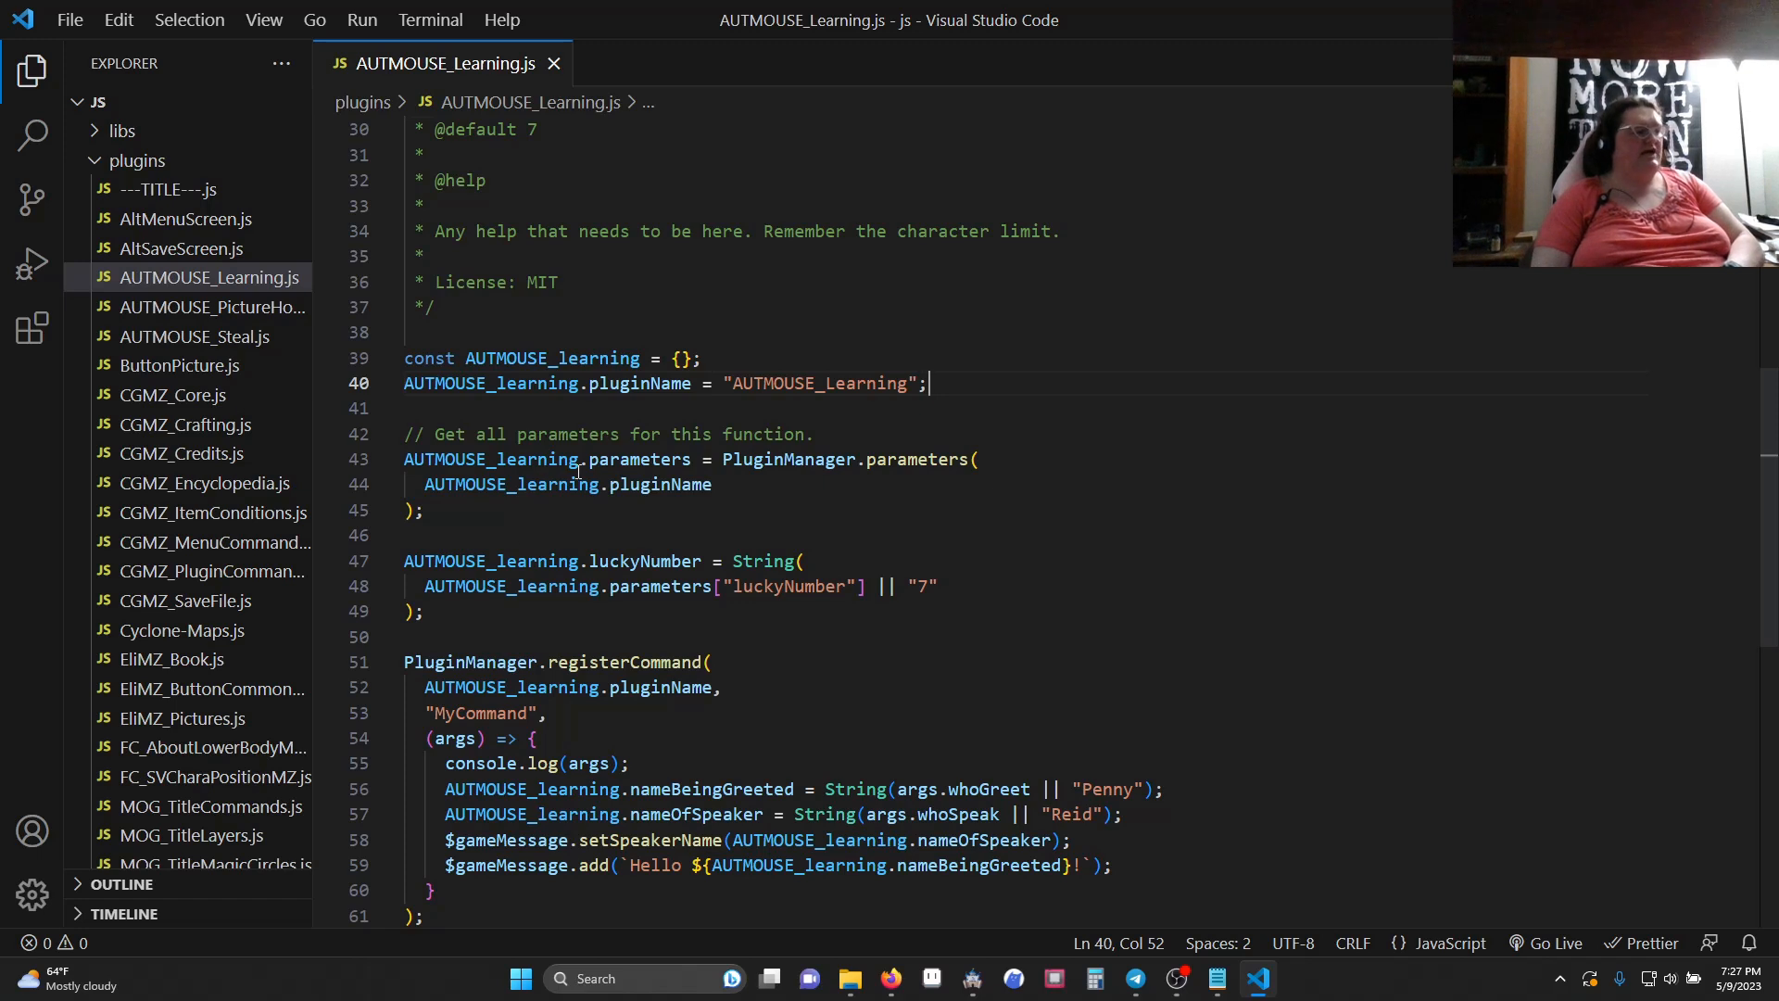
{"action": "mouse_move", "coordinate": [999, 630]}
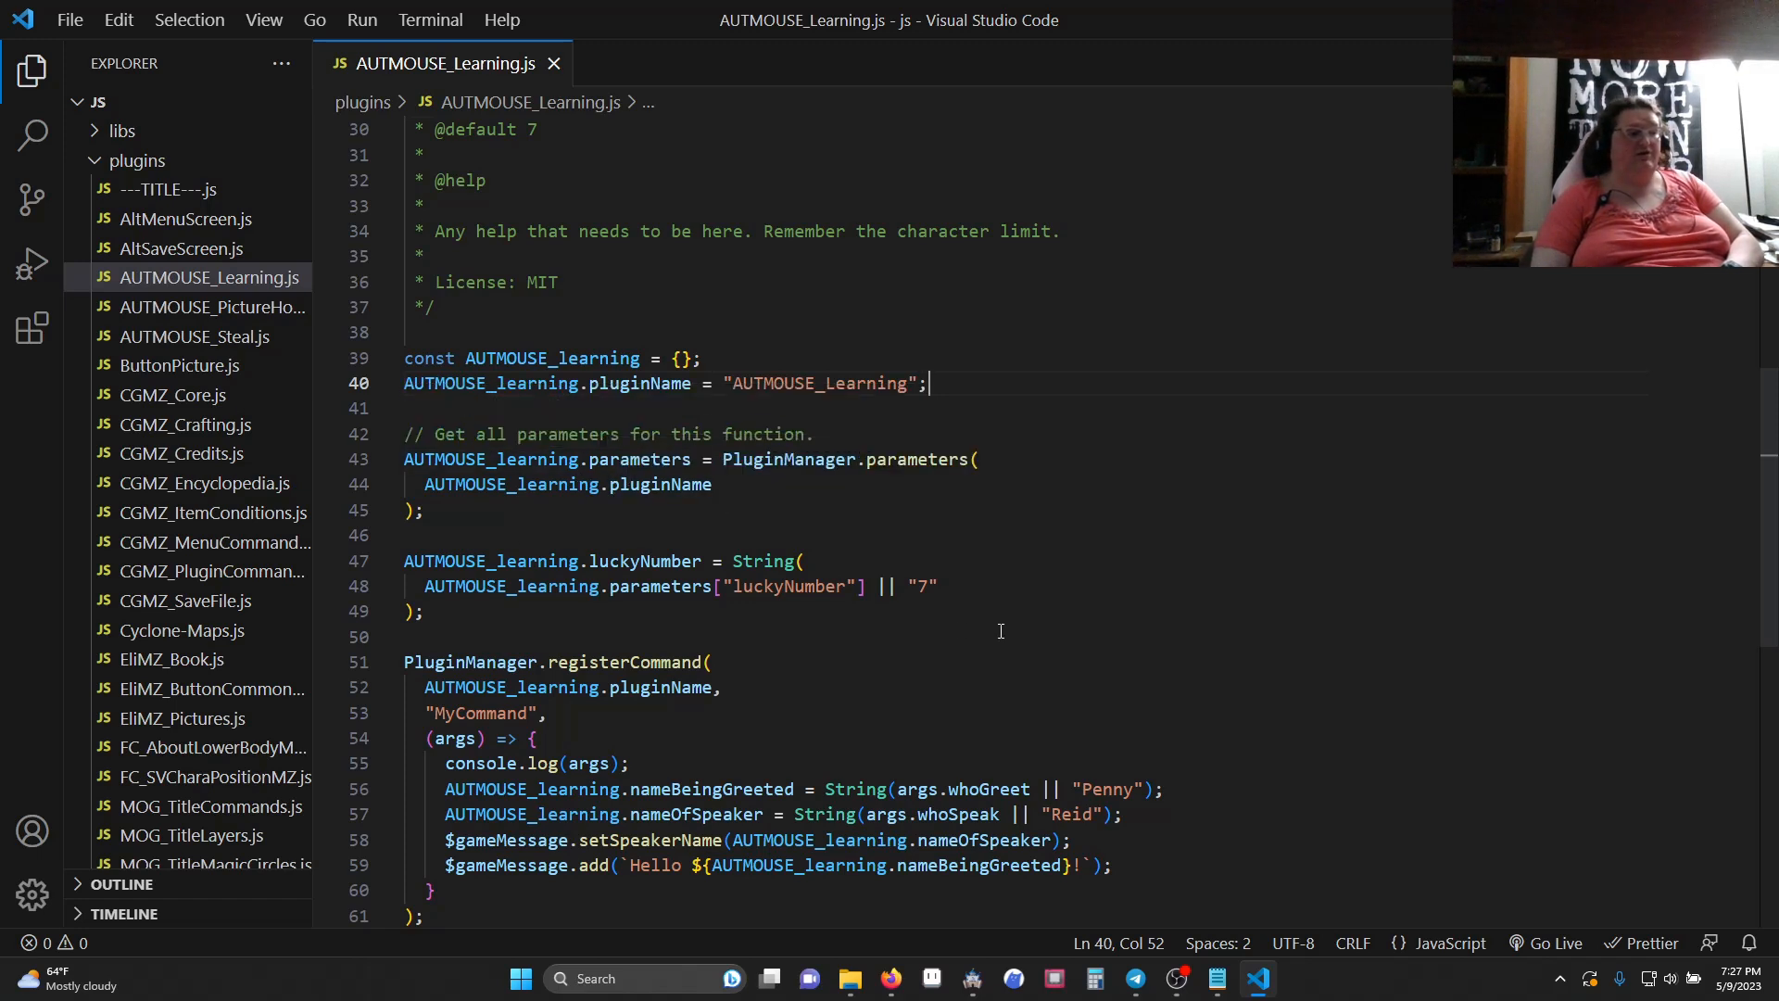
{"action": "mouse_move", "coordinate": [789, 465]}
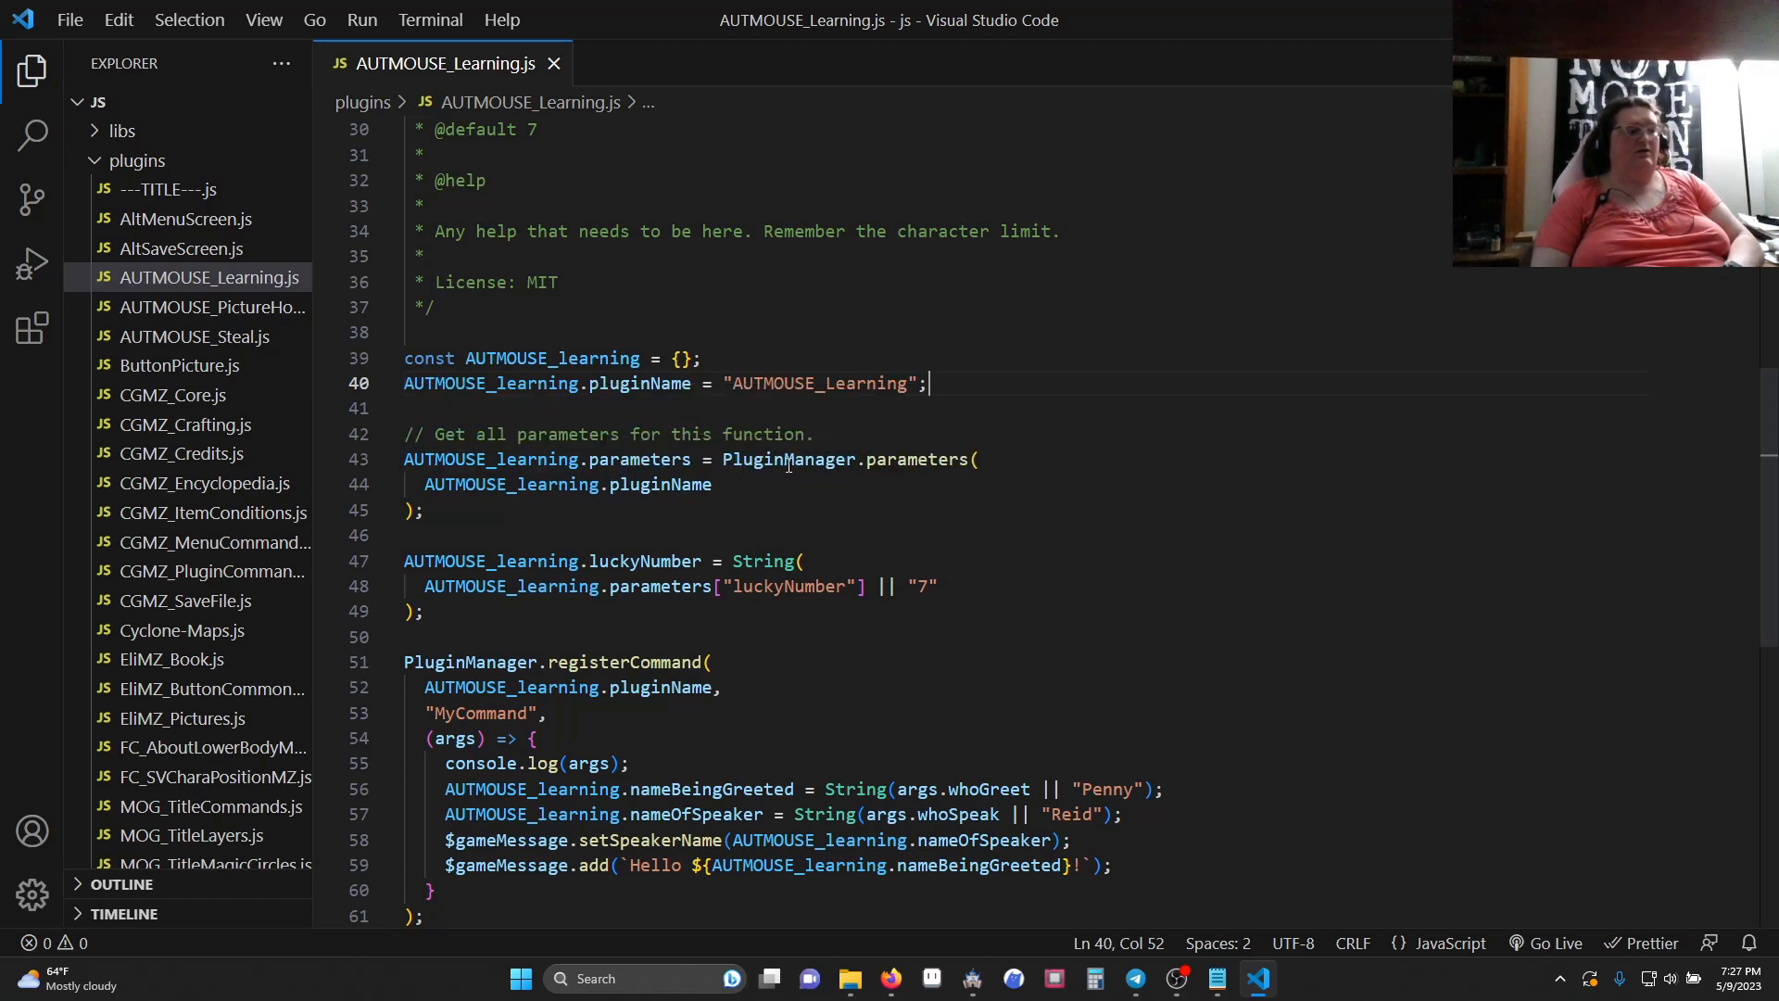
{"action": "mouse_move", "coordinate": [903, 458]}
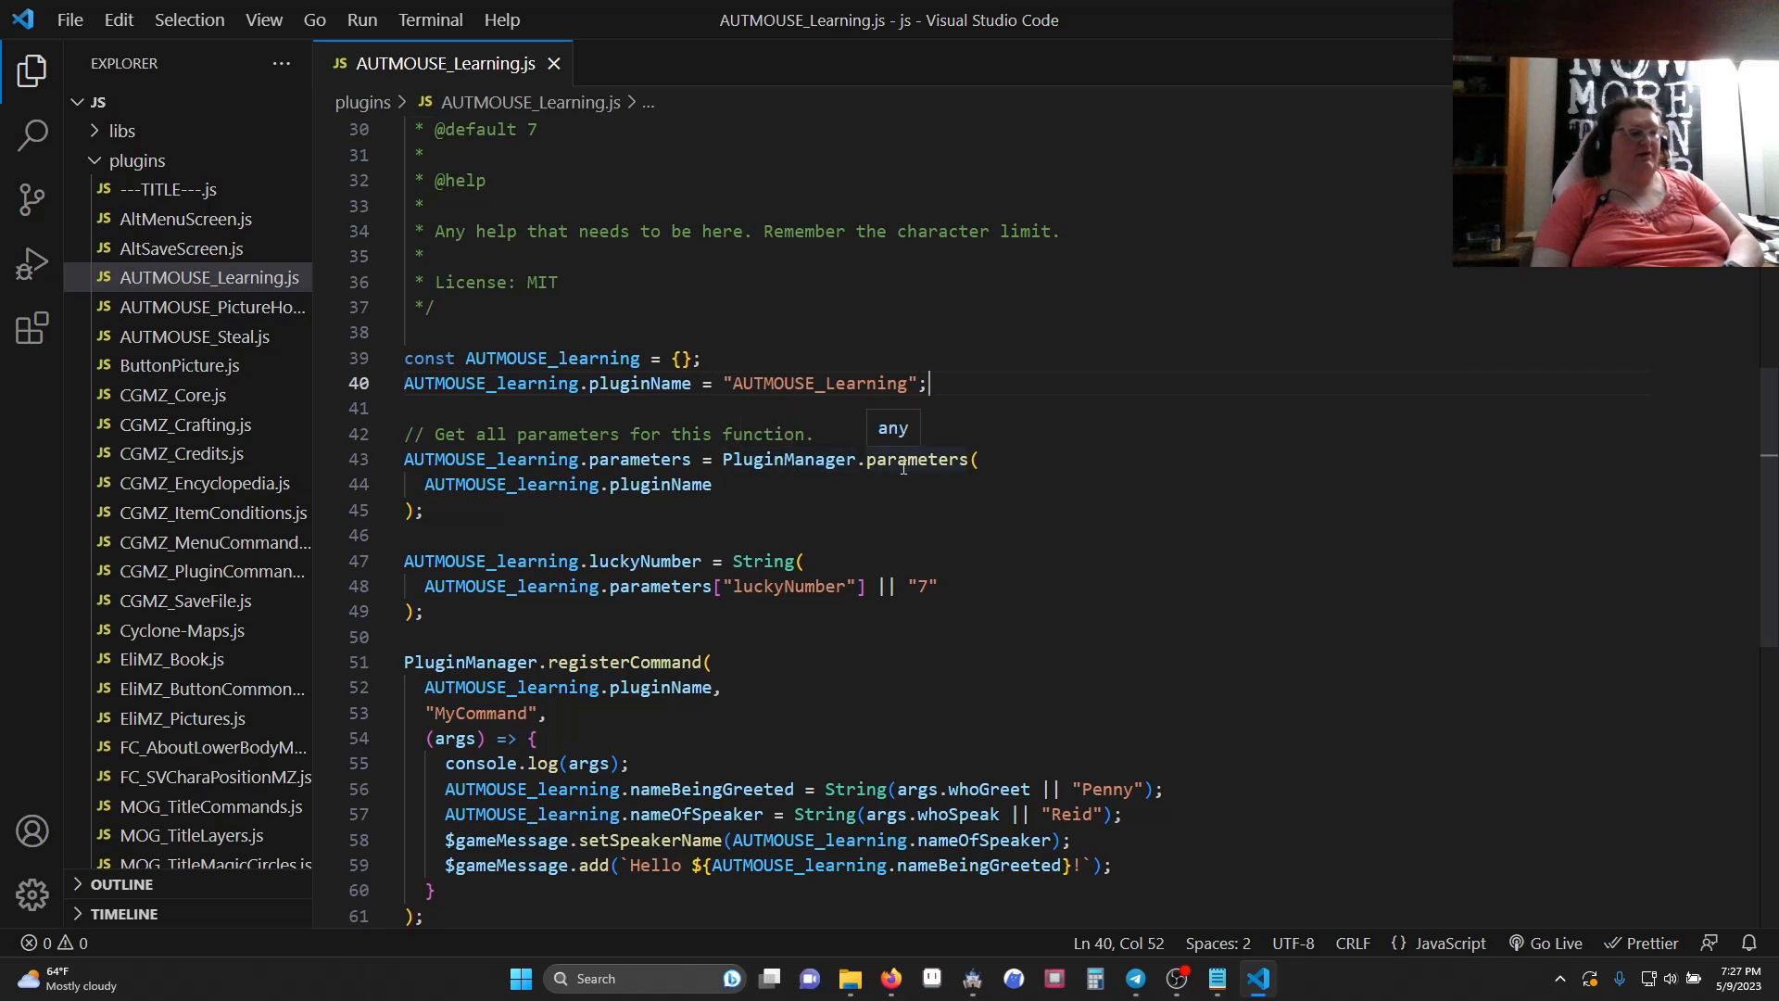
{"action": "mouse_move", "coordinate": [1112, 474]}
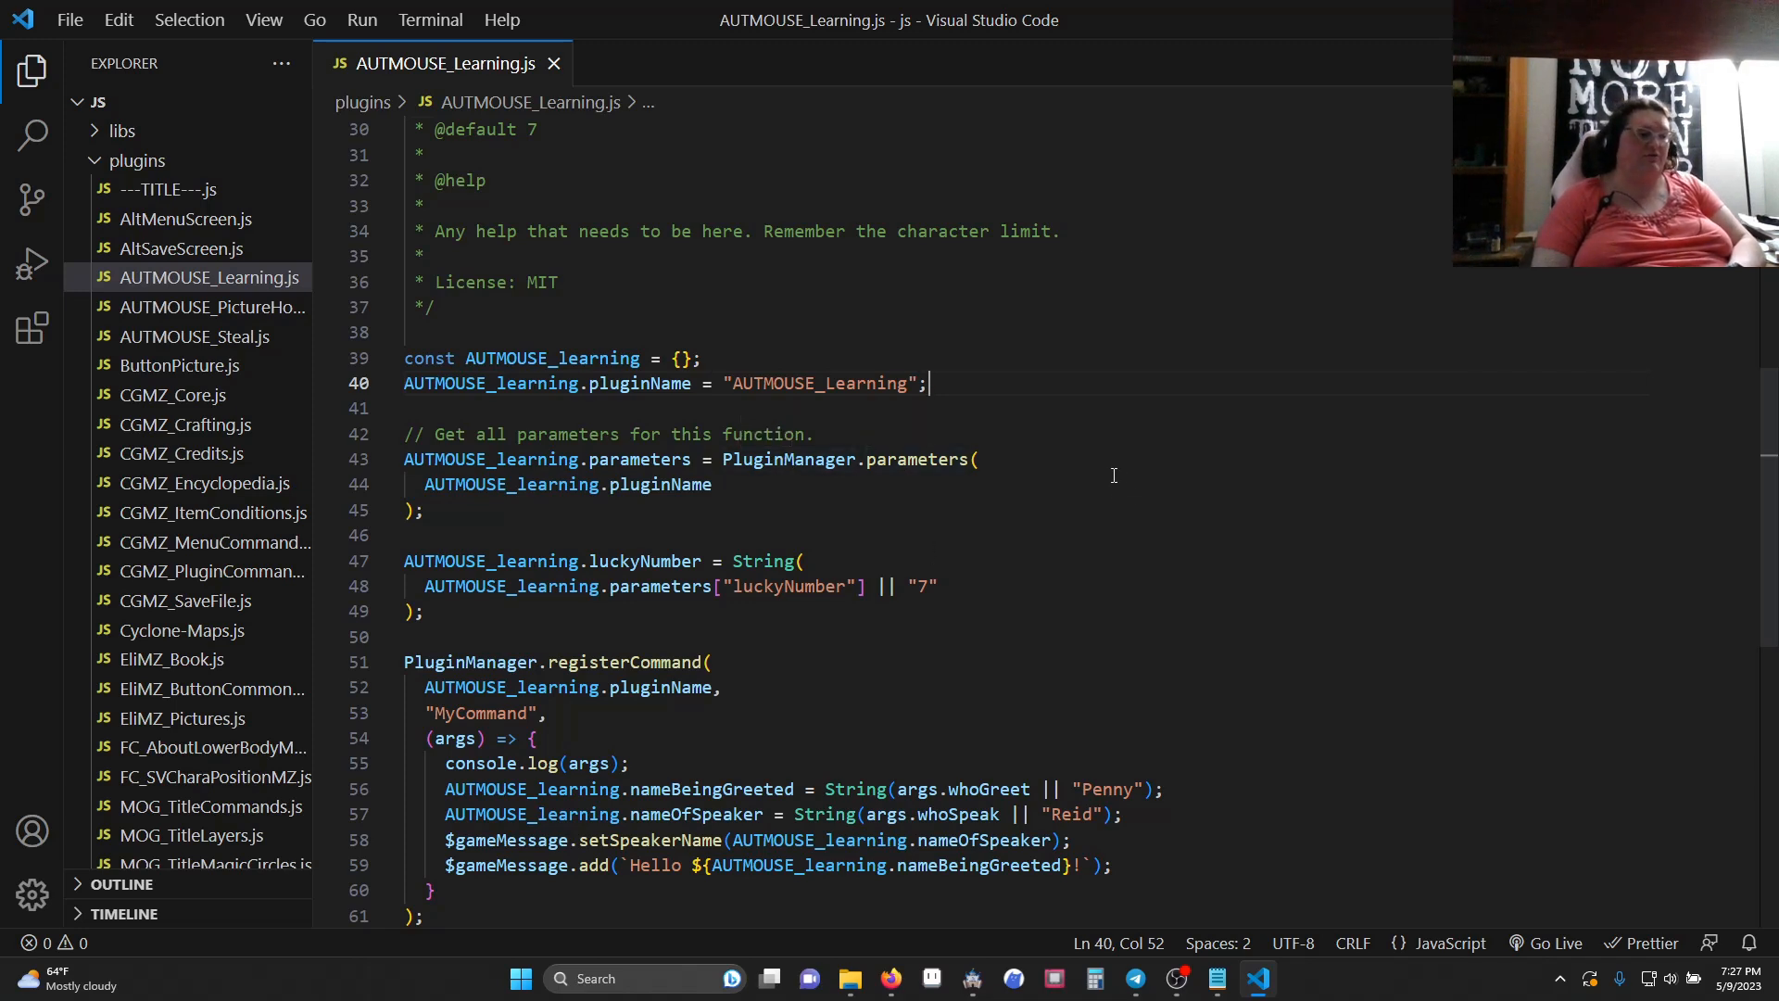
{"action": "left_click", "coordinate": [978, 457]}
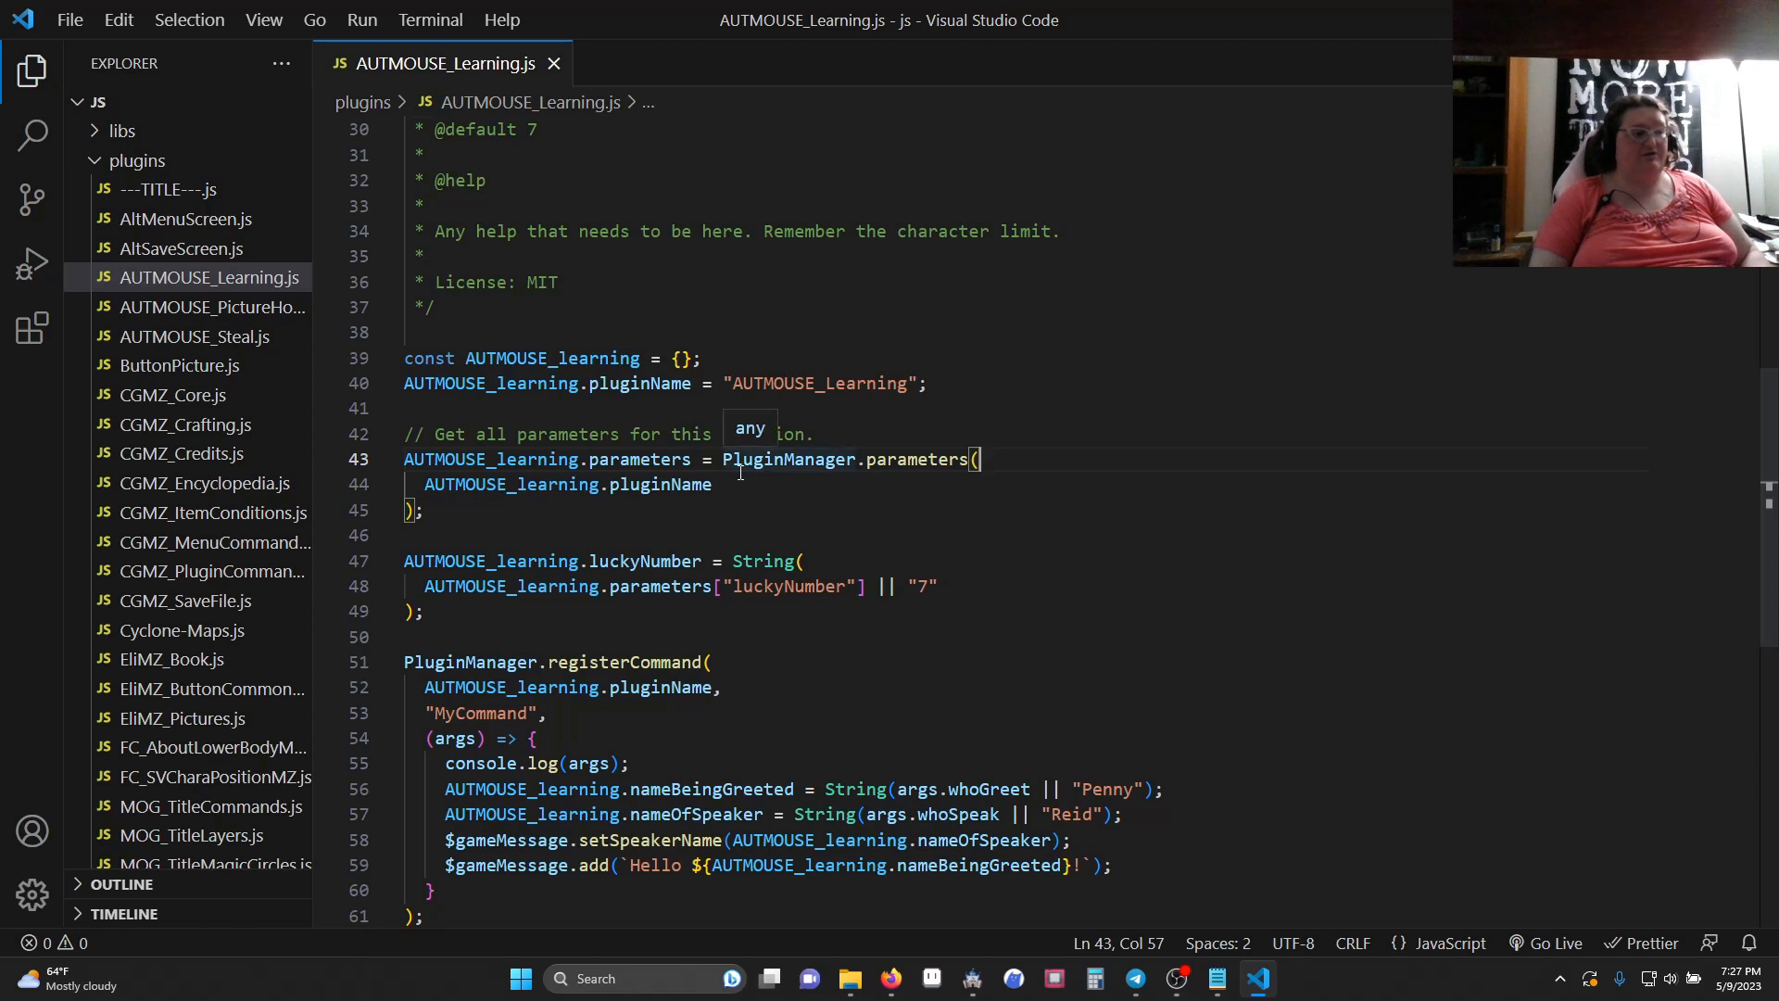
{"action": "mouse_move", "coordinate": [915, 469]}
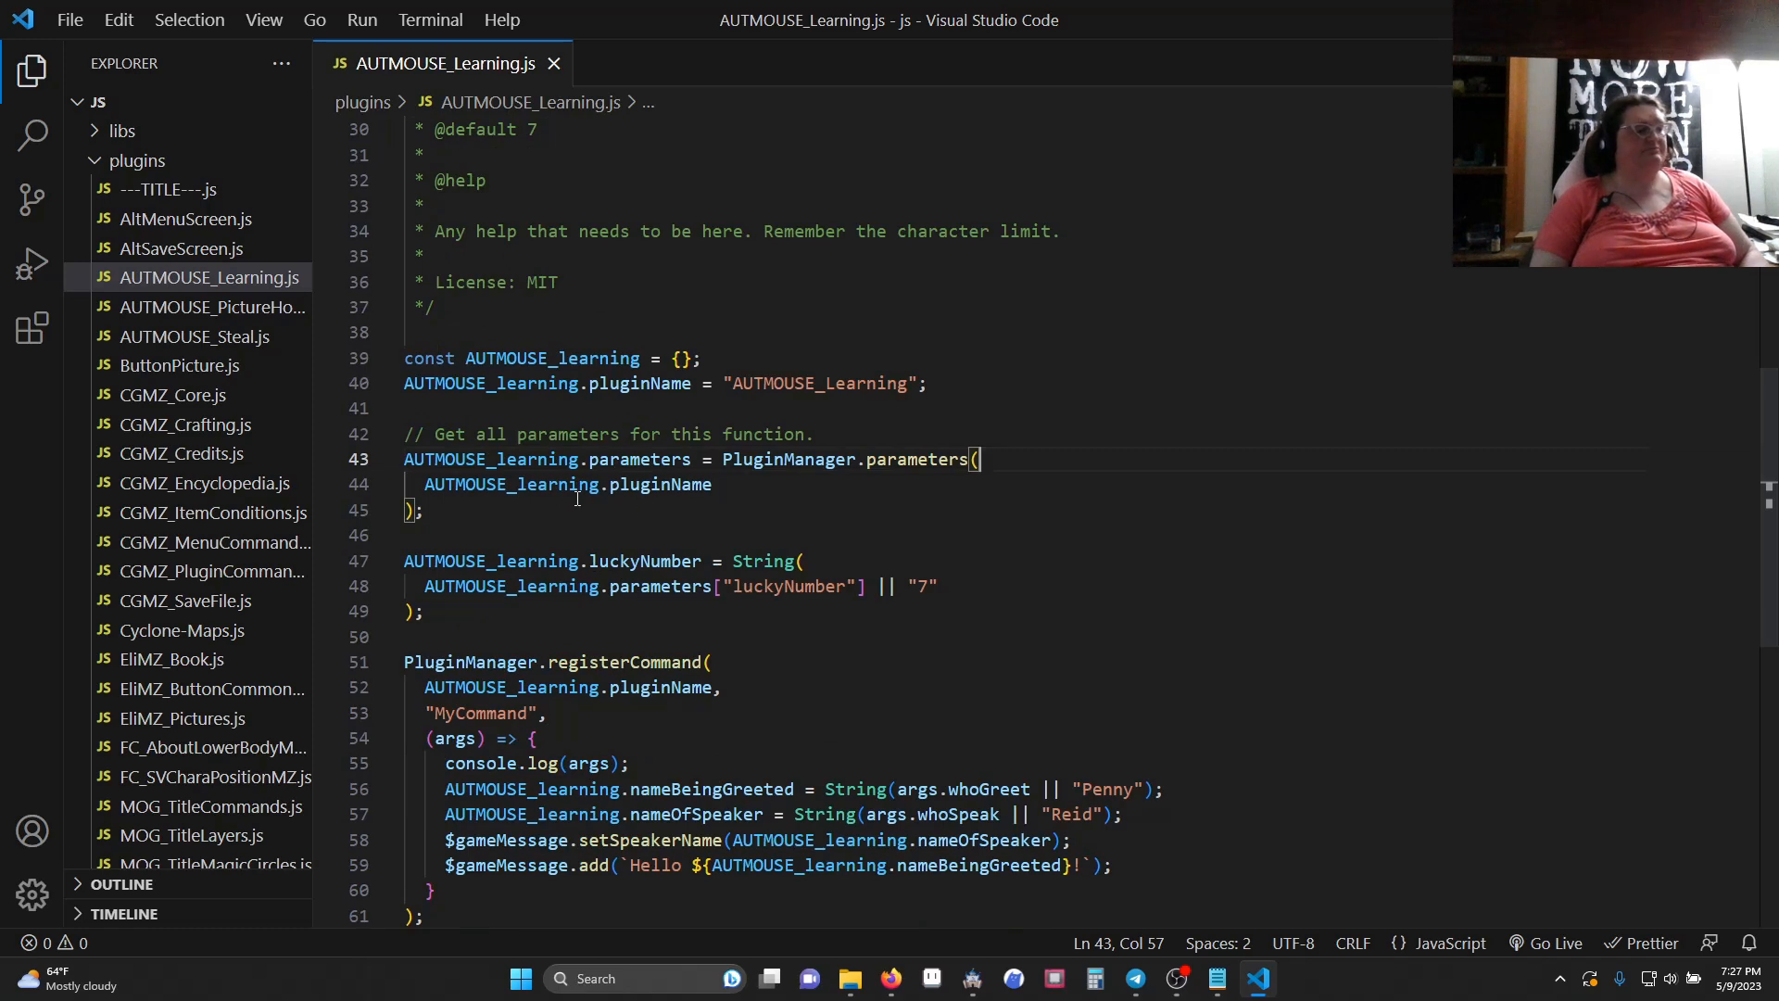
{"action": "mouse_move", "coordinate": [575, 499]}
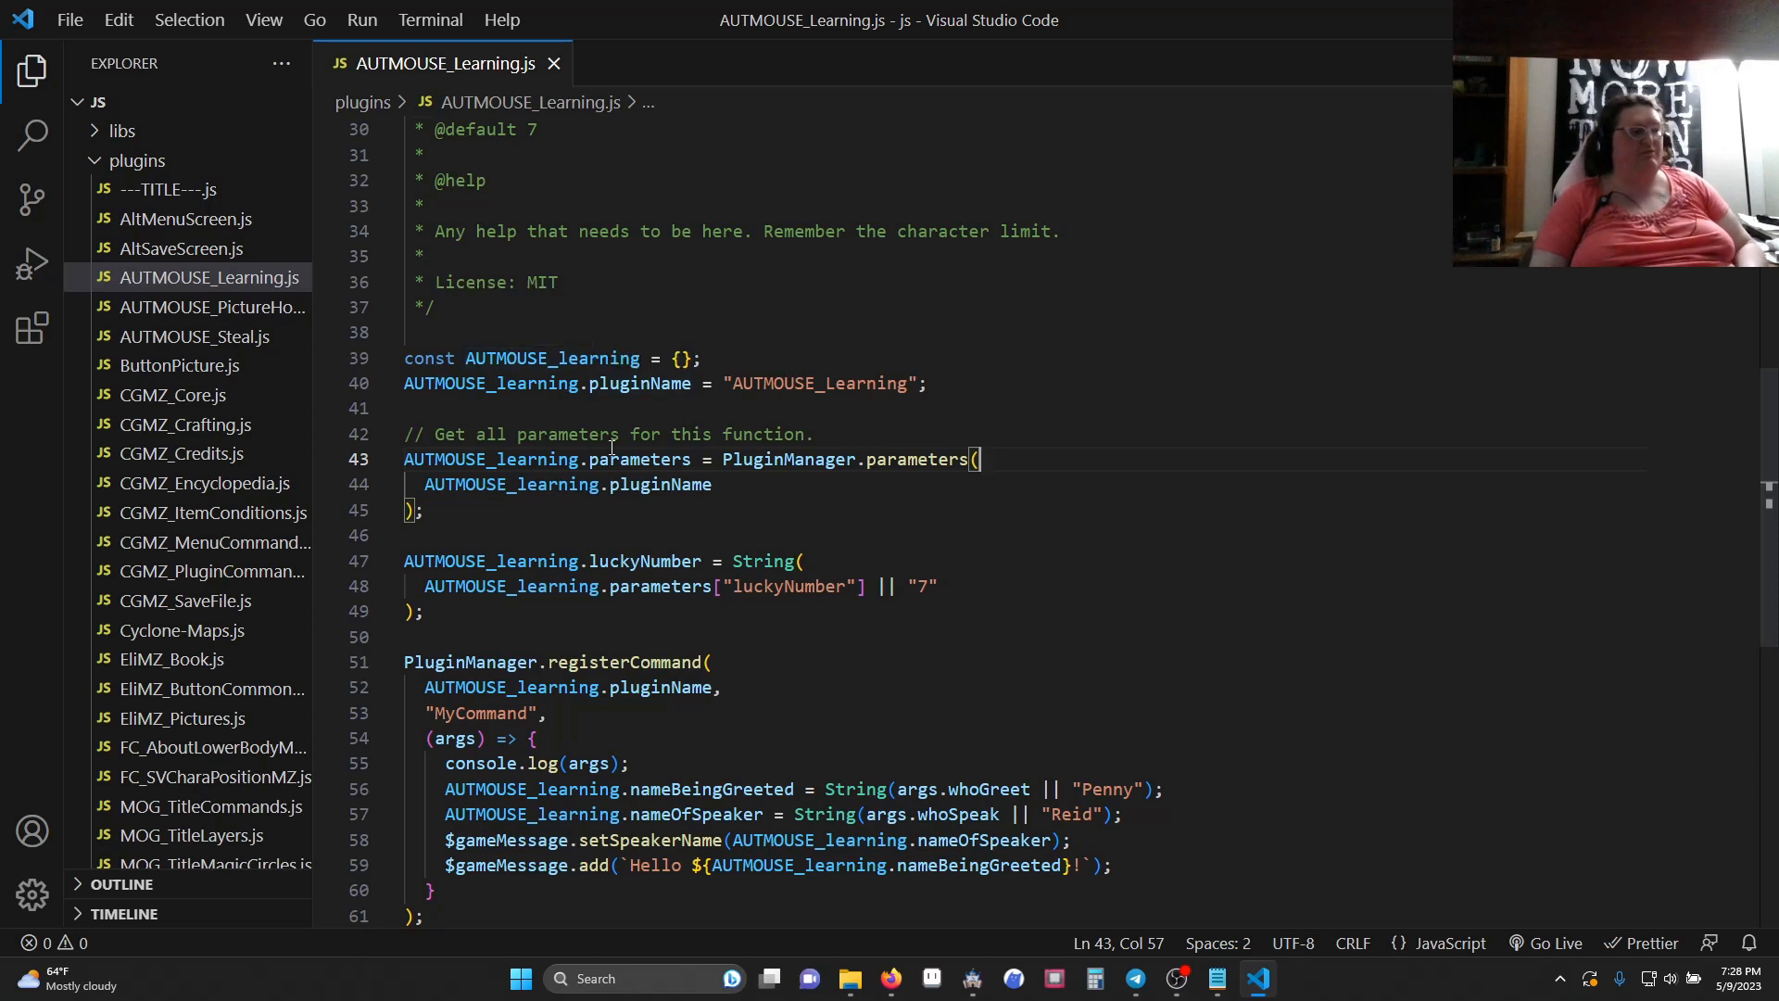
{"action": "left_click", "coordinate": [713, 484]}
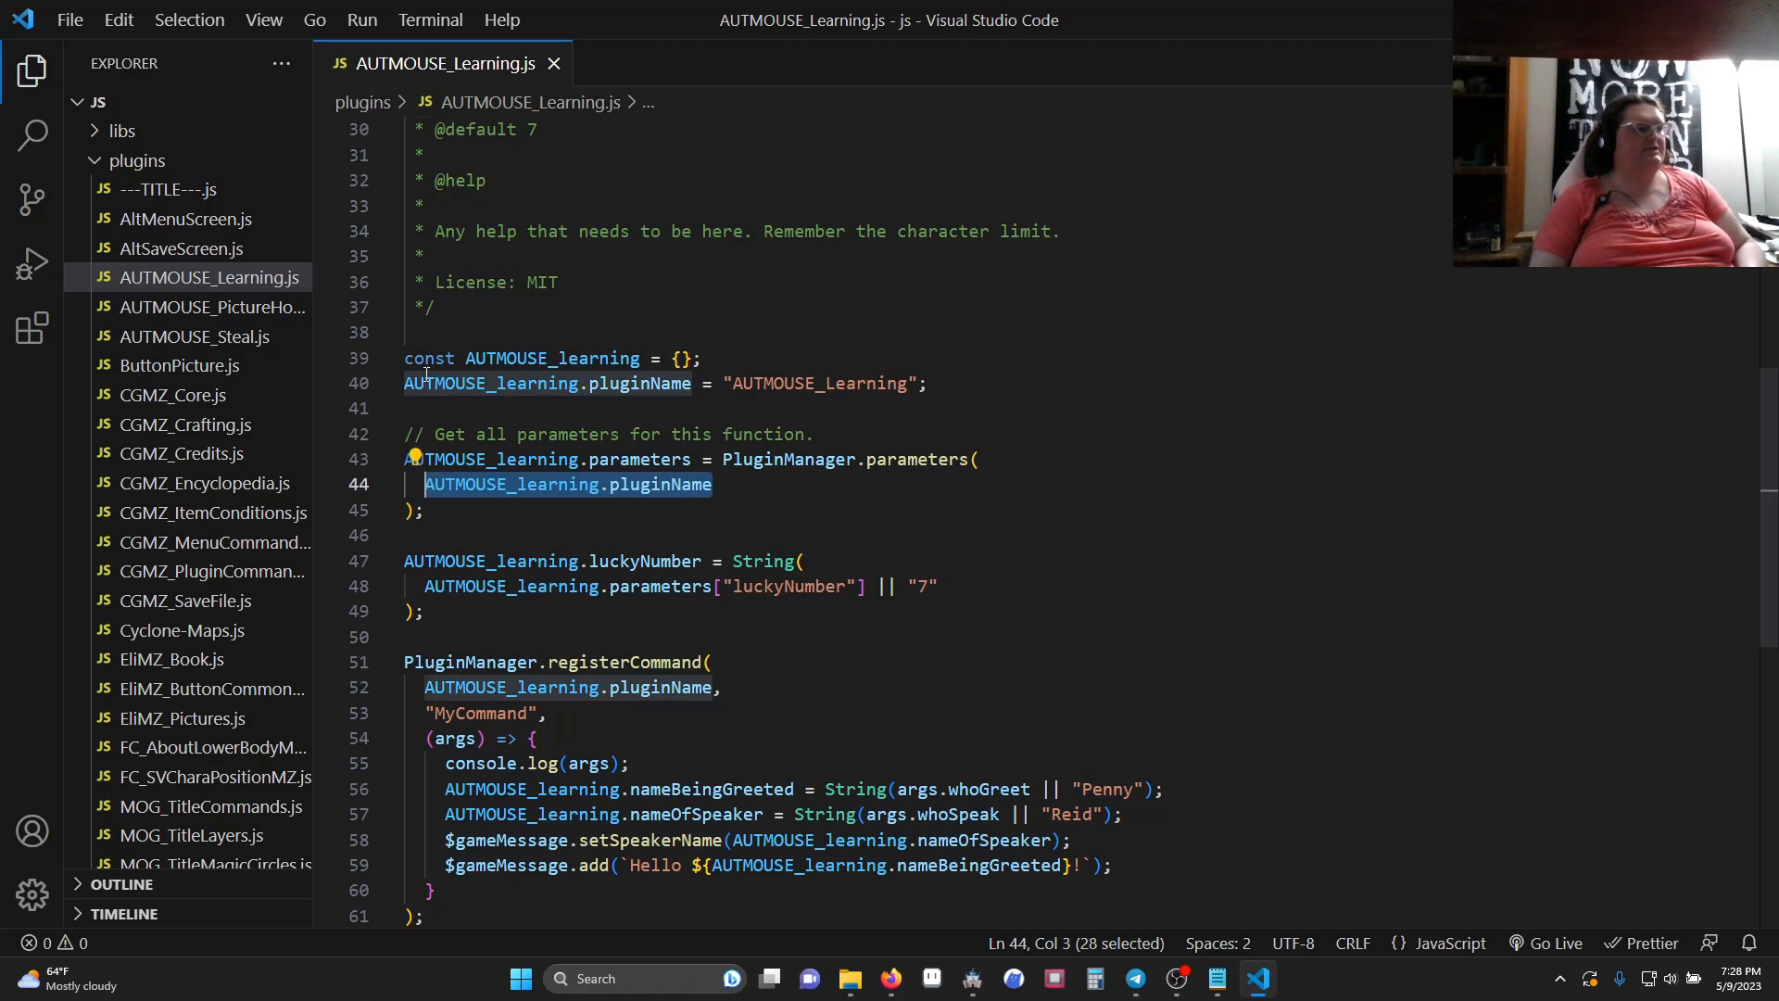
{"action": "mouse_move", "coordinate": [543, 483]}
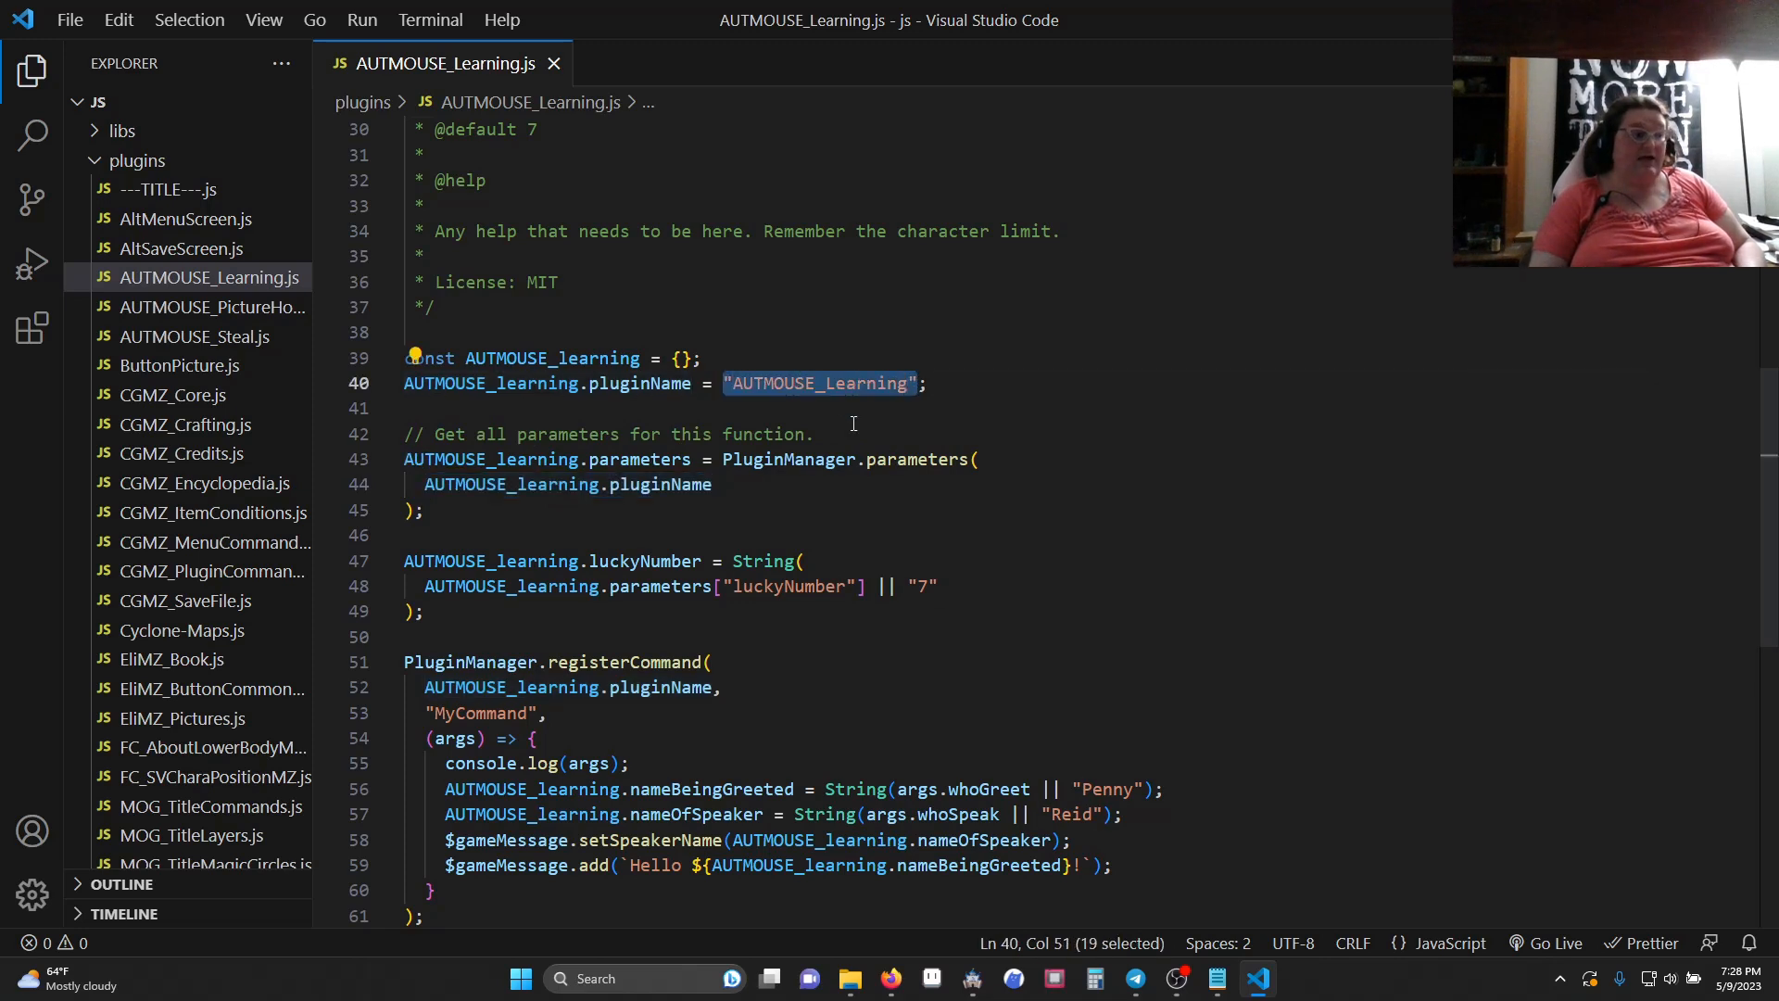
{"action": "mouse_move", "coordinate": [658, 484]}
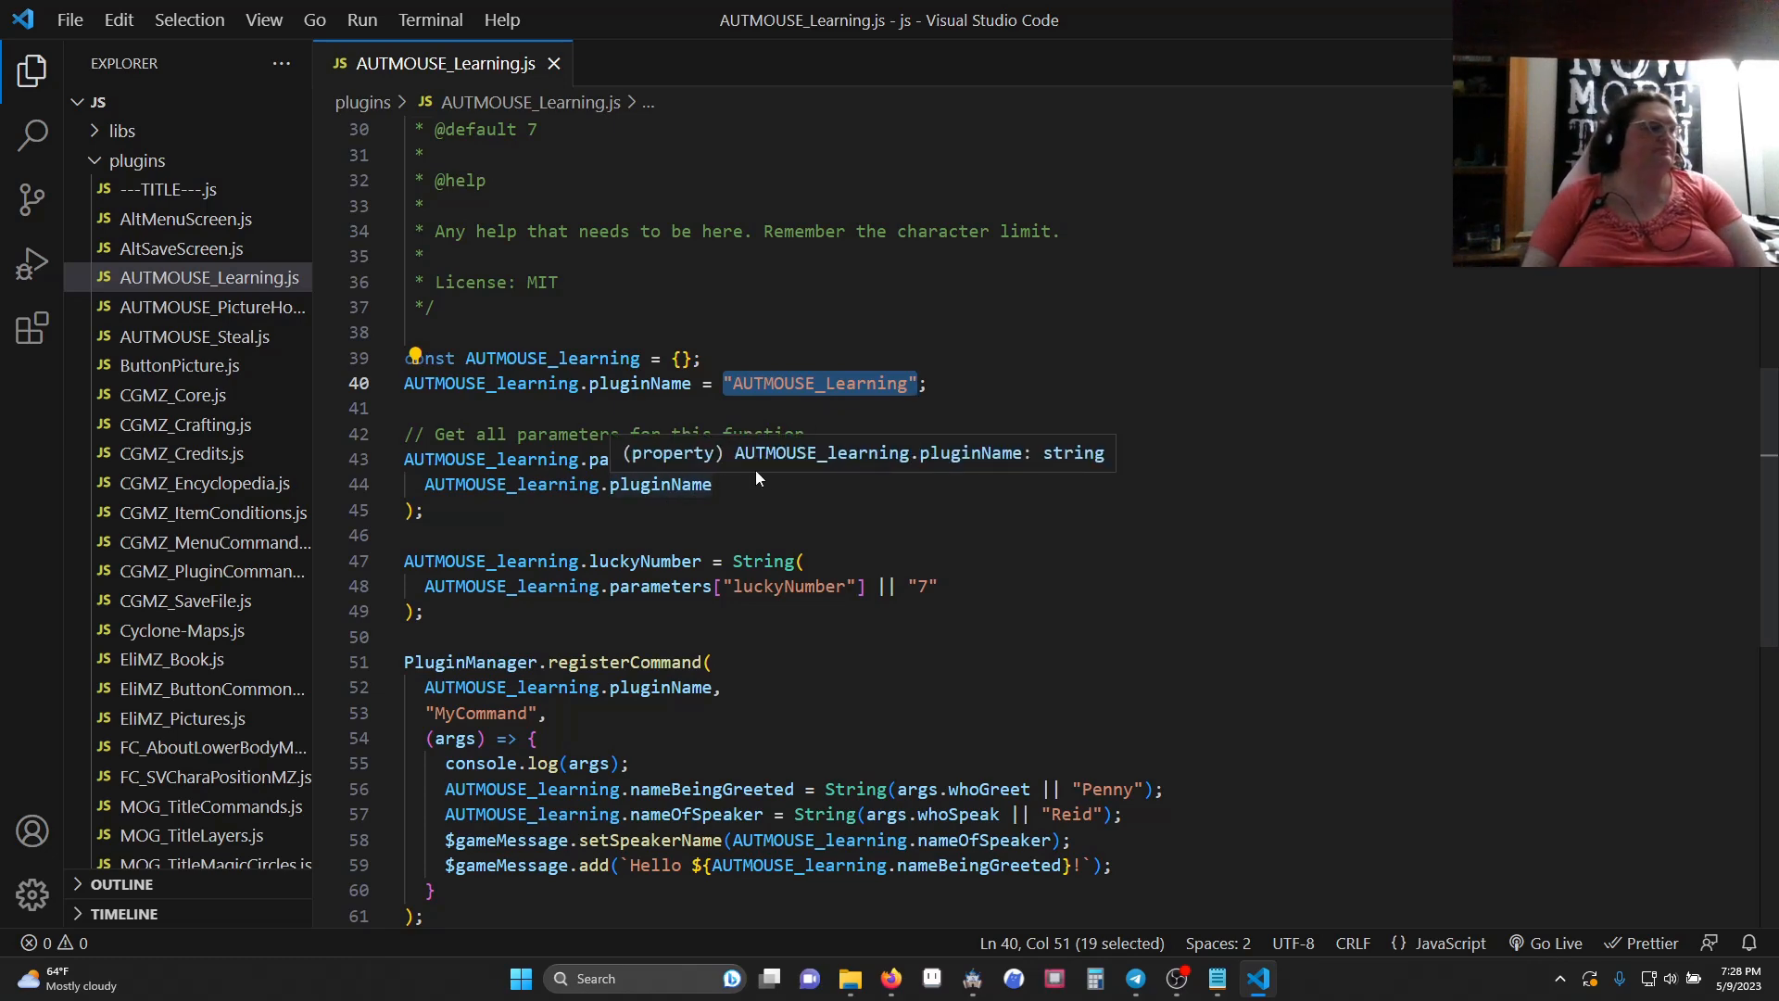
{"action": "scroll", "scroll_direction": "down", "scroll_amount": 3}
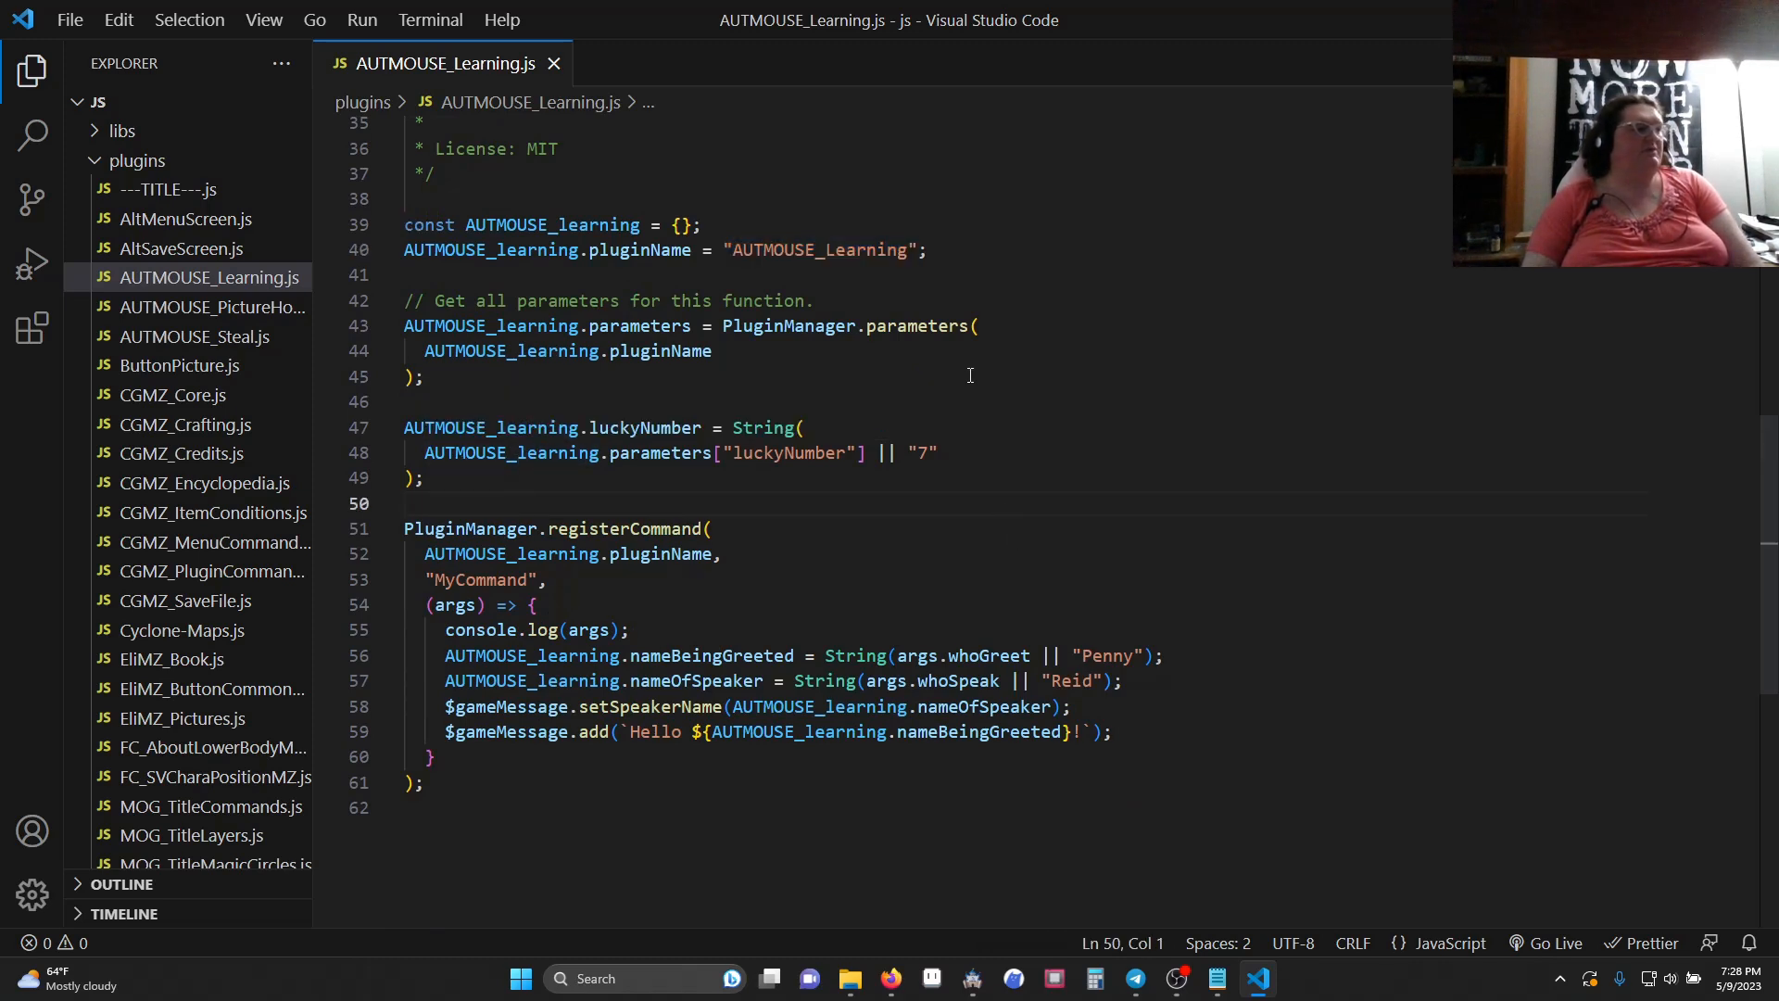
{"action": "mouse_move", "coordinate": [794, 406]}
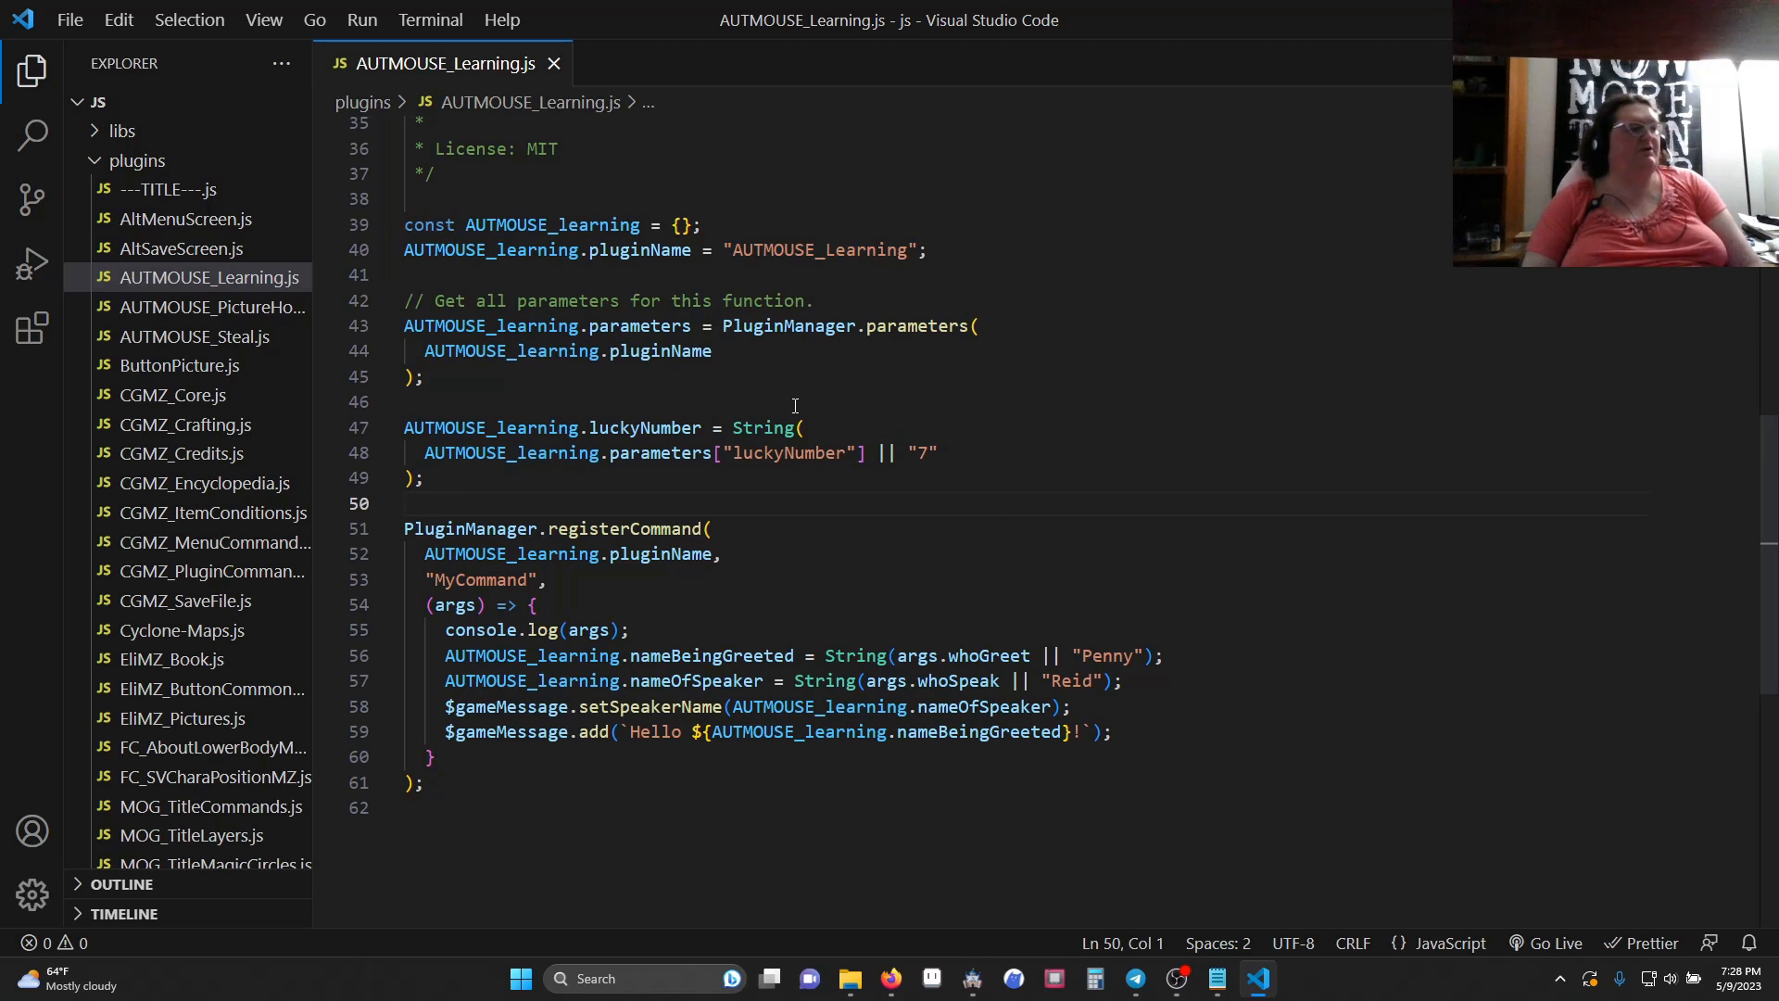
{"action": "mouse_move", "coordinate": [763, 428]}
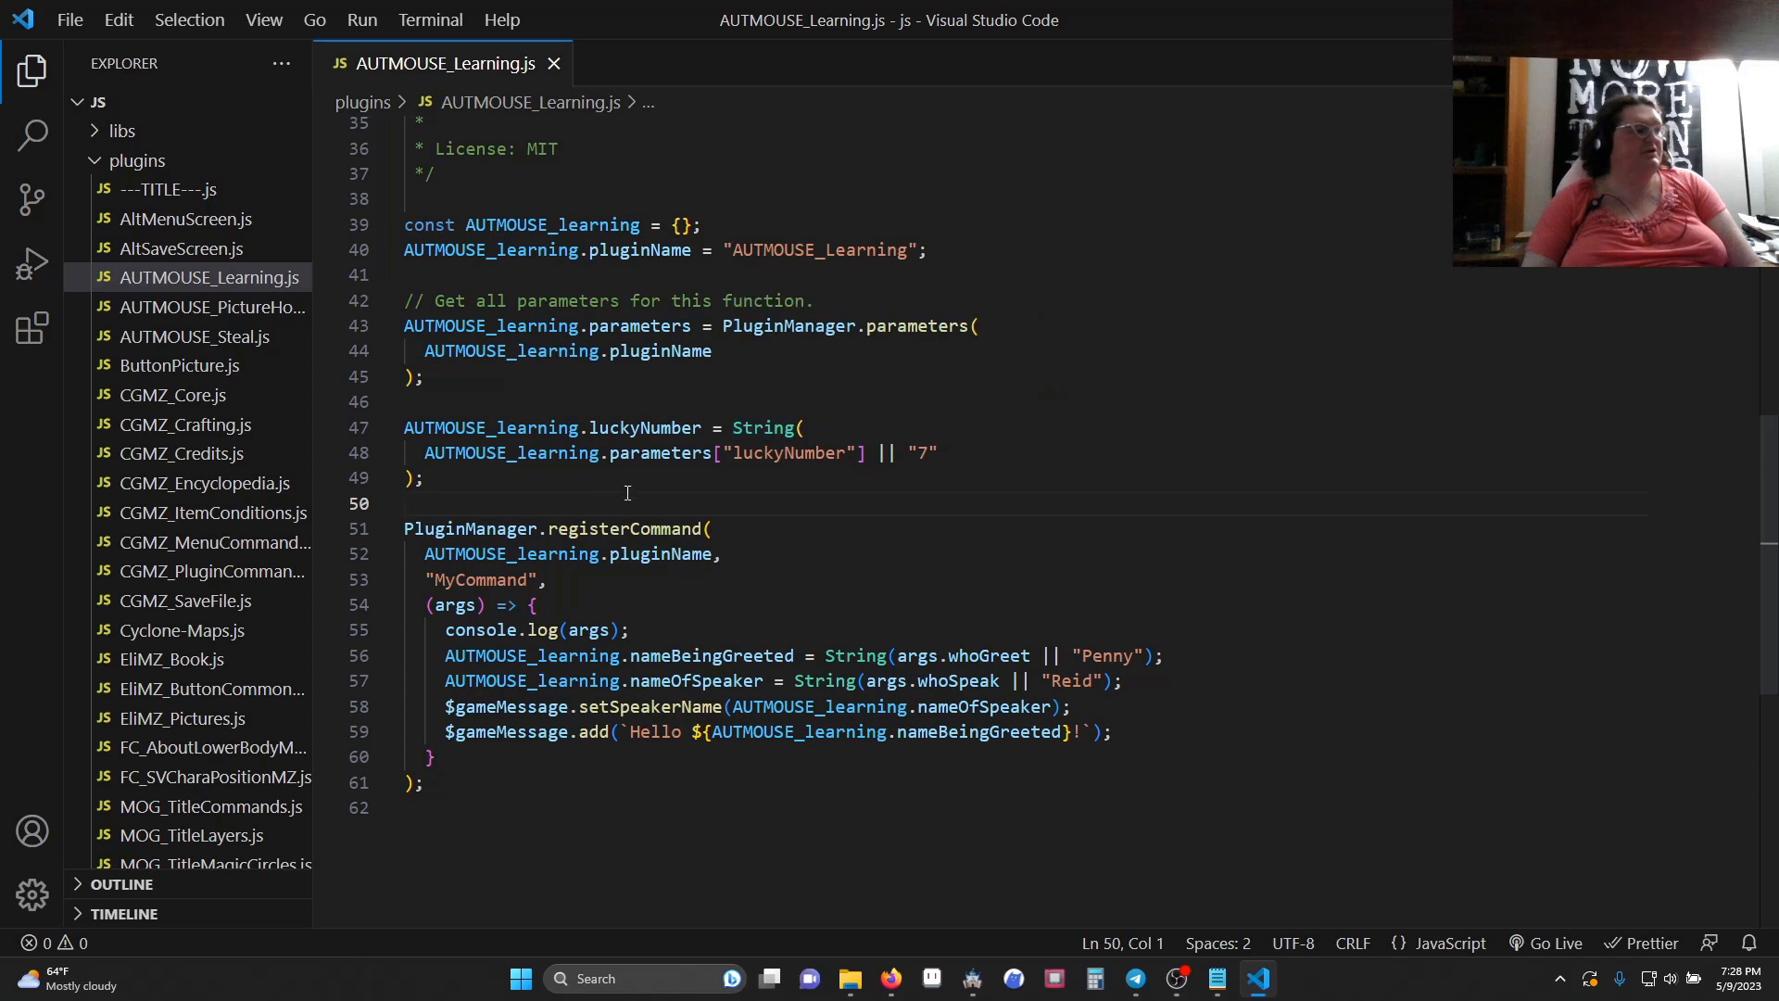
{"action": "mouse_move", "coordinate": [498, 469]}
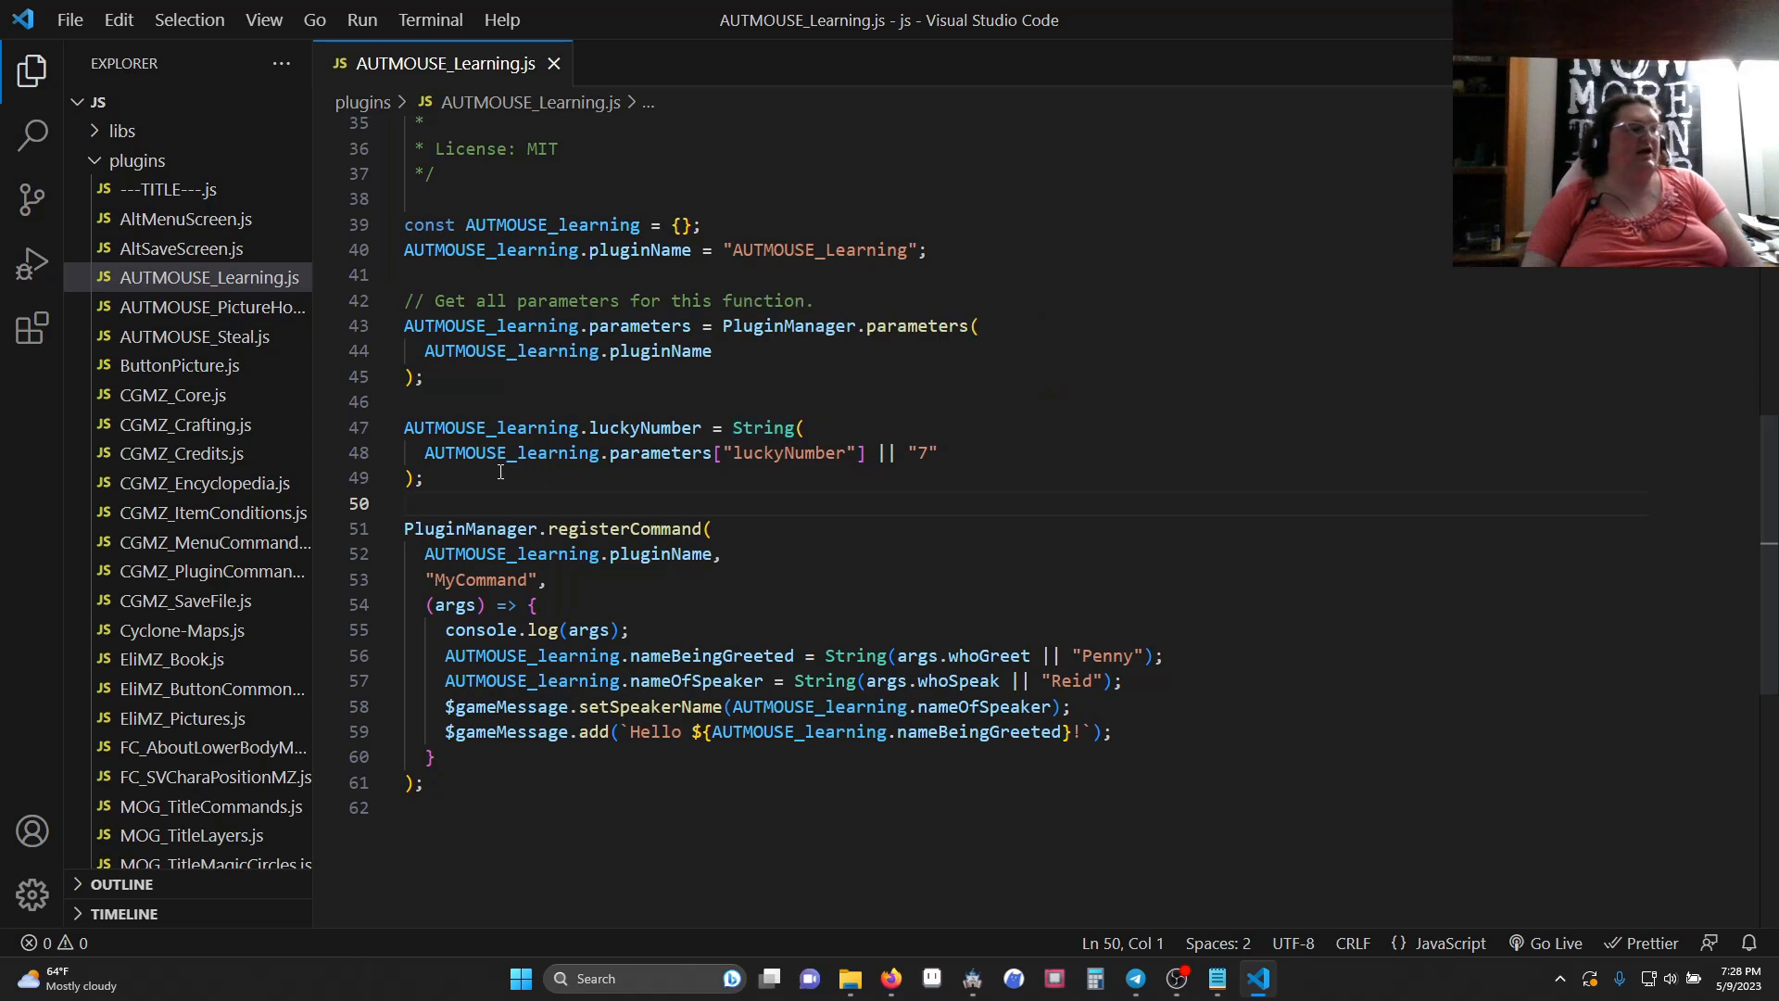
{"action": "mouse_move", "coordinate": [678, 378]}
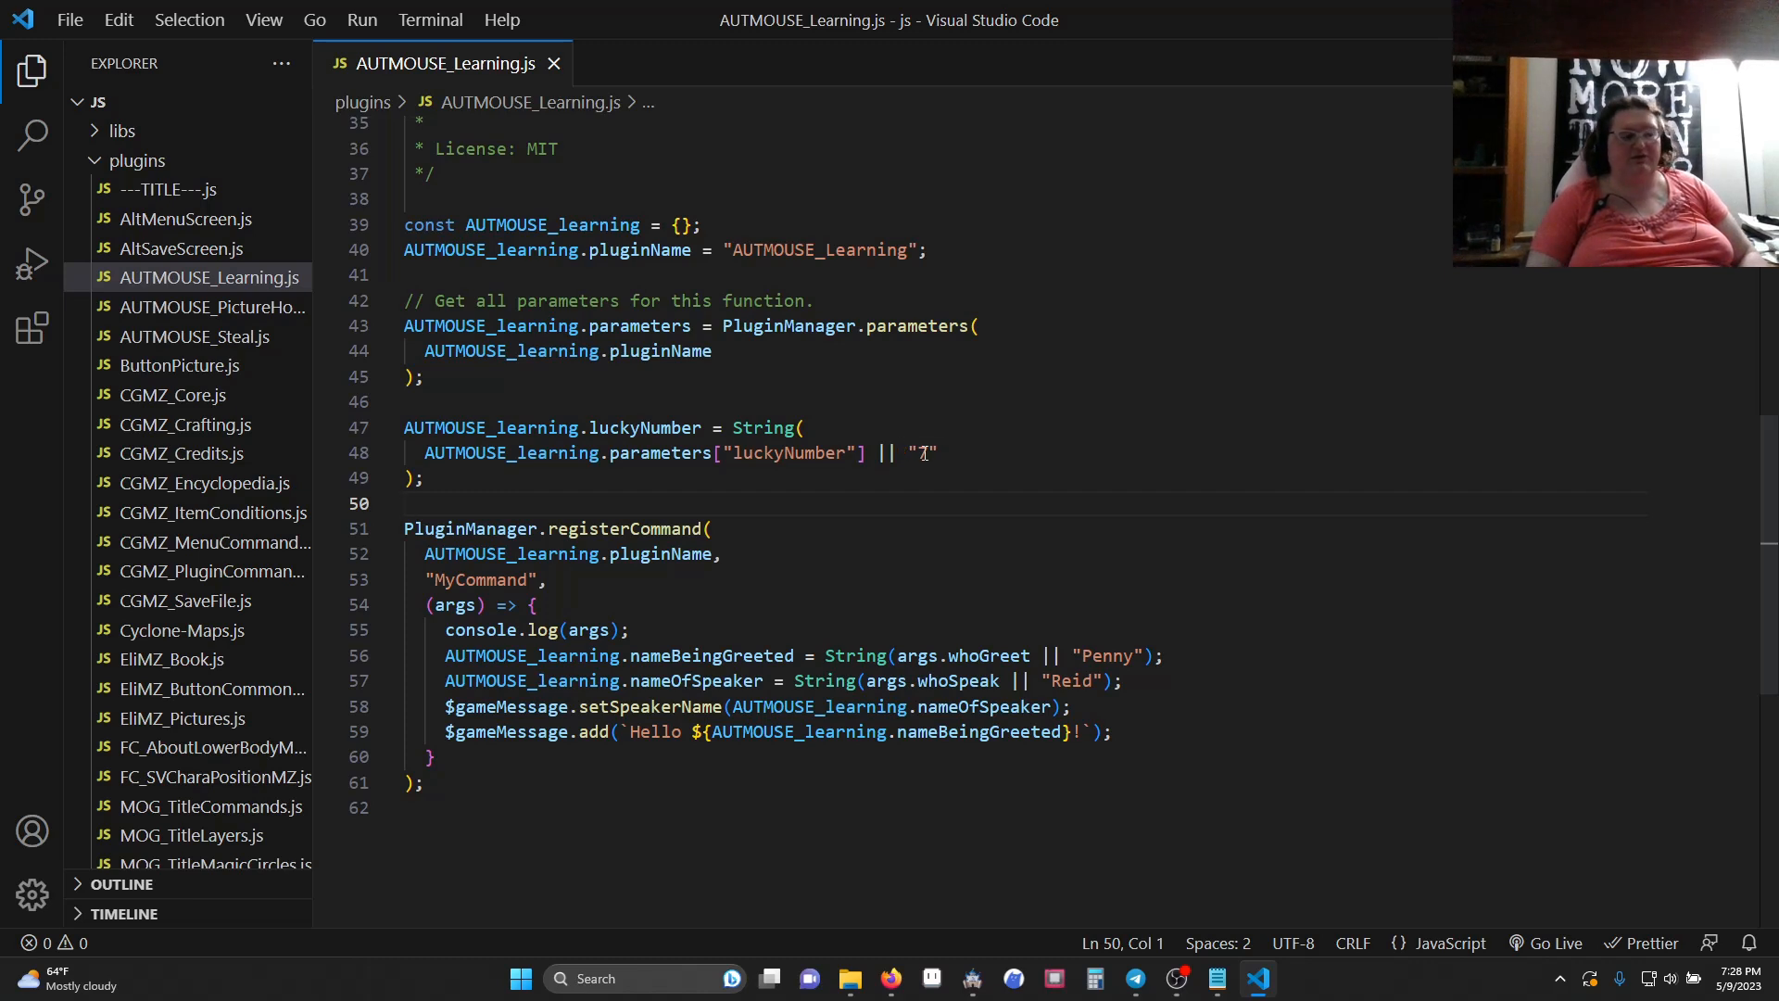
{"action": "type", "text": "7"}
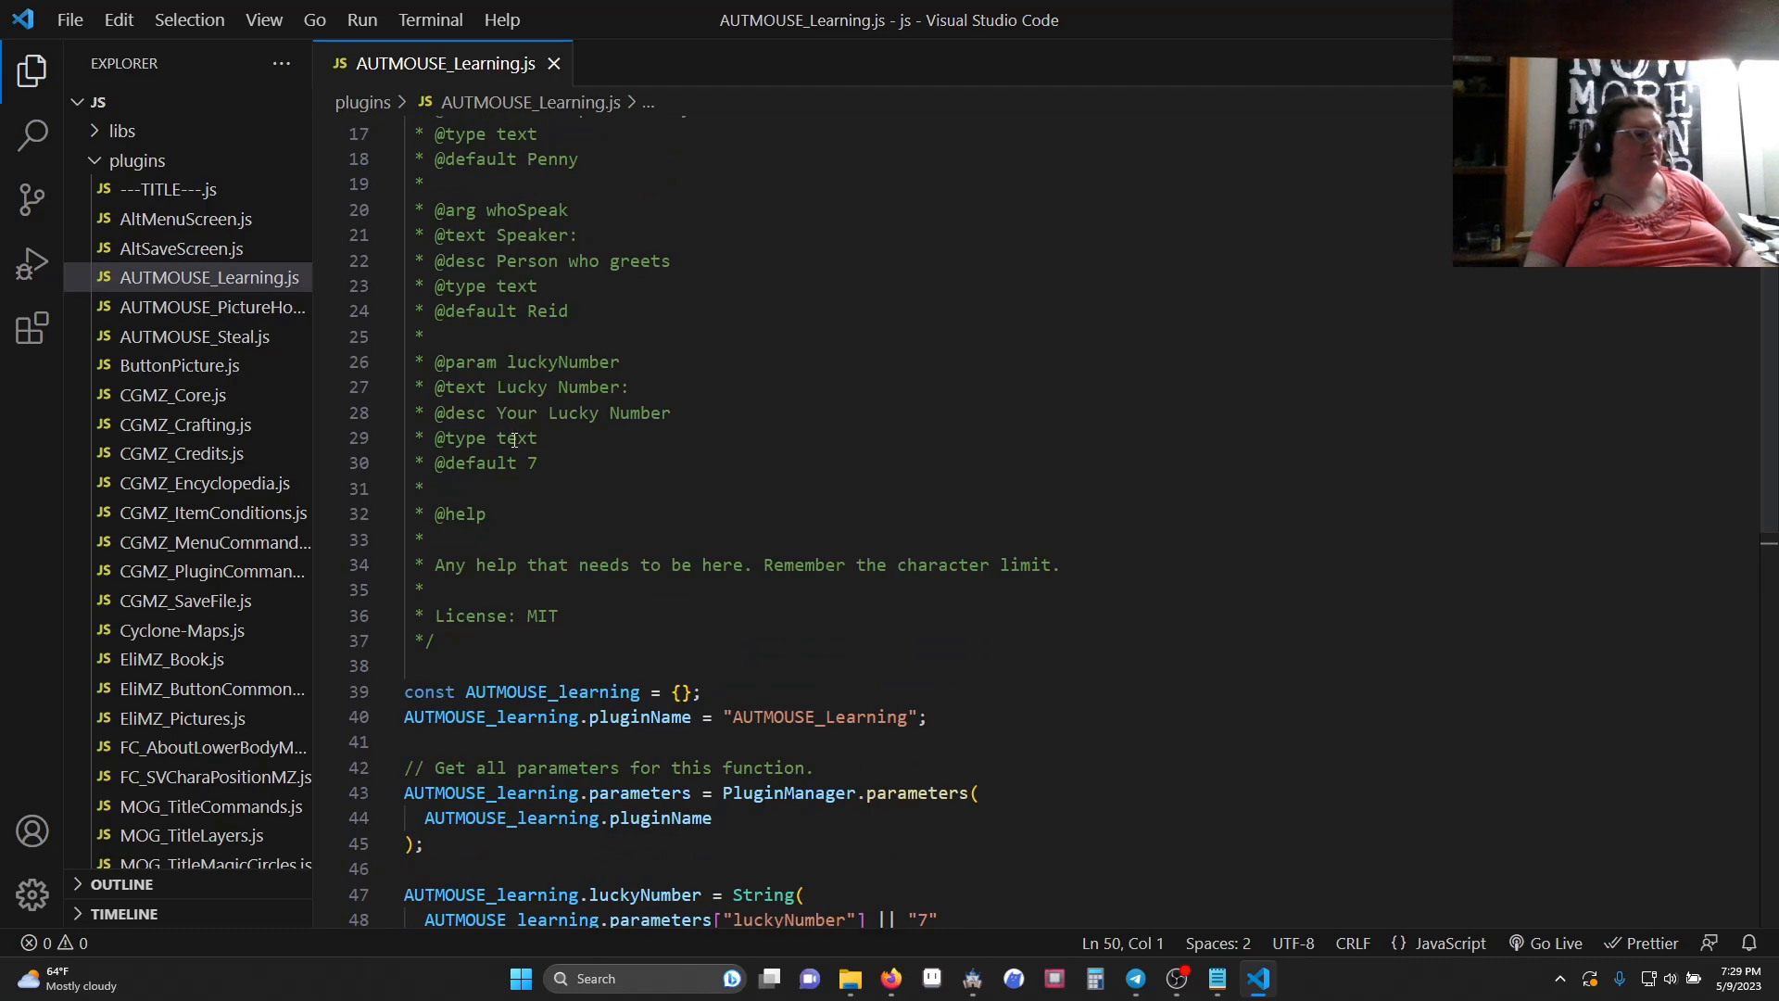
{"action": "scroll", "scroll_direction": "down", "scroll_amount": 3}
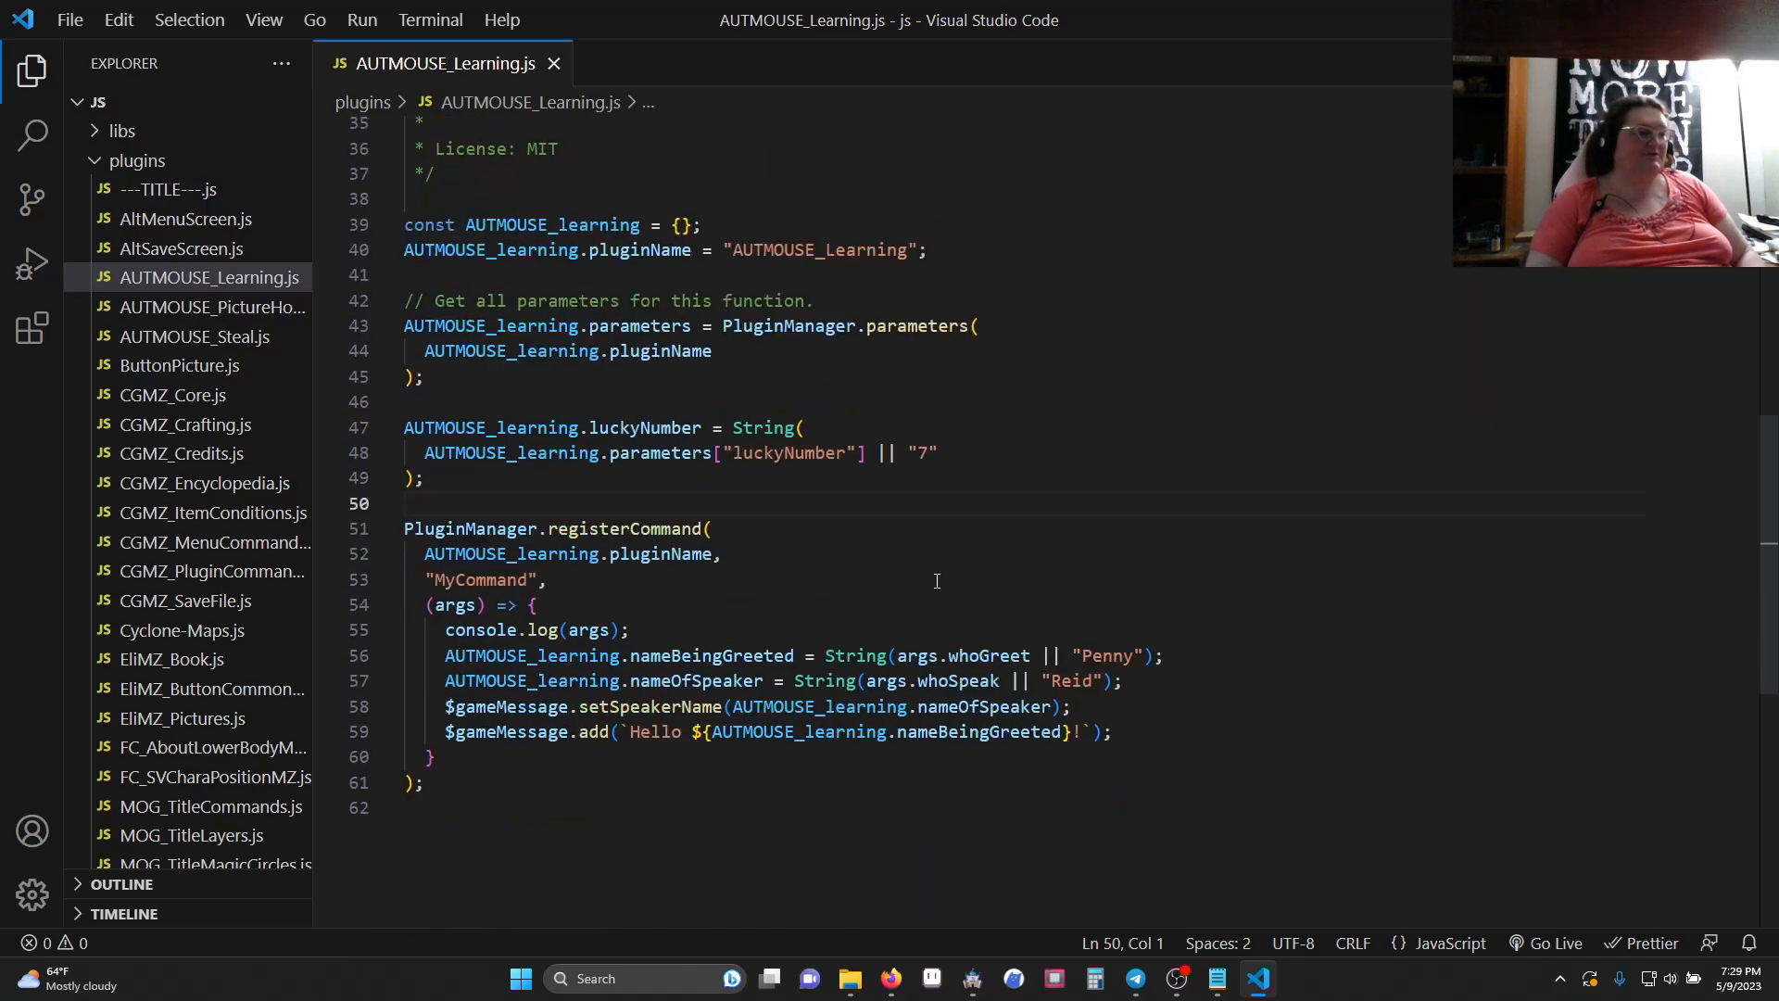
{"action": "scroll", "scroll_direction": "down", "scroll_amount": 3}
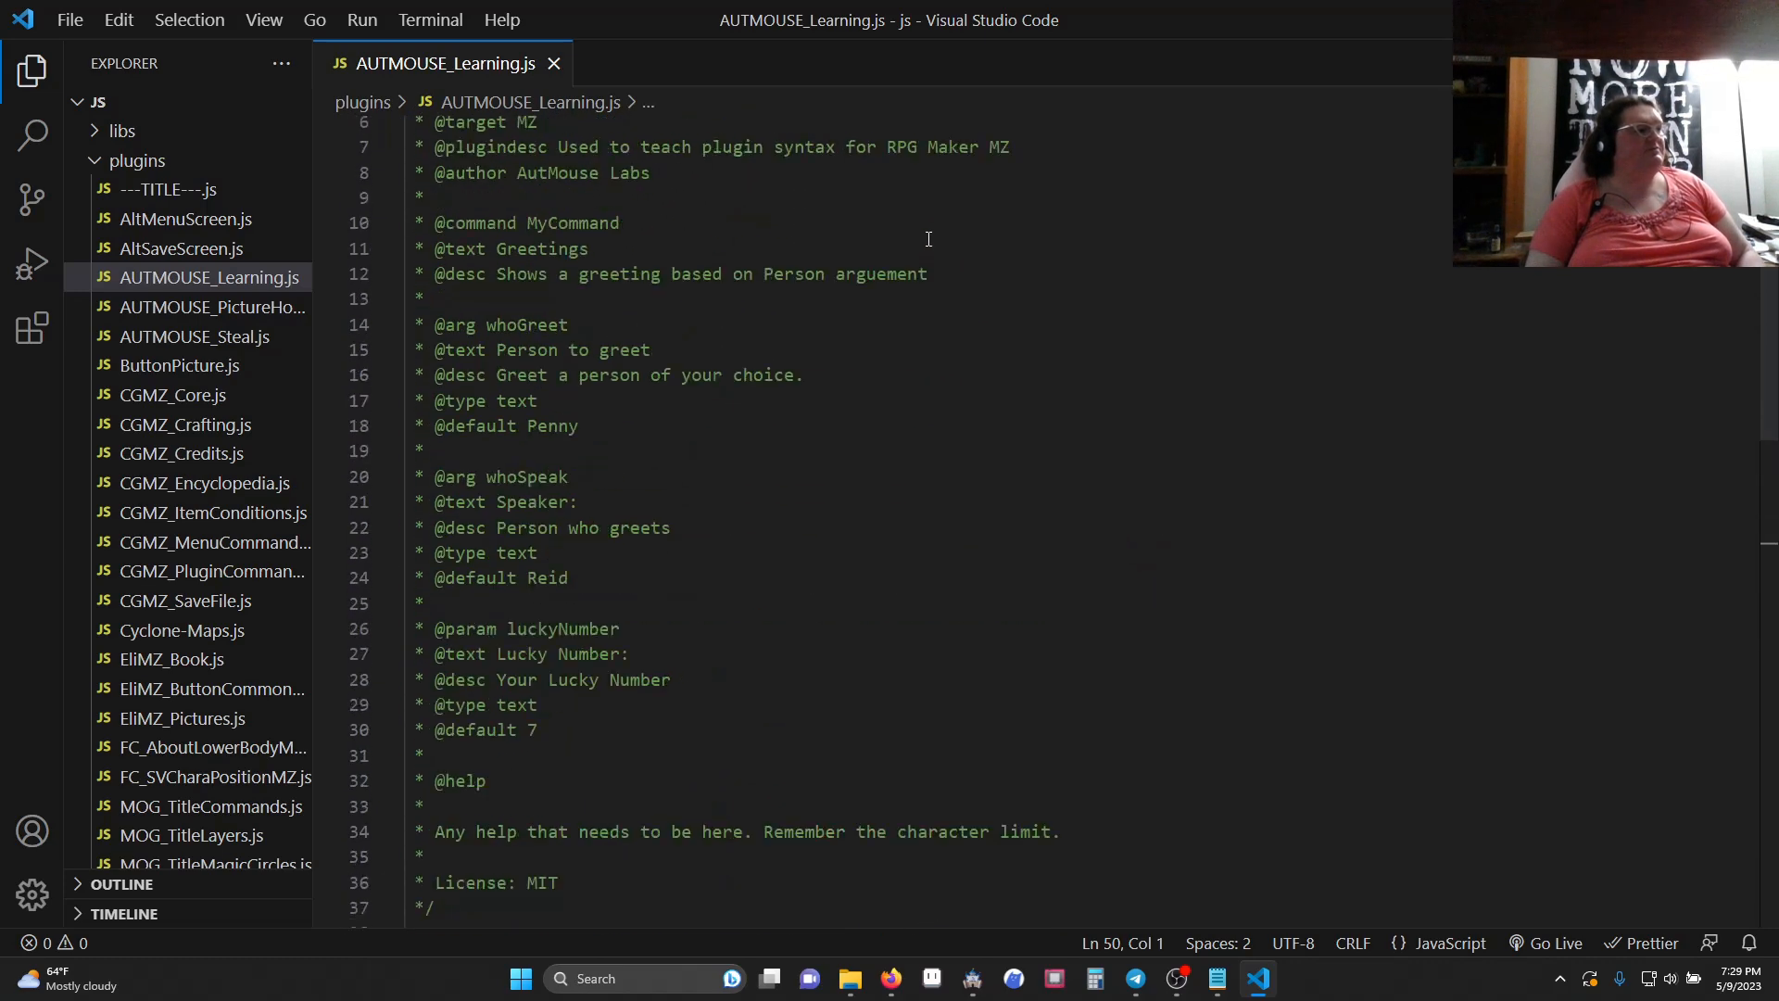
{"action": "mouse_move", "coordinate": [929, 236]}
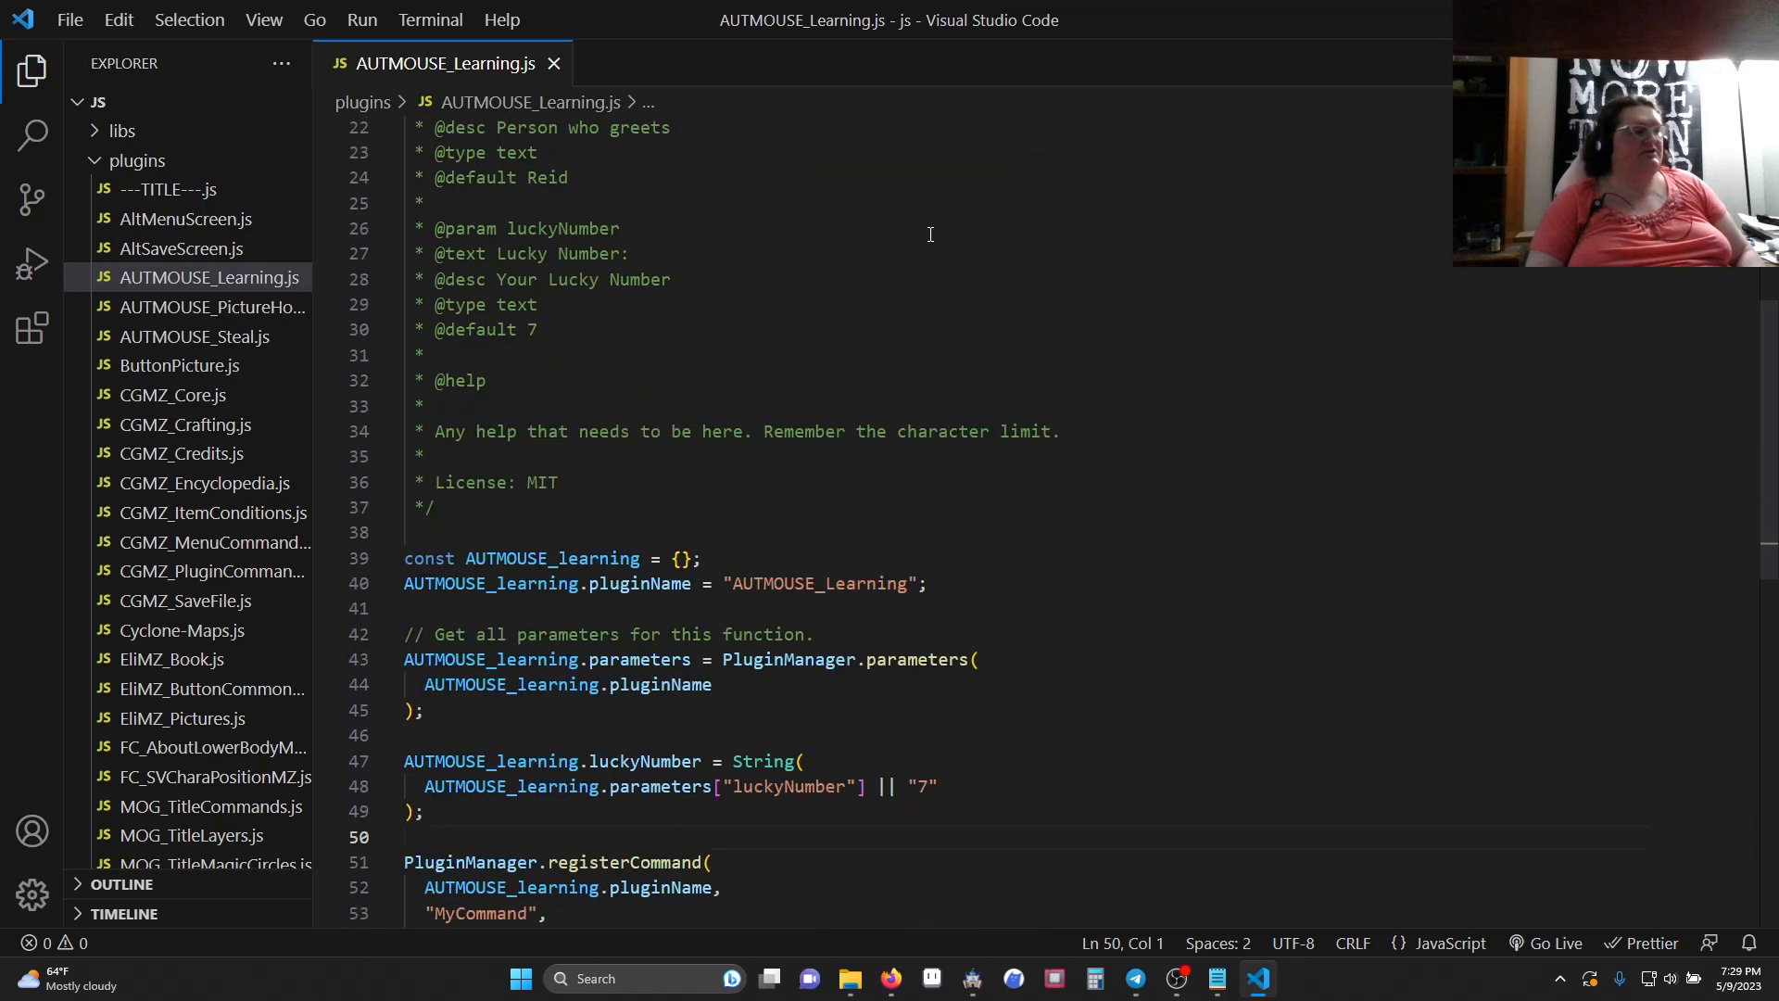
{"action": "scroll", "scroll_direction": "down", "scroll_amount": 3}
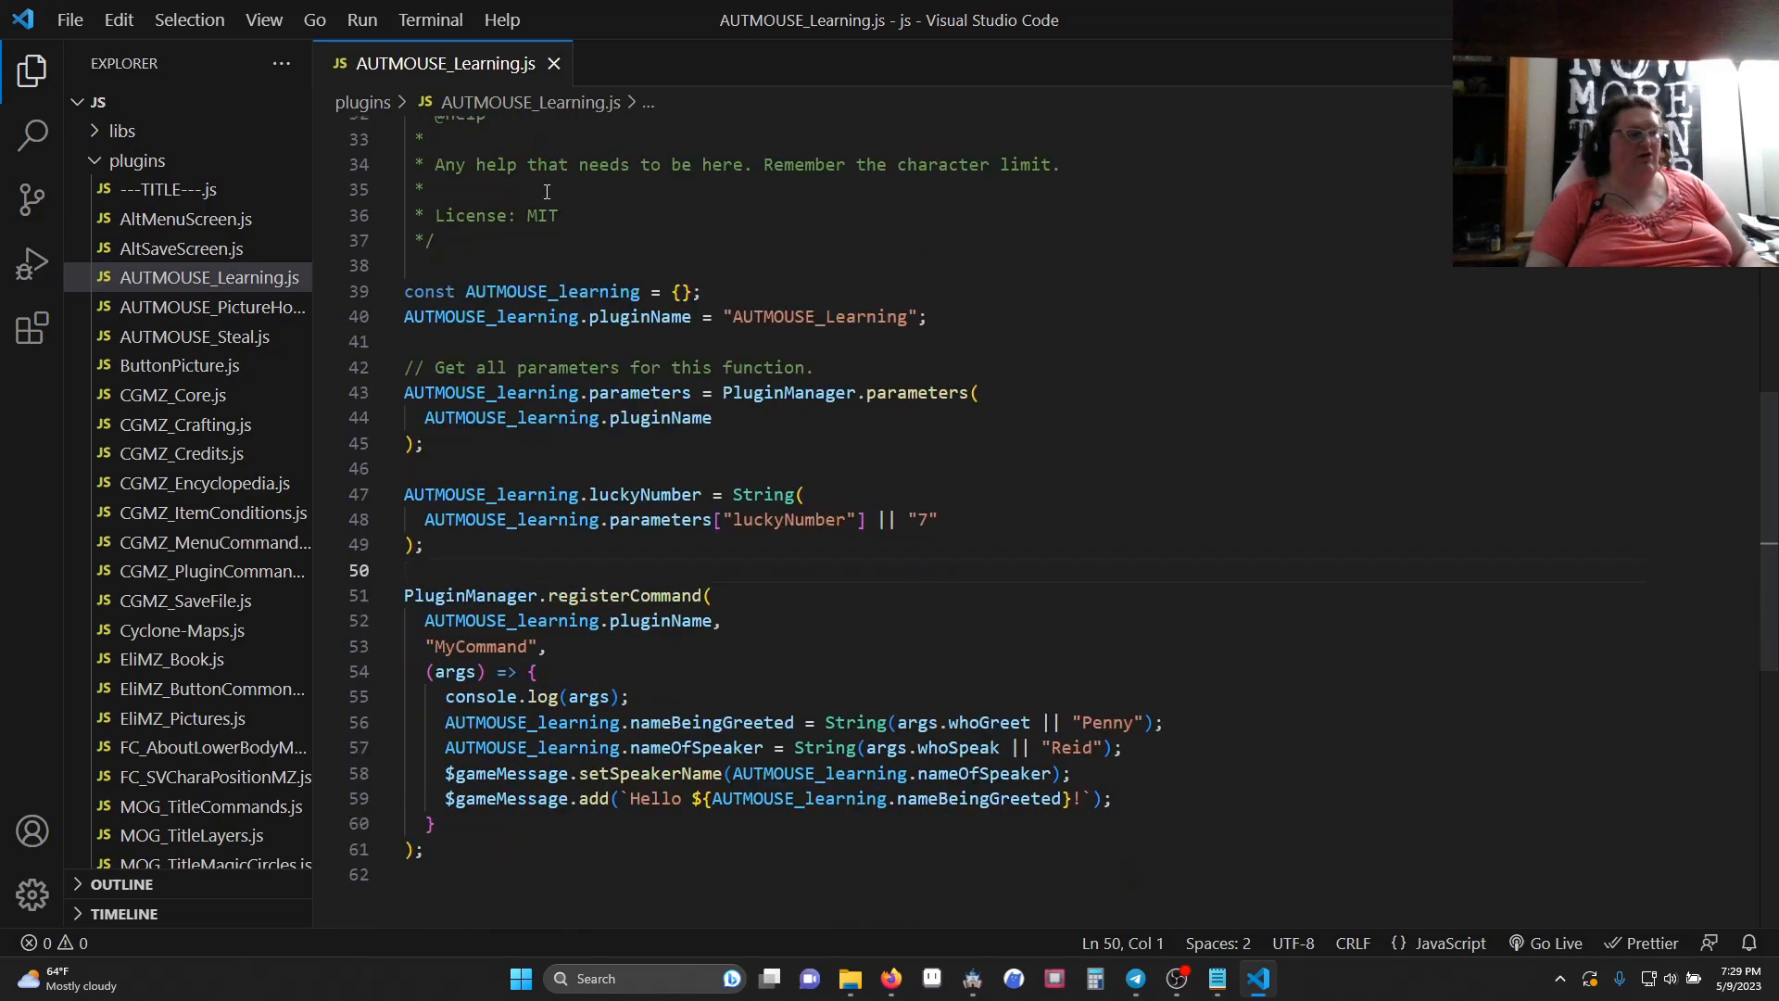
{"action": "mouse_move", "coordinate": [842, 662]}
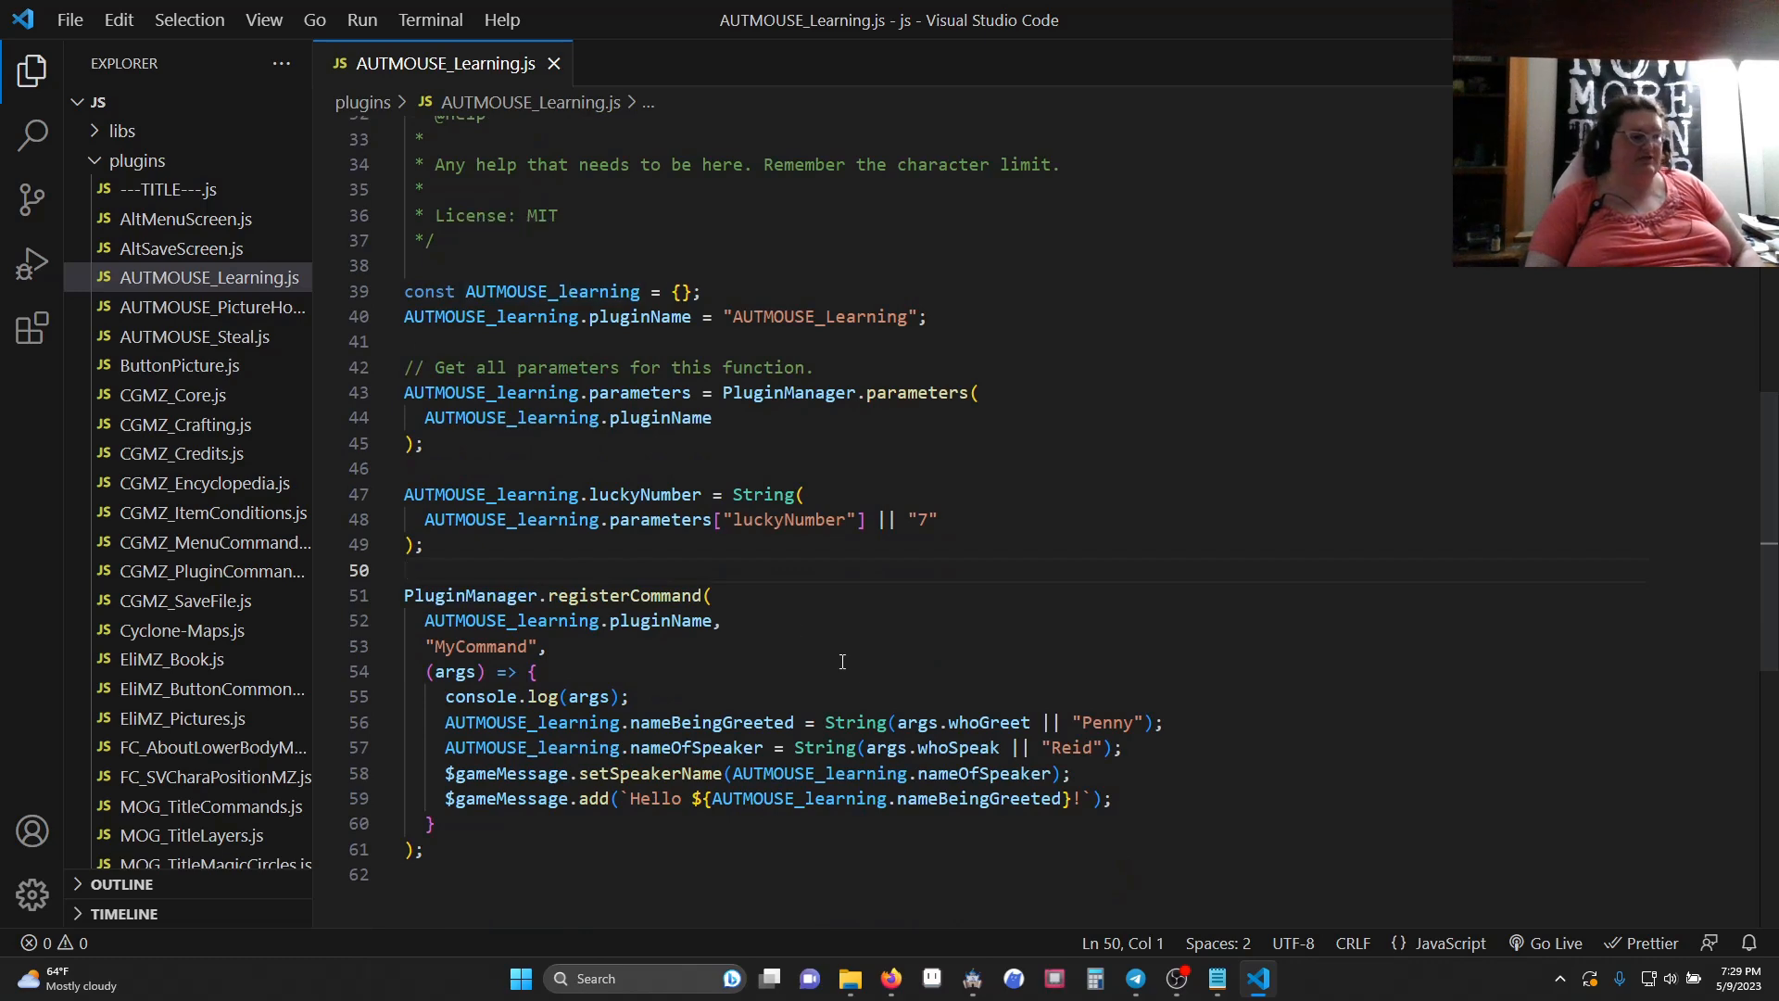
{"action": "scroll", "scroll_direction": "down", "scroll_amount": 3}
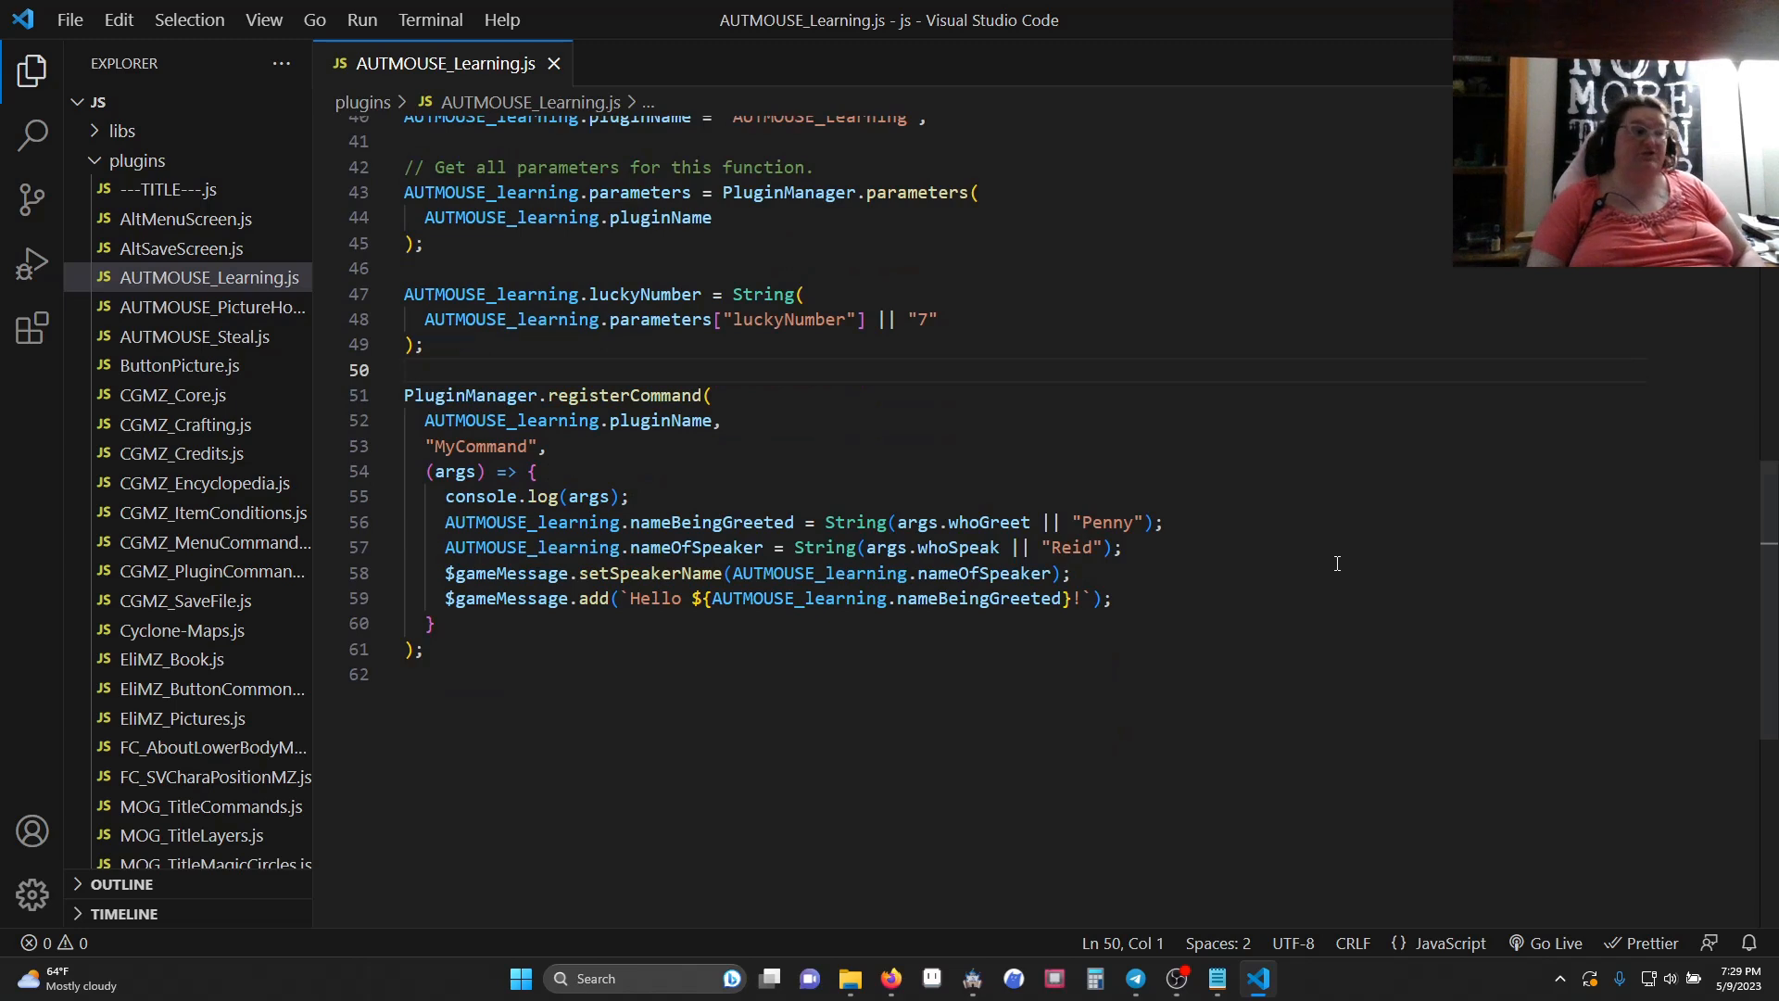
{"action": "mouse_move", "coordinate": [1305, 580]}
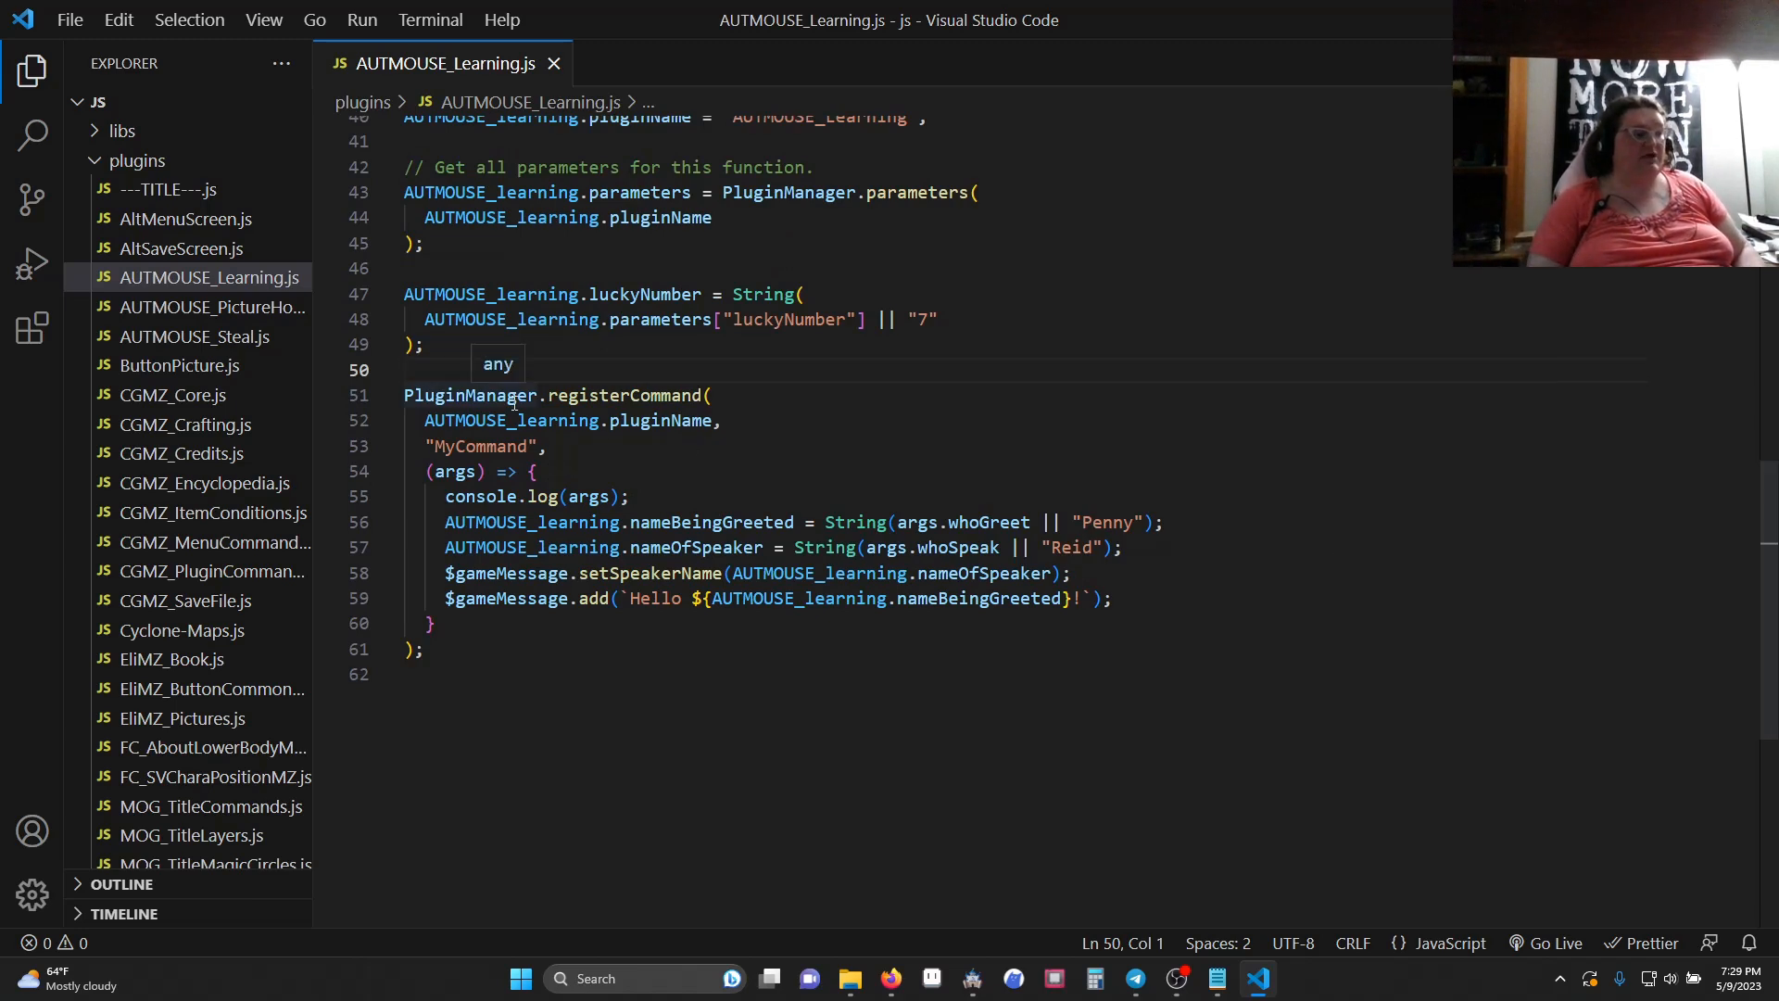
{"action": "mouse_move", "coordinate": [1004, 499]}
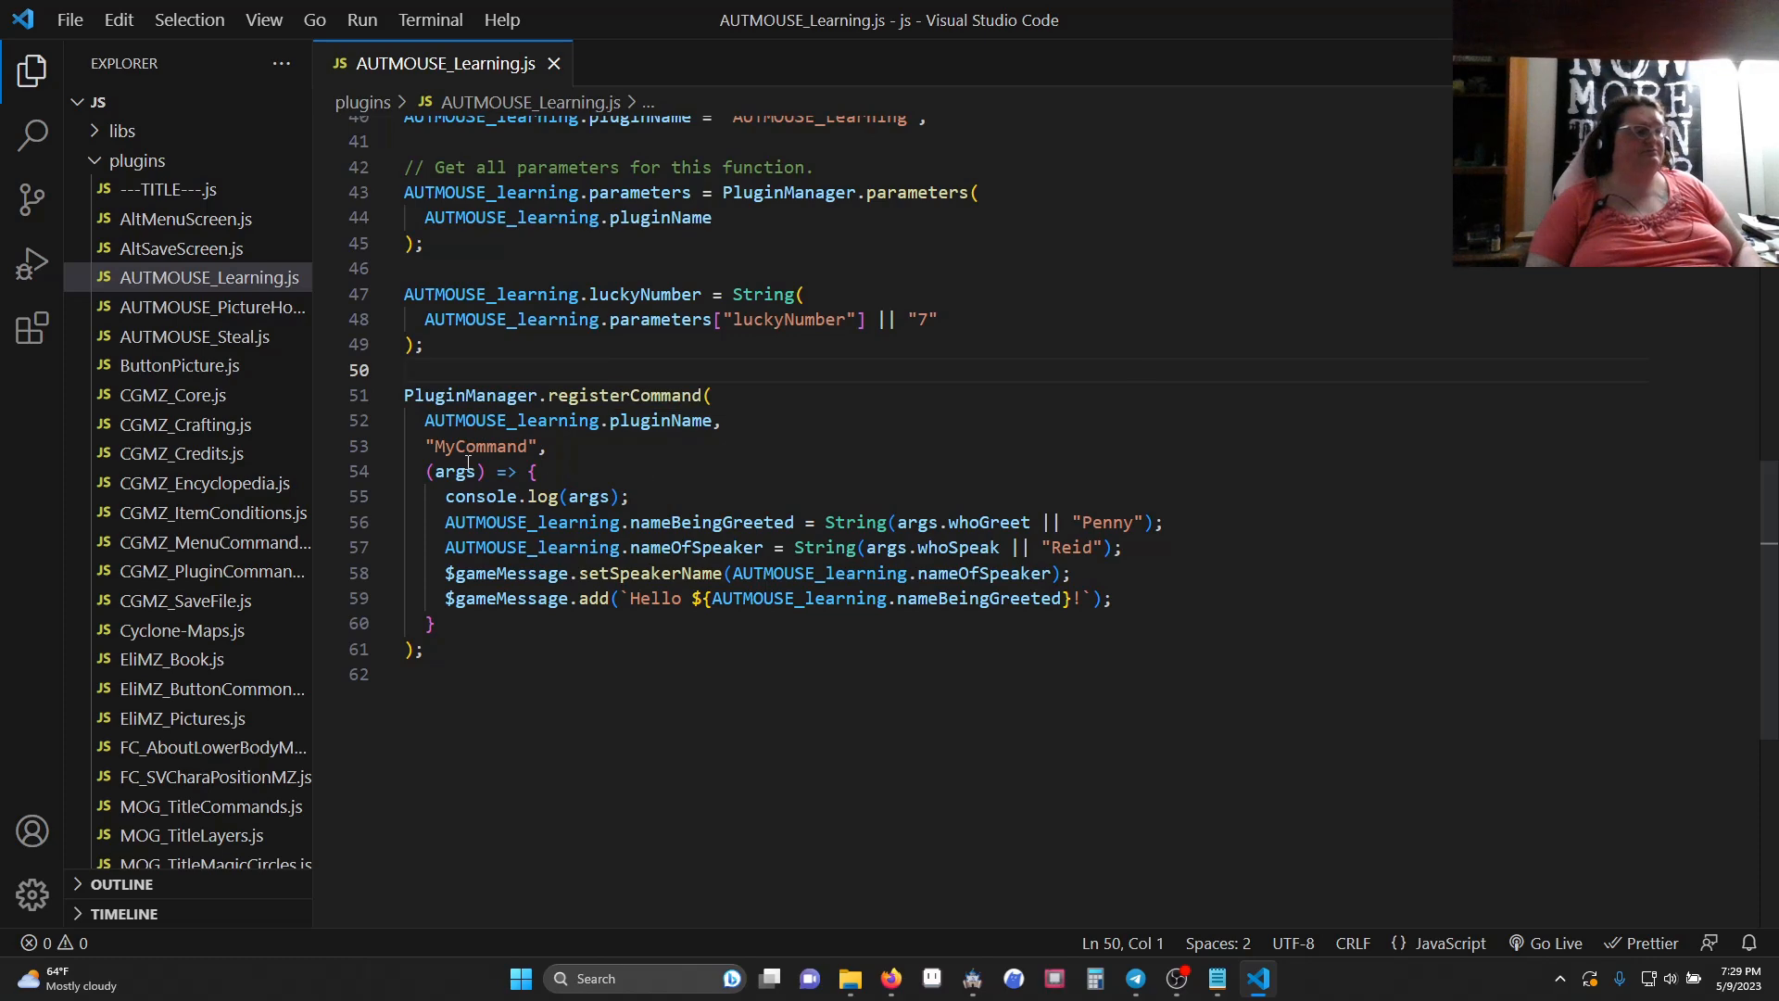
{"action": "mouse_move", "coordinate": [301, 463]}
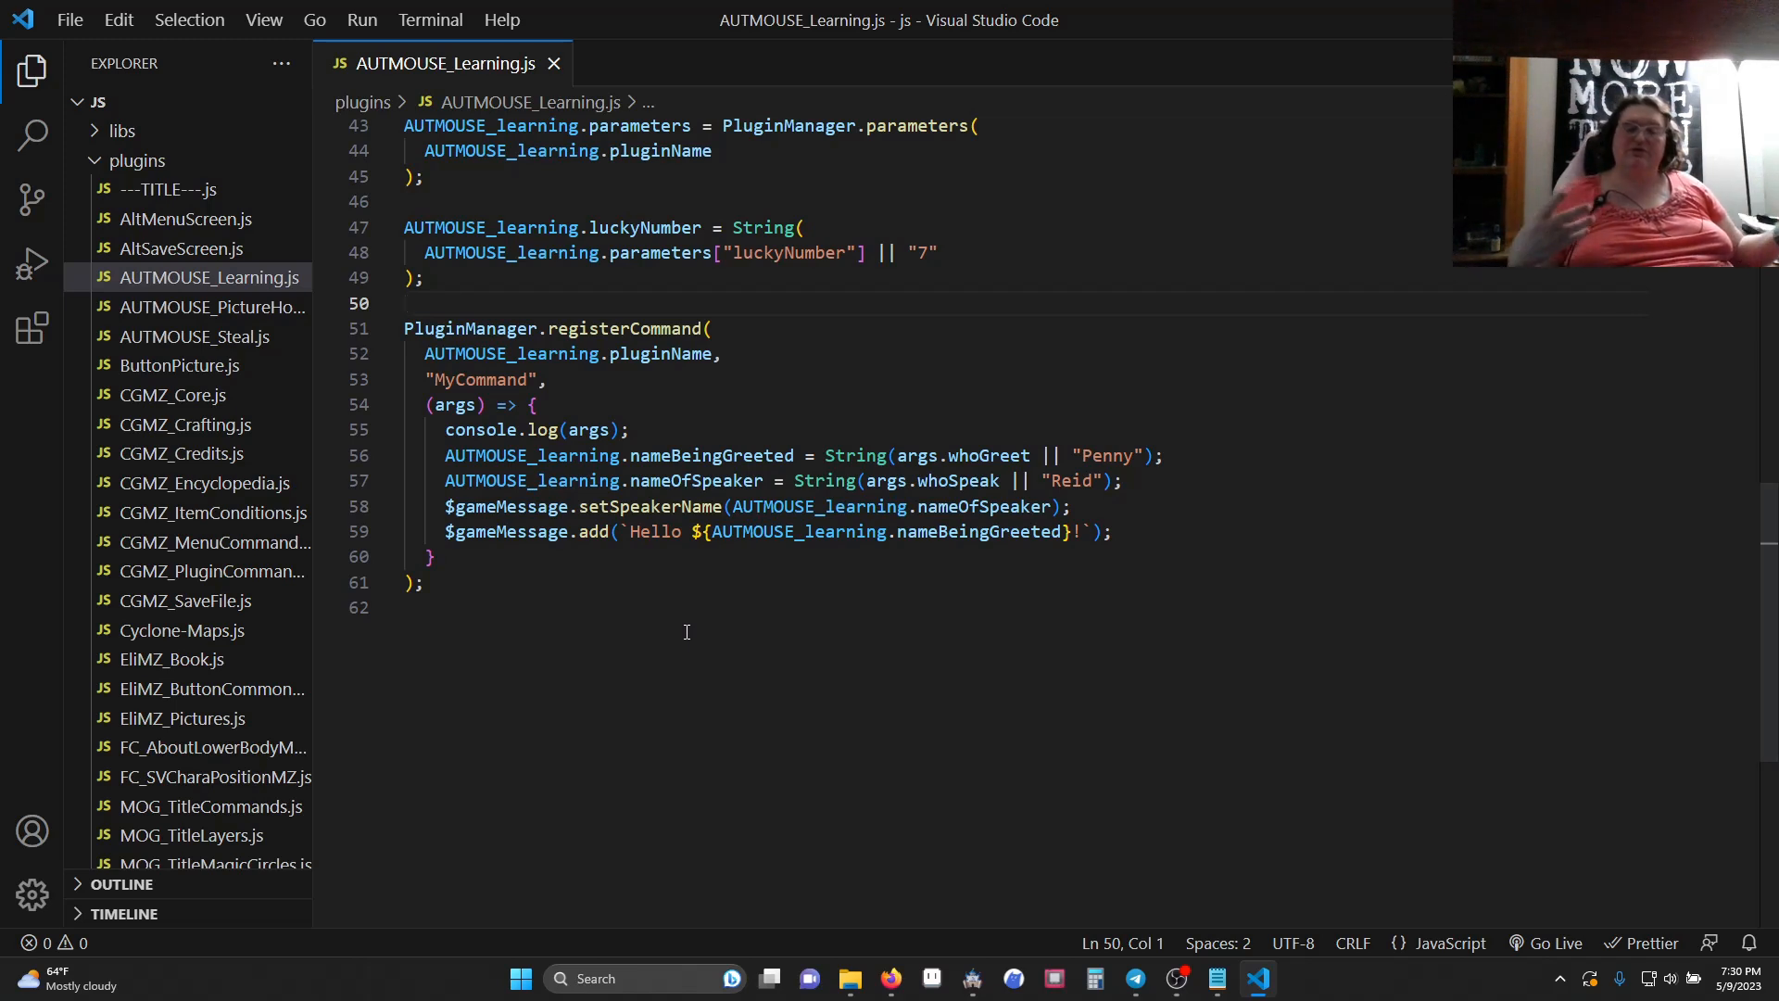
{"action": "mouse_move", "coordinate": [387, 613]}
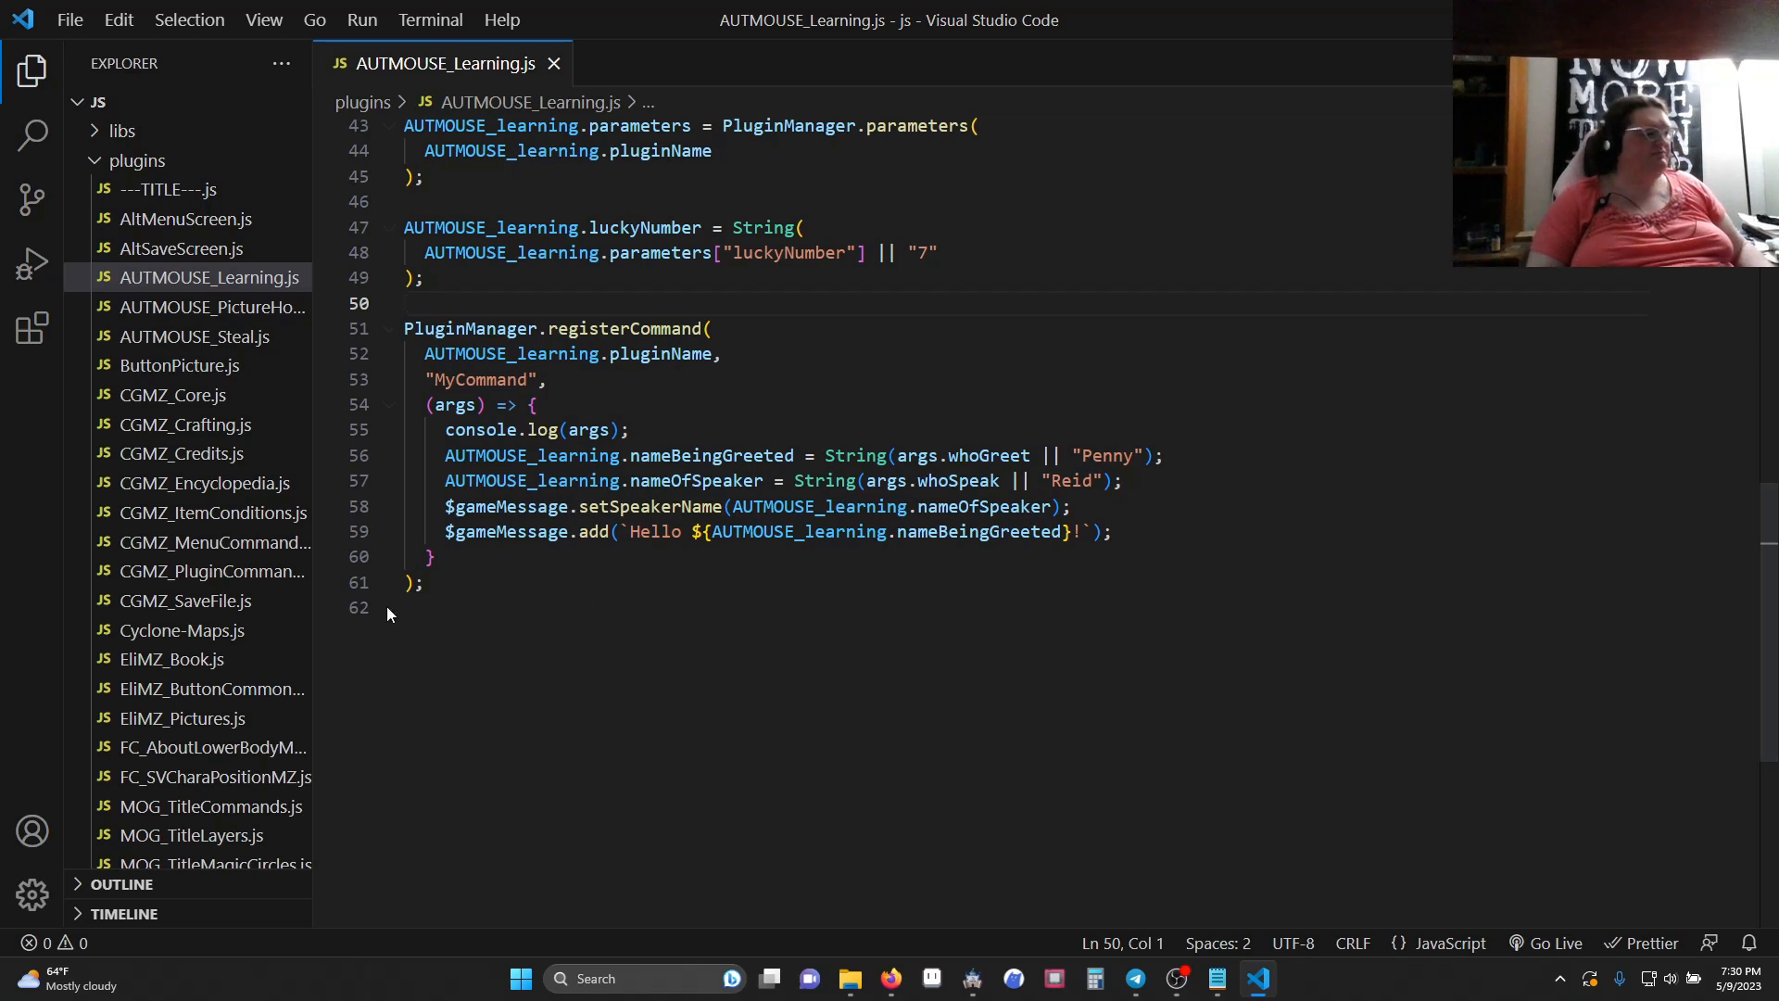
{"action": "mouse_move", "coordinate": [462, 569]}
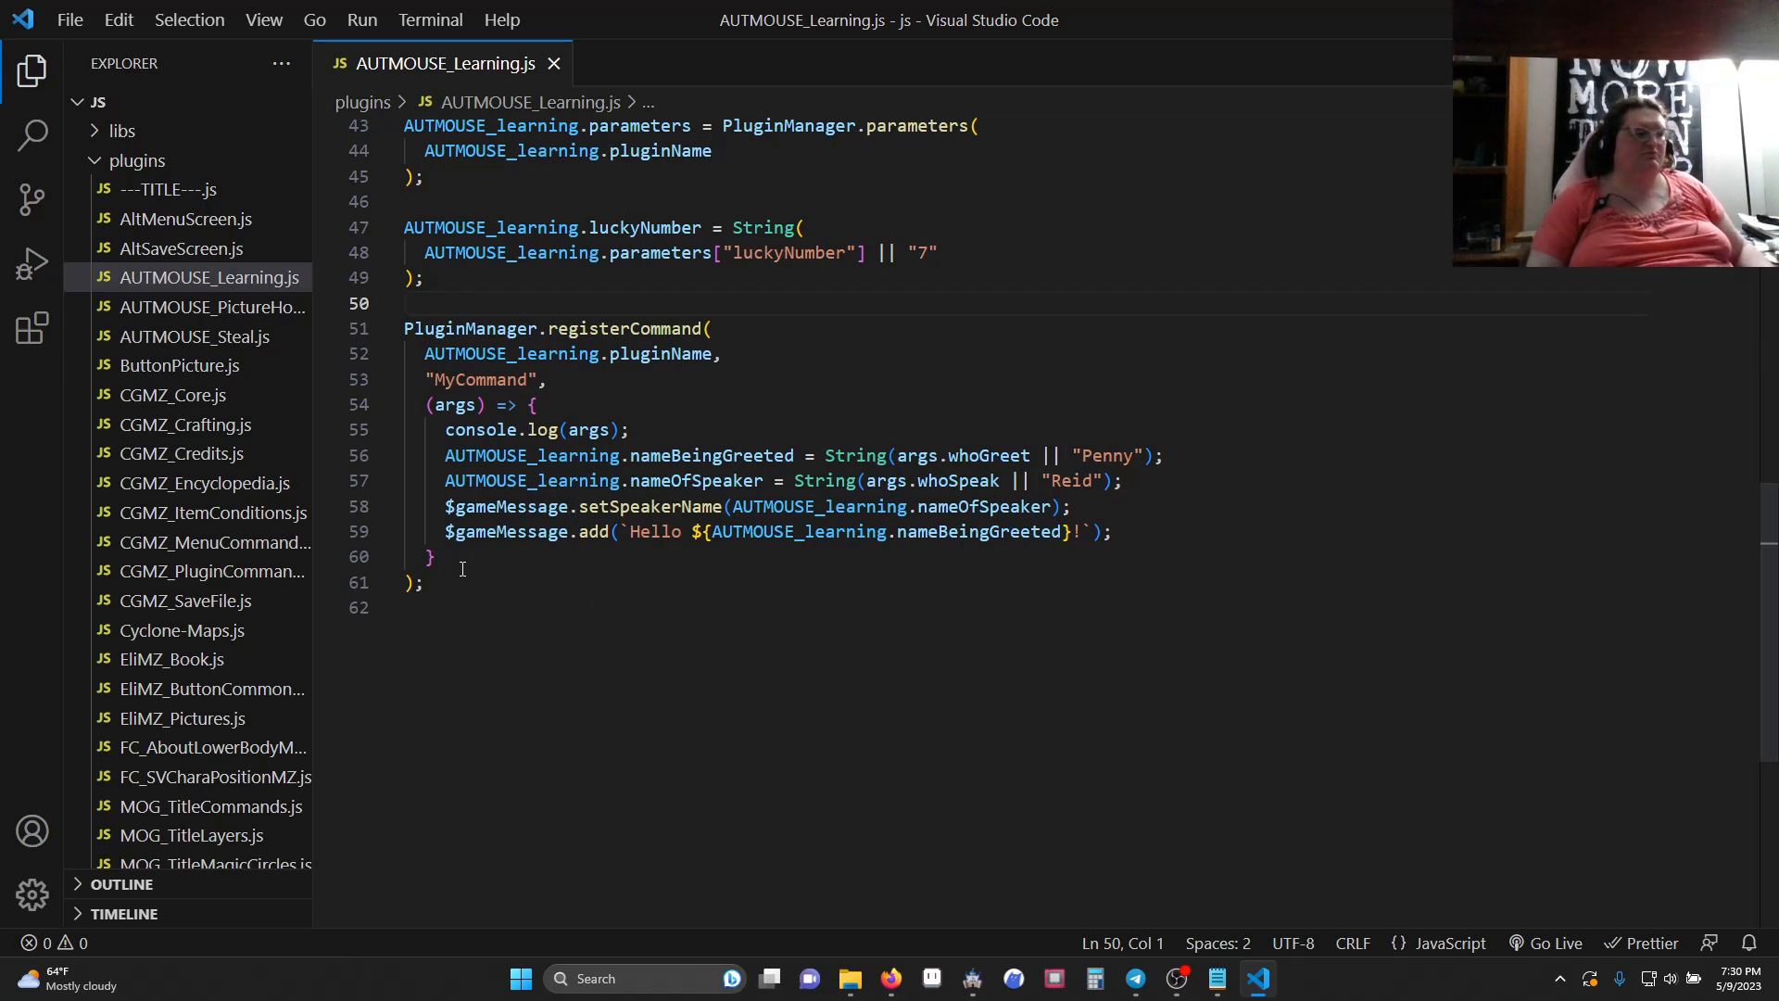
{"action": "left_click_drag", "start_coordinate": [426, 406], "coordinate": [438, 556]}
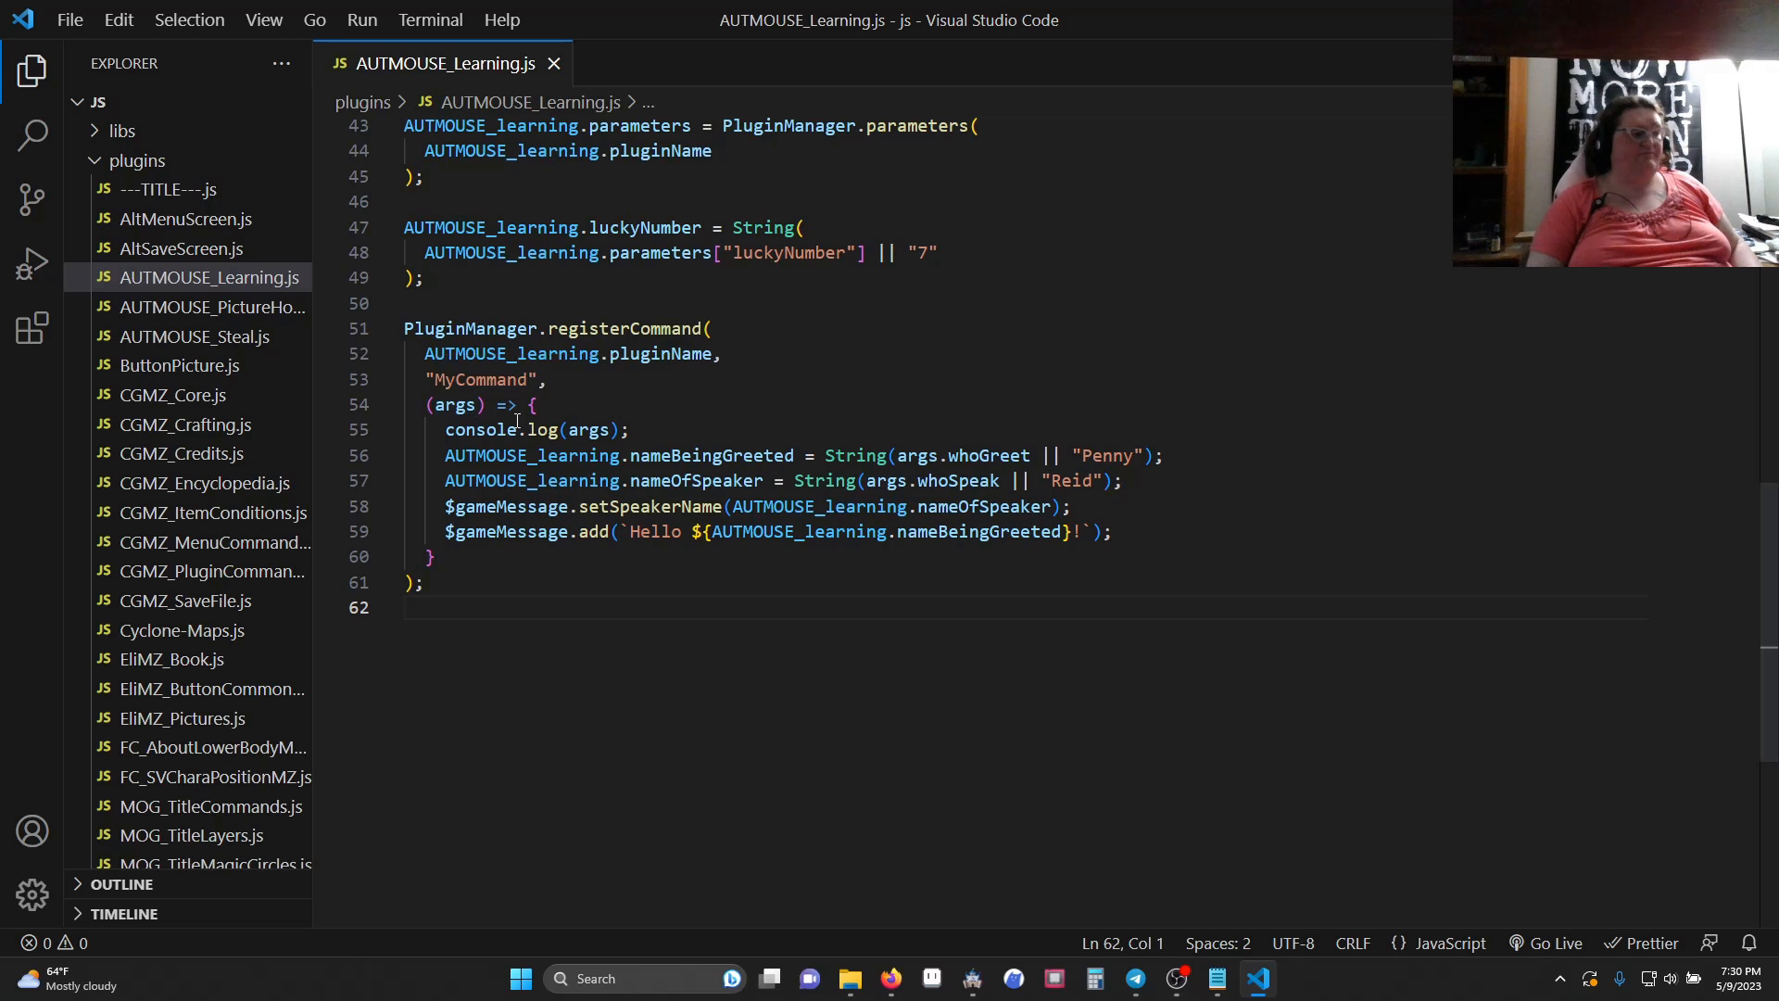
{"action": "mouse_move", "coordinate": [655, 678]}
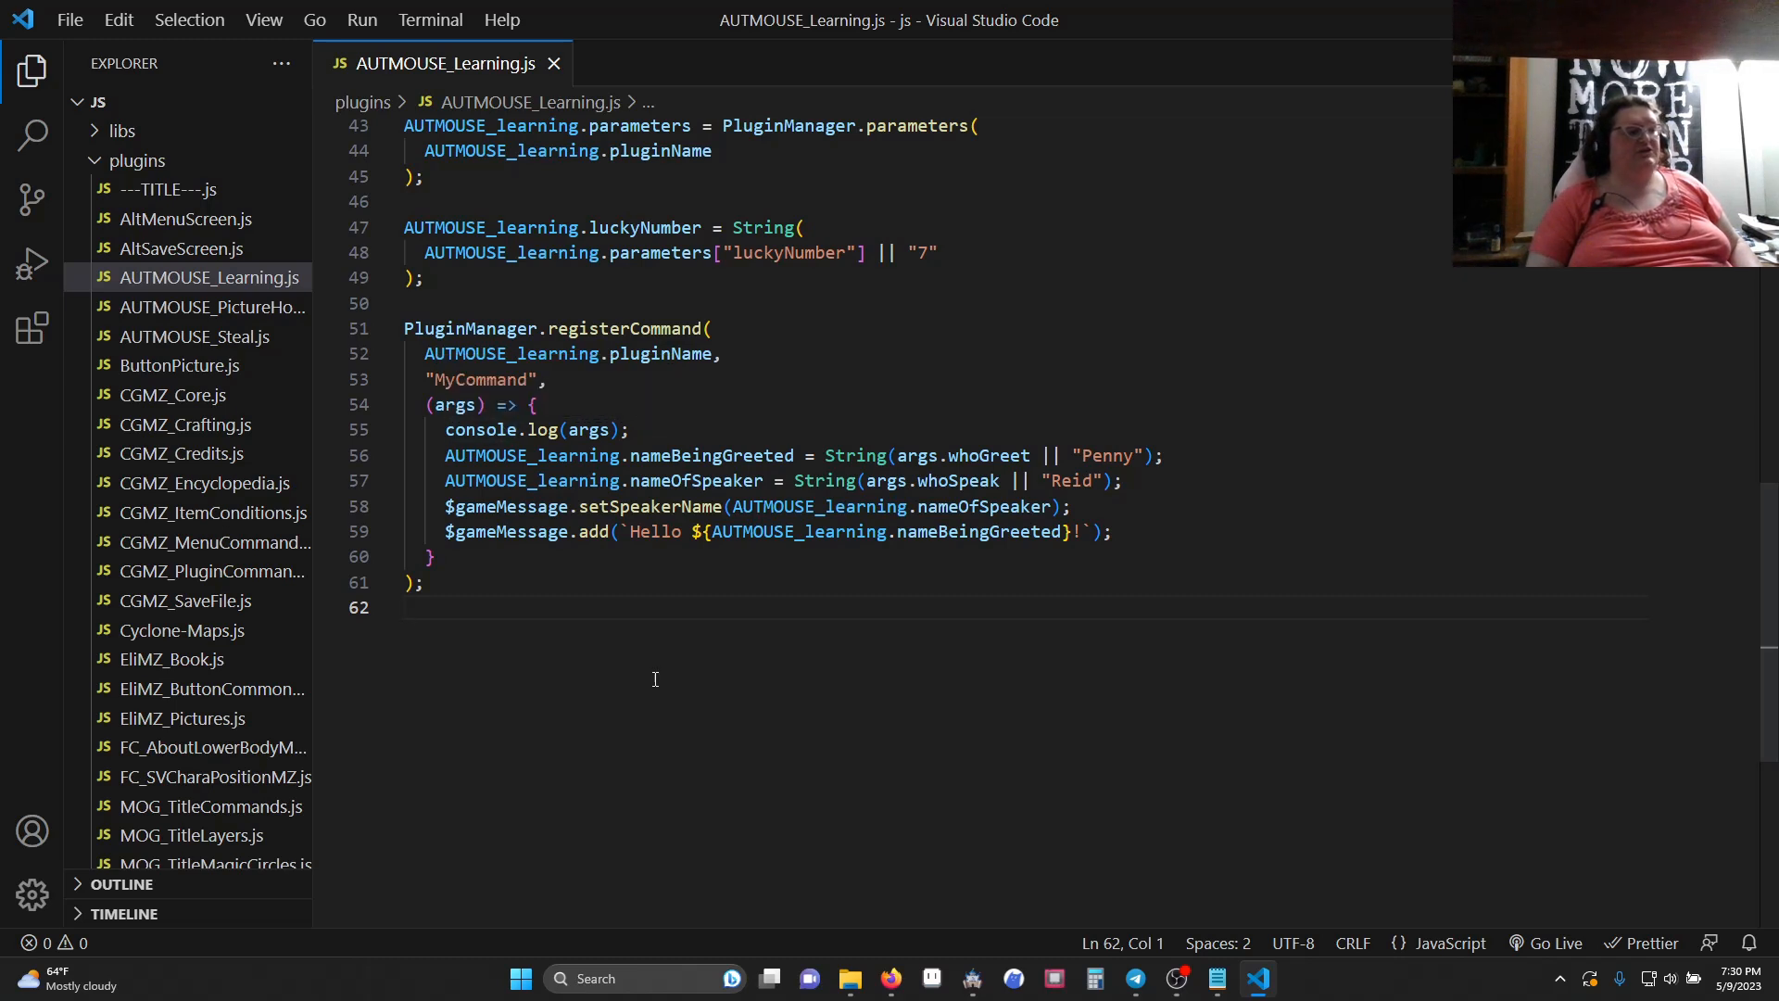
{"action": "mouse_move", "coordinate": [639, 735]}
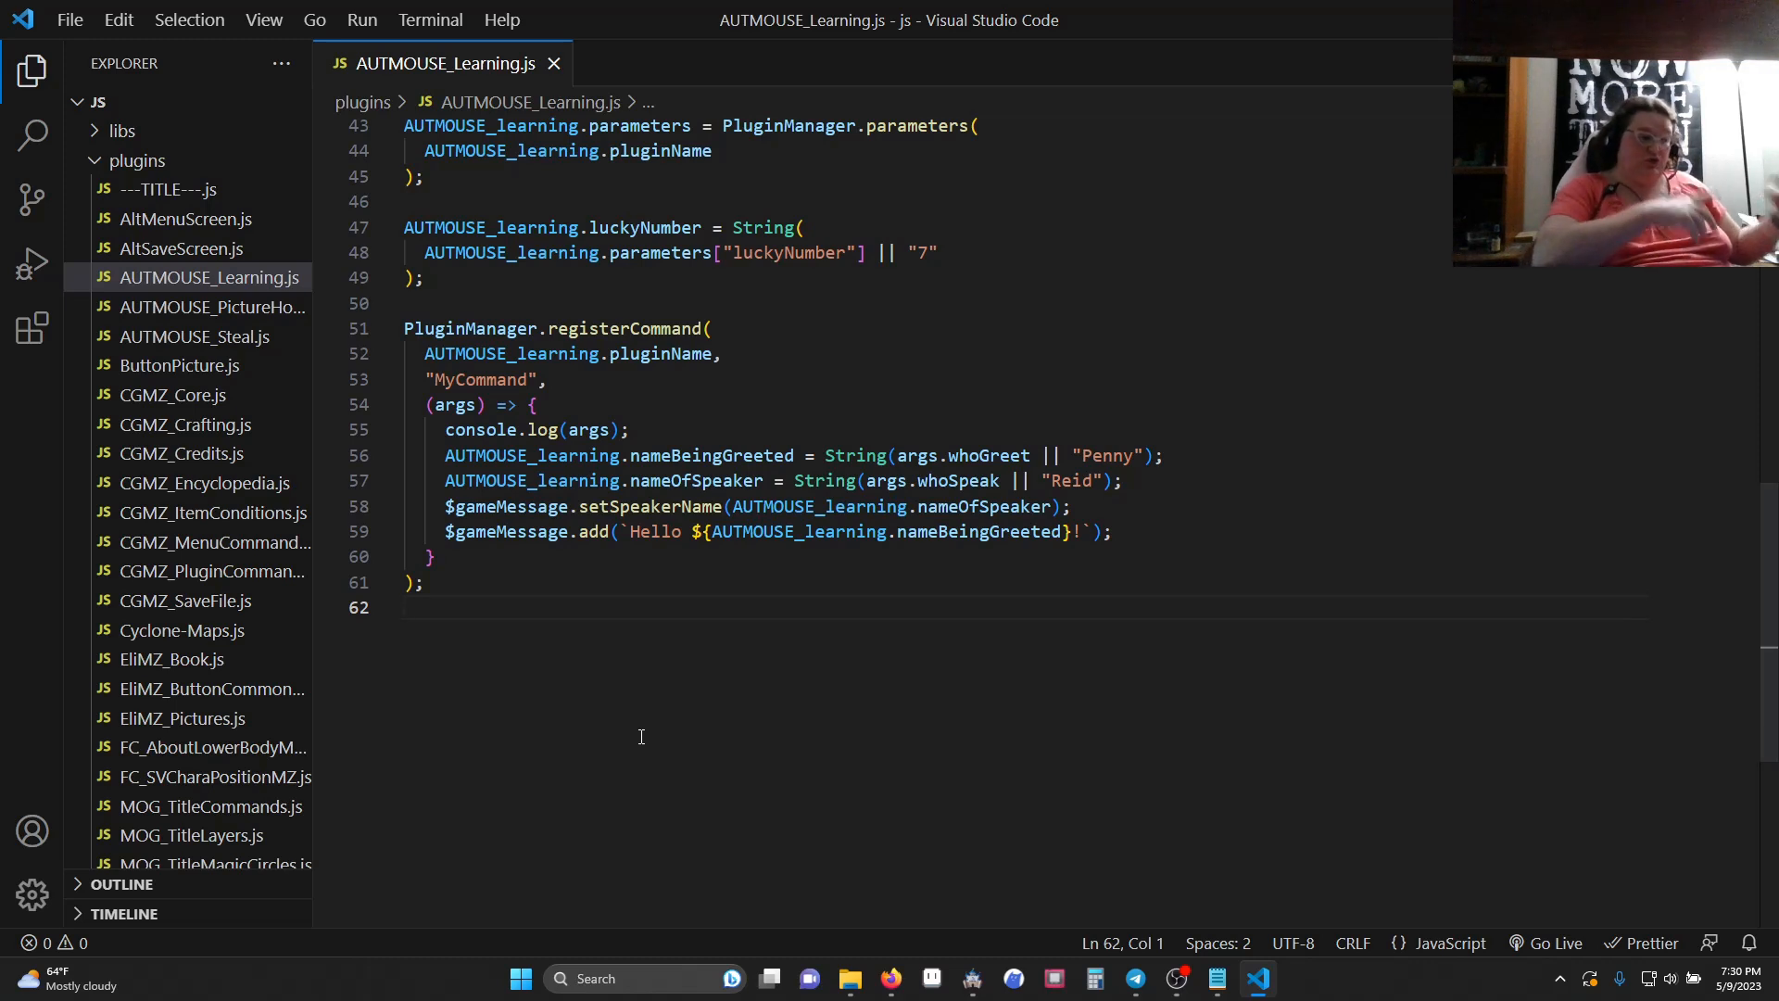
{"action": "mouse_move", "coordinate": [517, 402]}
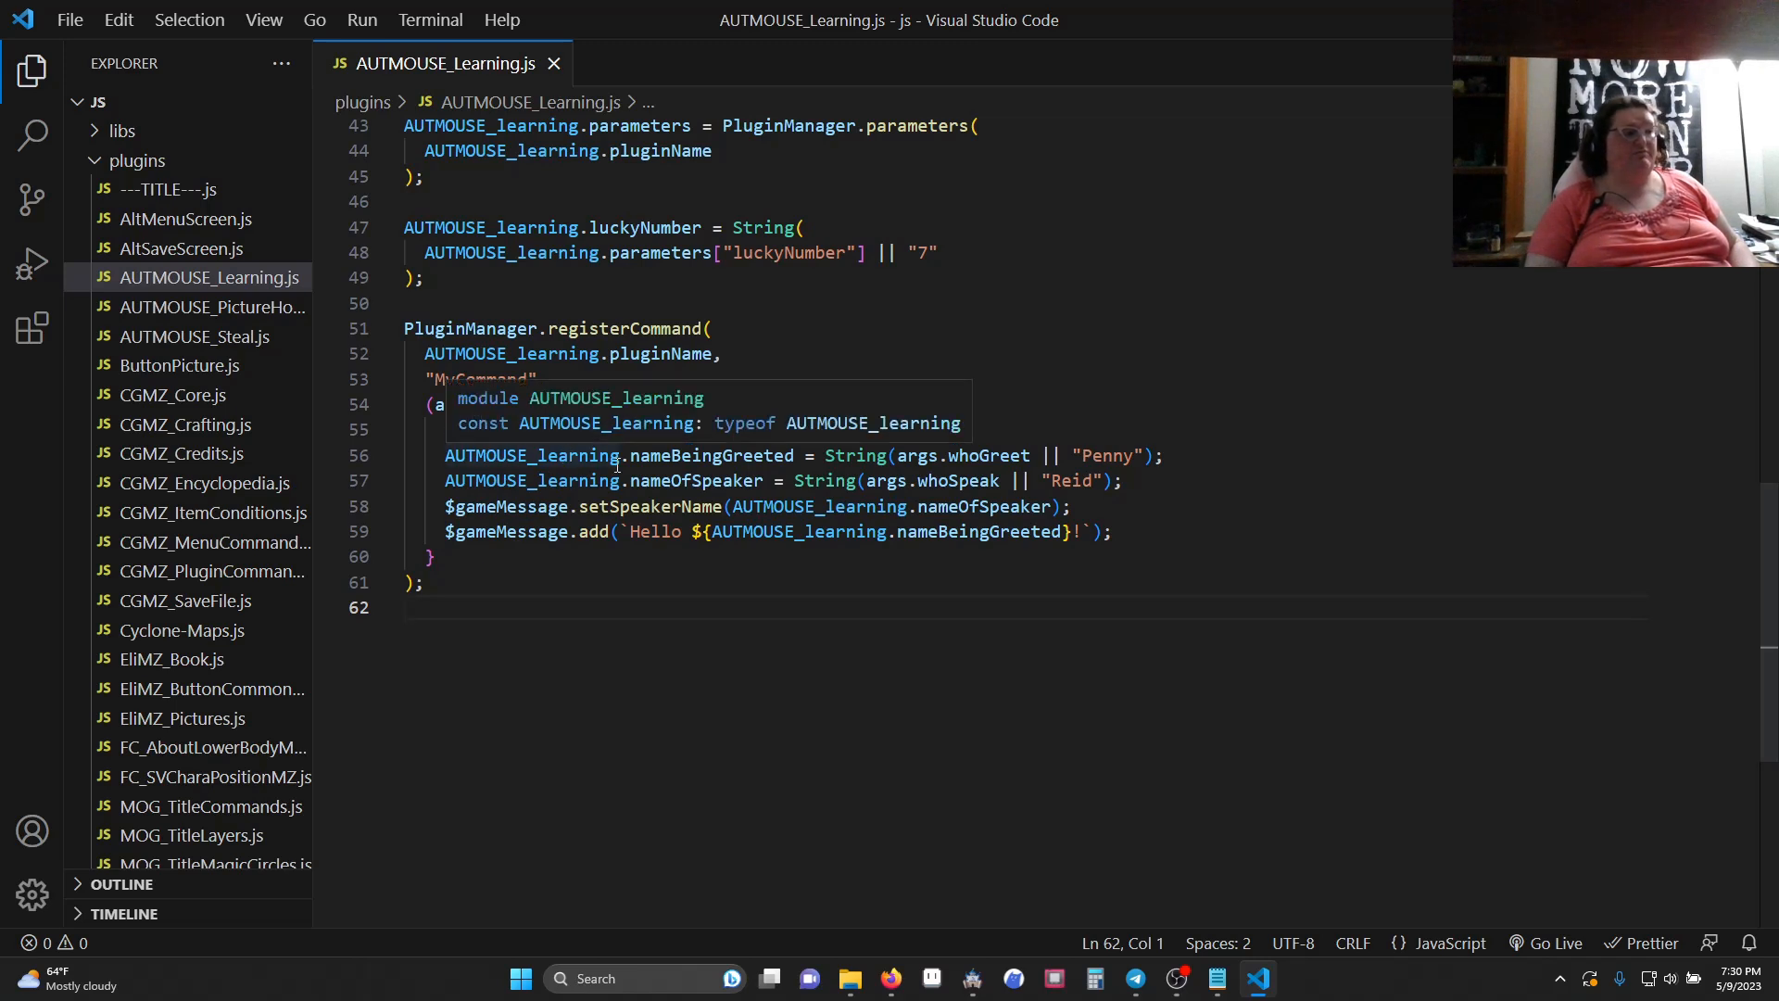
{"action": "type", "text": "console.log(args);"}
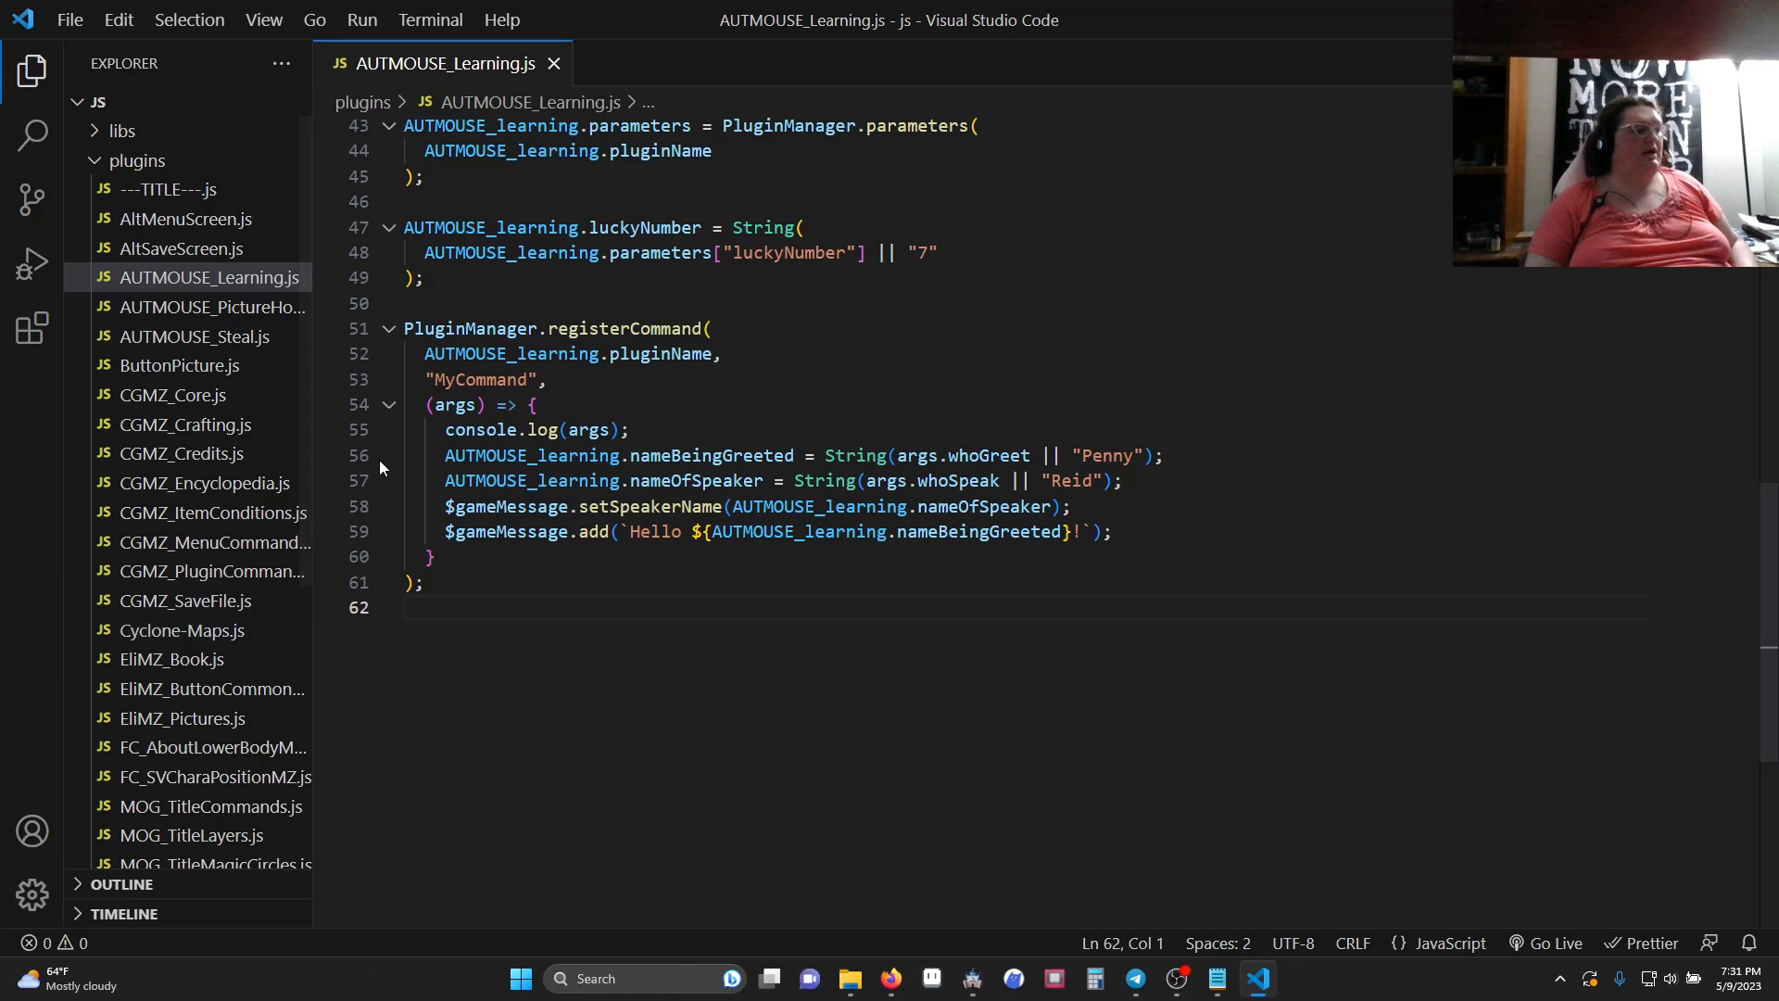
{"action": "left_click", "coordinate": [352, 480]}
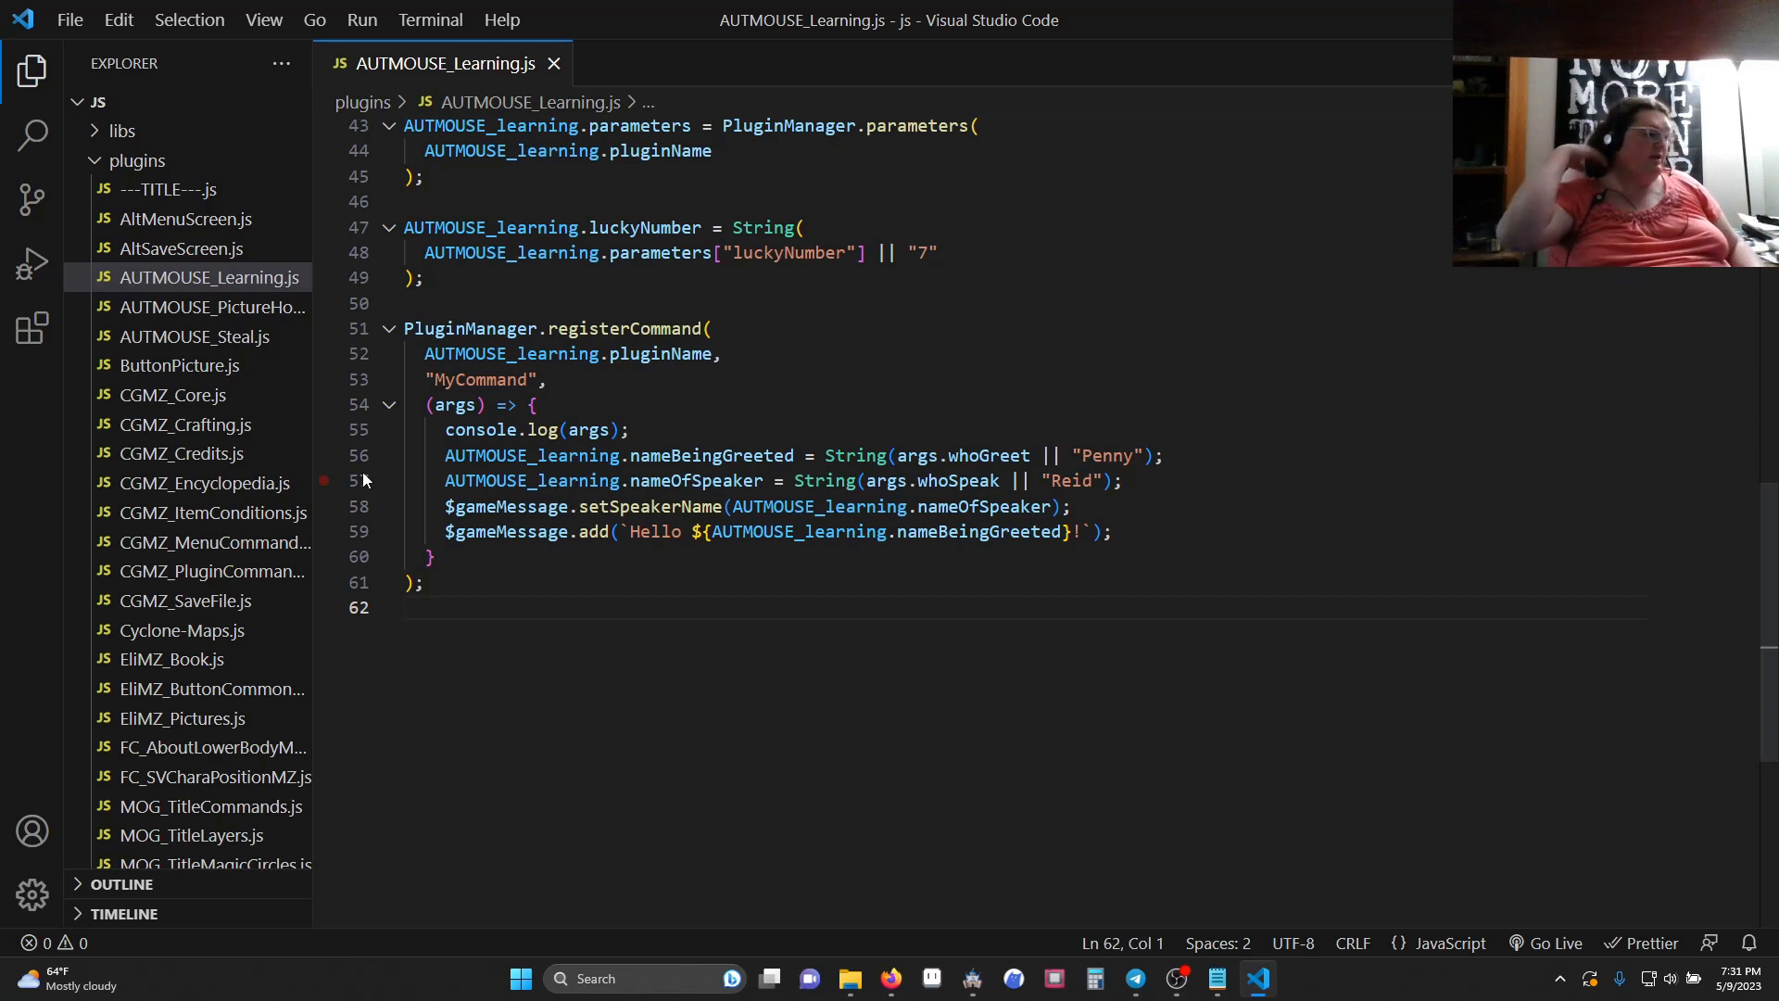
{"action": "left_click", "coordinate": [443, 506]}
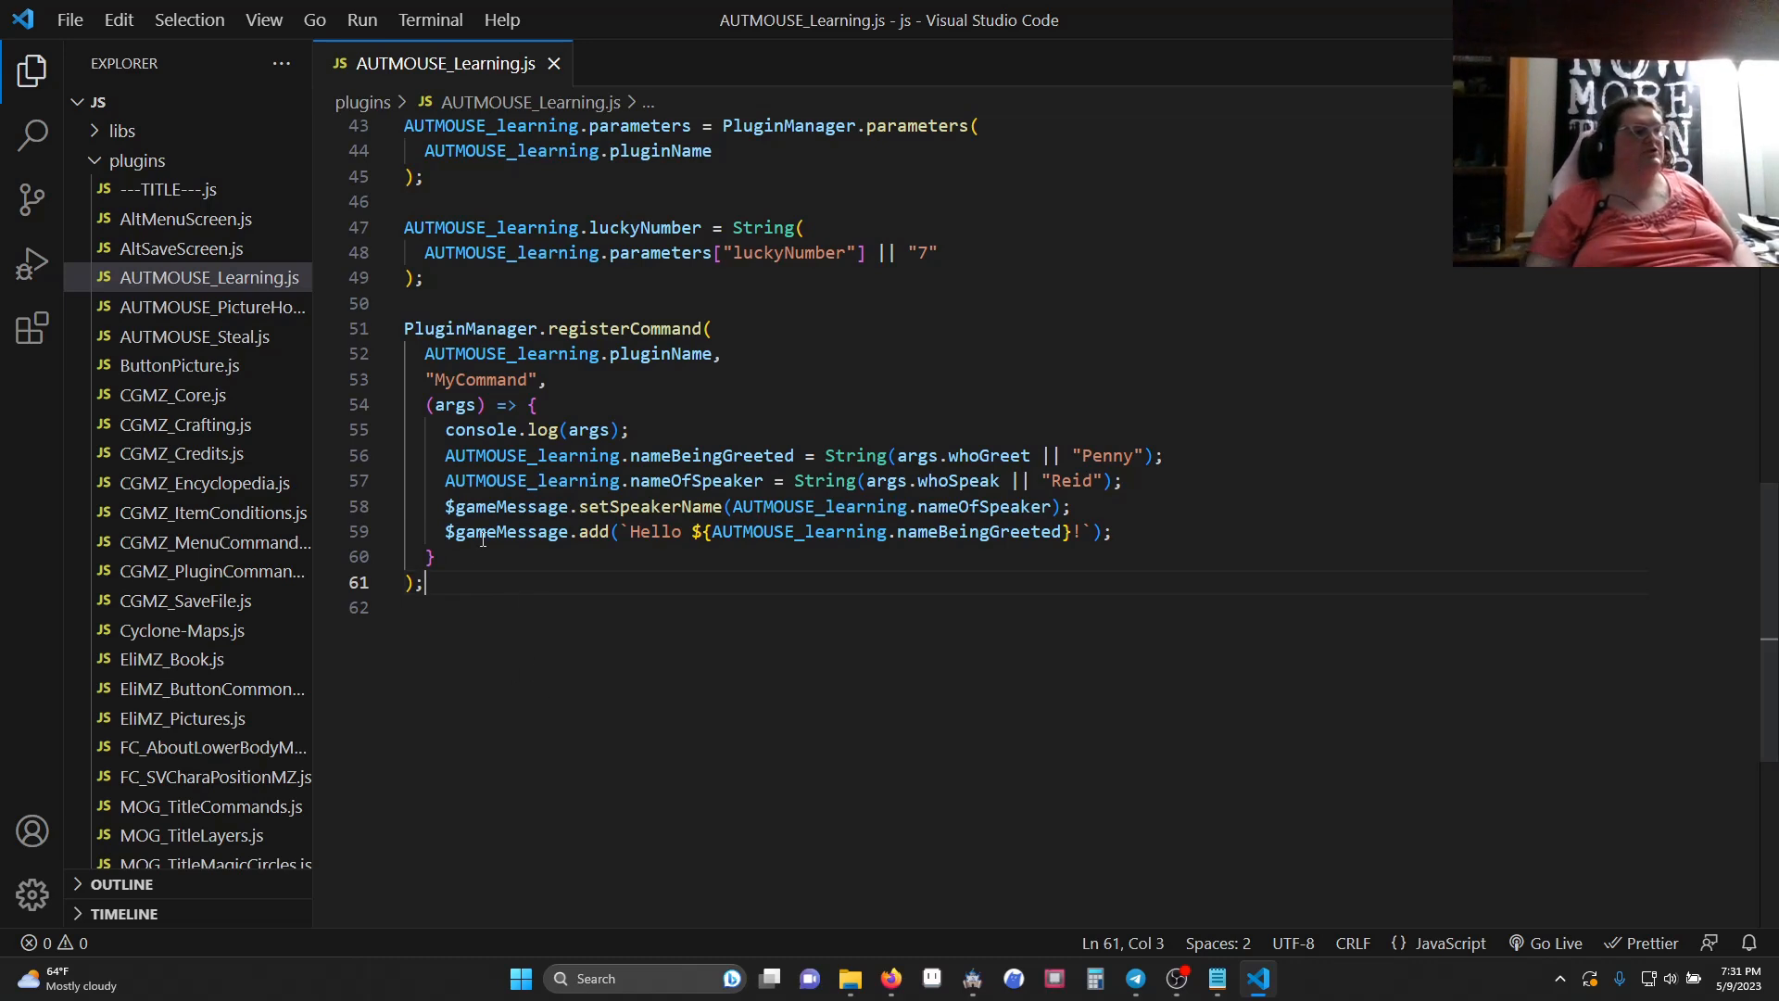
{"action": "mouse_move", "coordinate": [470, 480]}
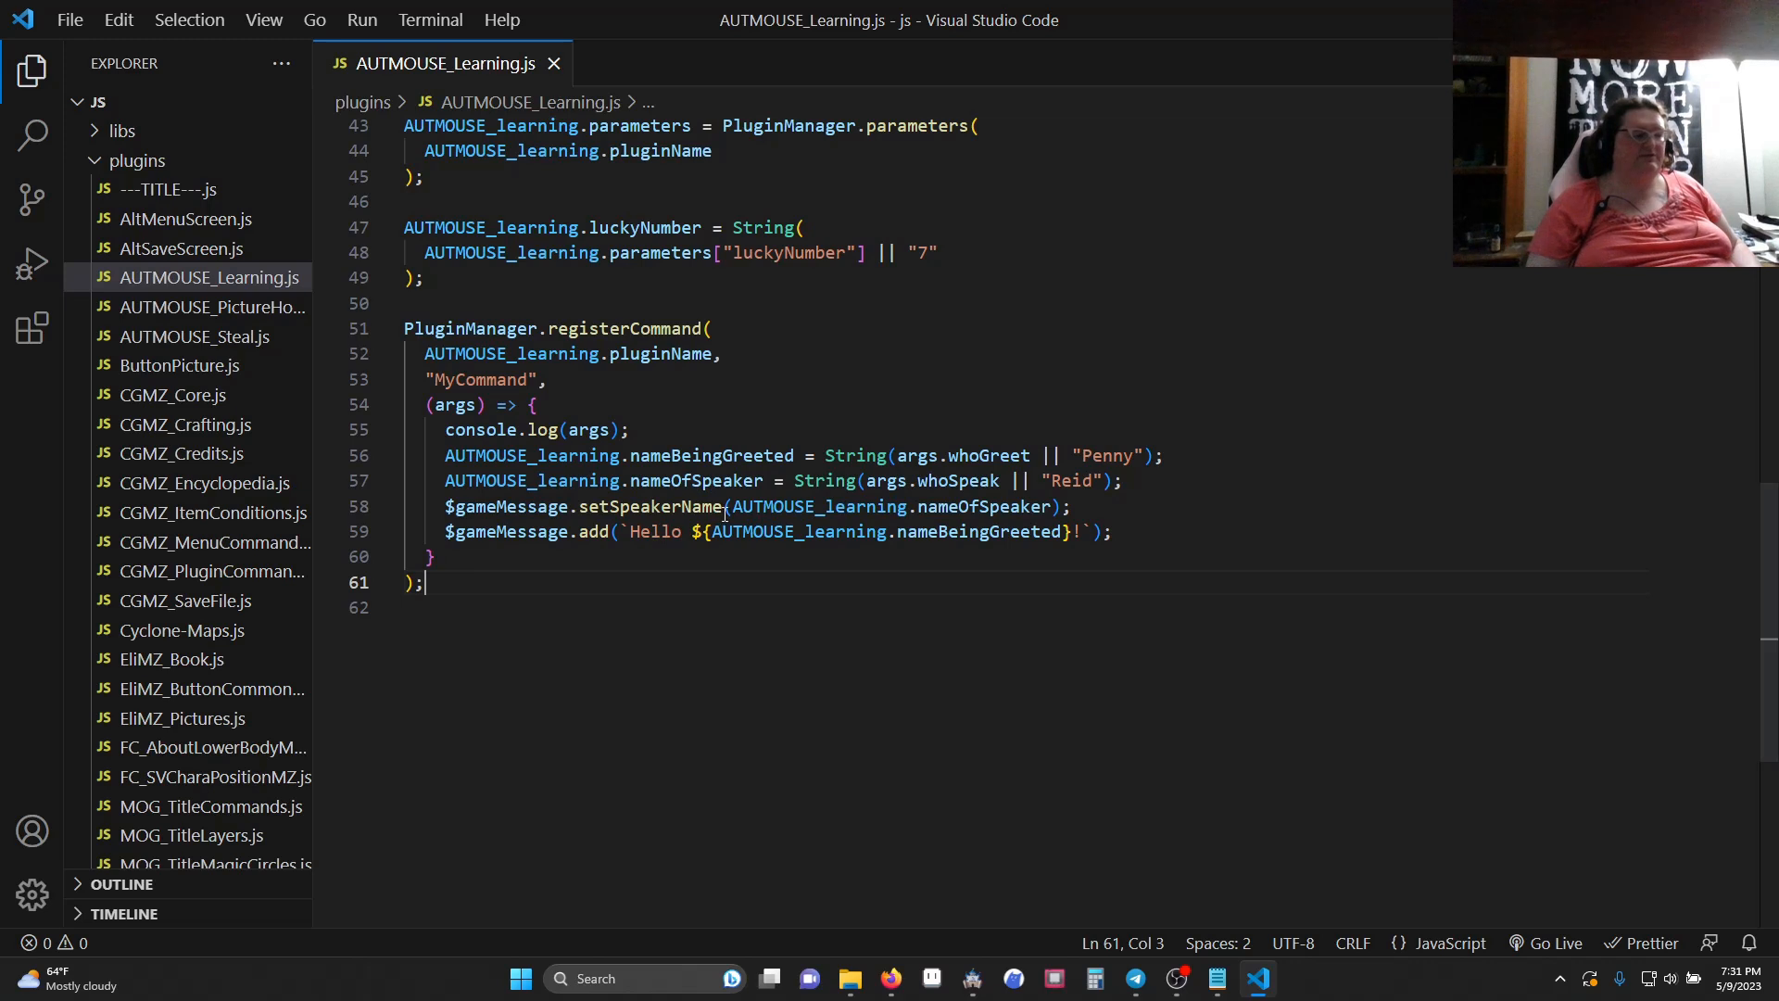
{"action": "mouse_move", "coordinate": [774, 517]}
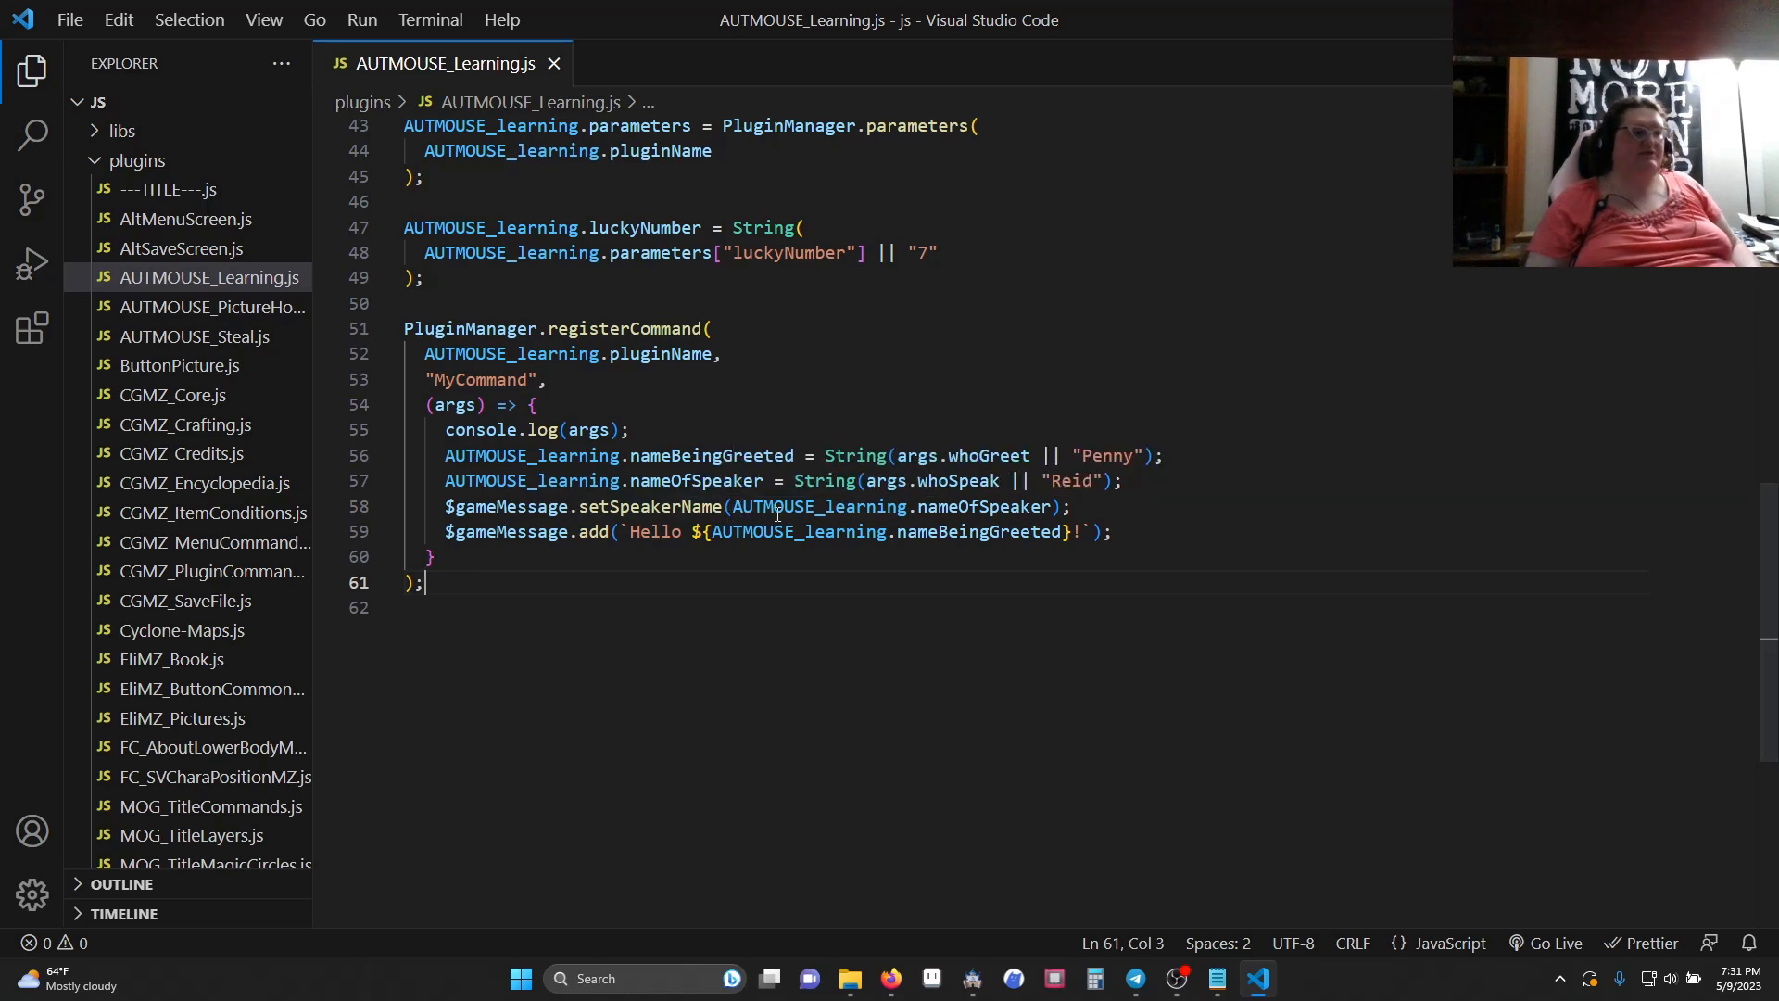
{"action": "mouse_move", "coordinate": [704, 456]}
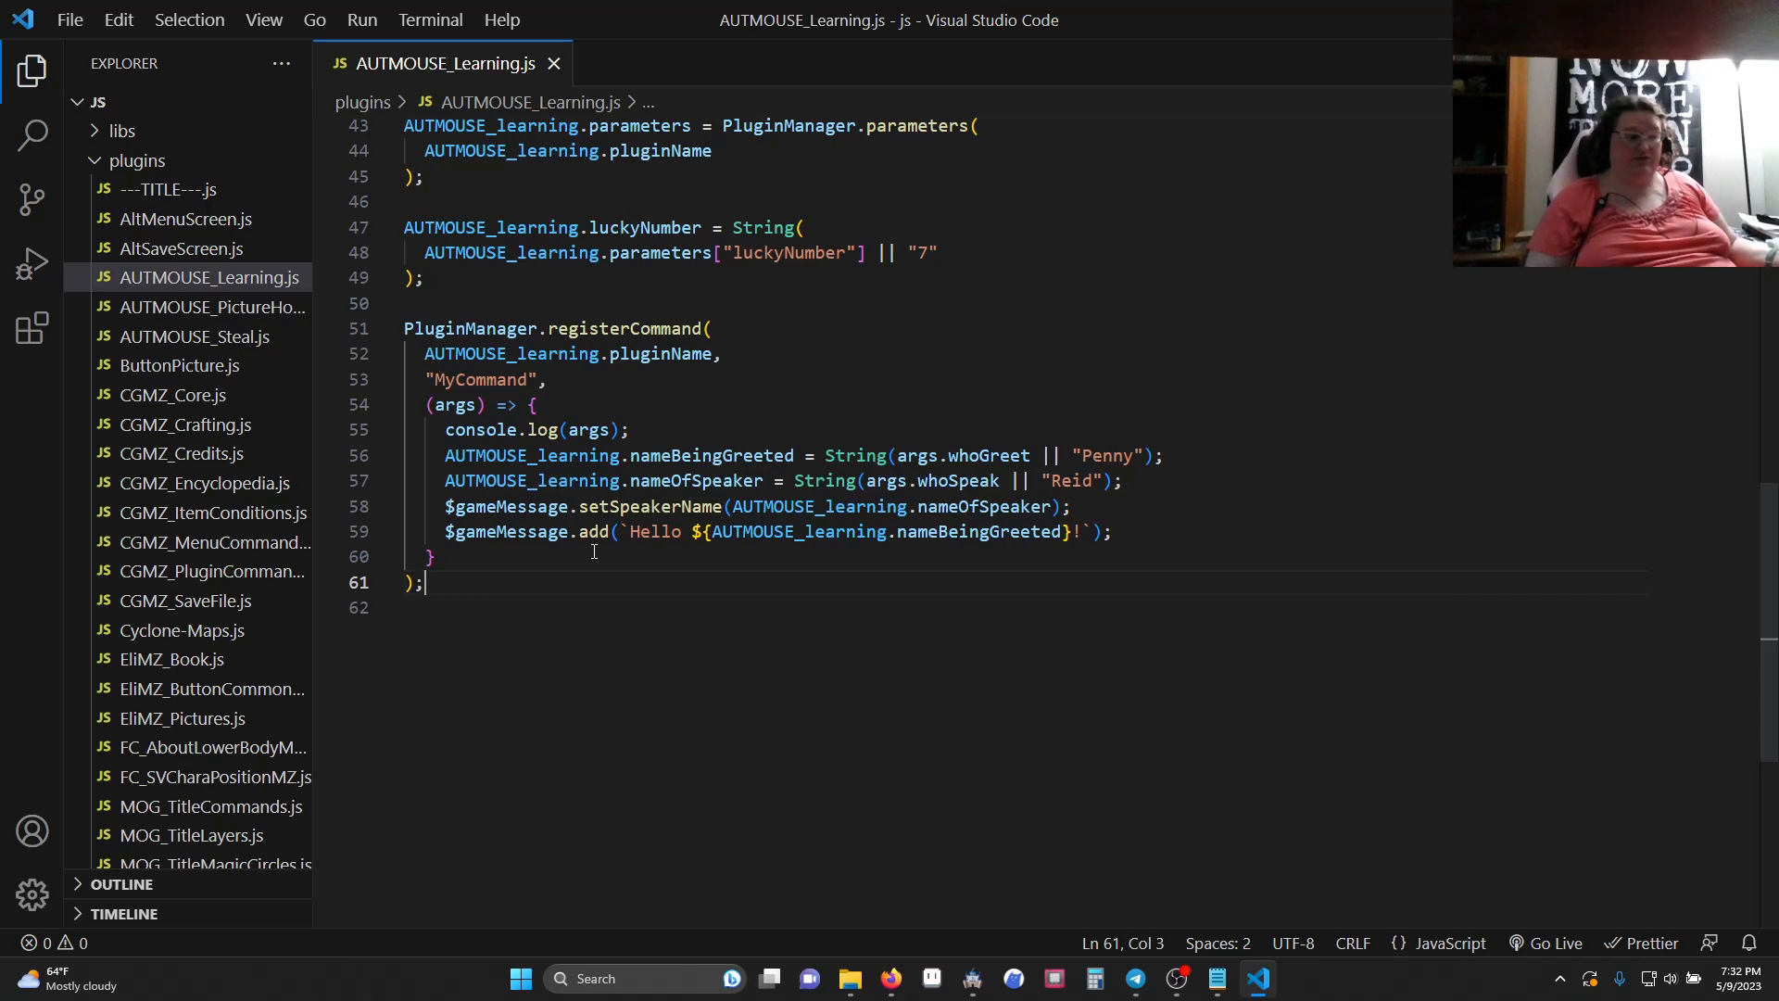
{"action": "mouse_move", "coordinate": [653, 506]}
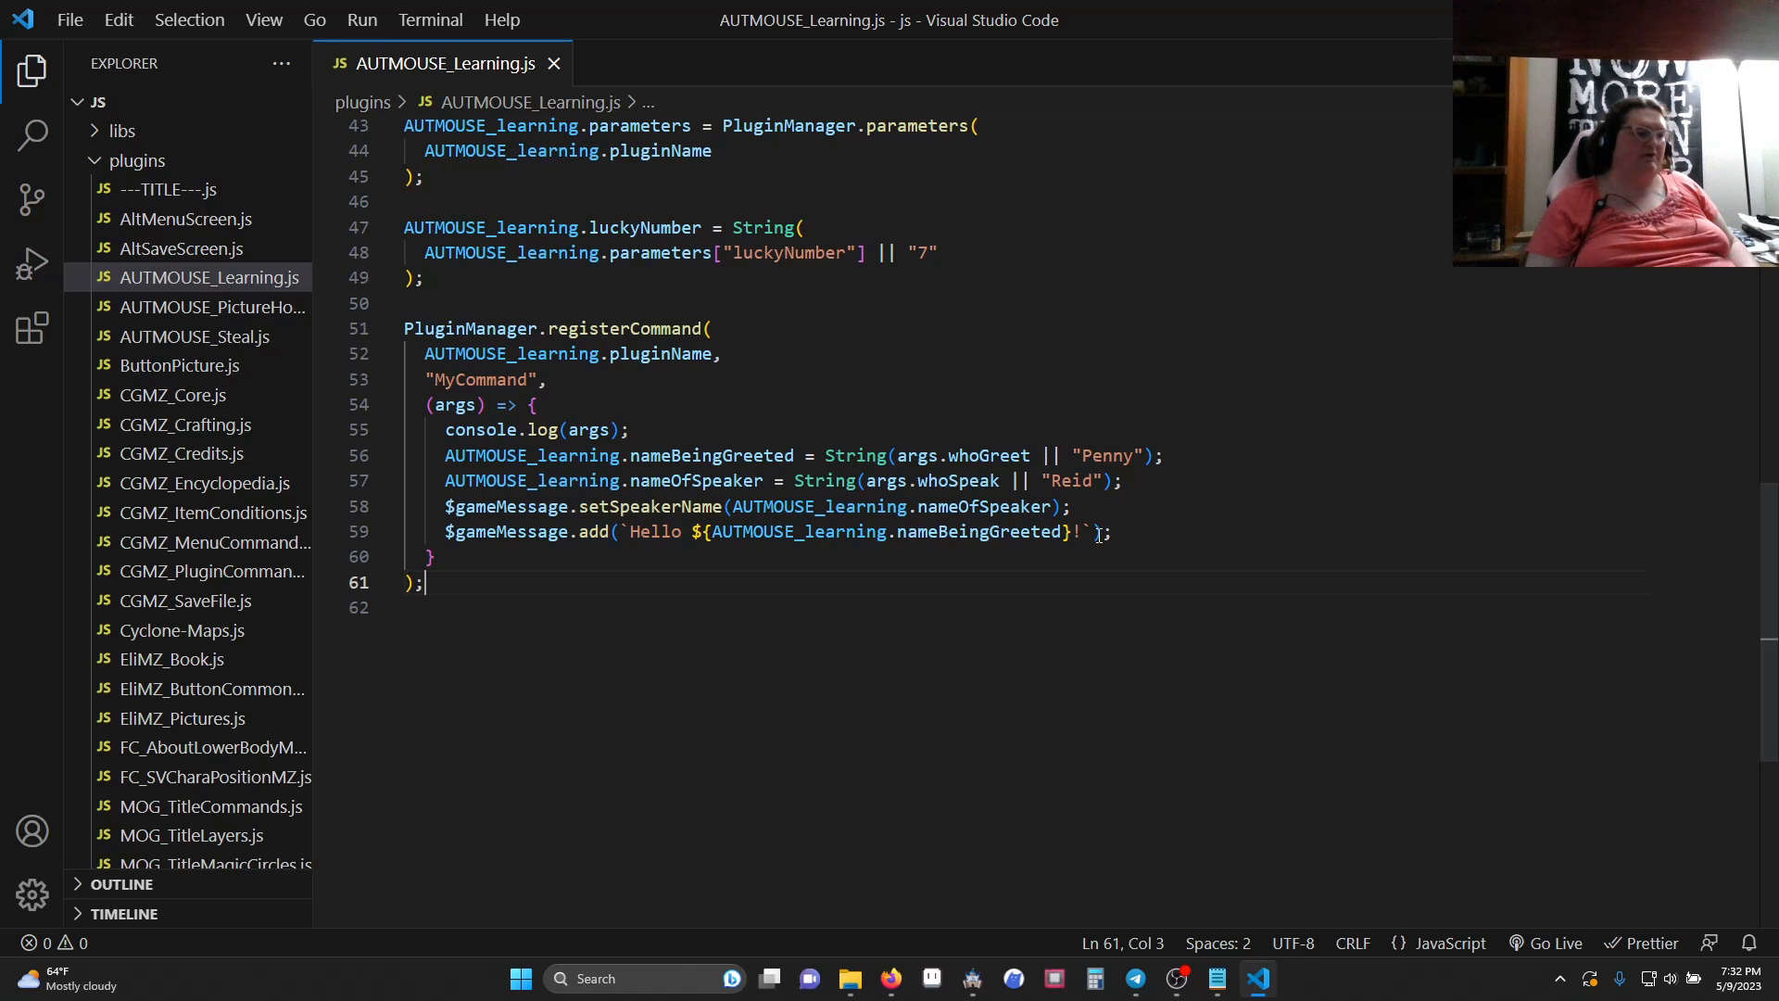
{"action": "mouse_move", "coordinate": [625, 543]}
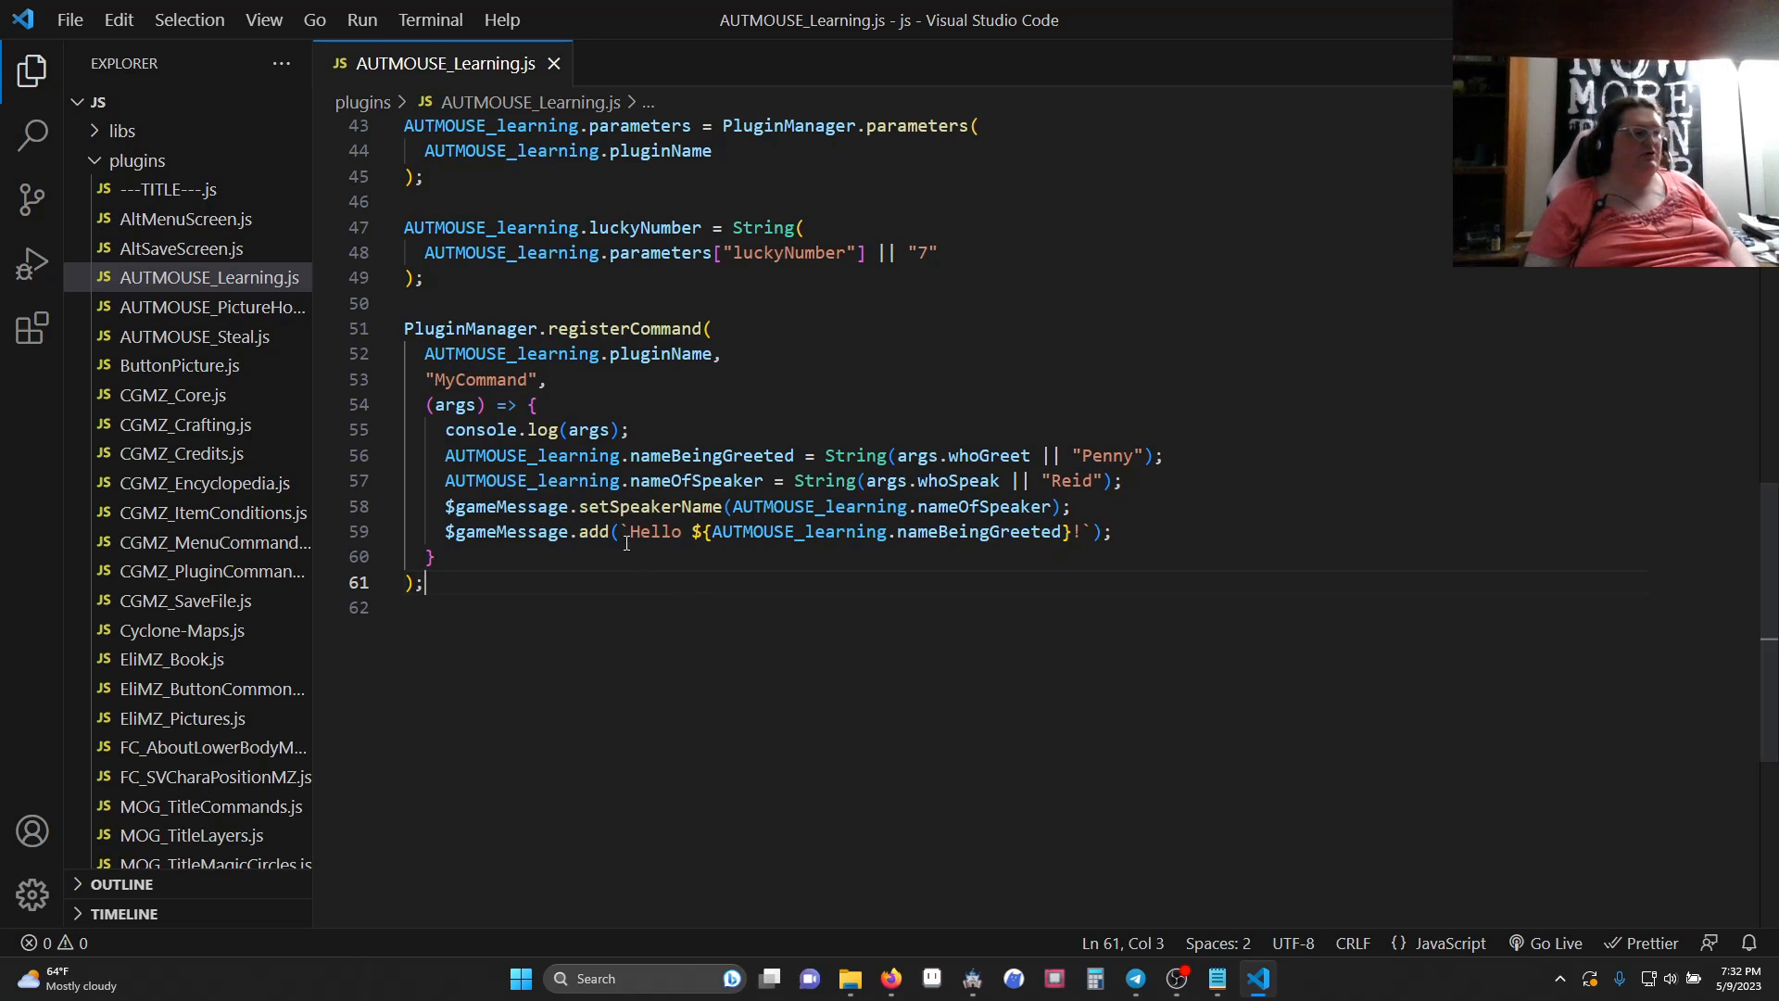
{"action": "left_click", "coordinate": [626, 532]}
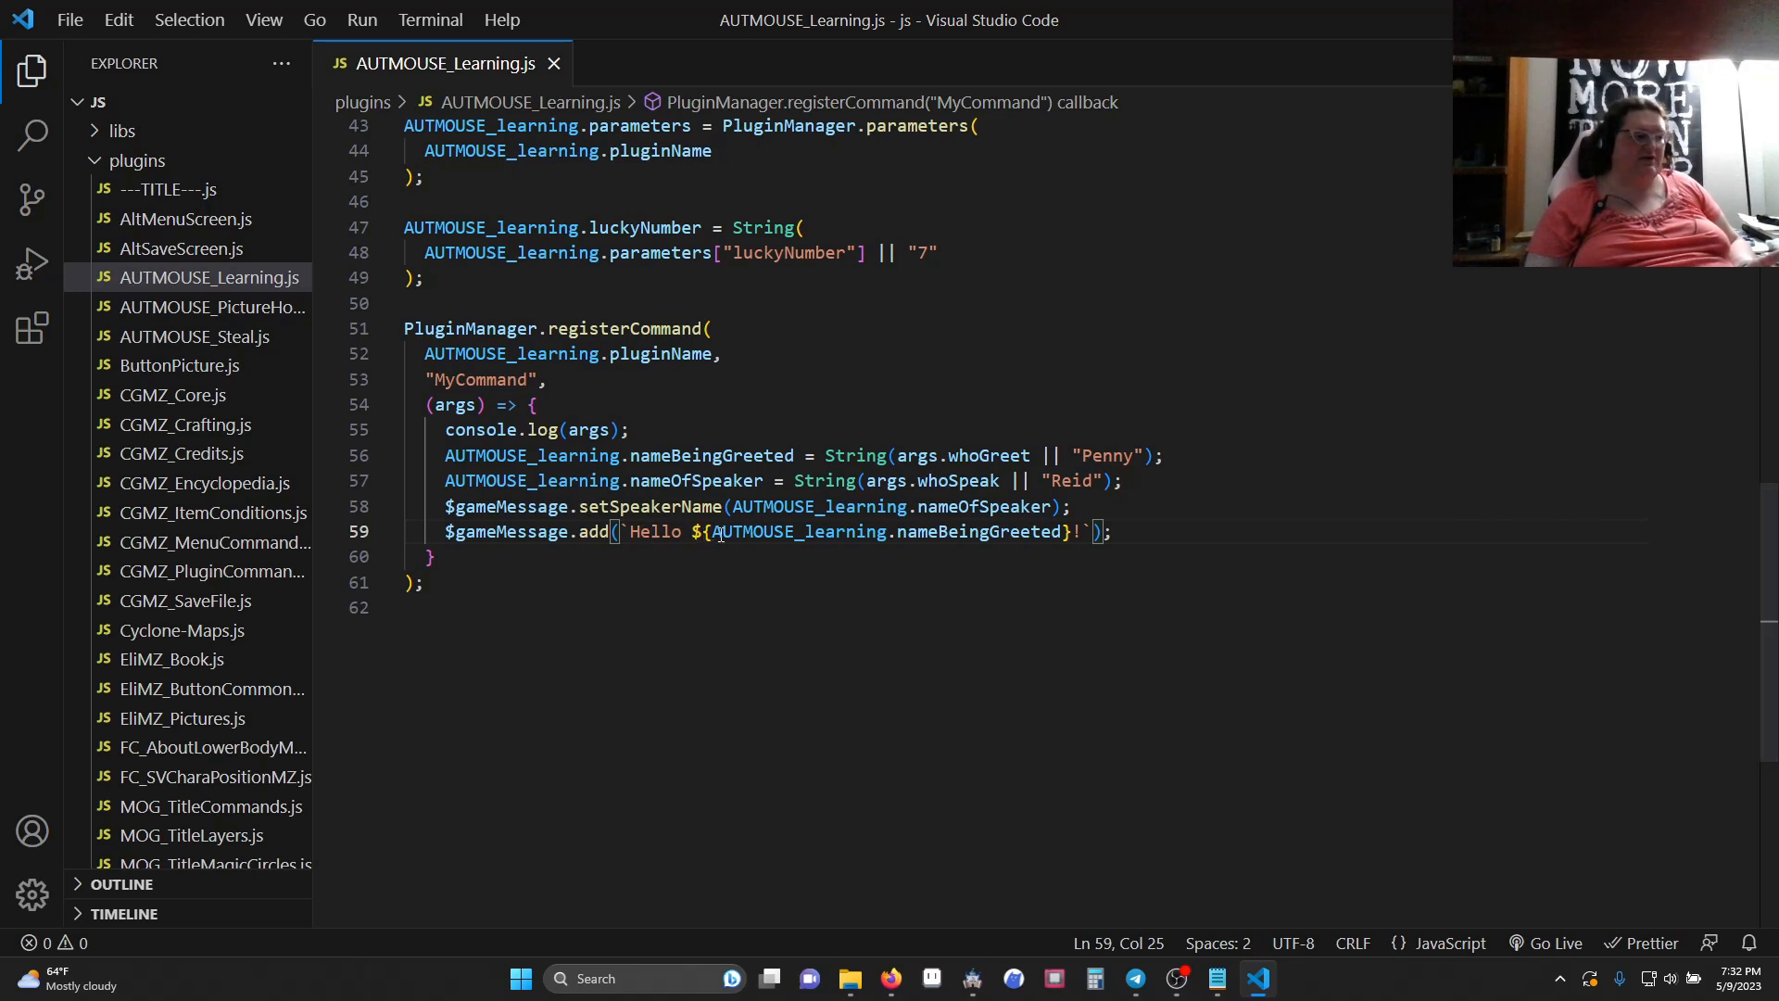
{"action": "left_click_drag", "start_coordinate": [719, 532], "coordinate": [1068, 532]}
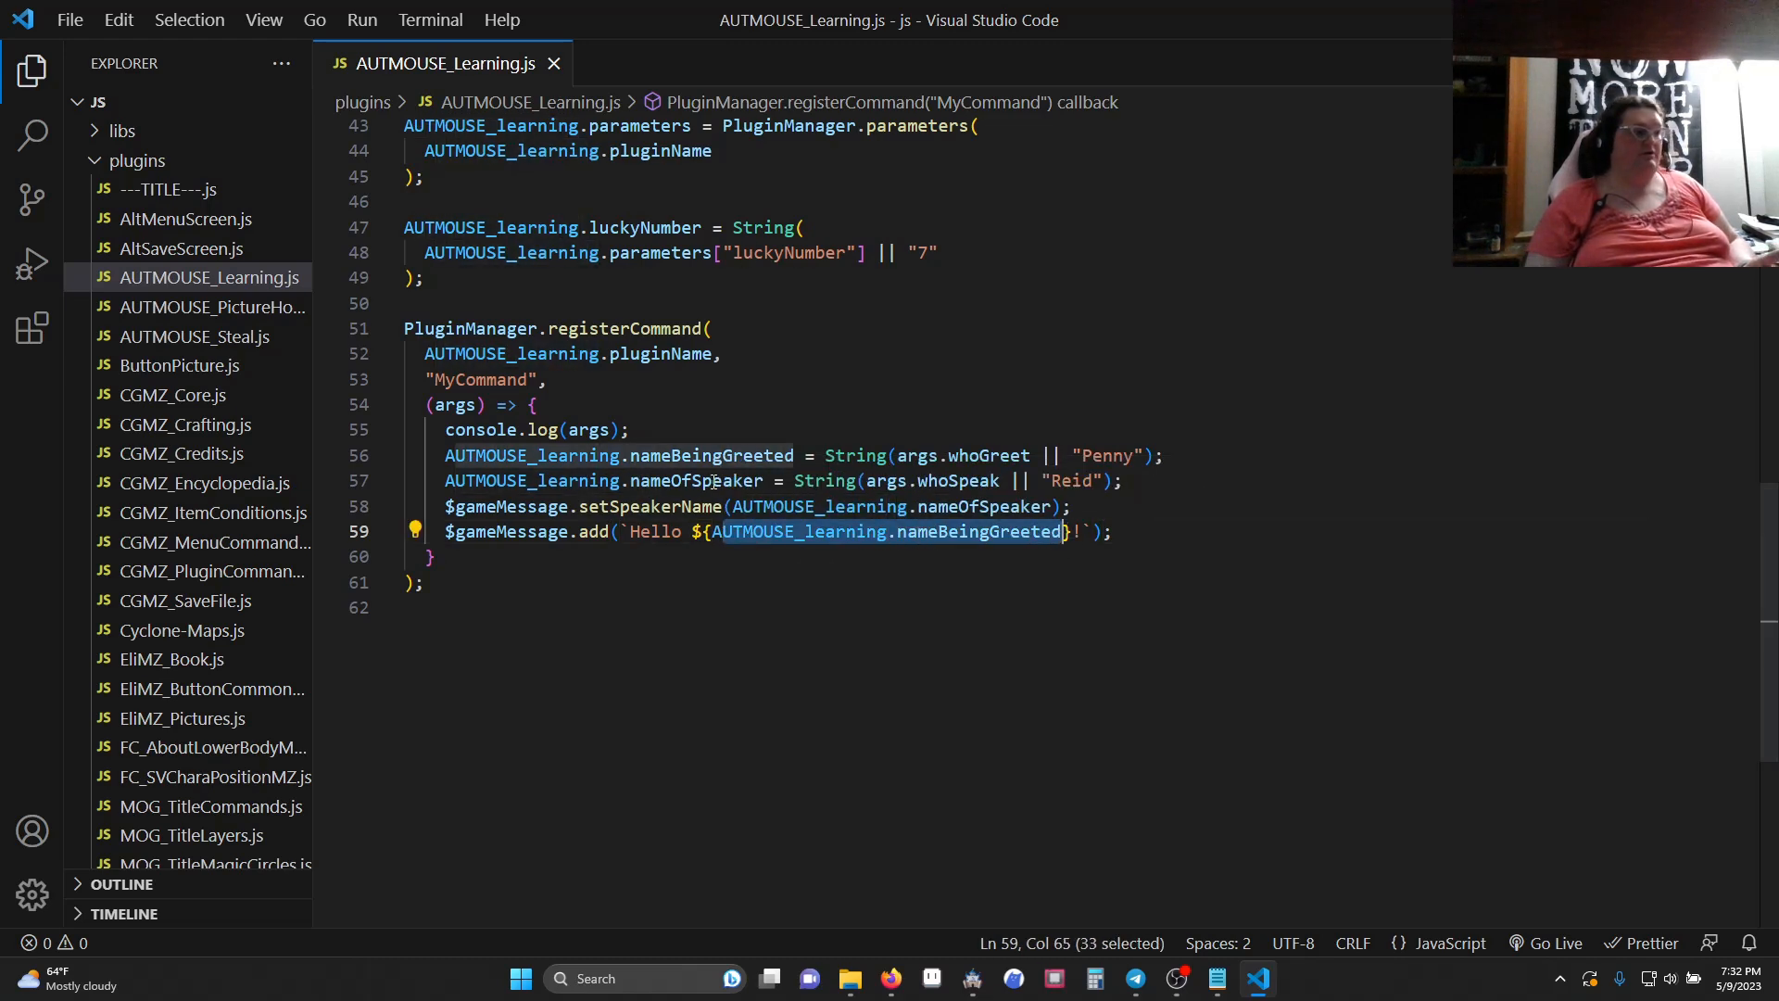
{"action": "mouse_move", "coordinate": [534, 456]}
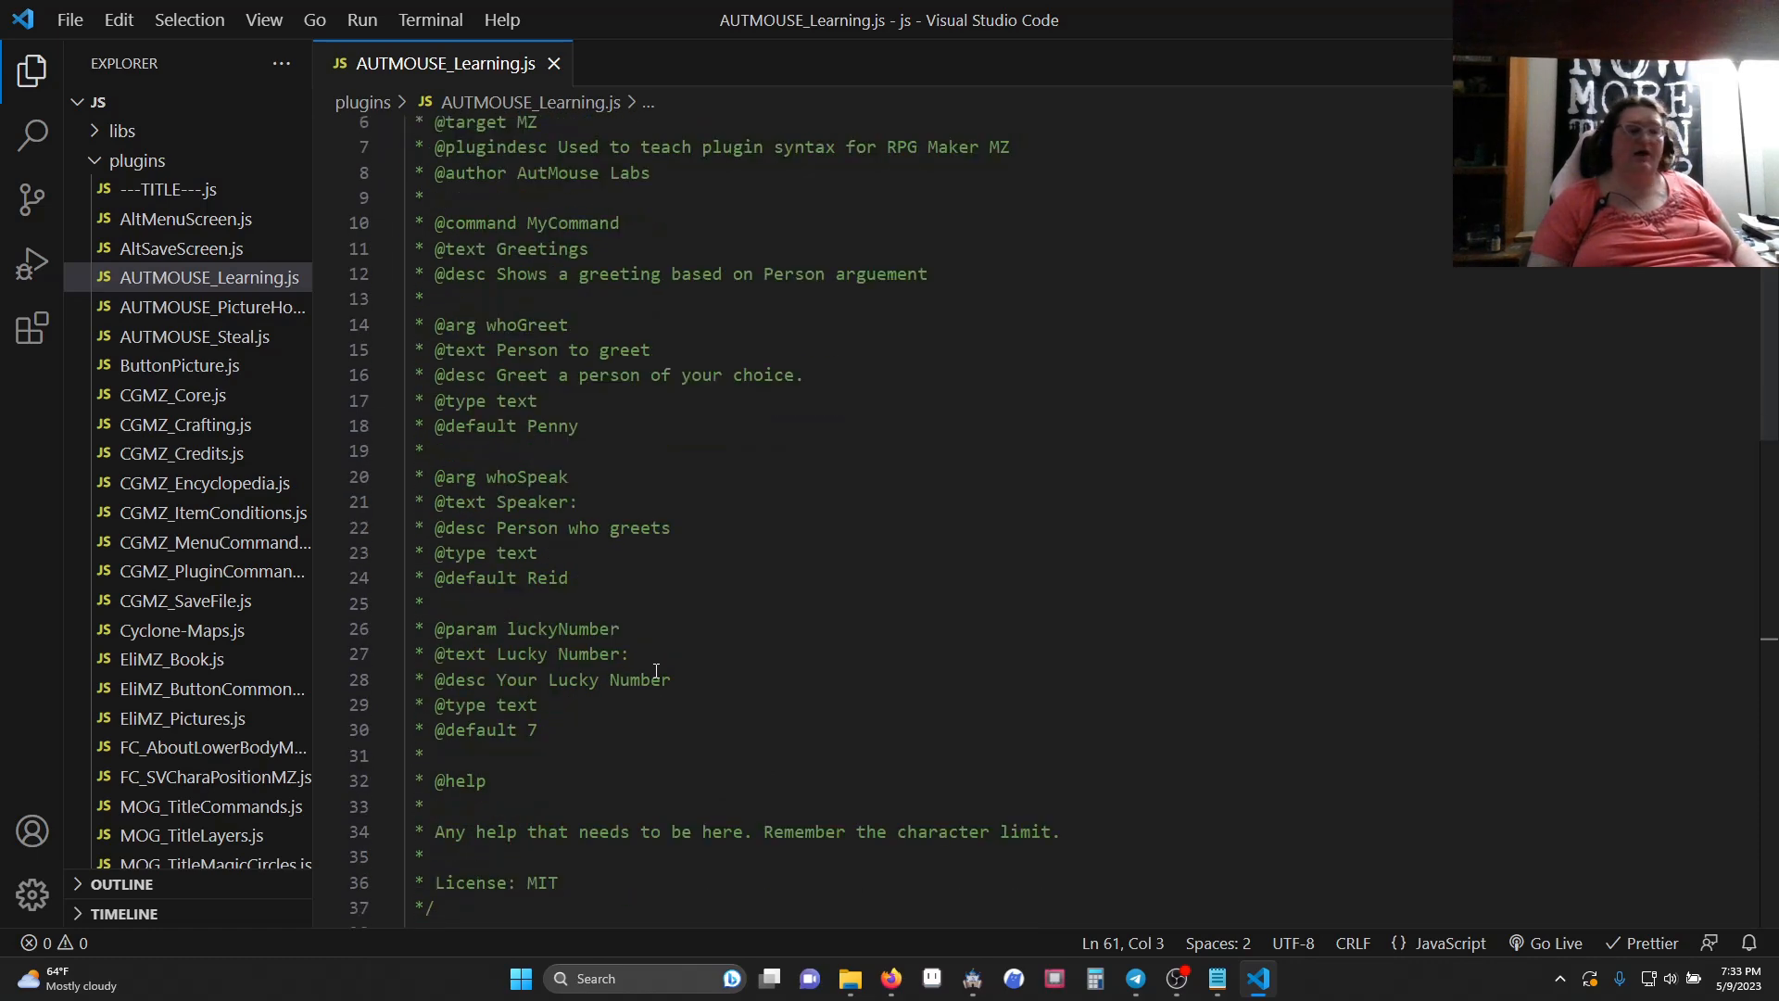
{"action": "scroll", "scroll_direction": "down", "scroll_amount": 3}
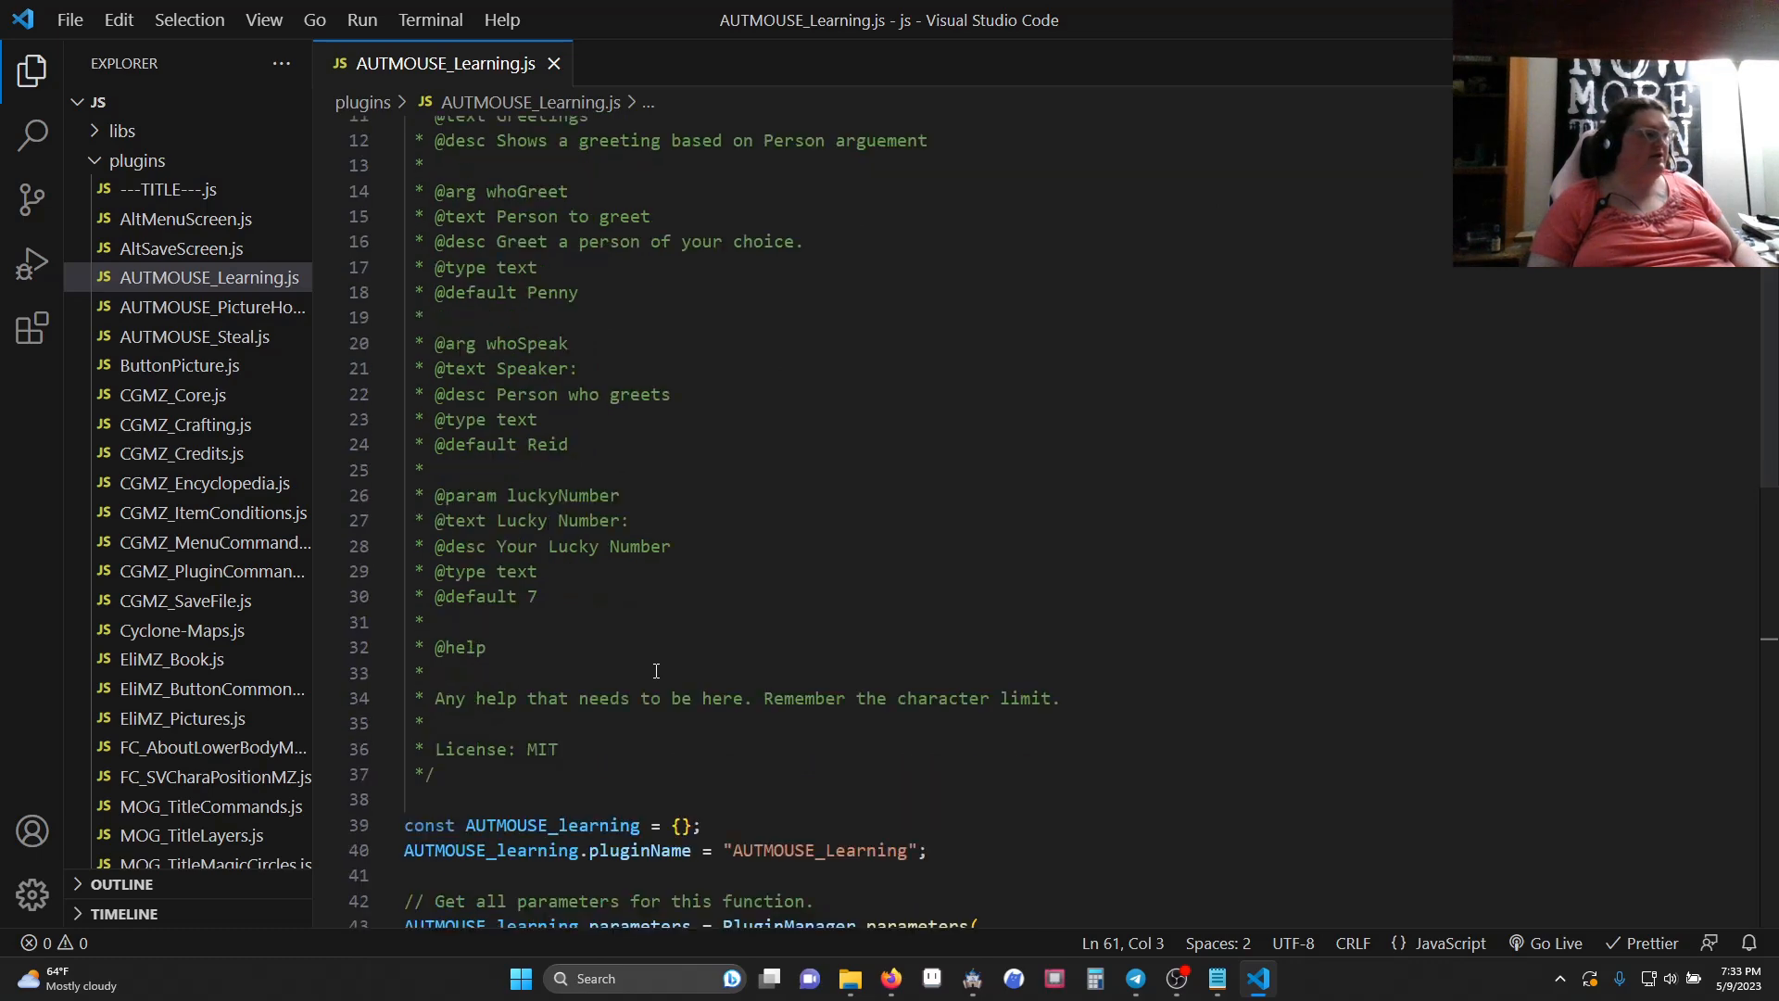
{"action": "scroll", "scroll_direction": "down", "scroll_amount": 3}
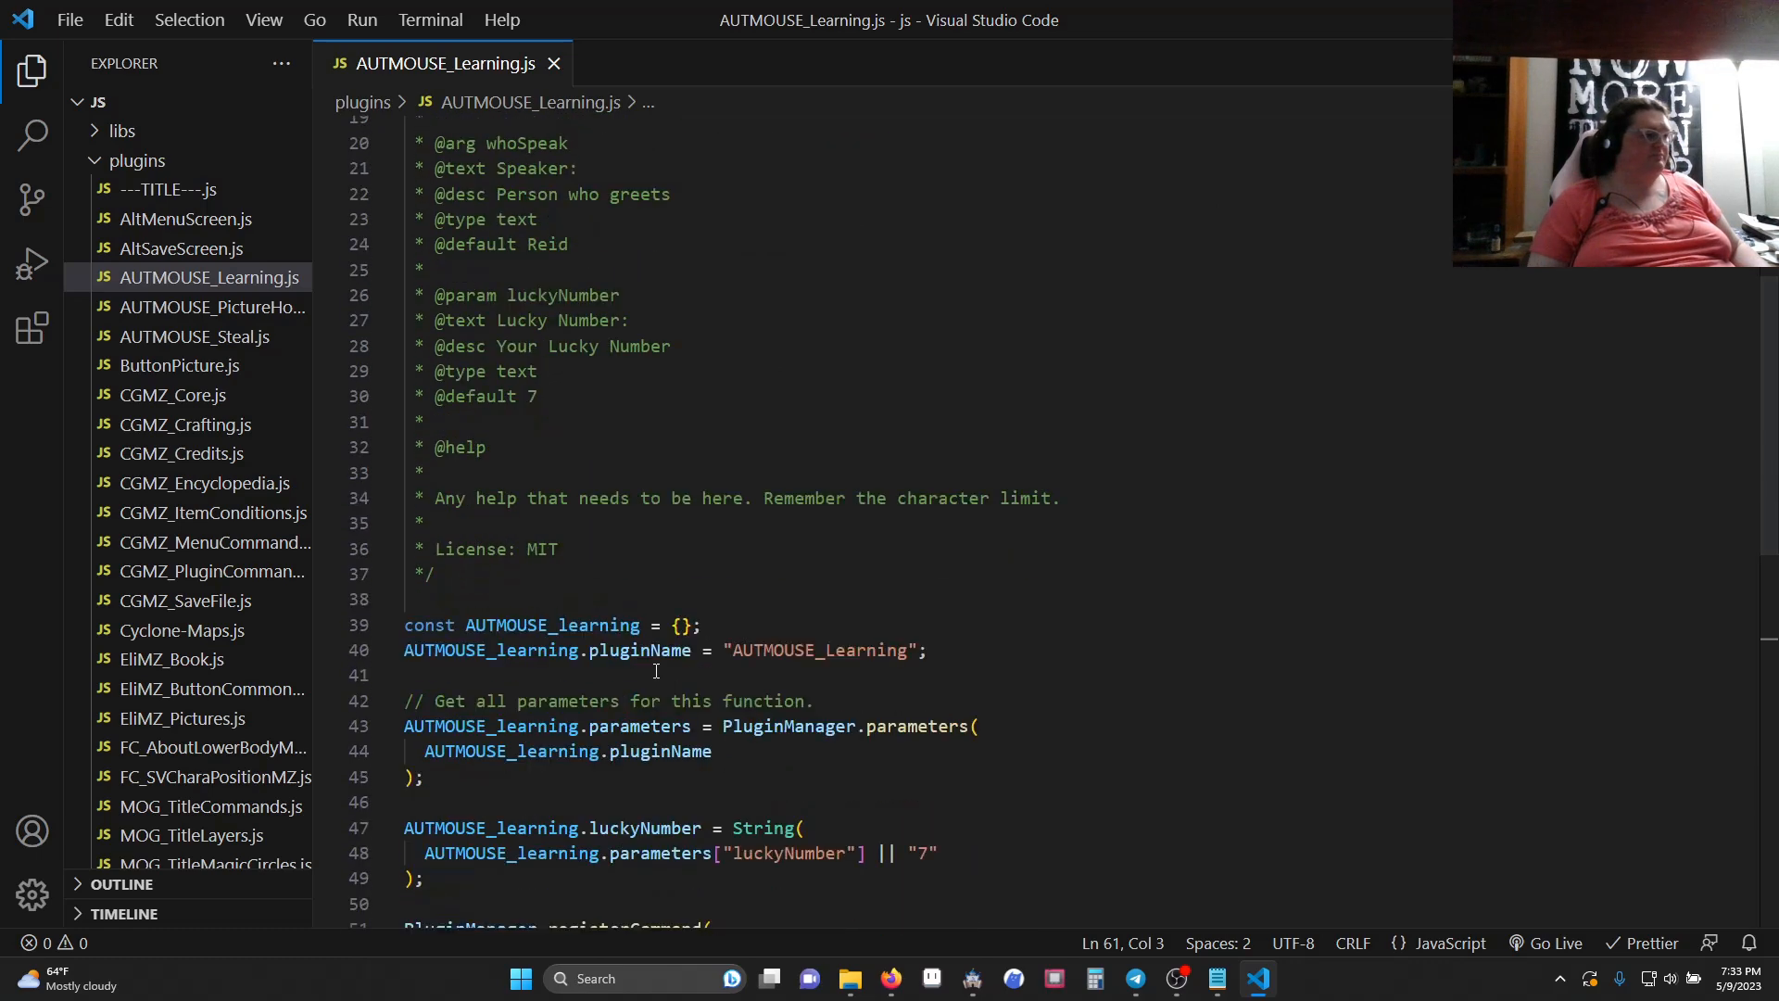
{"action": "scroll", "scroll_direction": "down", "scroll_amount": 3}
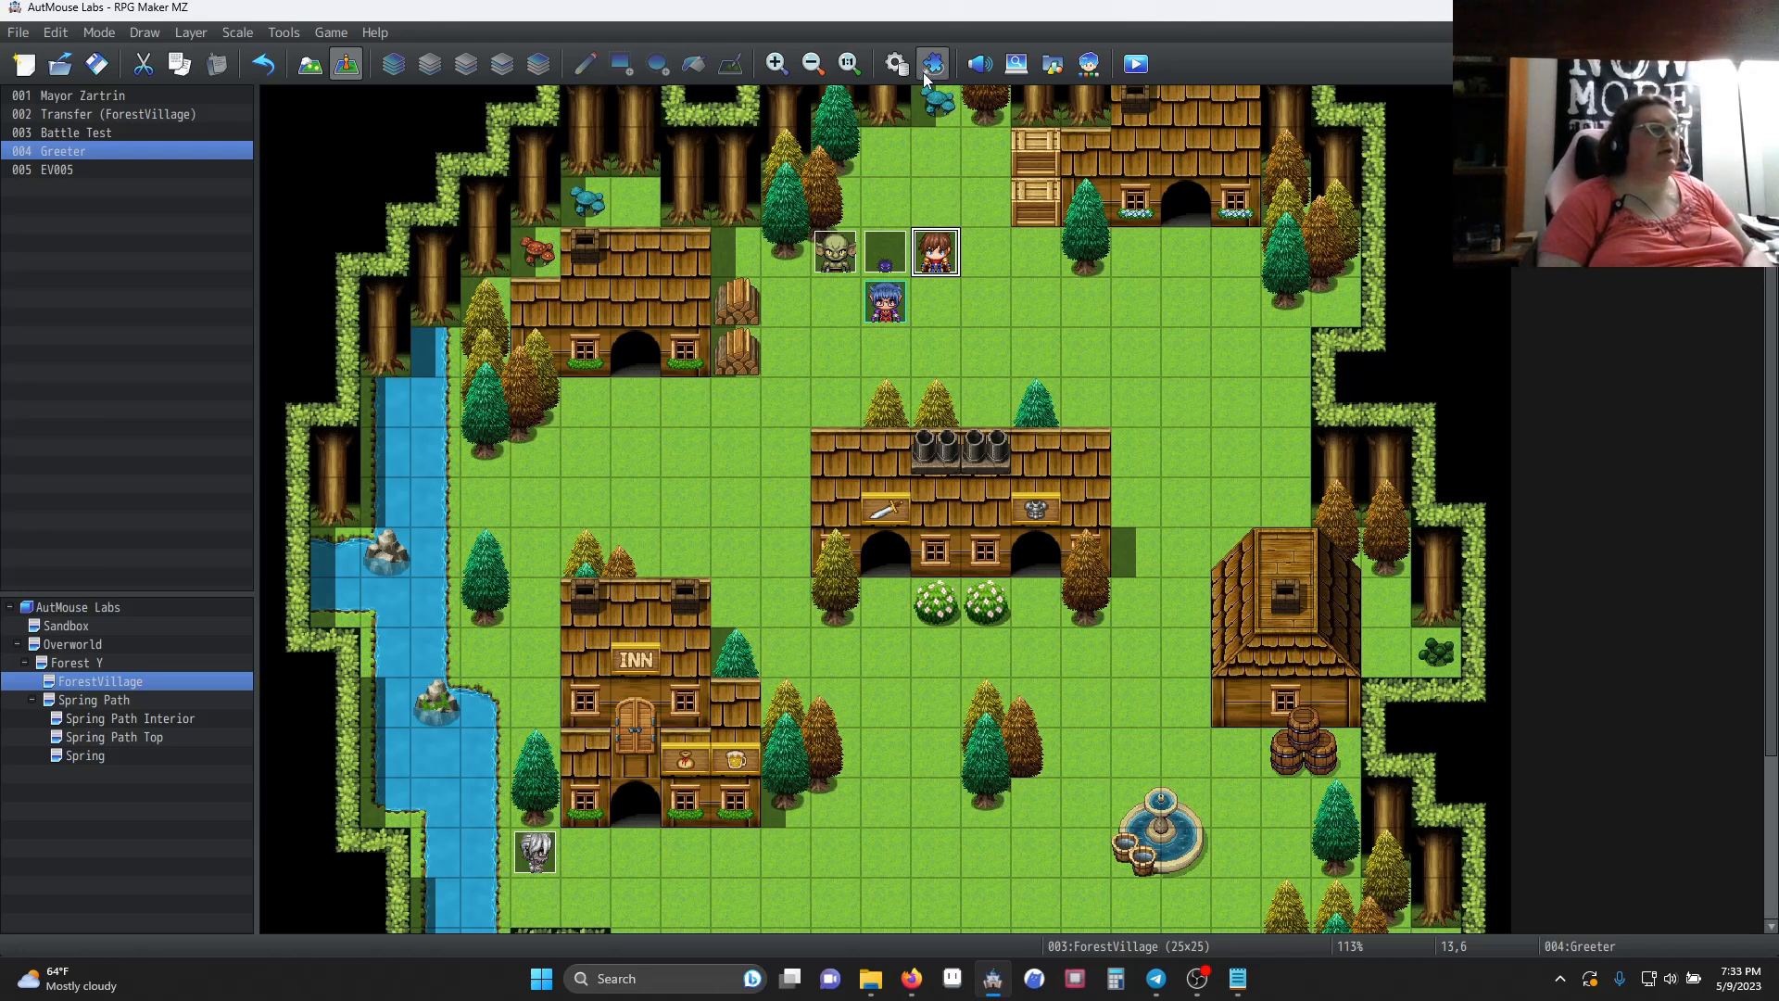
{"action": "mouse_move", "coordinate": [932, 63]}
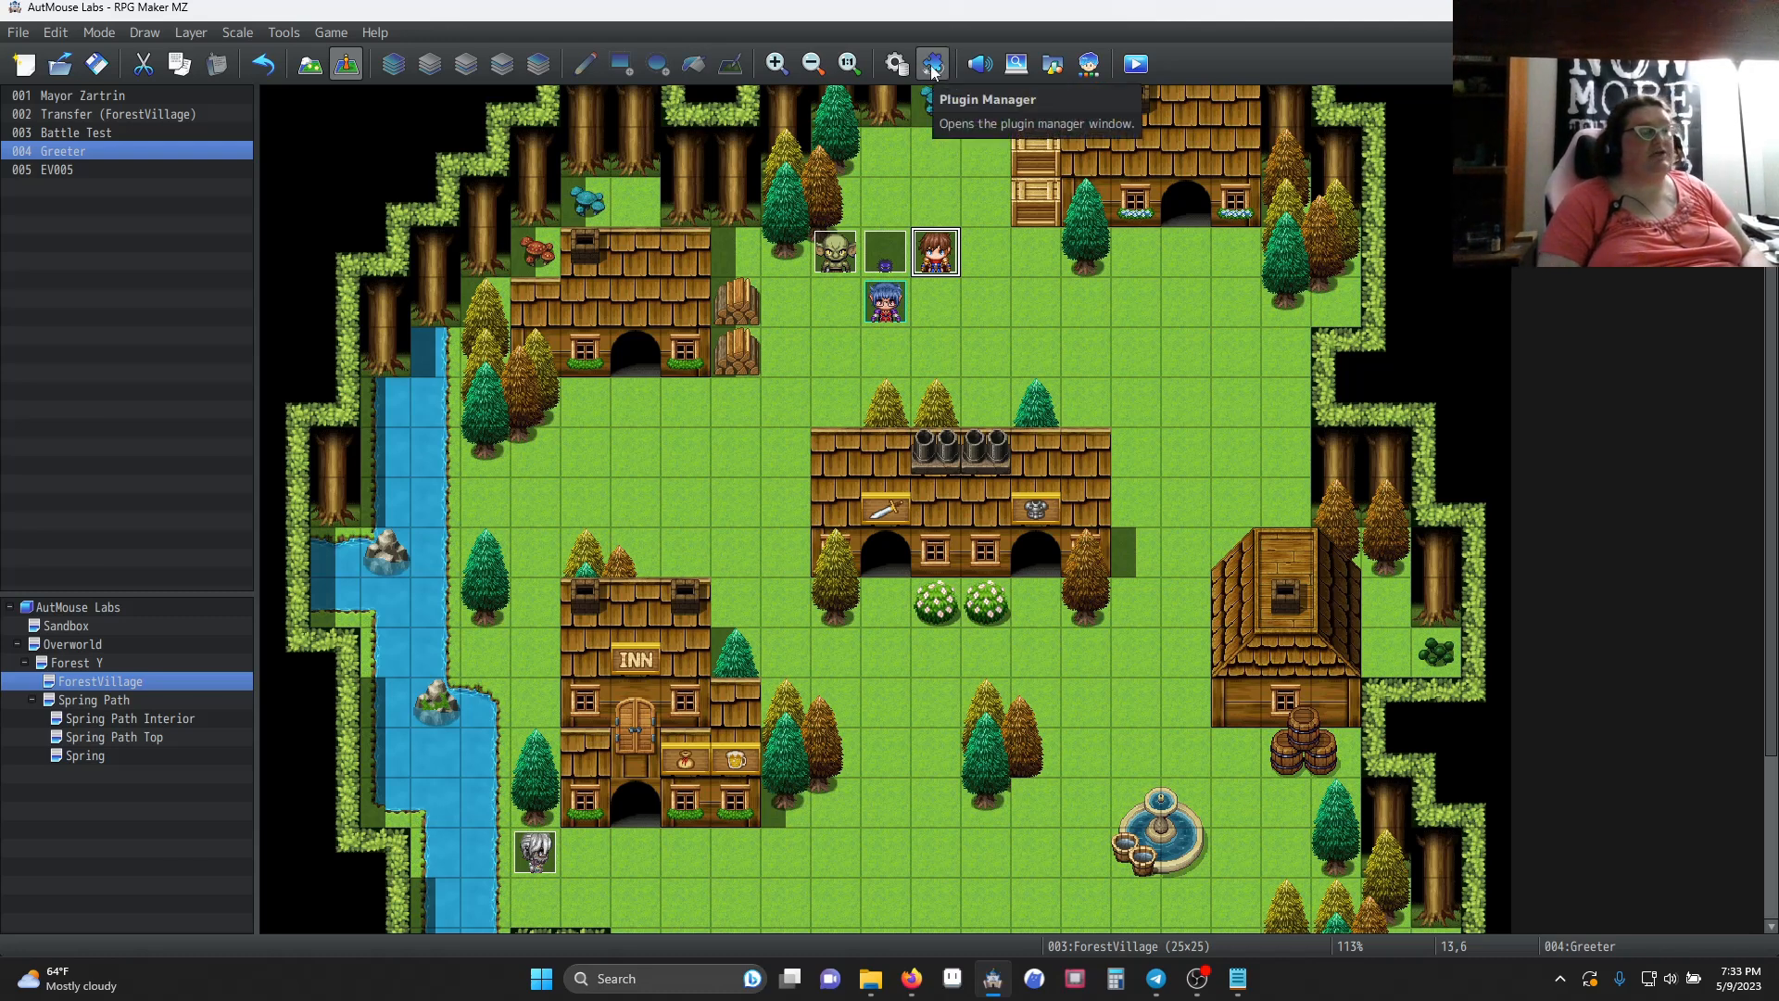
Bring up the Plugin Manager and select the AUTMOUSE_Learning entry
{"action": "left_click", "coordinate": [932, 63]}
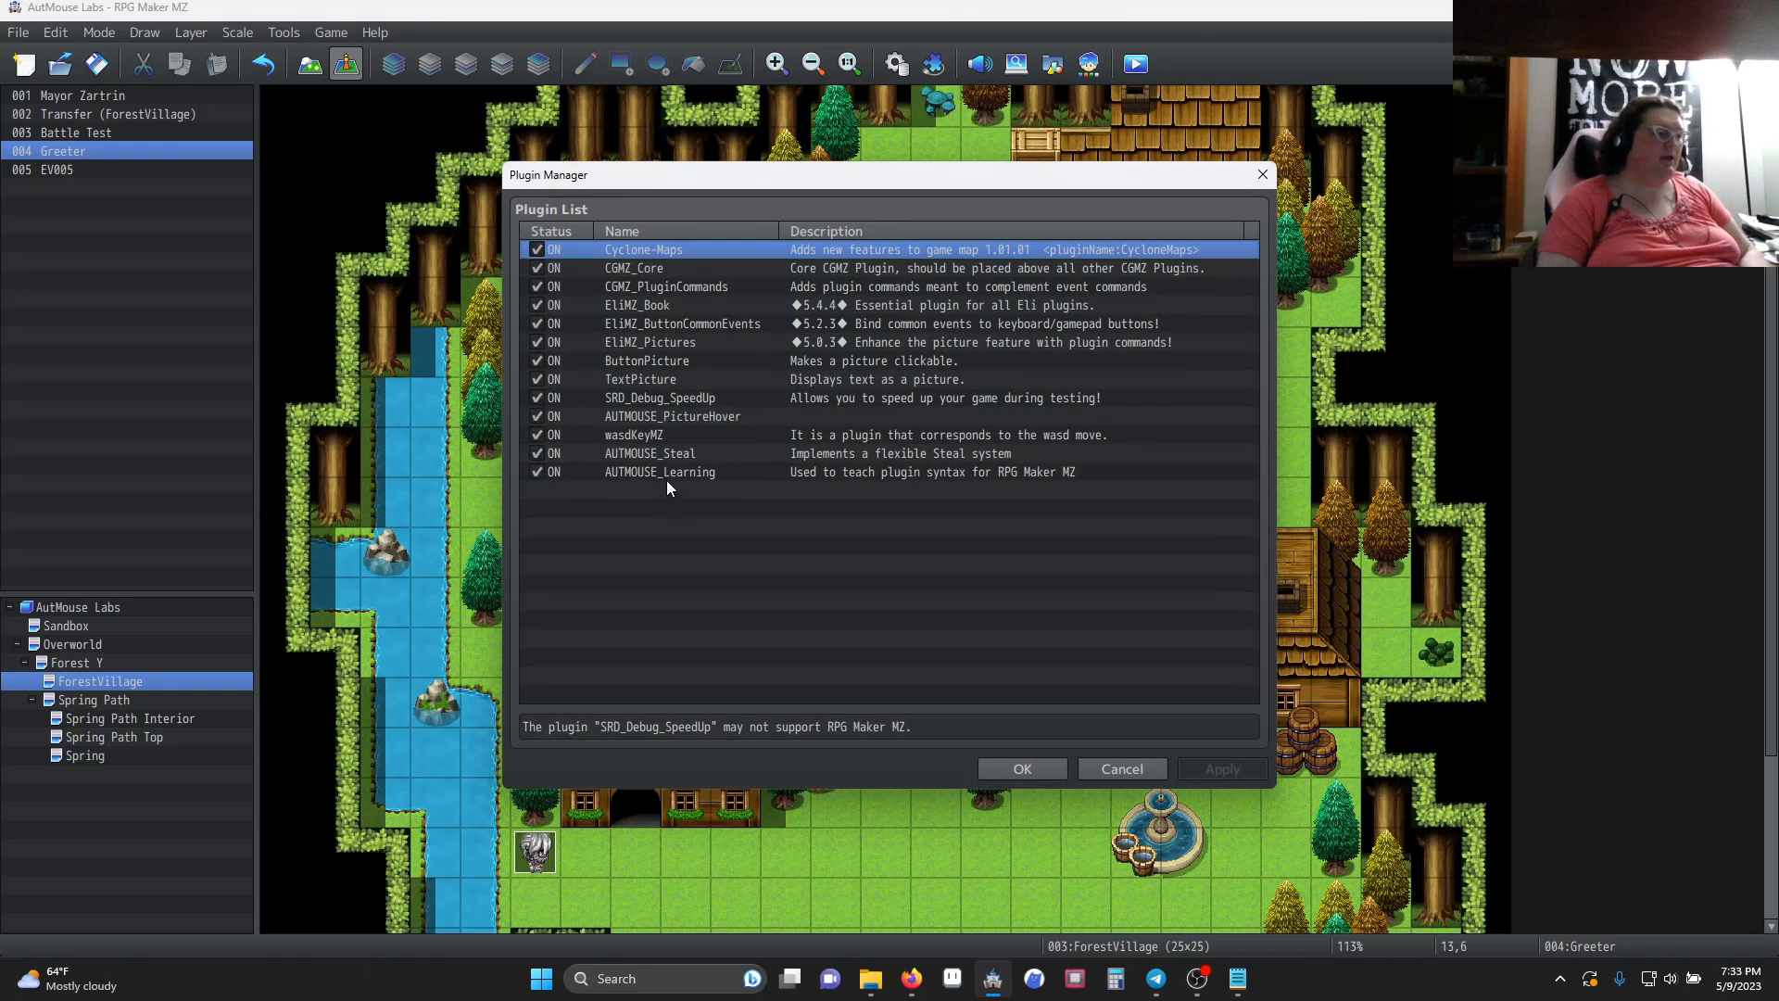
{"action": "left_click", "coordinate": [660, 470]}
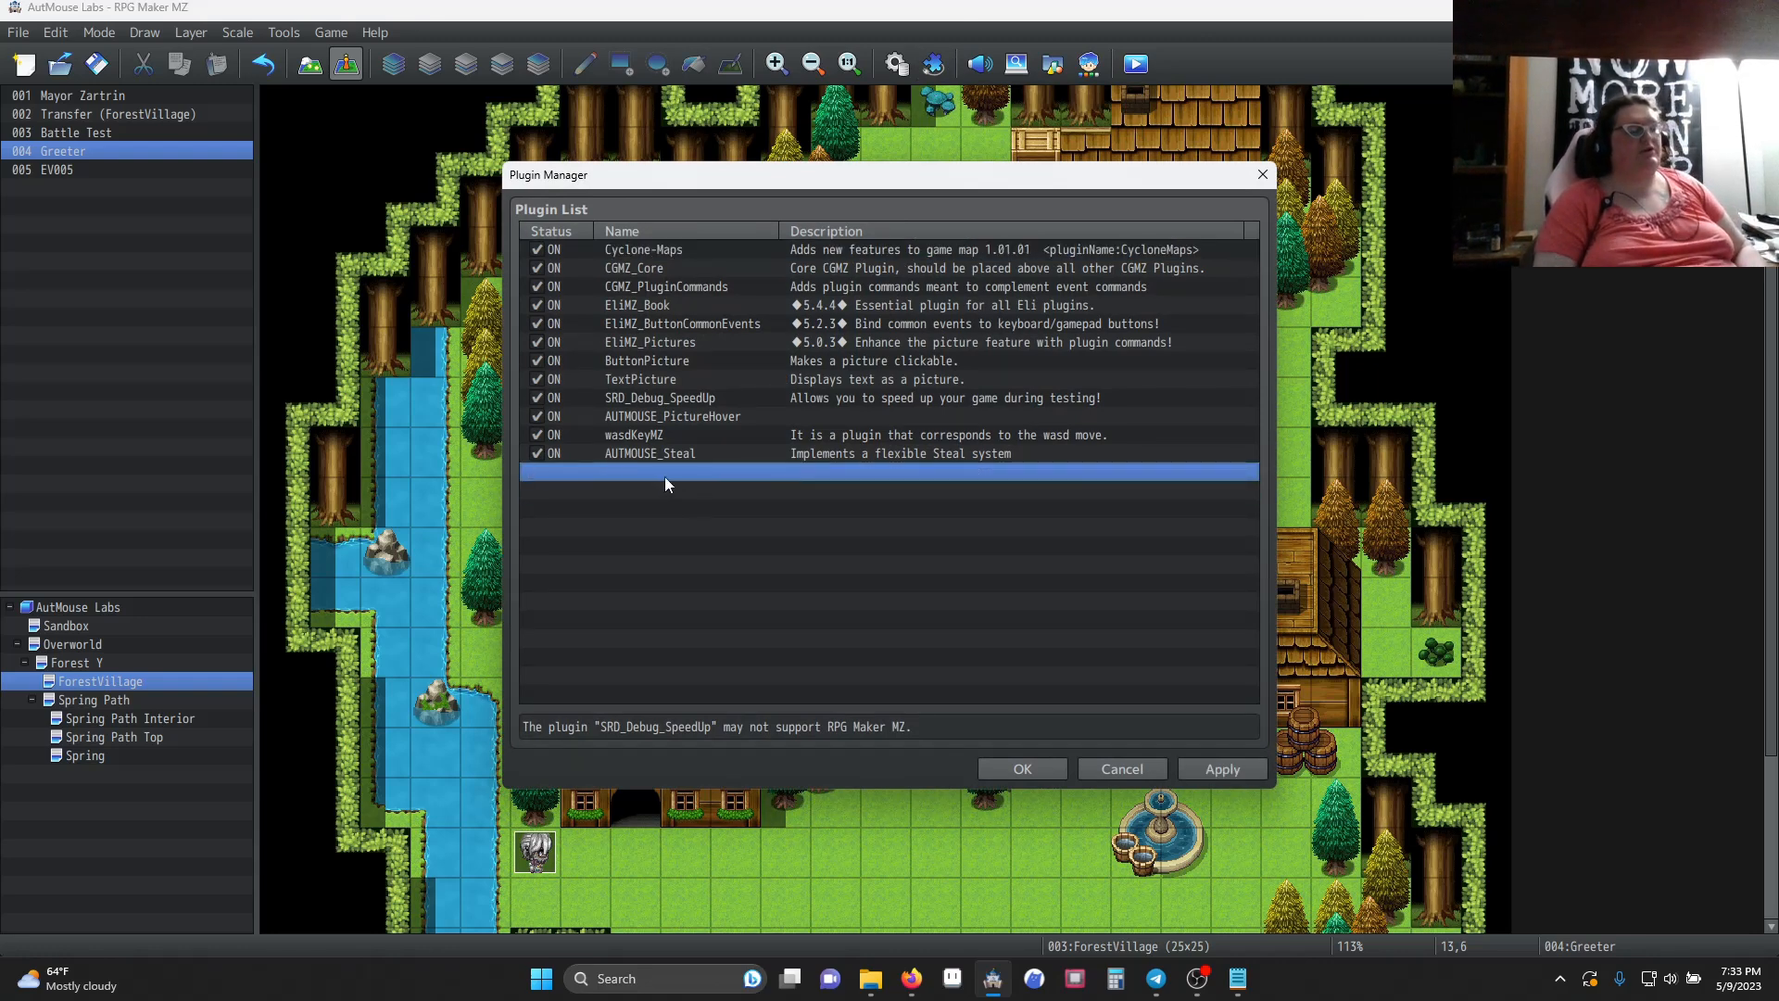
Fill the empty plugin slot with AUTMOUSE_Learning from the available plugins
{"action": "double_click", "coordinate": [664, 469]}
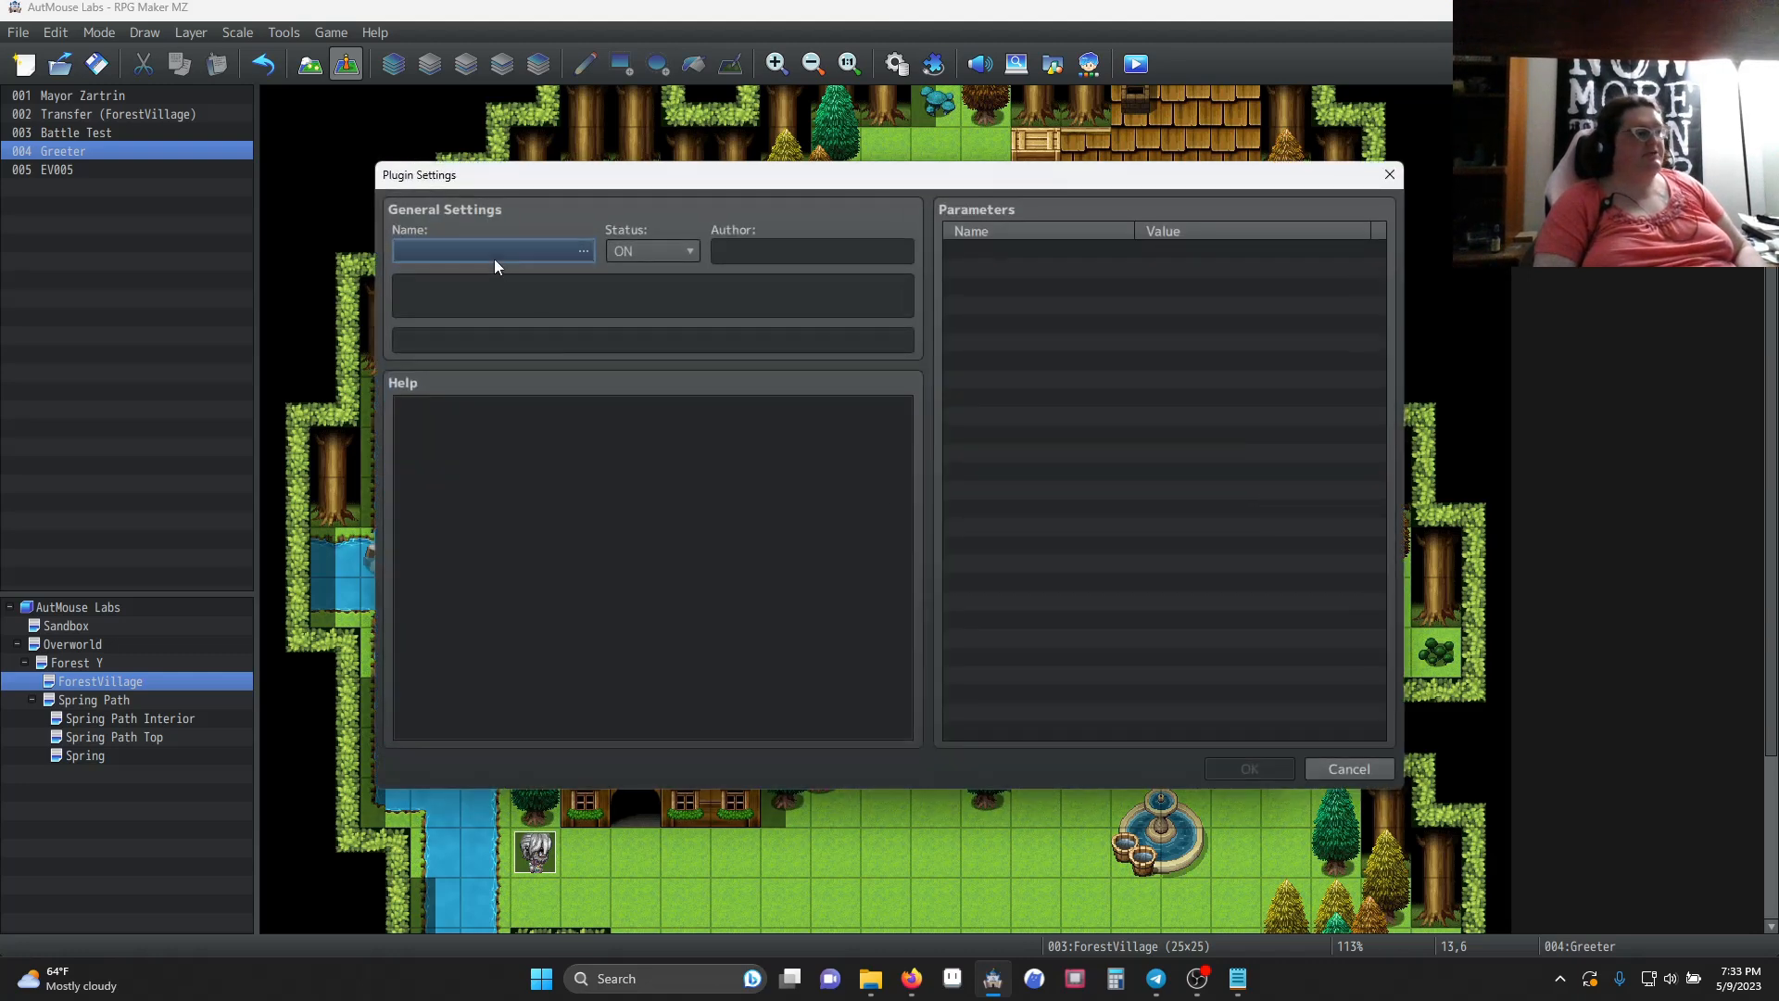
{"action": "left_click", "coordinate": [584, 250]}
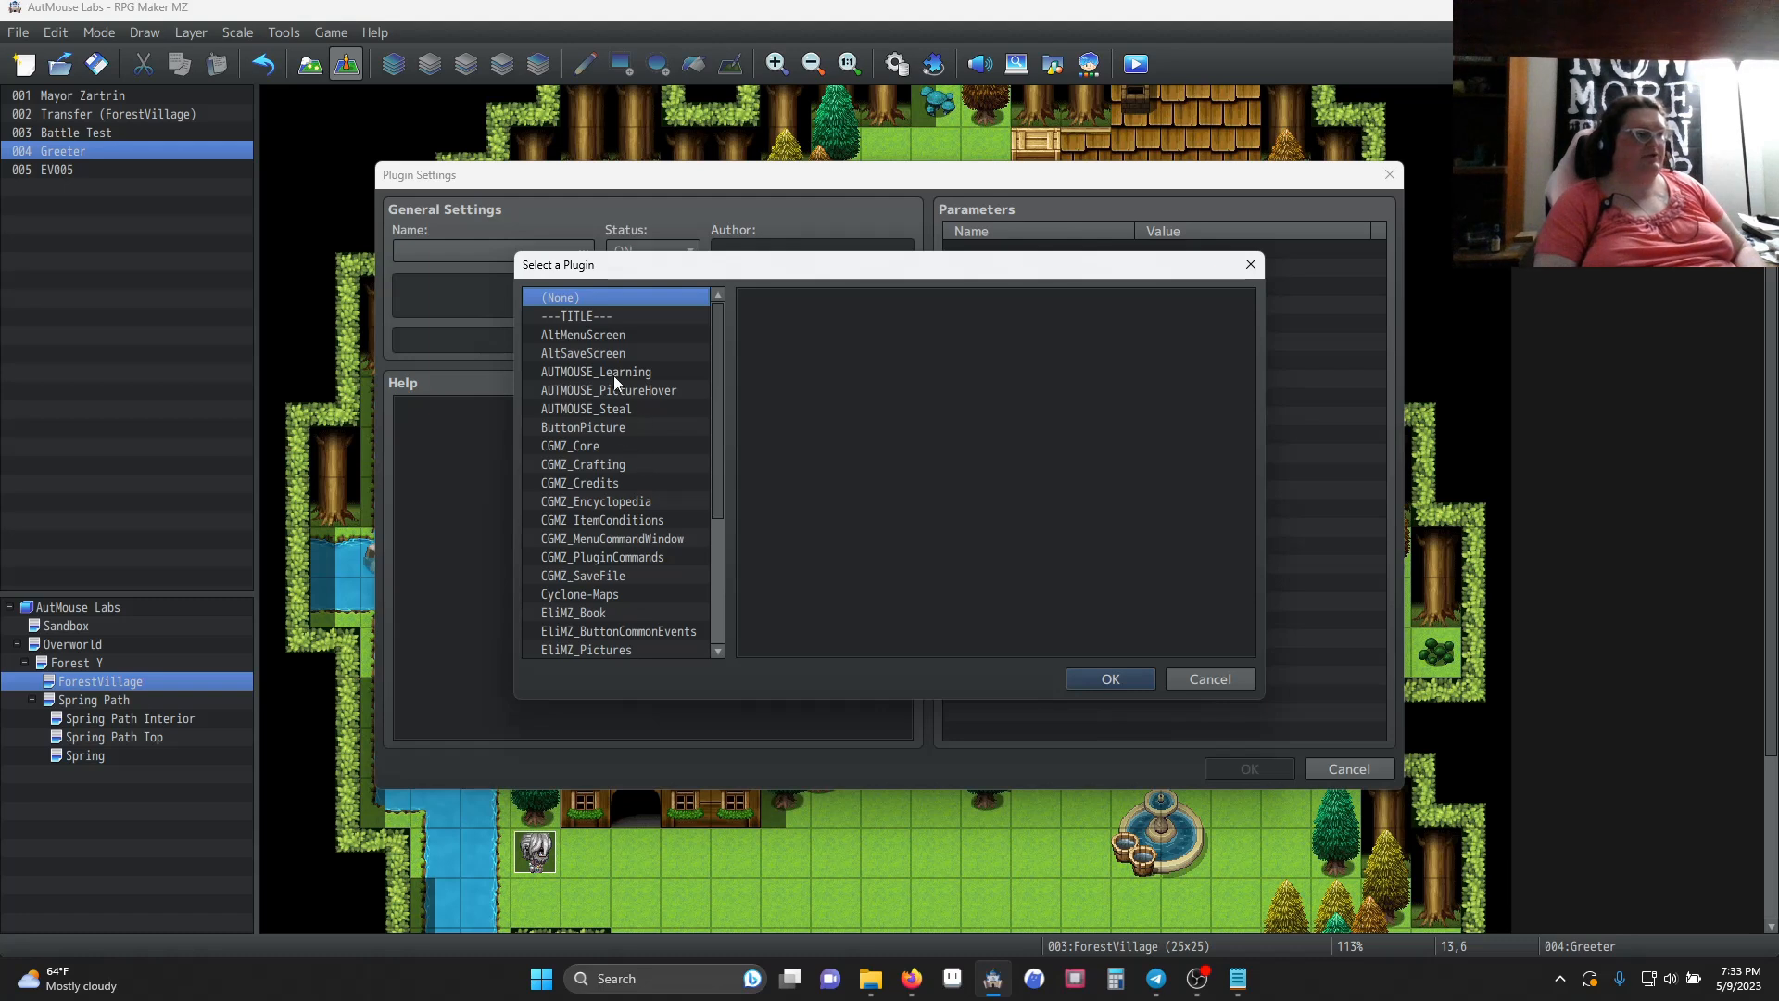
{"action": "left_click", "coordinate": [595, 371]}
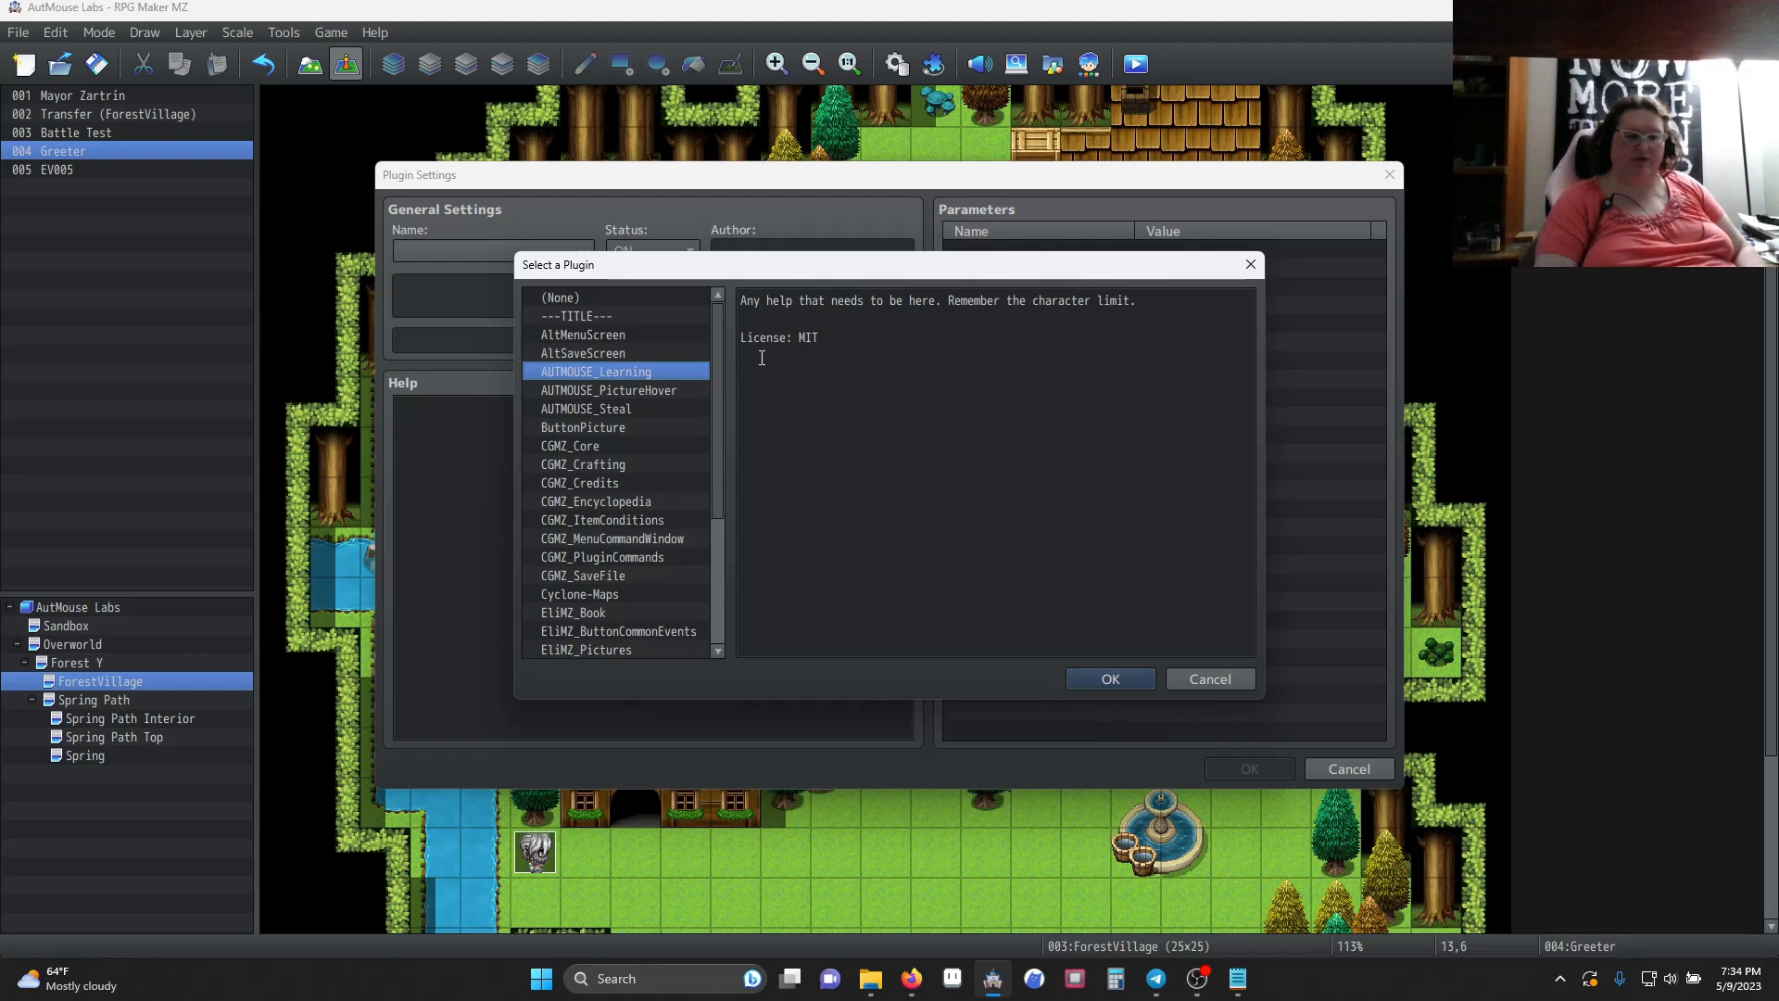
{"action": "left_click", "coordinate": [1108, 678]}
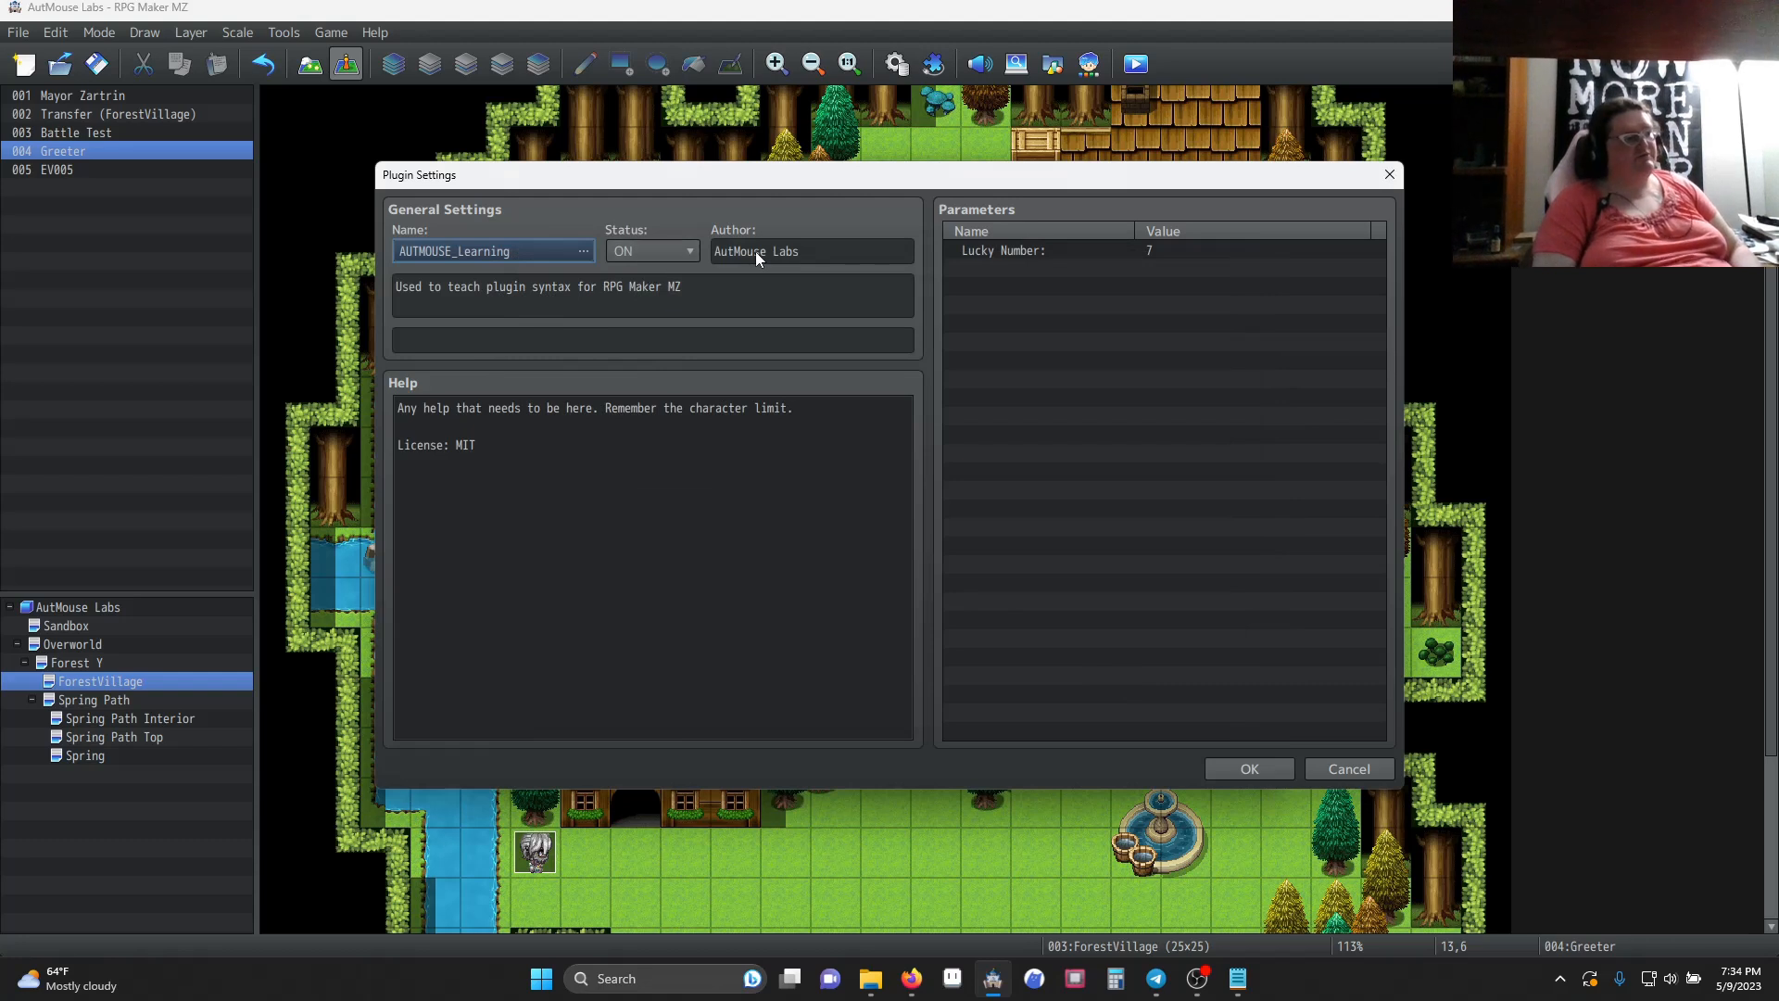
{"action": "mouse_move", "coordinate": [528, 411]}
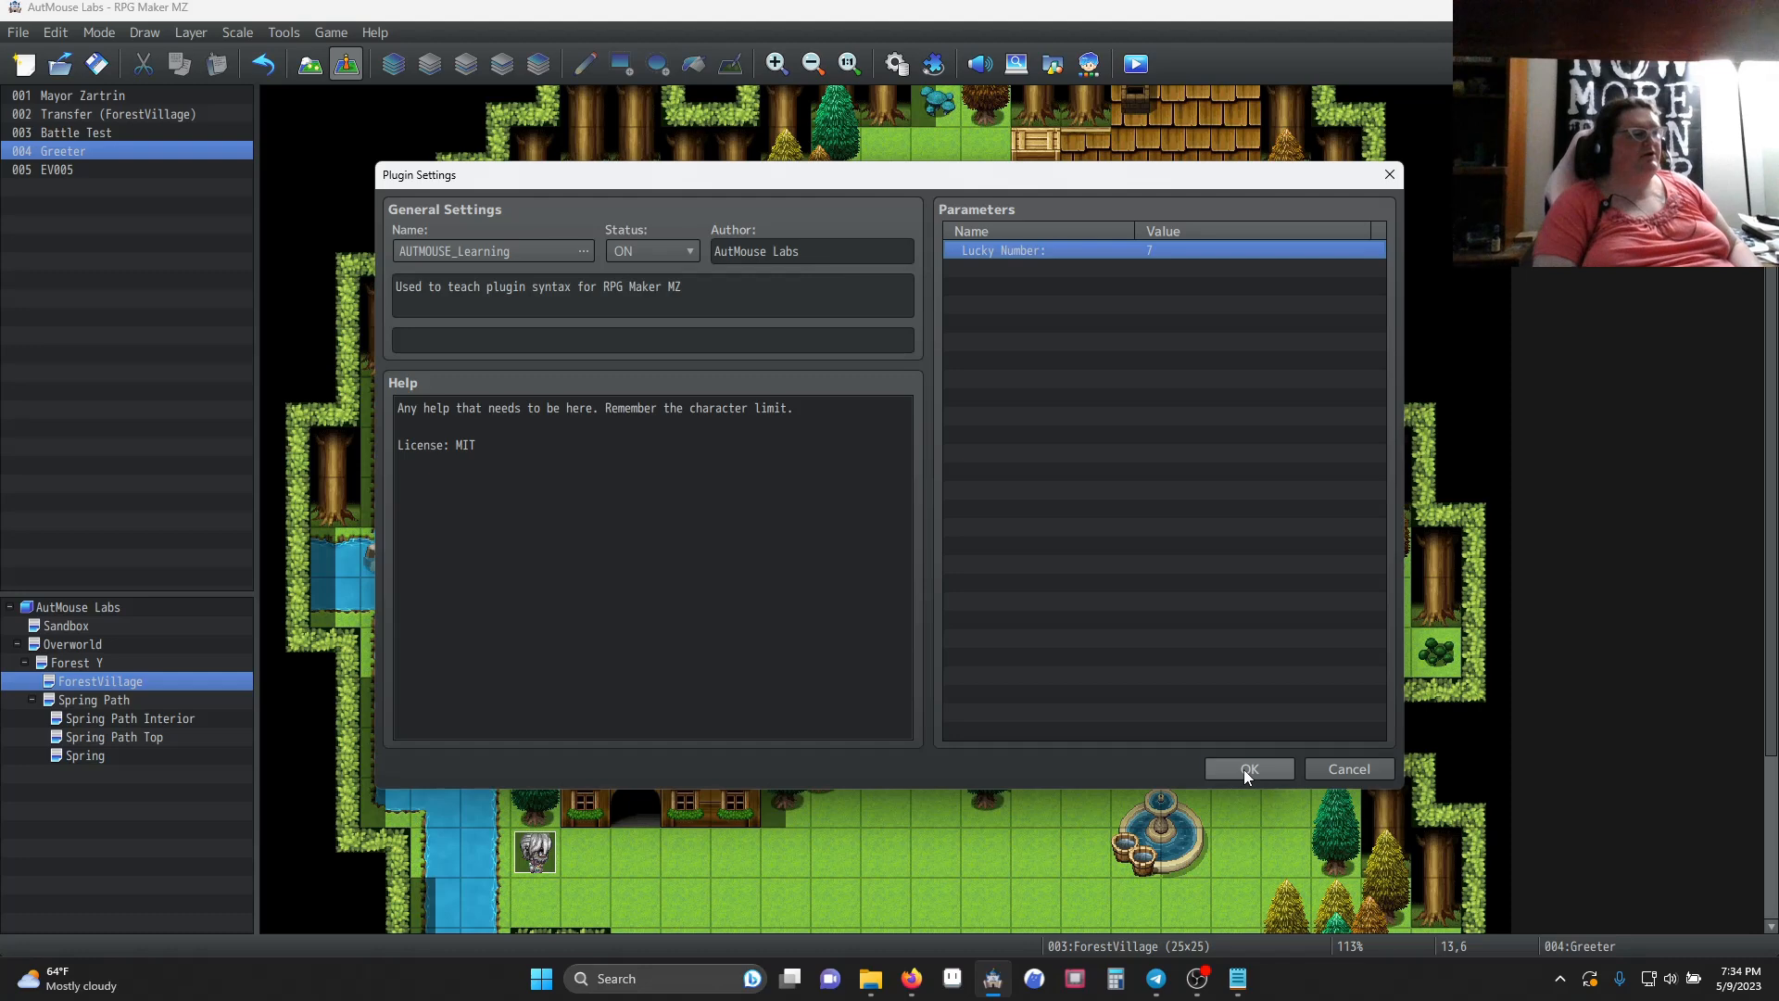
Save AUTMOUSE_Learning as ON with Lucky Number 7 and confirm it in the plugin list
{"action": "left_click", "coordinate": [1248, 767]}
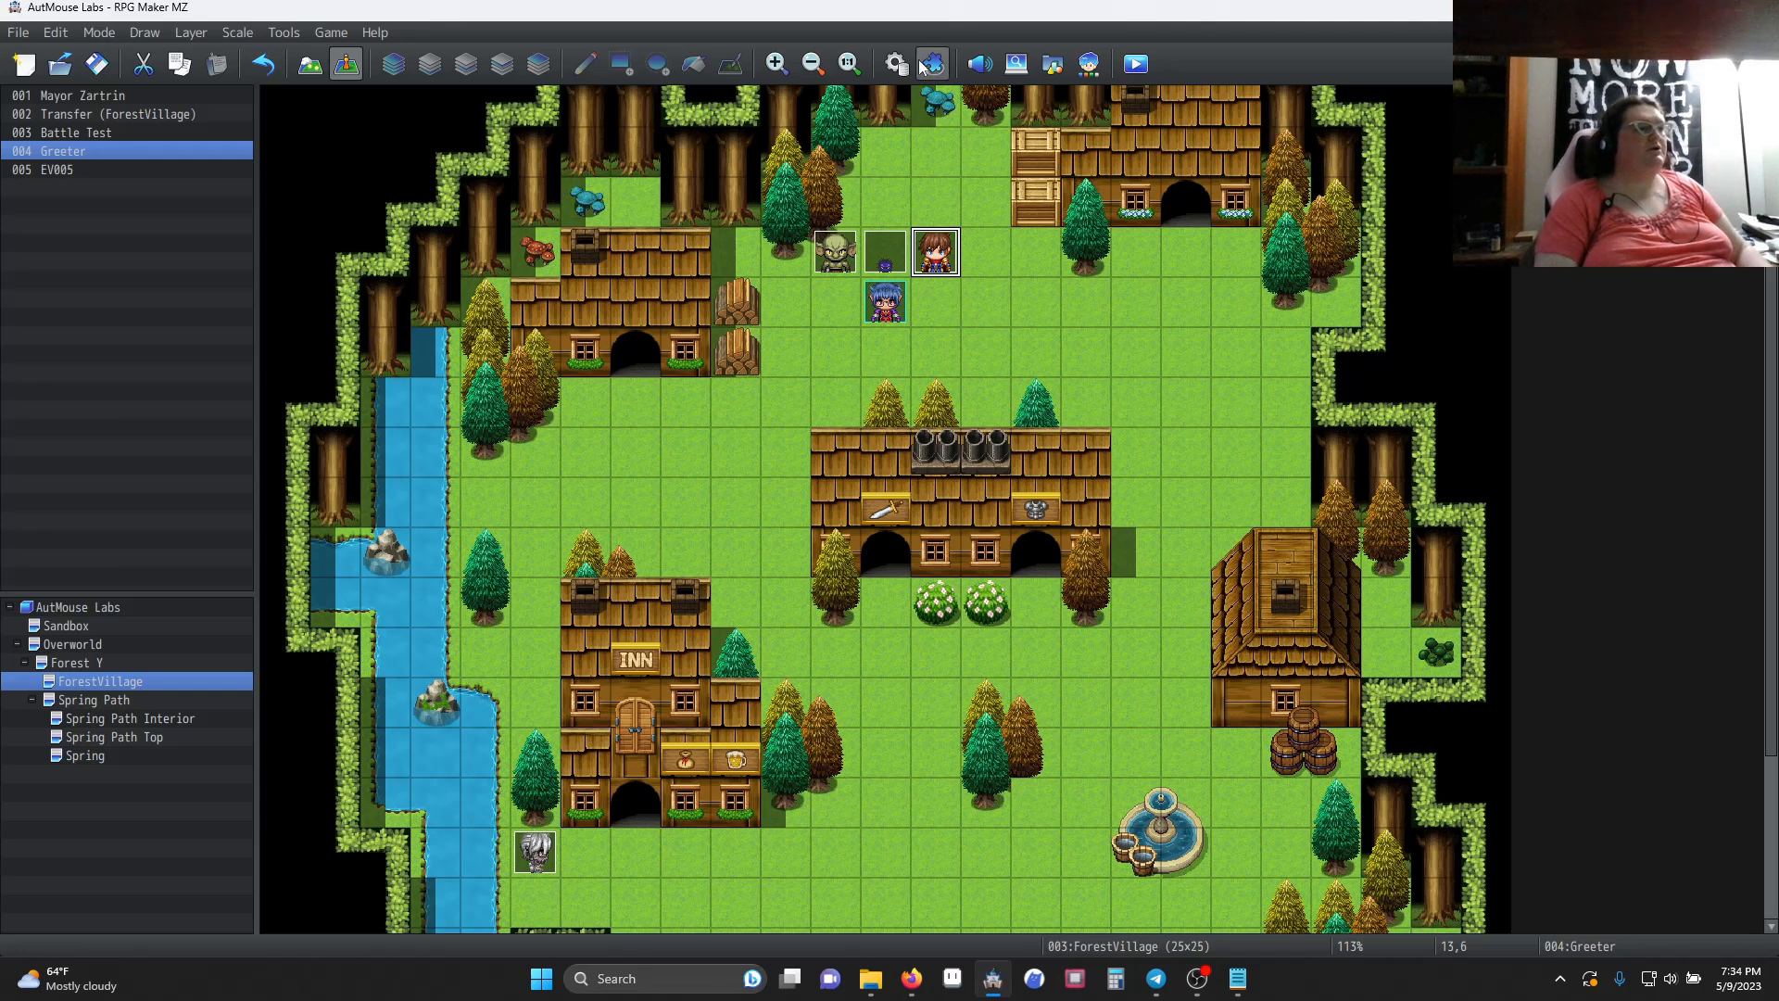
{"action": "left_click", "coordinate": [930, 63]}
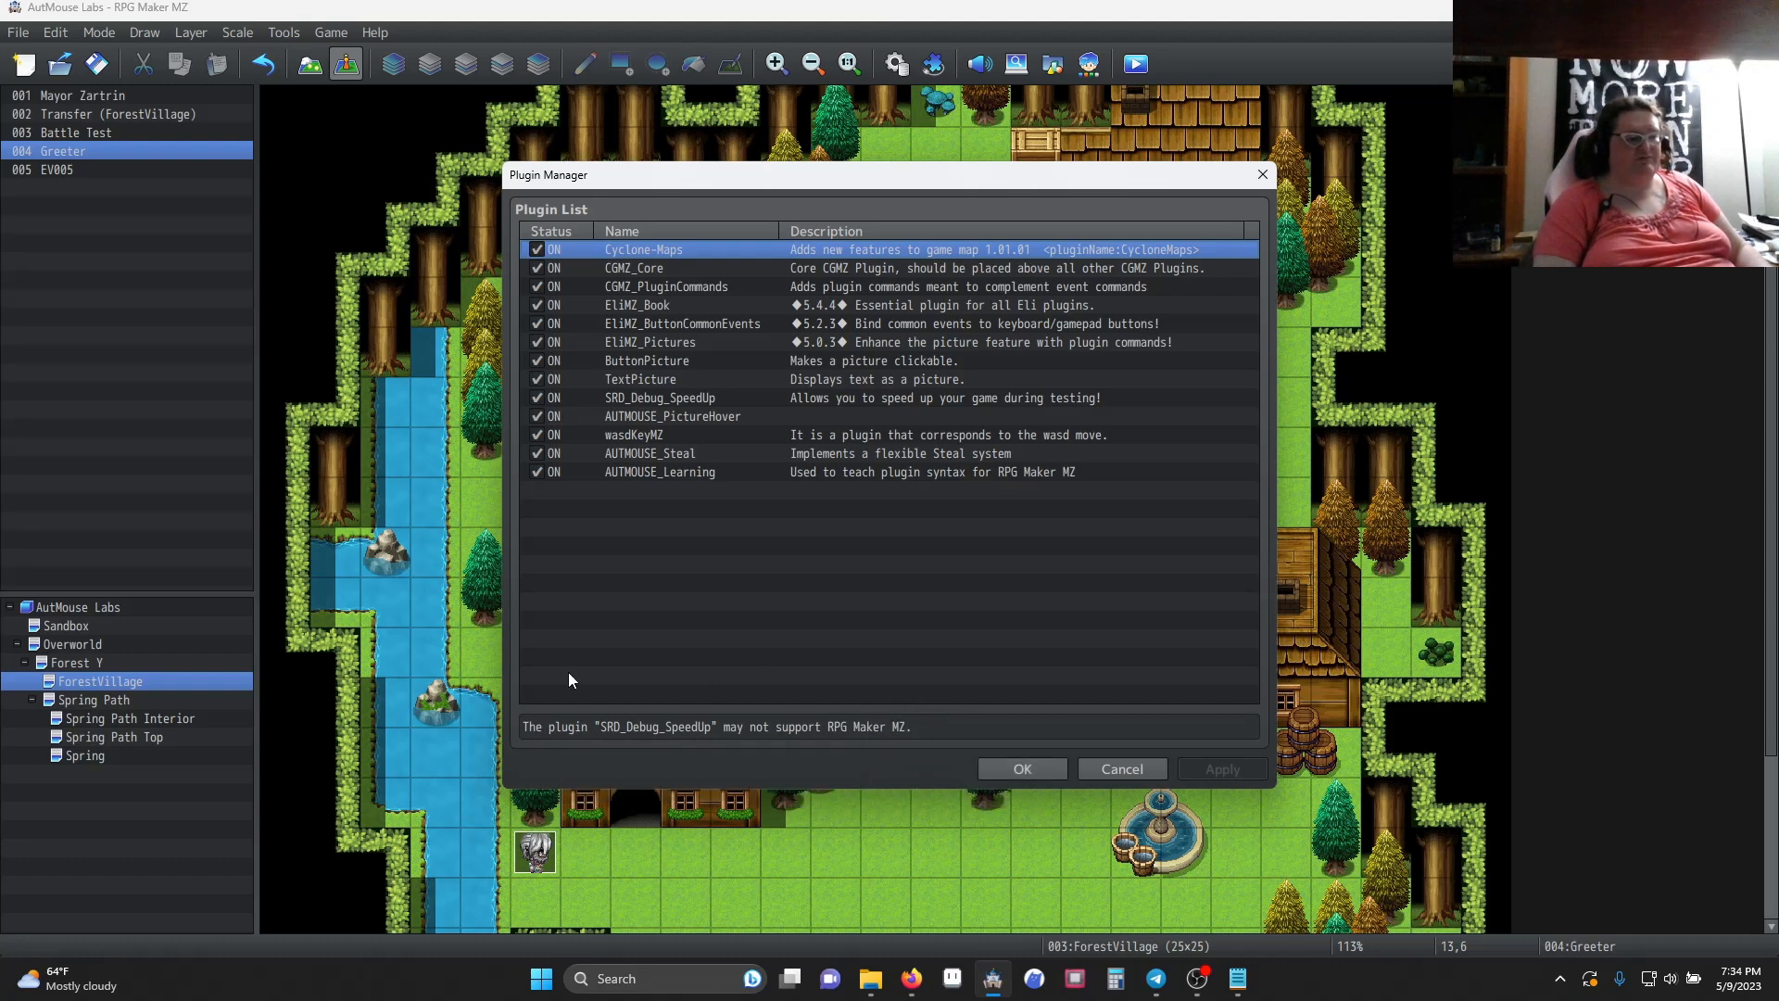
{"action": "mouse_move", "coordinate": [415, 741]}
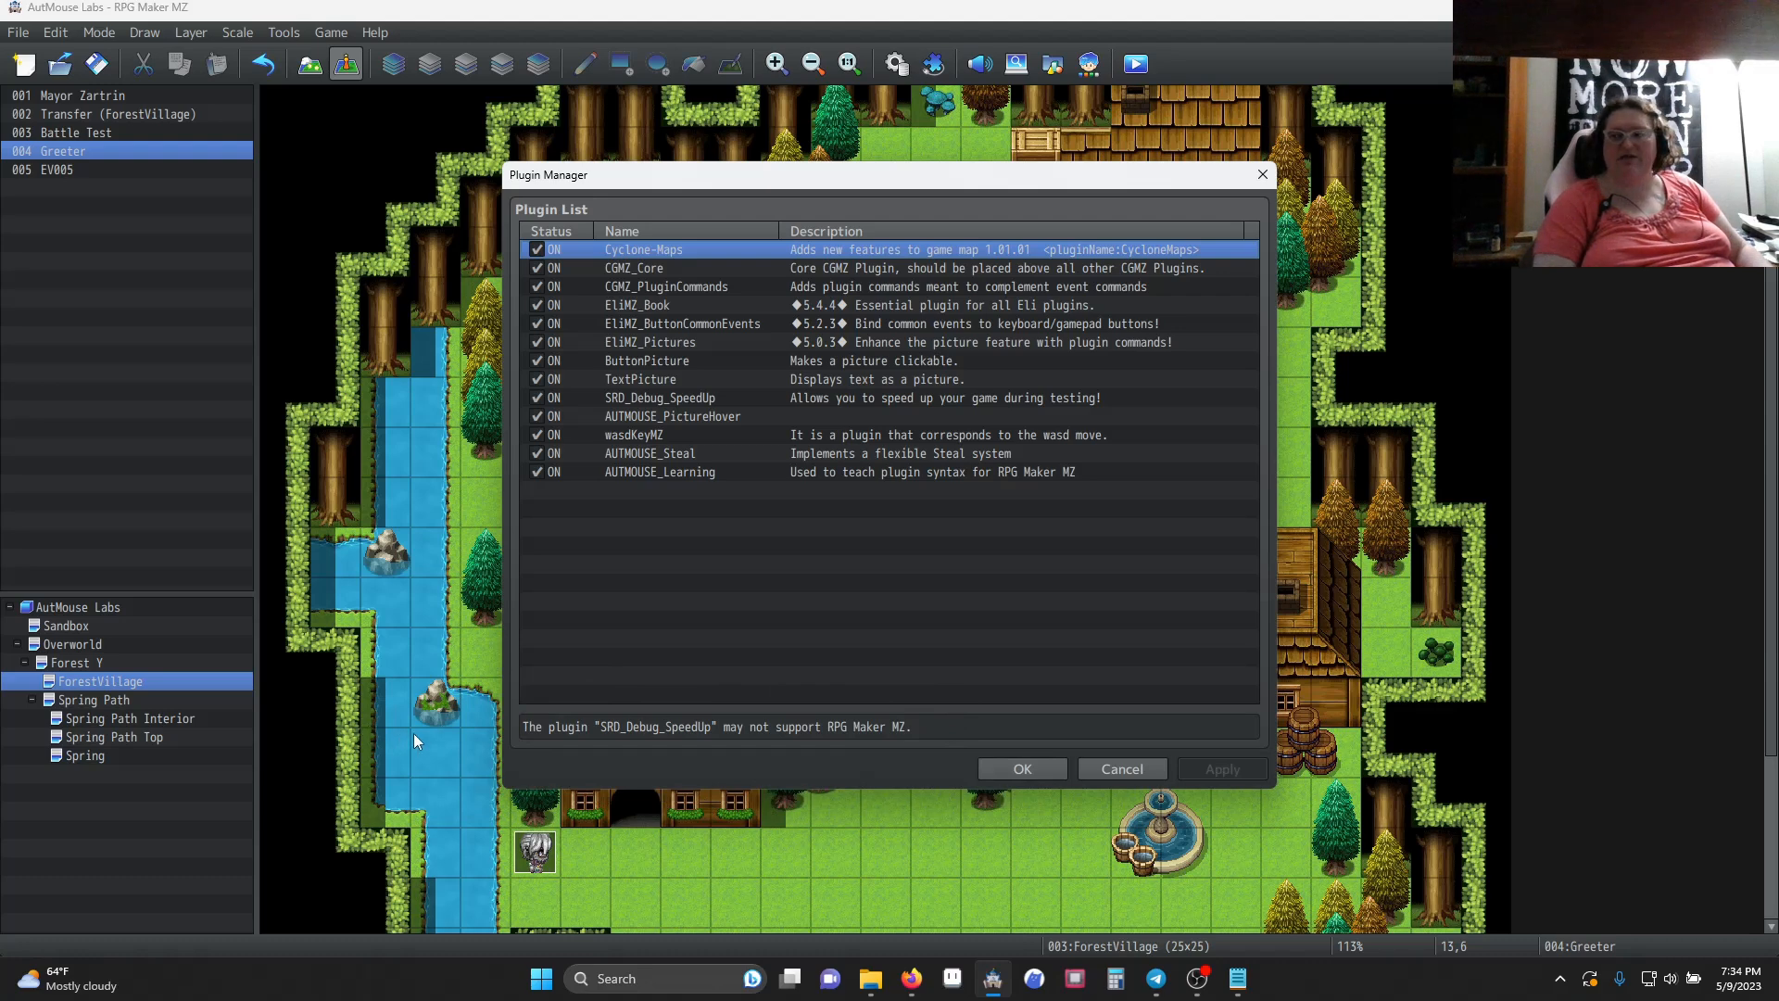
{"action": "mouse_move", "coordinate": [432, 743]}
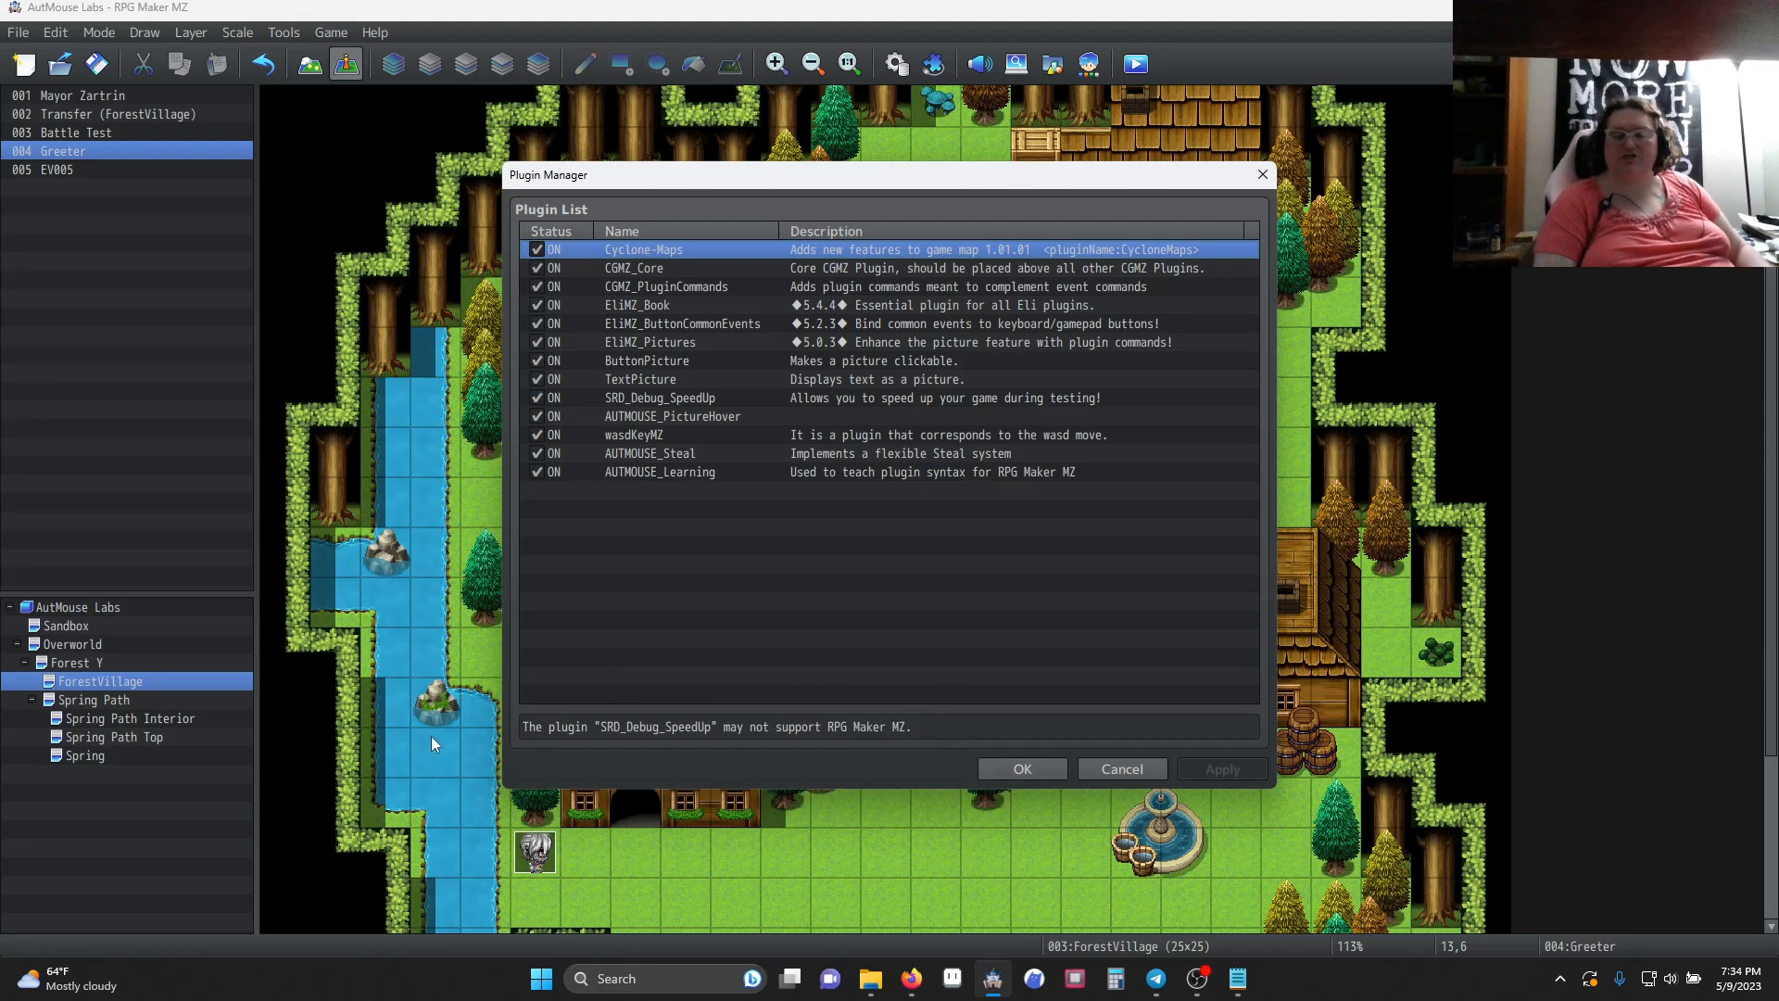
{"action": "mouse_move", "coordinate": [443, 738]}
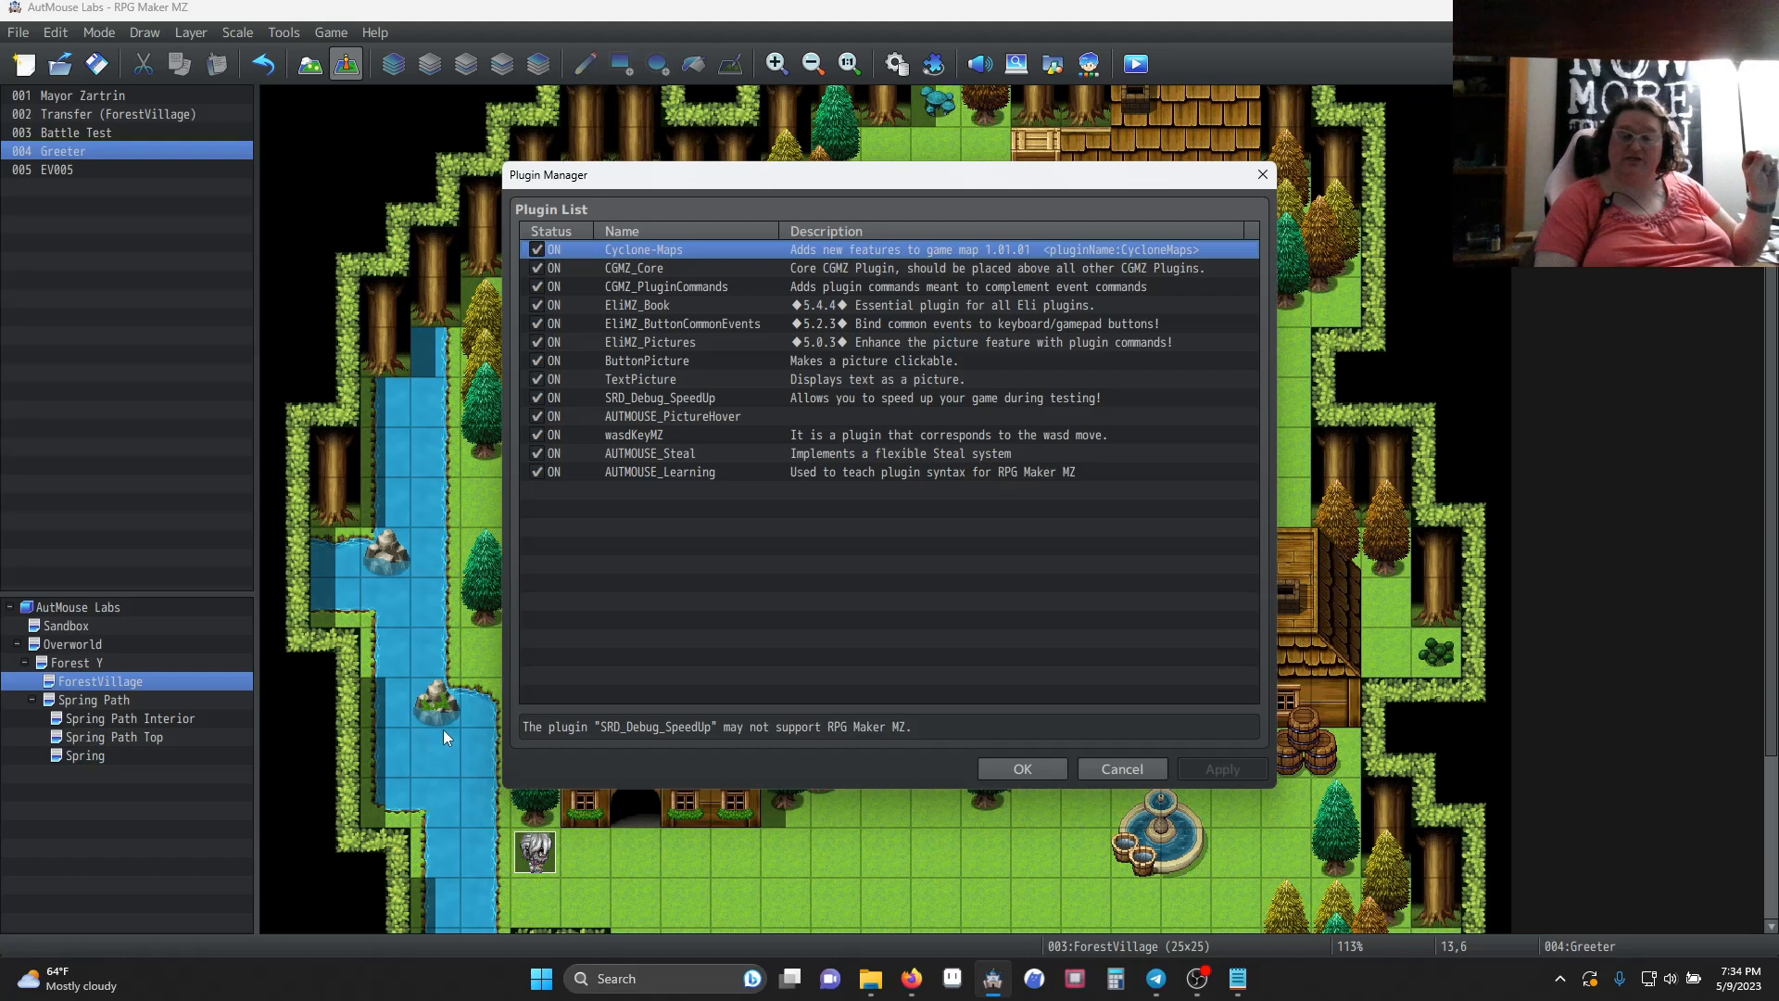
{"action": "left_click", "coordinate": [1019, 767]}
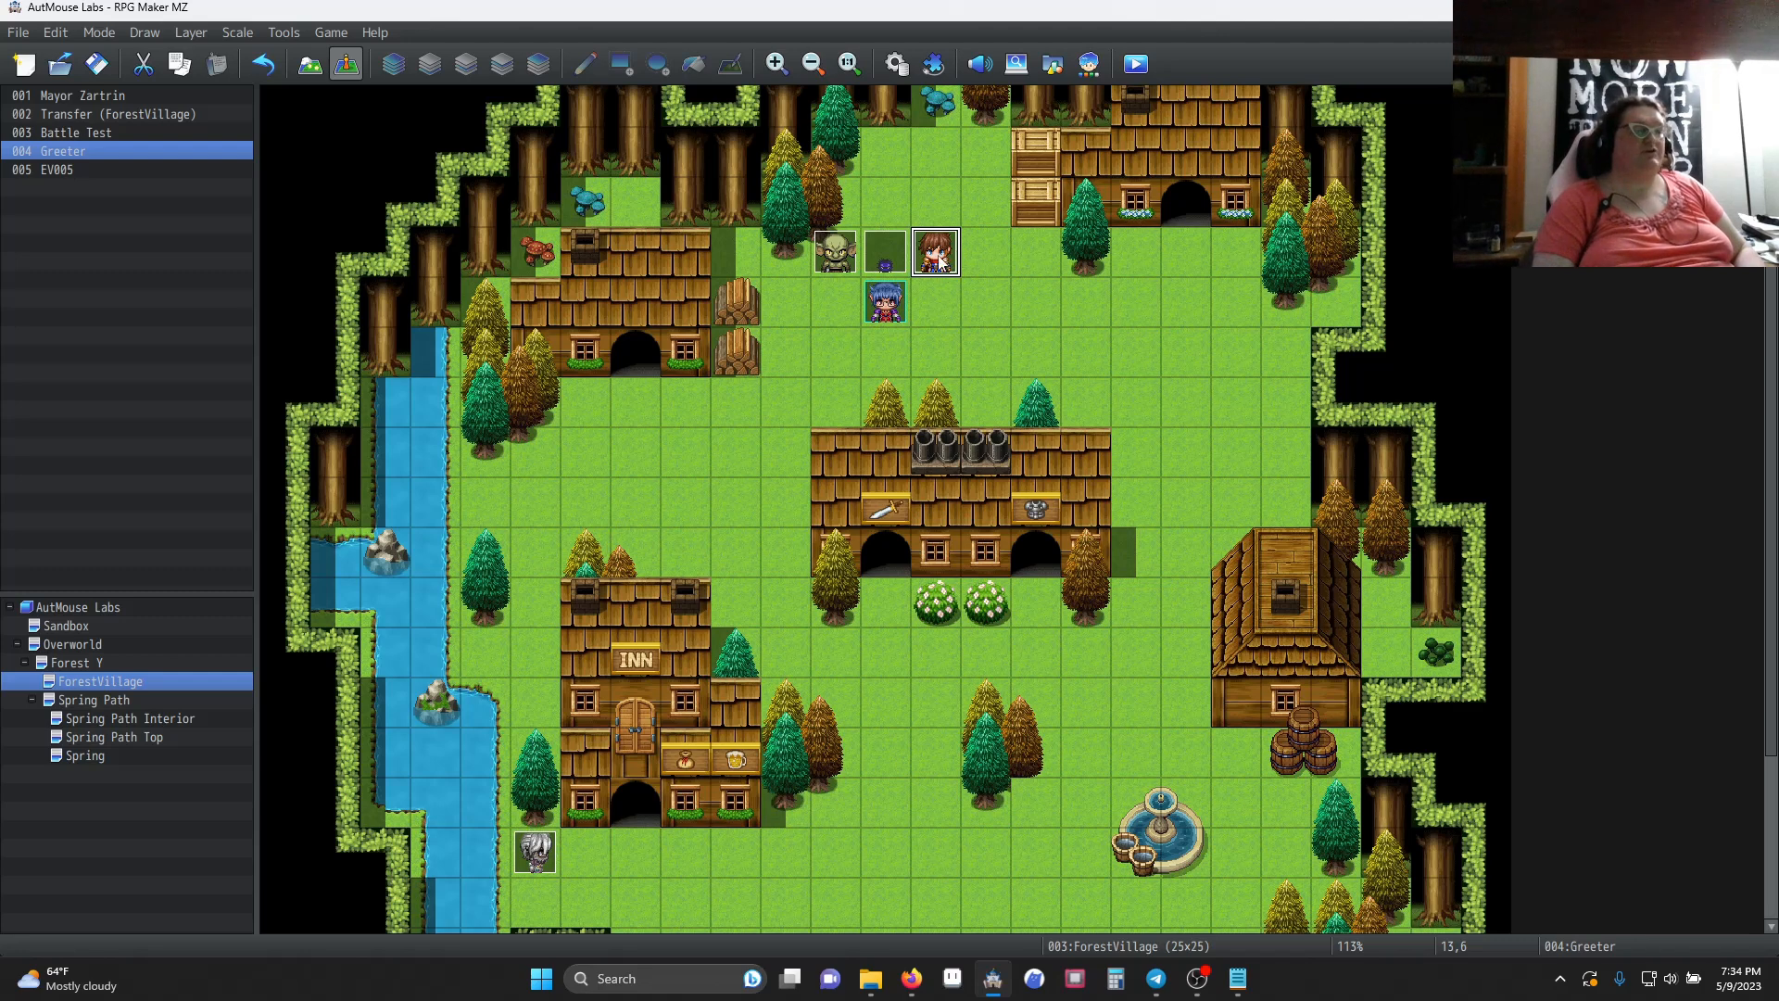
Open the Greeter event and begin adding a Plugin Command to its contents
{"action": "double_click", "coordinate": [932, 250]}
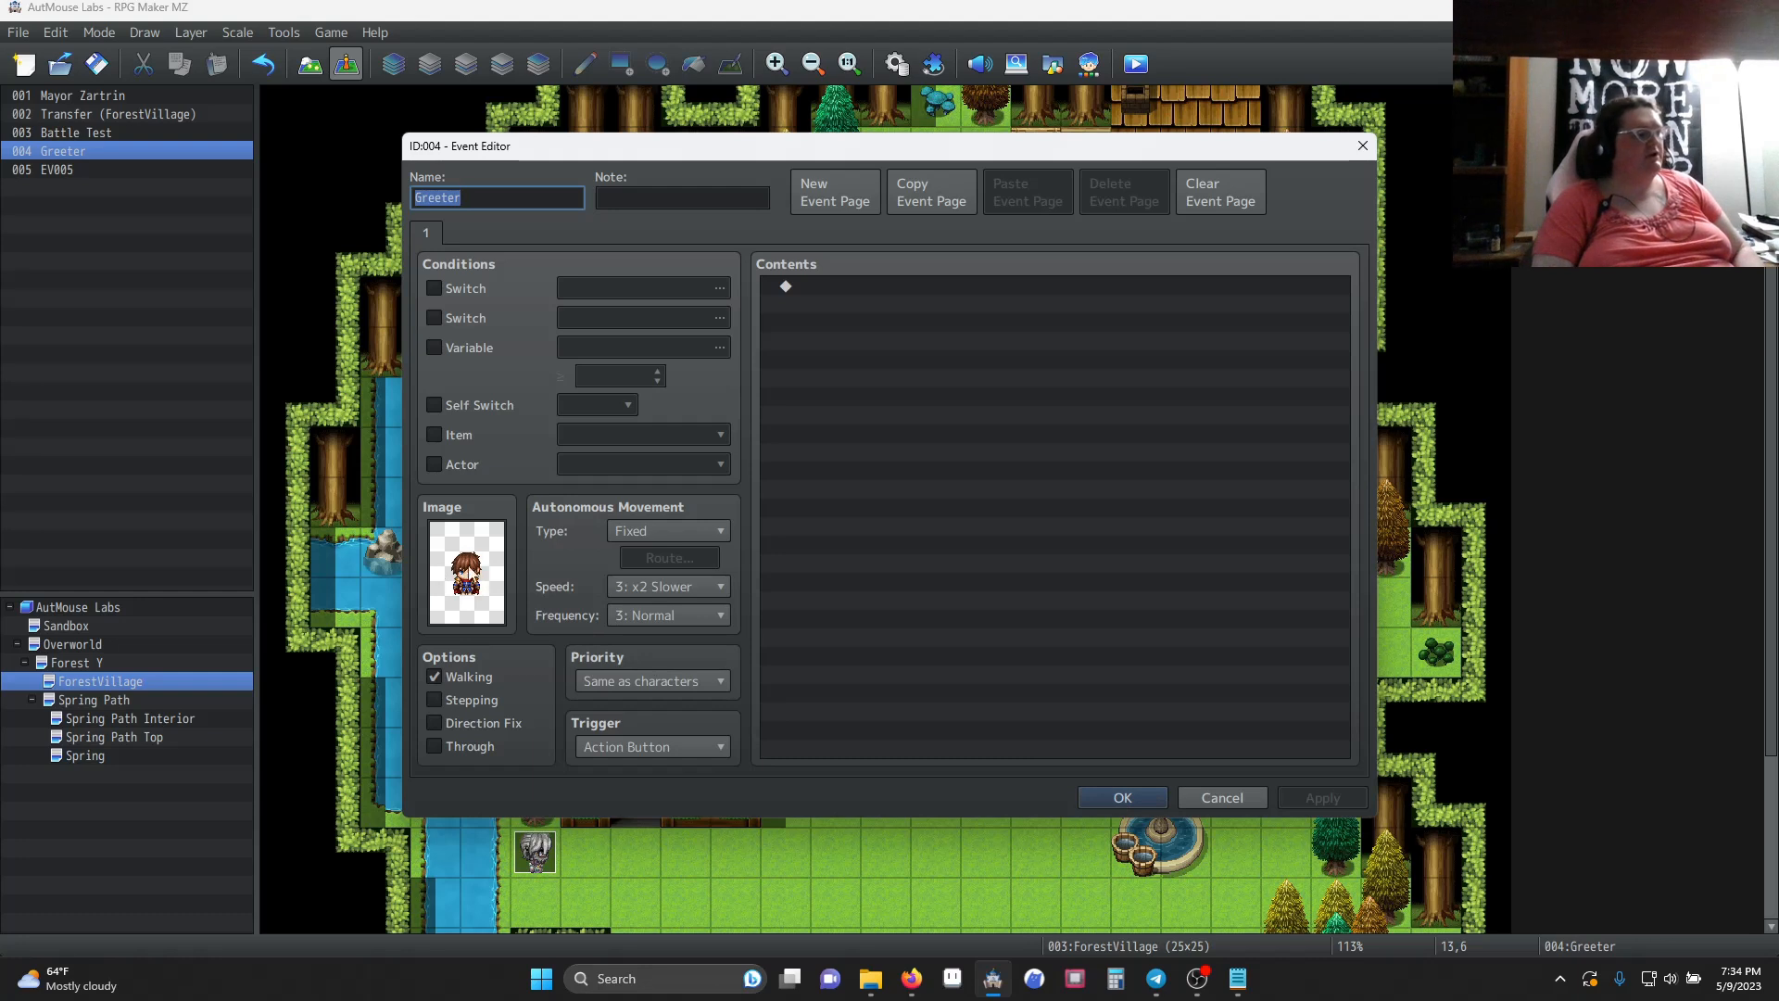
{"action": "mouse_move", "coordinate": [589, 671]}
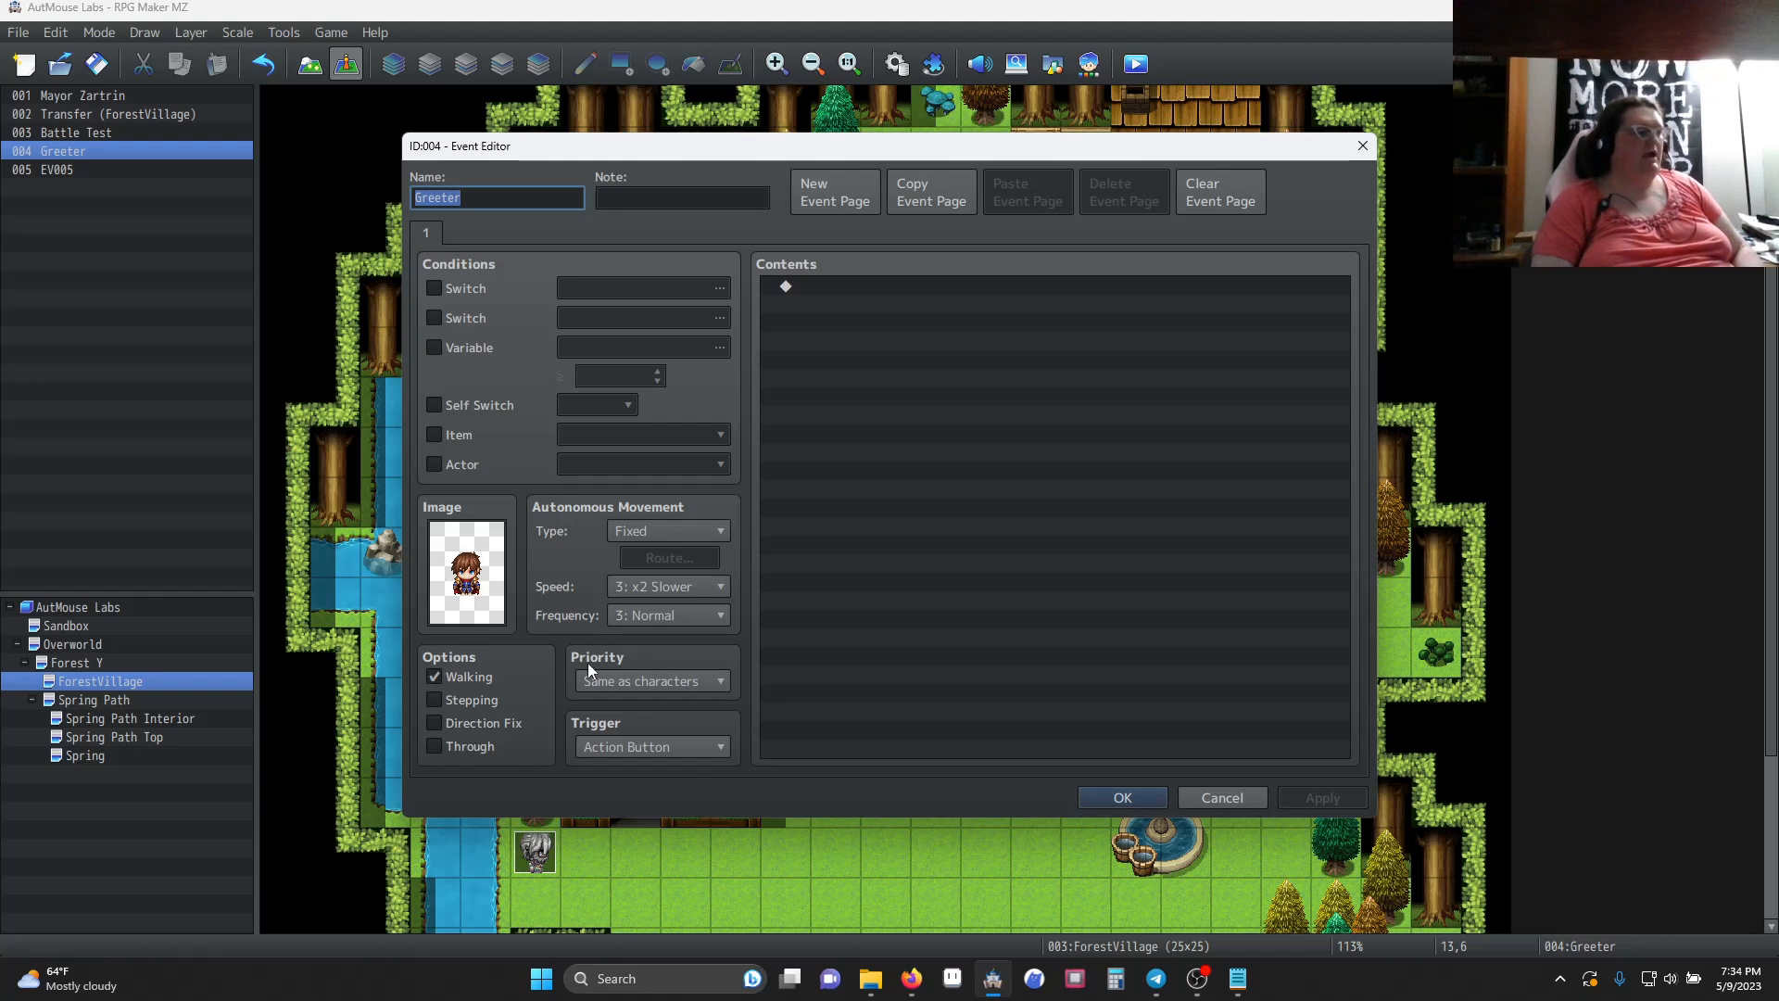
{"action": "mouse_move", "coordinate": [764, 641]}
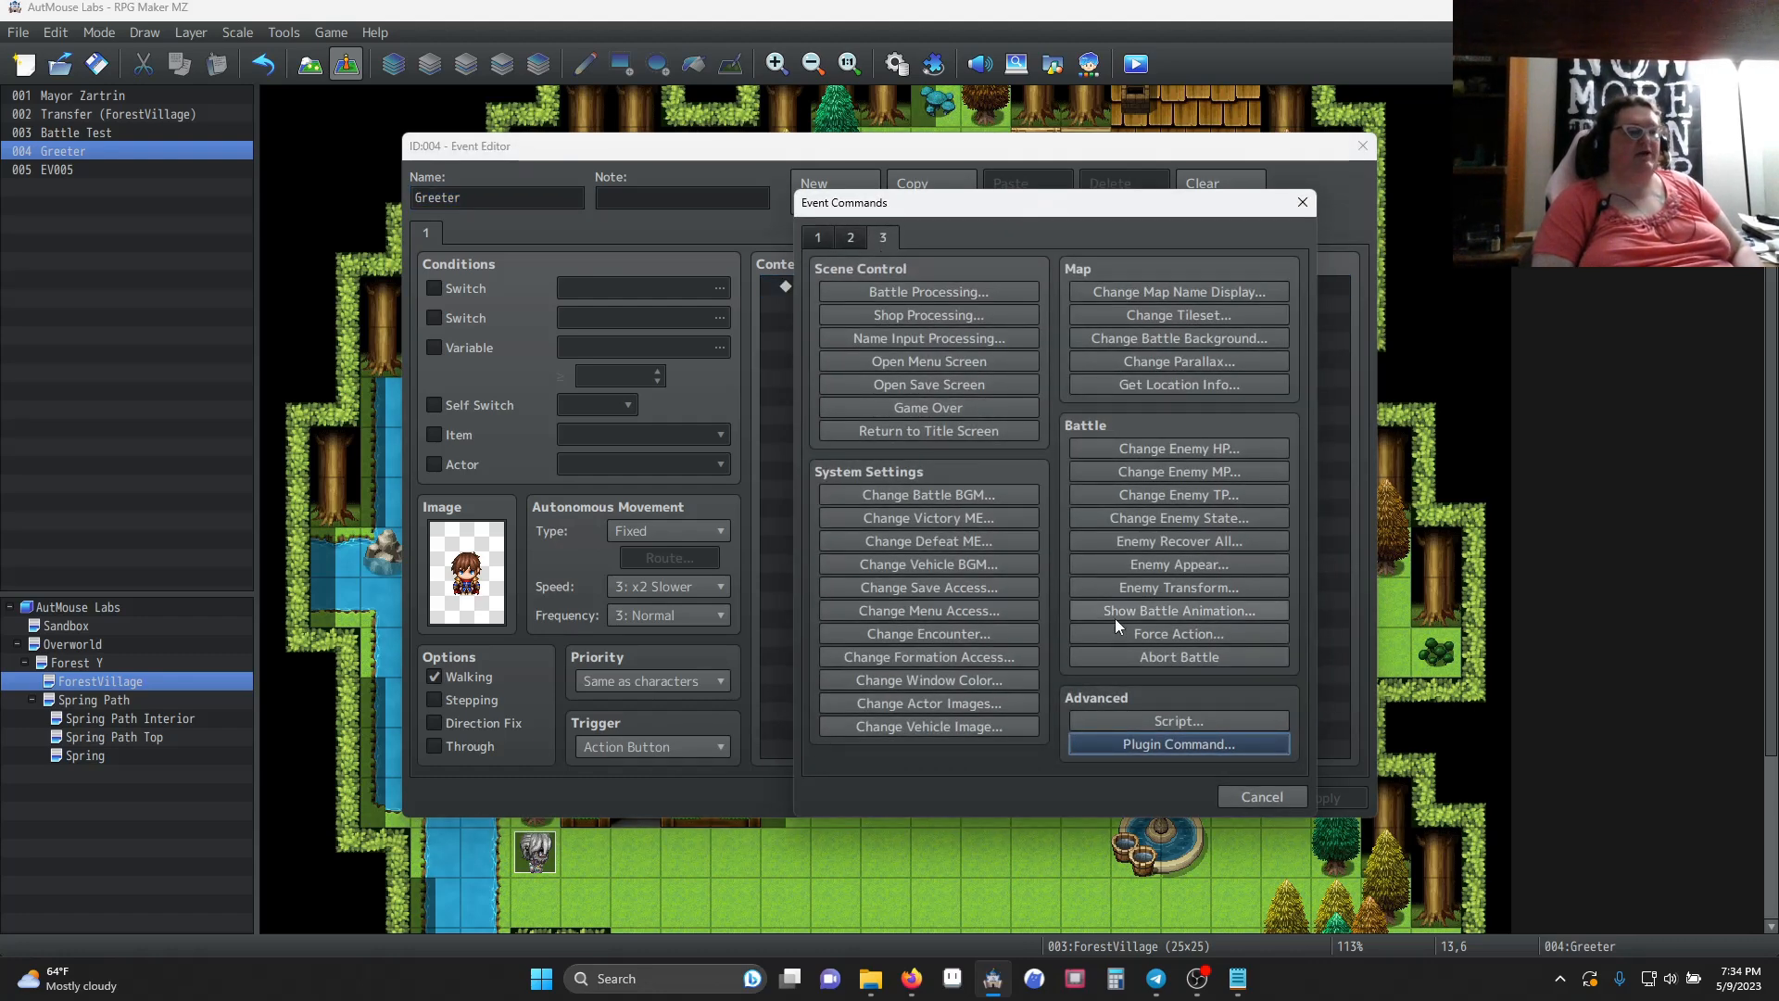
{"action": "mouse_move", "coordinate": [1304, 747]}
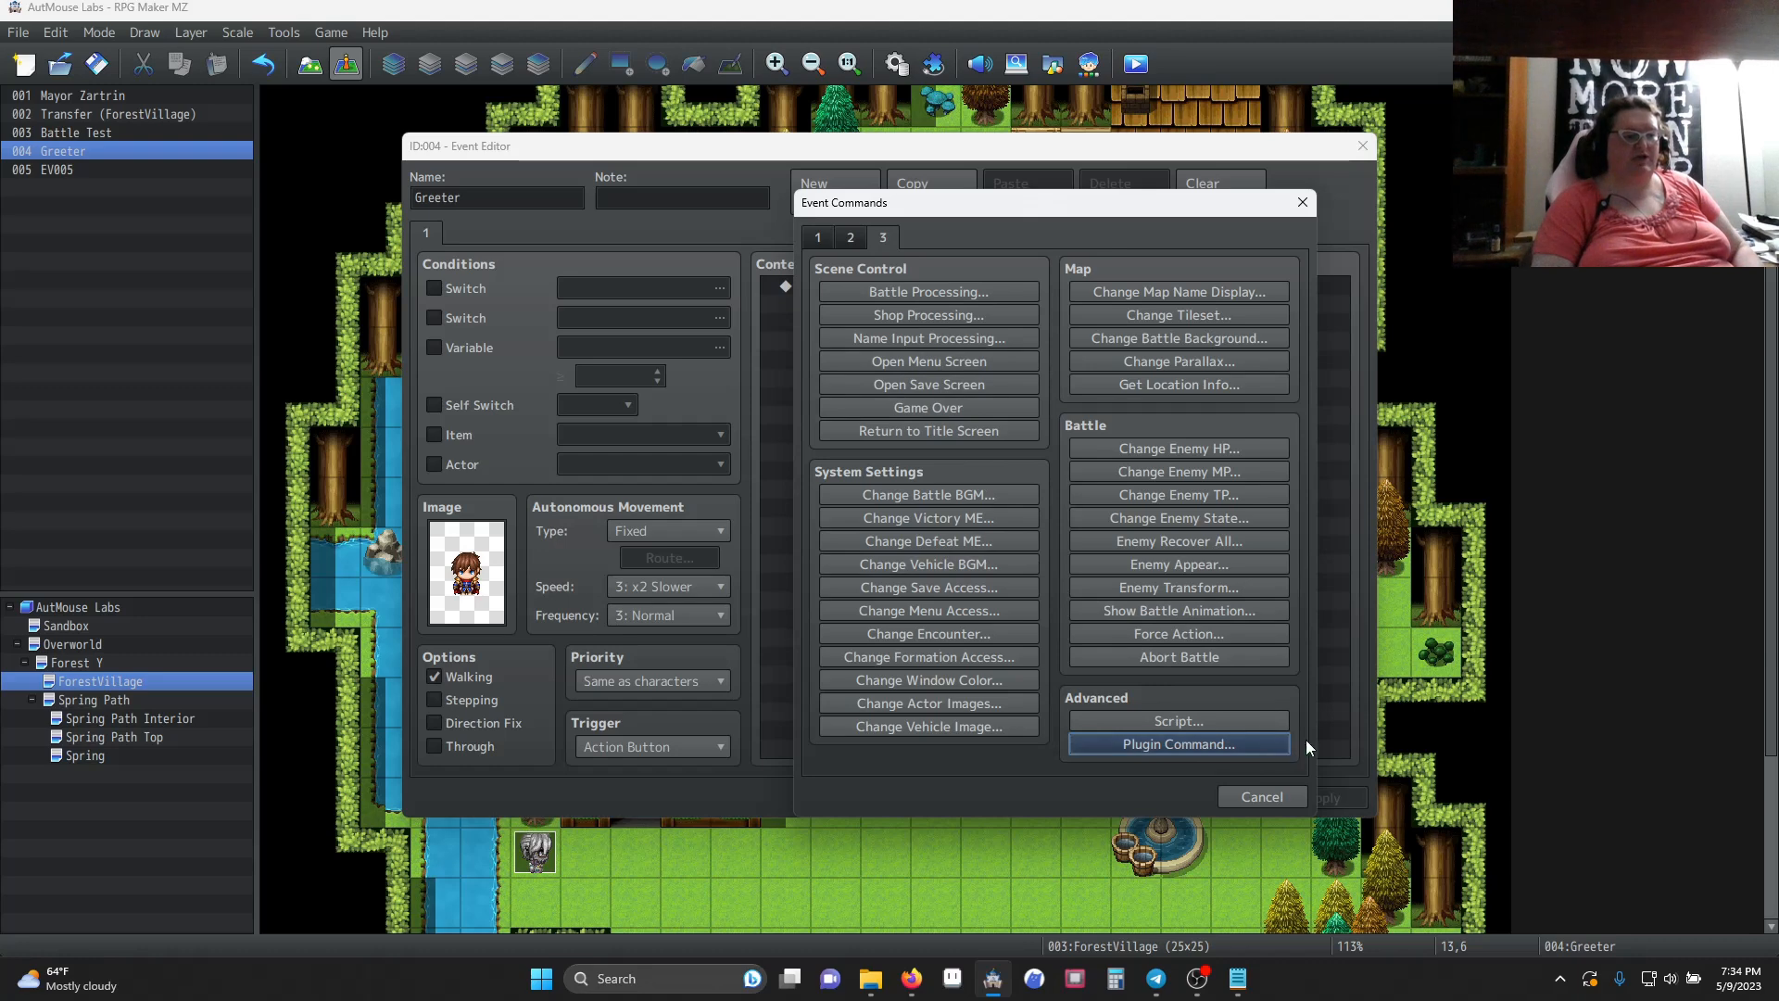
{"action": "left_click", "coordinate": [1177, 743]}
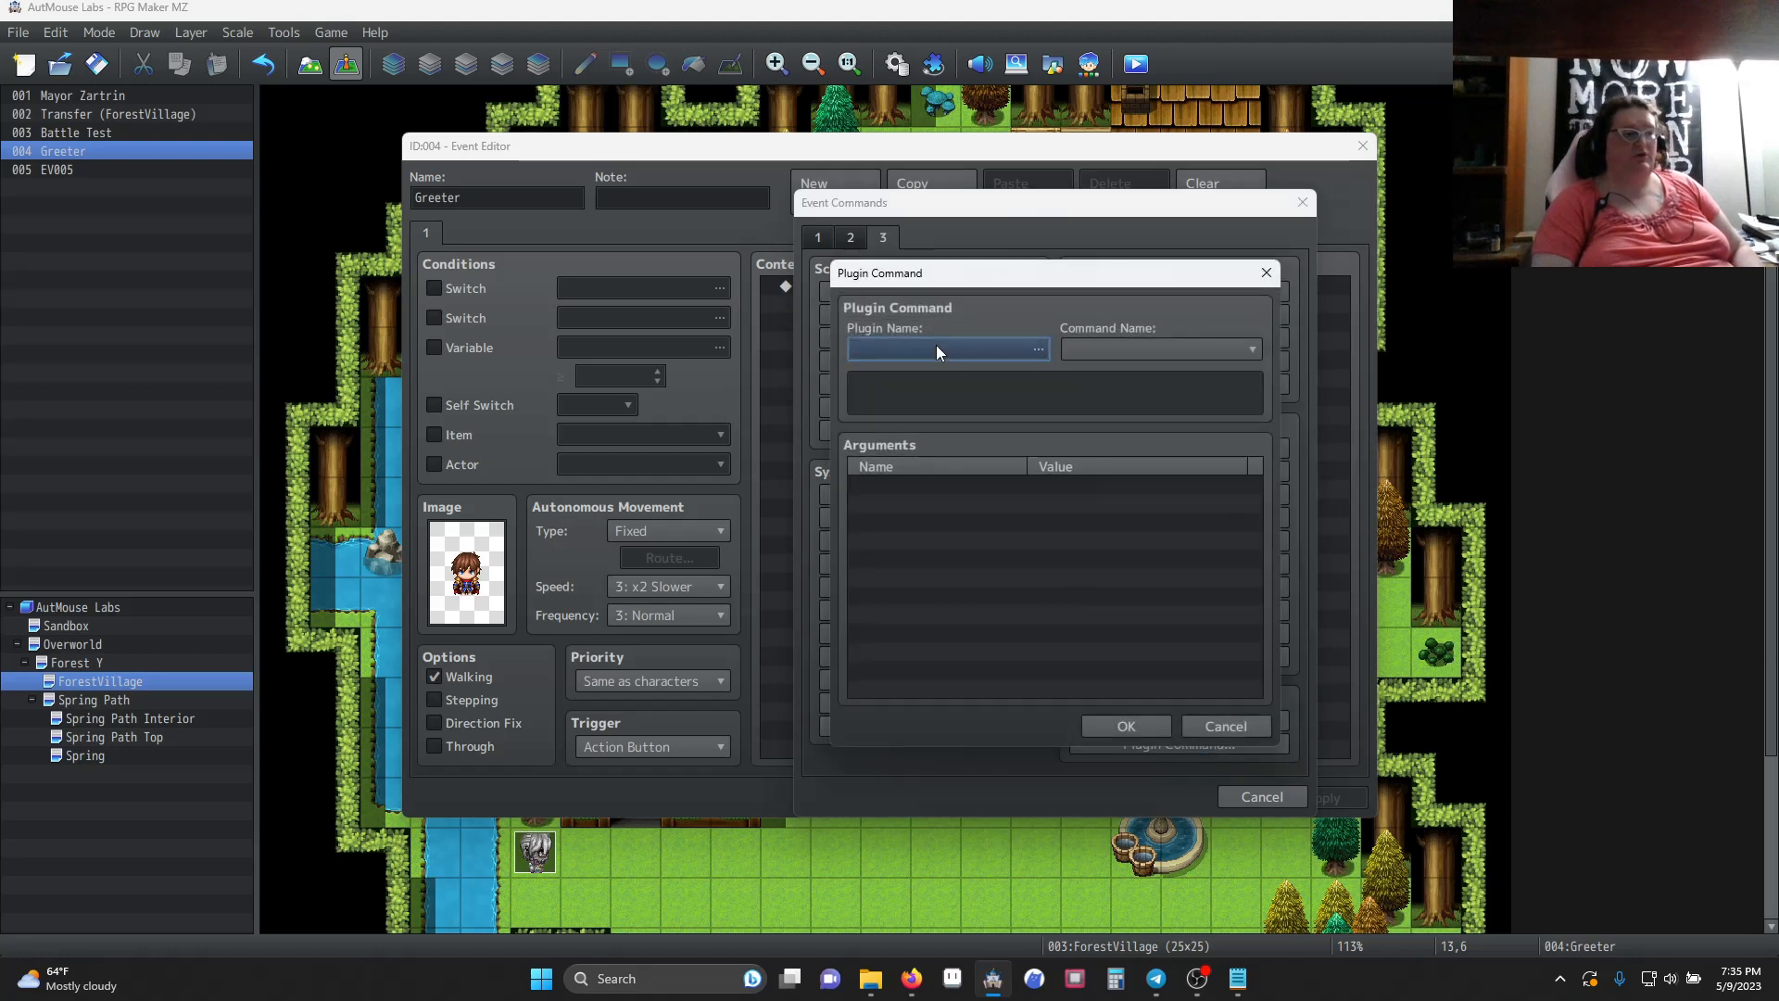
Choose AUTMOUSE_Learning as the plugin for the new command
{"action": "left_click", "coordinate": [1034, 350]}
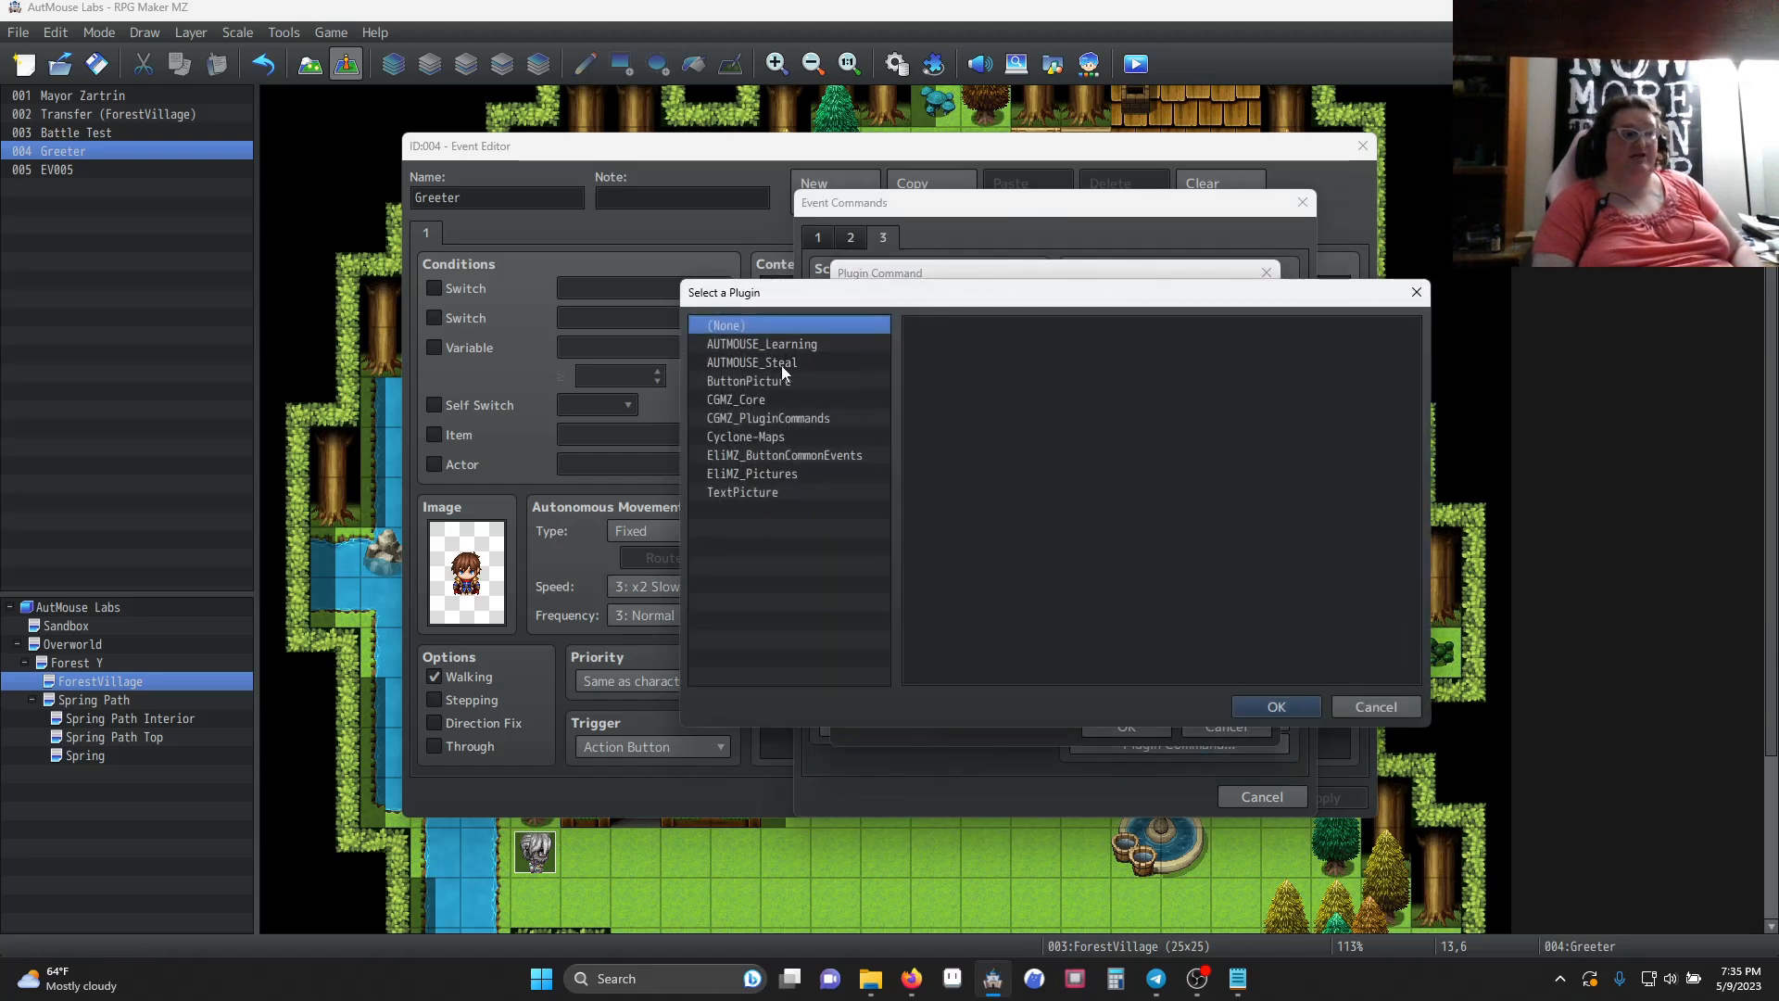
{"action": "left_click", "coordinate": [762, 344]}
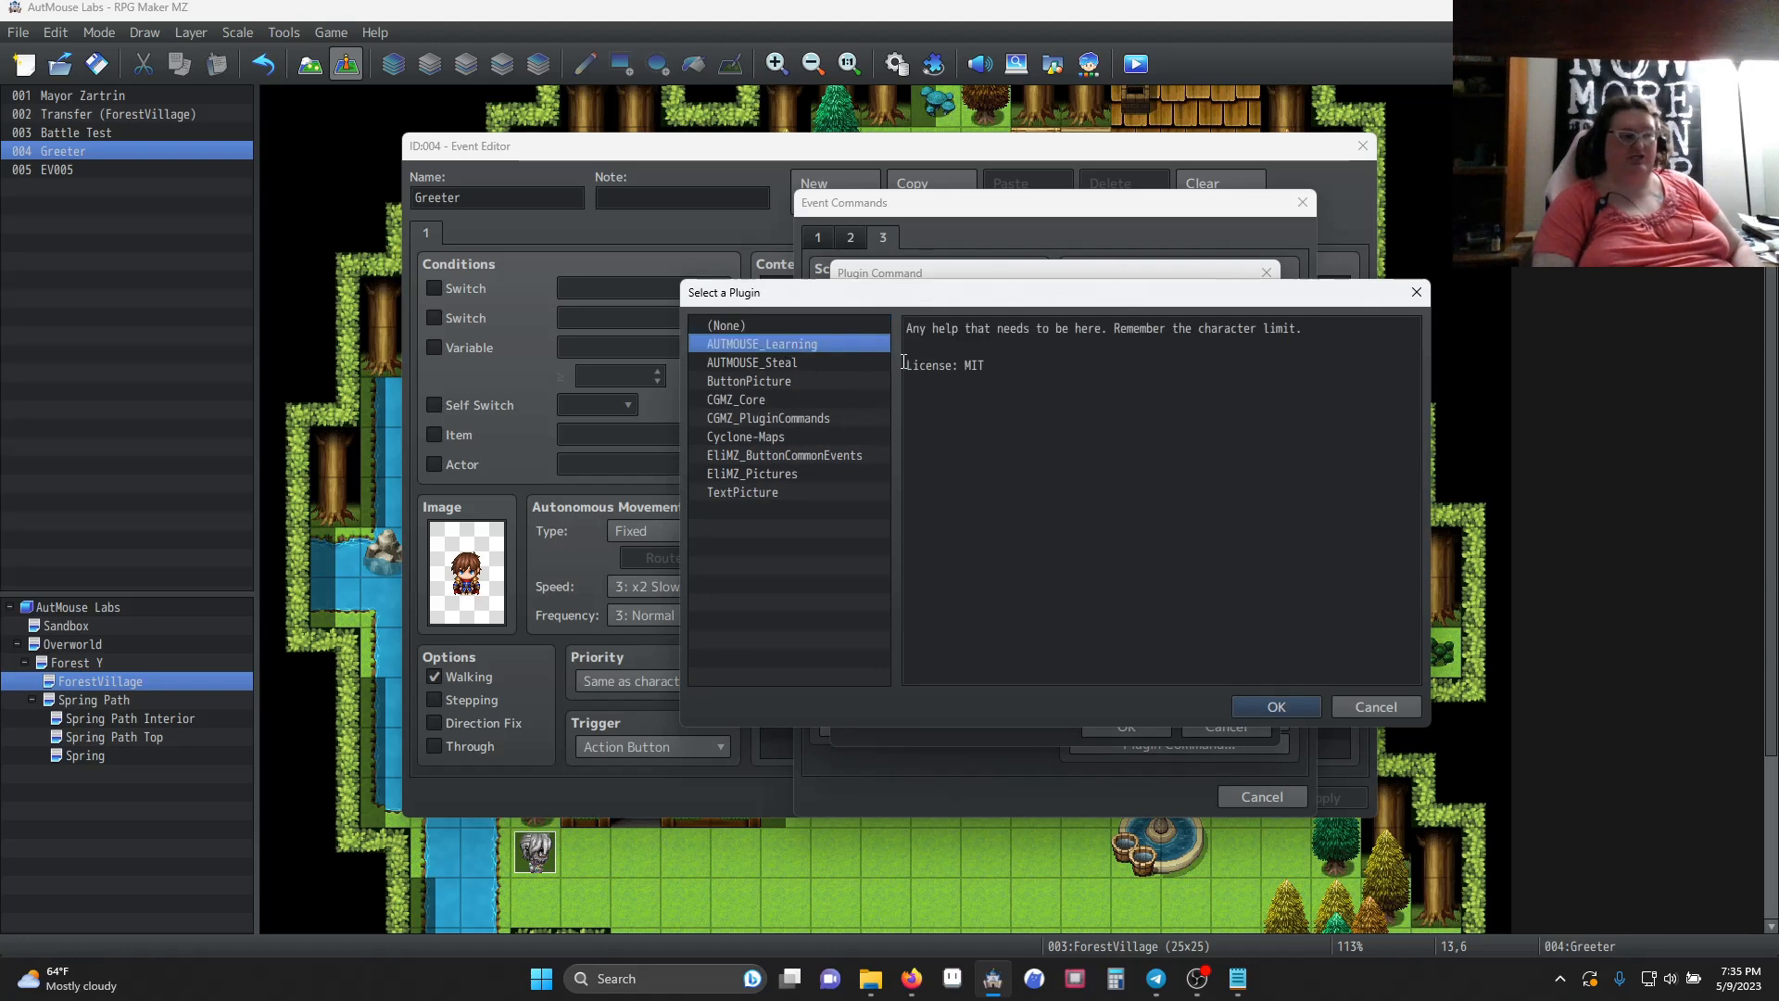
{"action": "left_click", "coordinate": [1275, 706]}
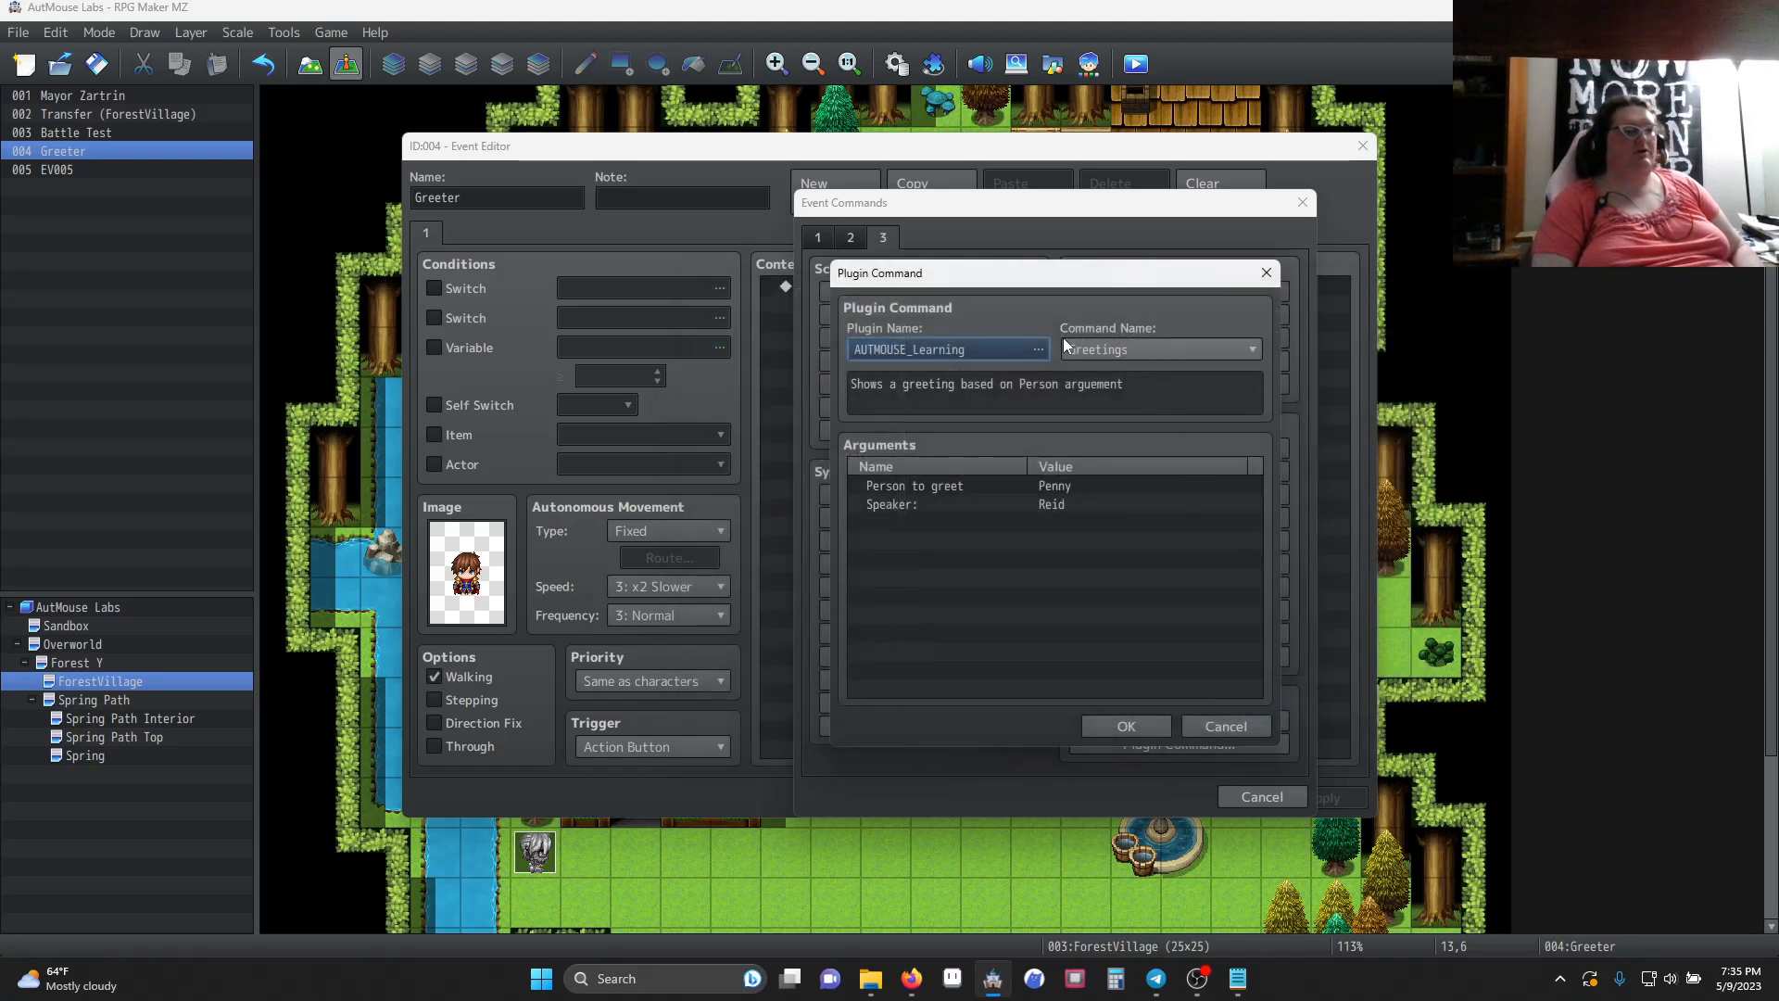
Select the Greetings command with Penny greeted and Reid speaking, and confirm it
{"action": "left_click", "coordinate": [1247, 349]}
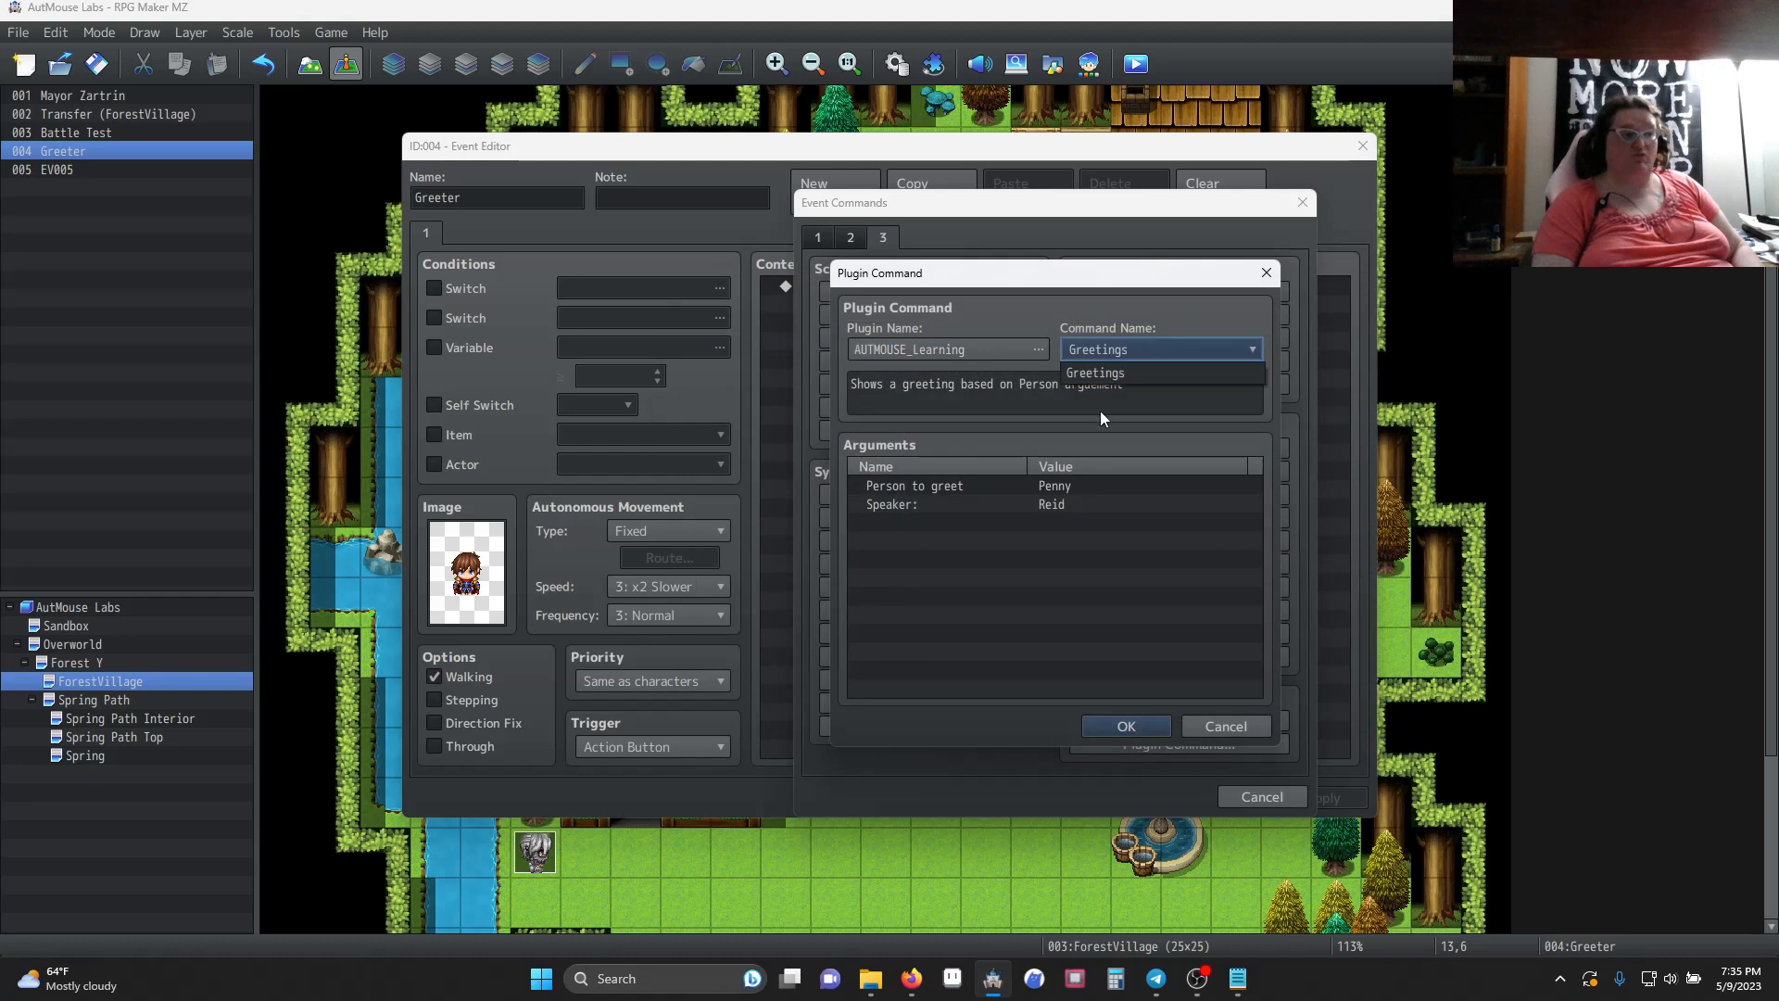
{"action": "mouse_move", "coordinate": [1063, 364]}
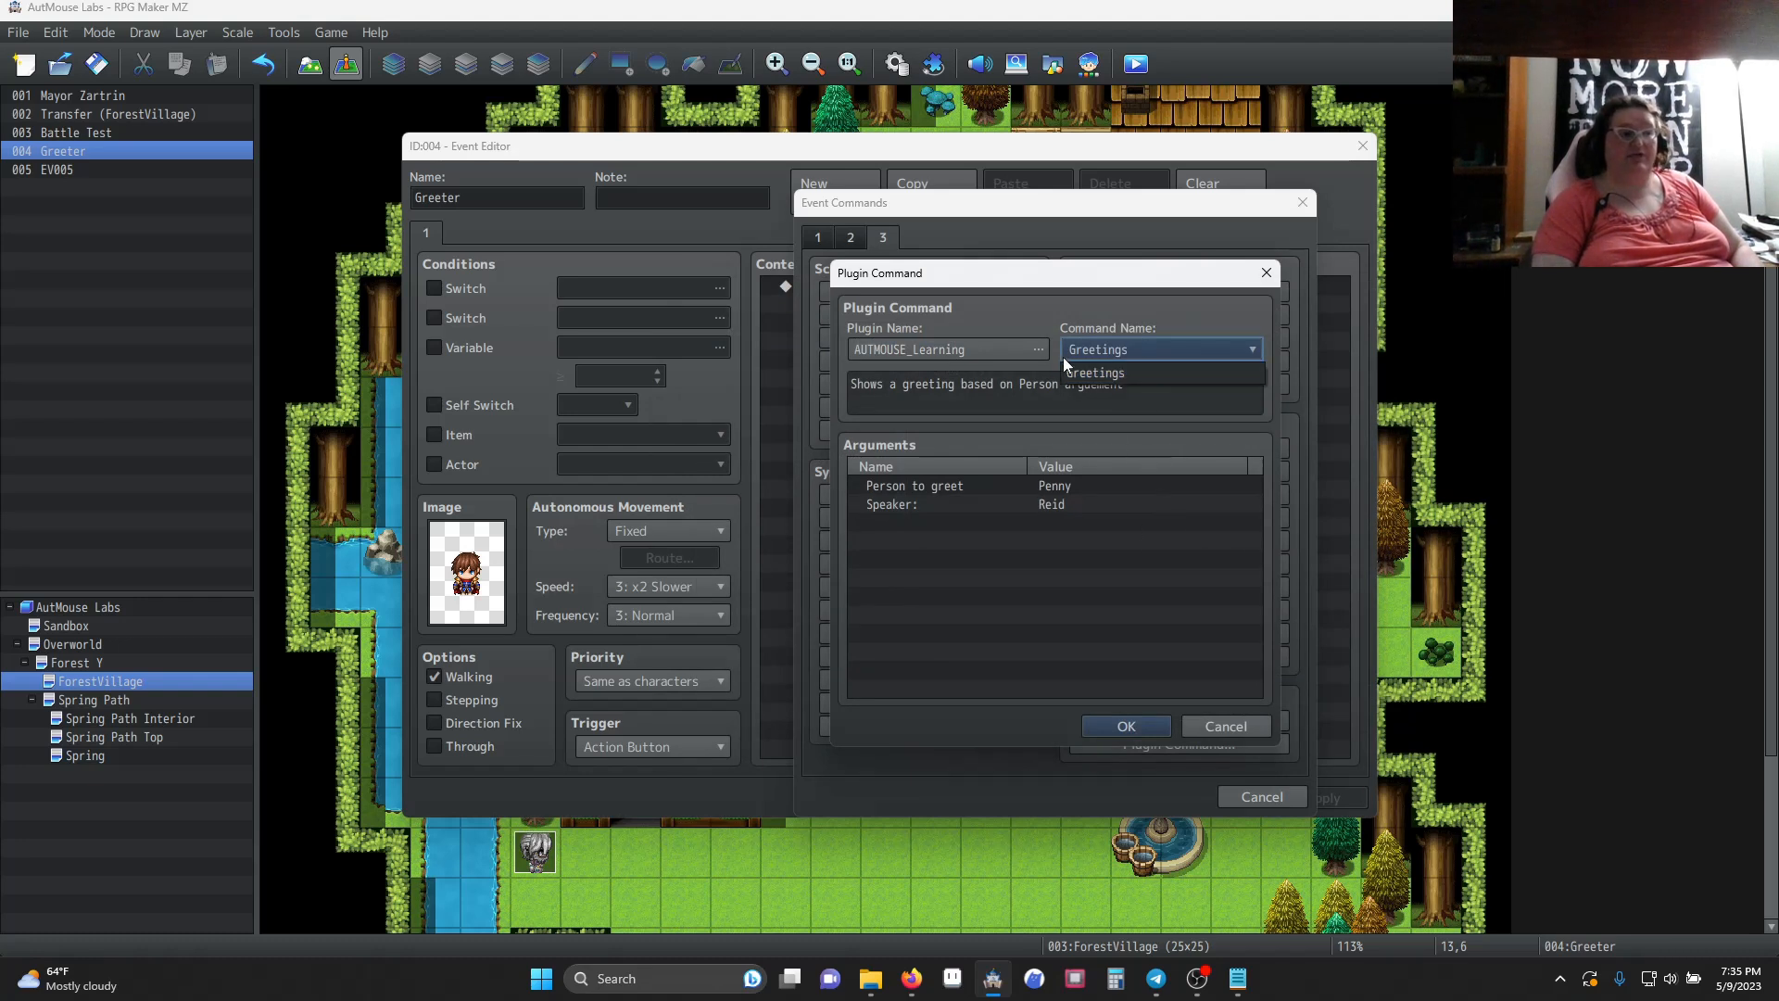
{"action": "left_click", "coordinate": [1097, 373]}
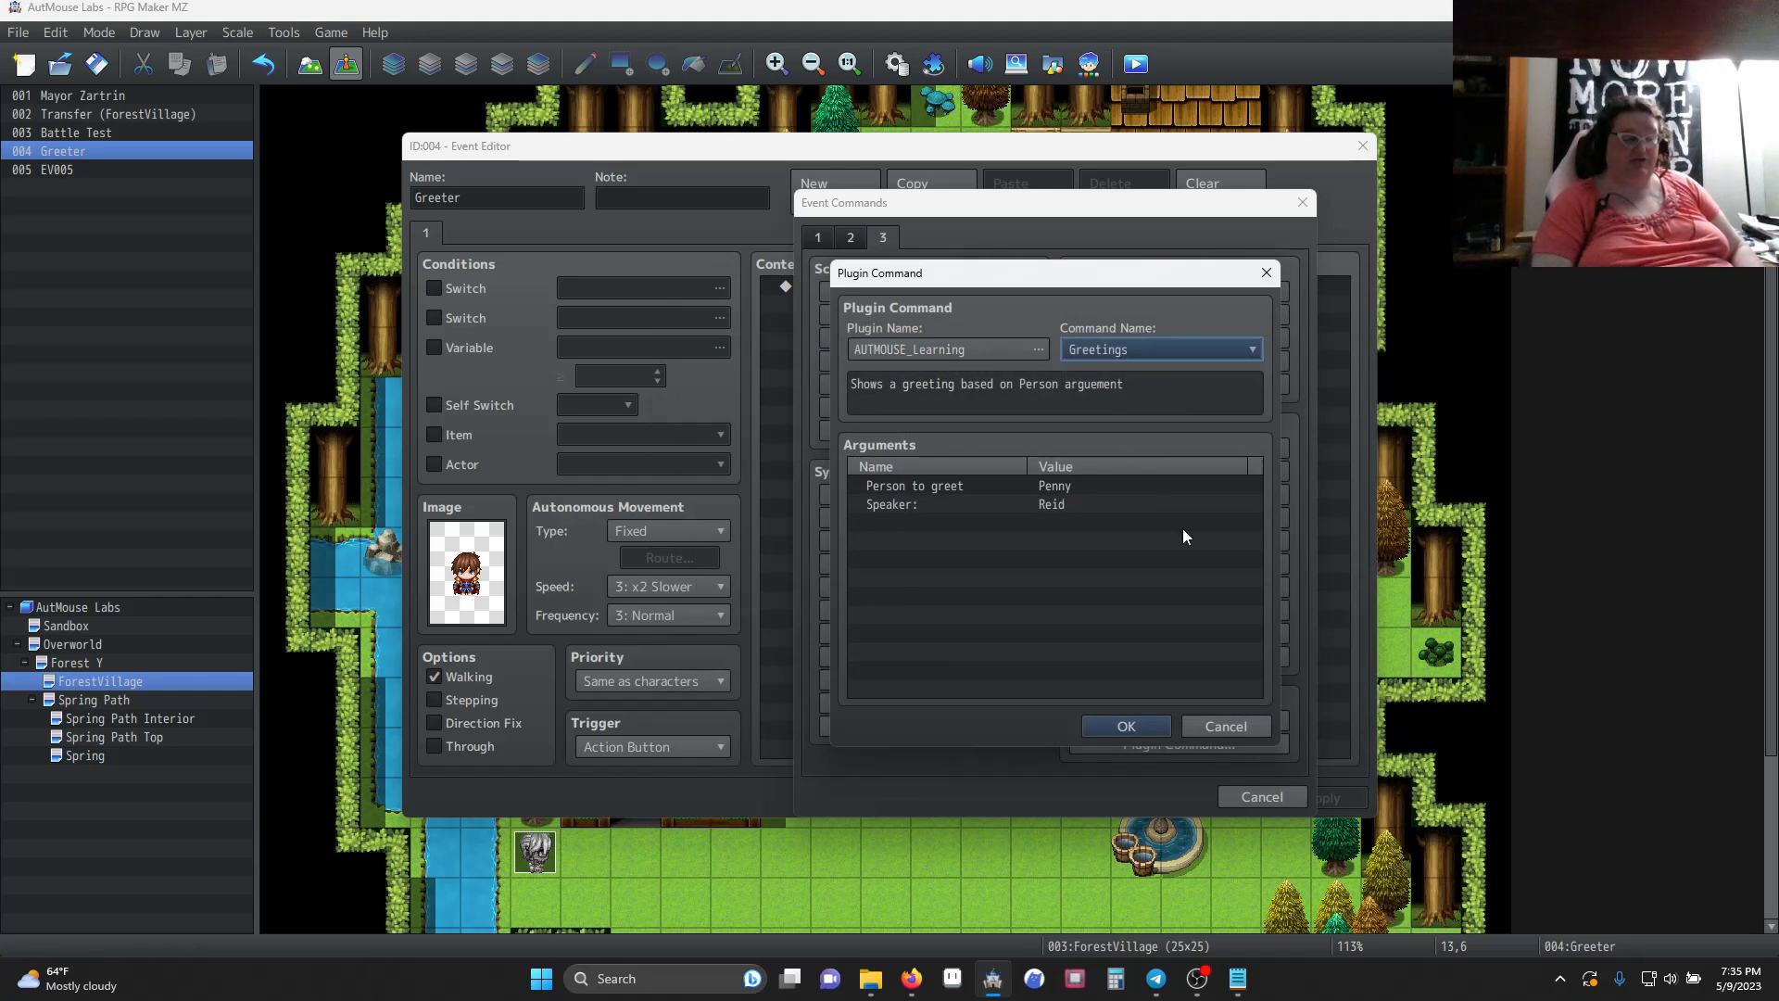
{"action": "mouse_move", "coordinate": [947, 493]}
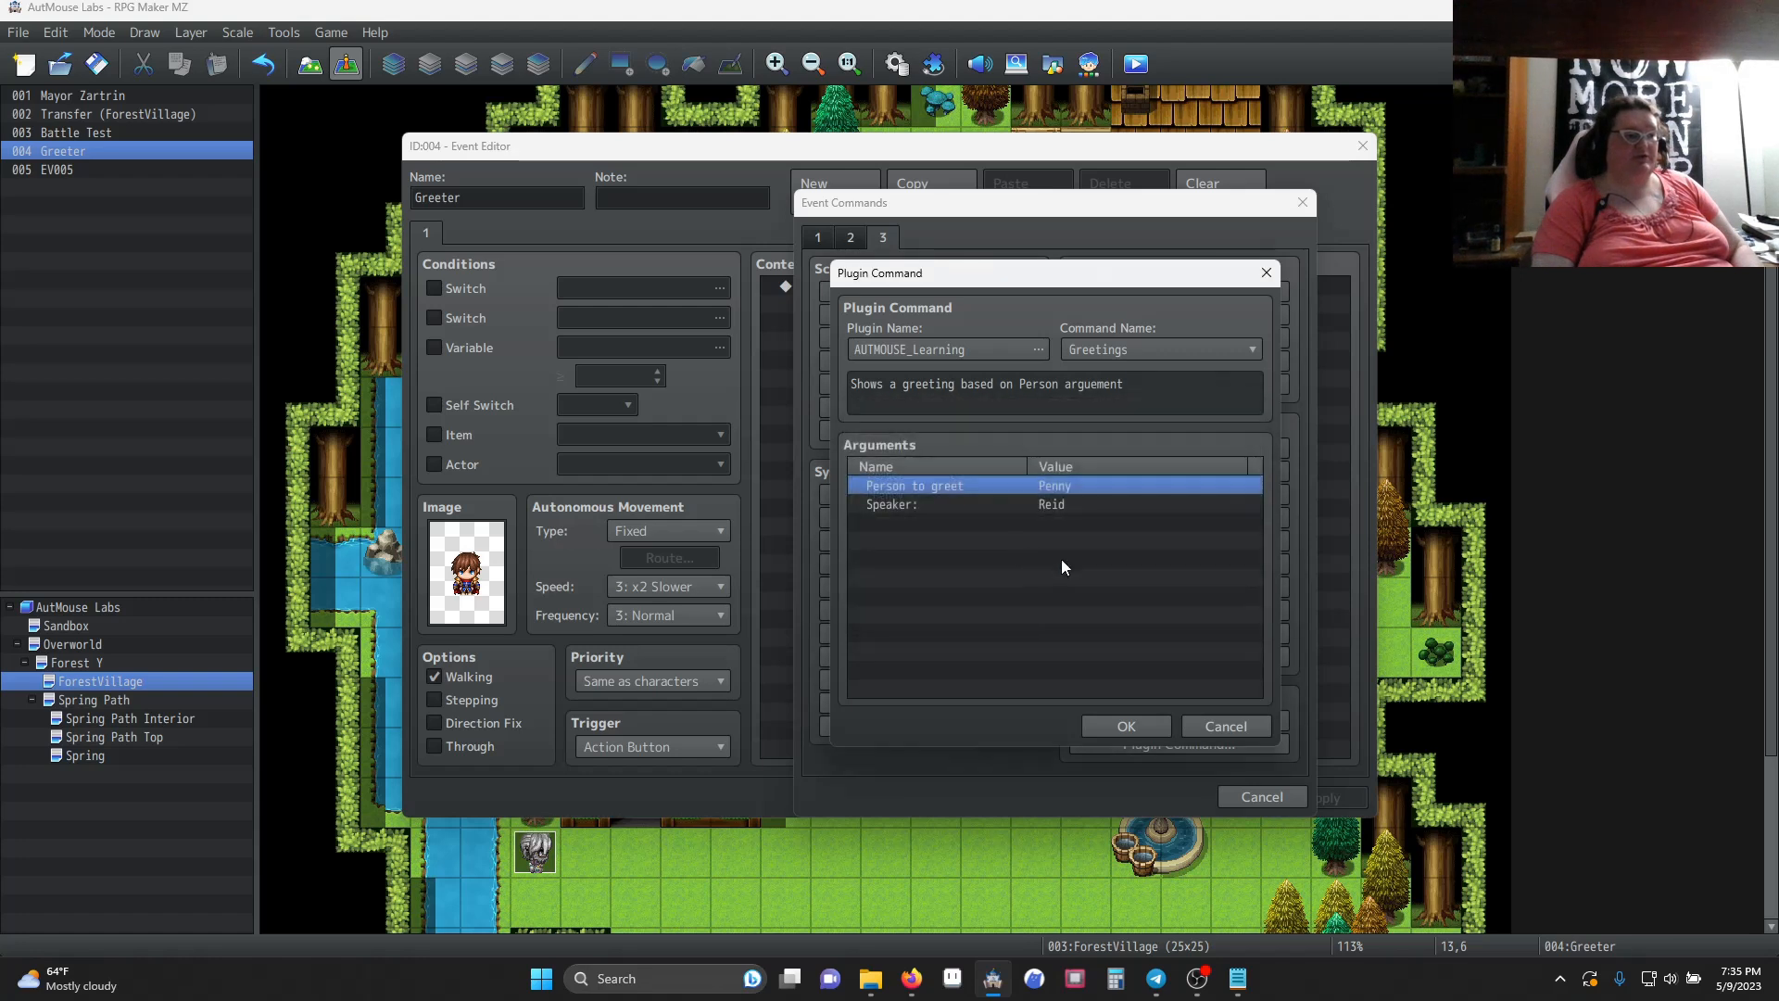
{"action": "mouse_move", "coordinate": [904, 518]}
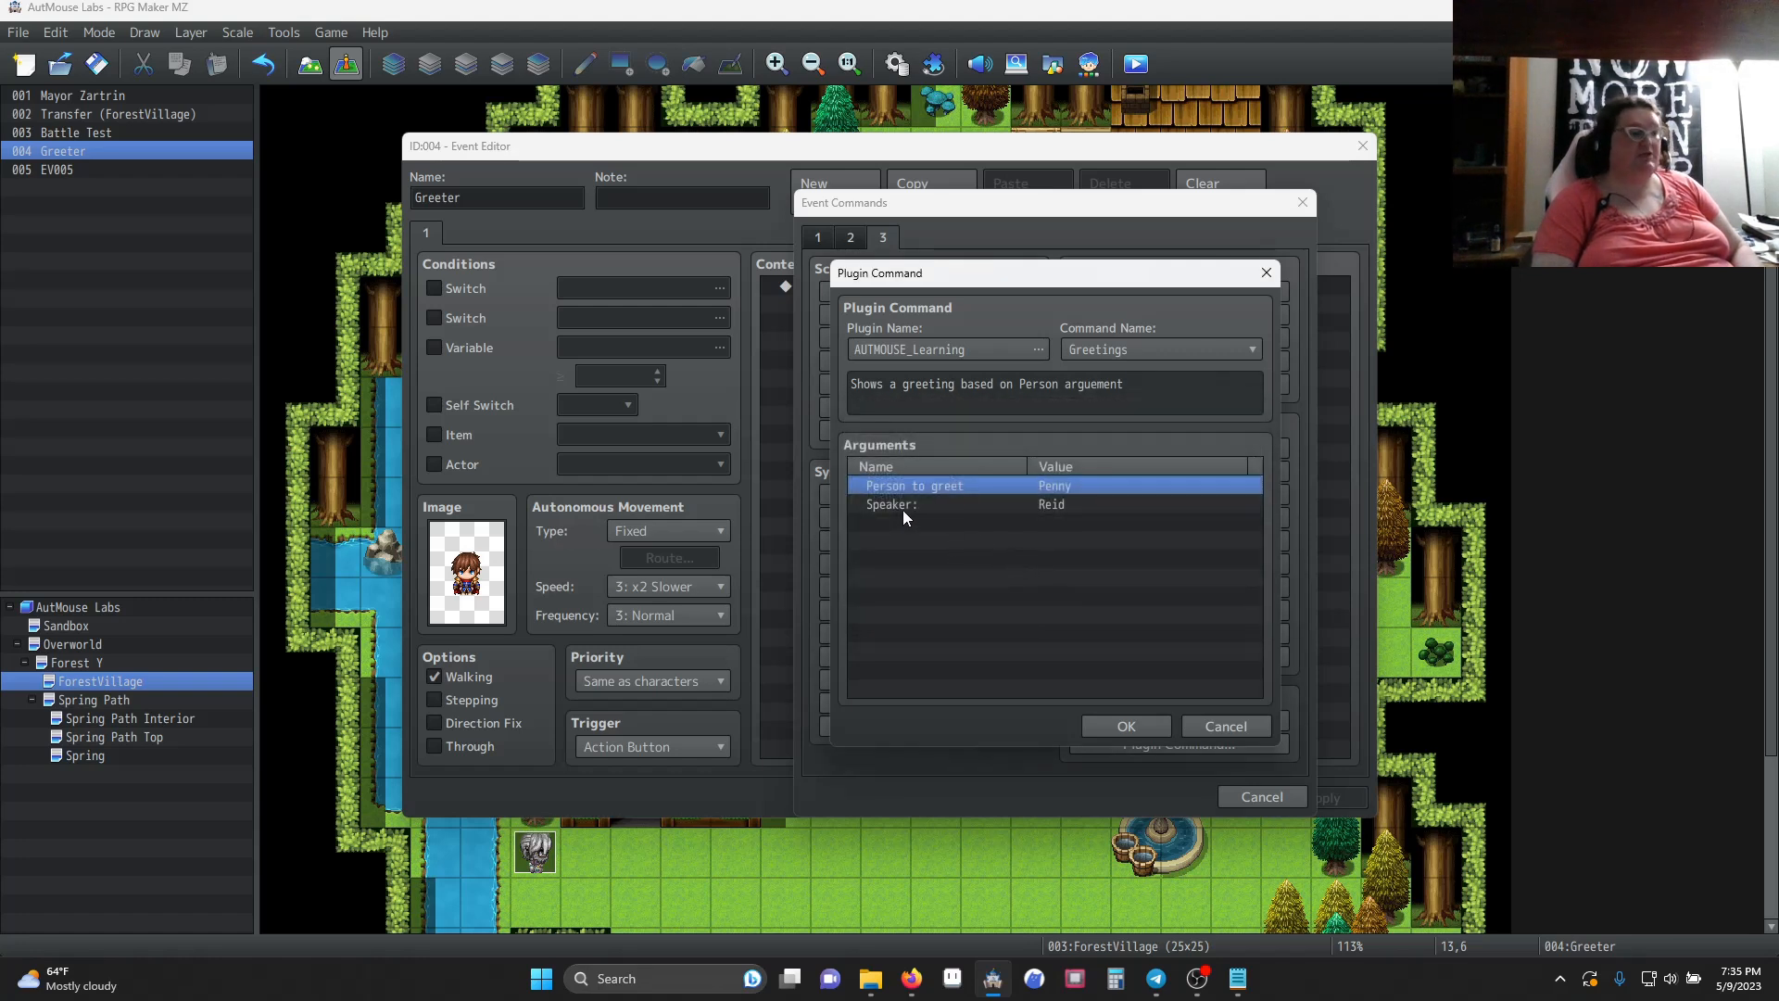
{"action": "mouse_move", "coordinate": [1042, 512]}
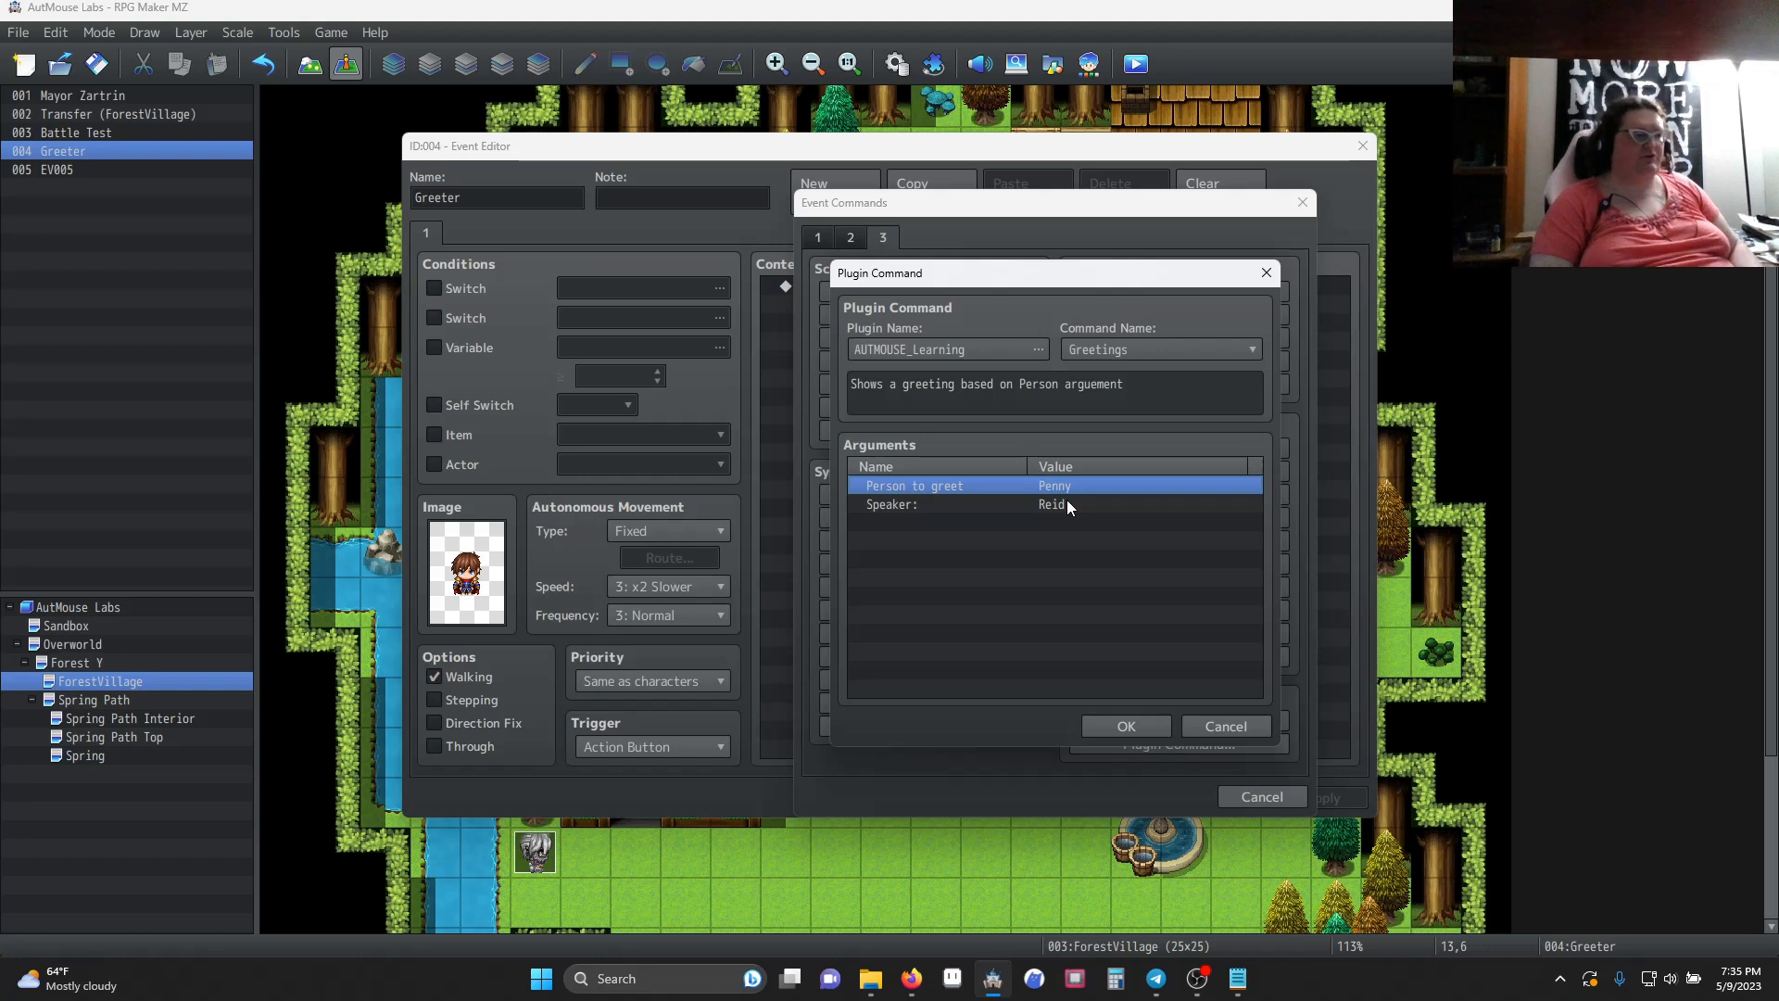
{"action": "mouse_move", "coordinate": [865, 397]}
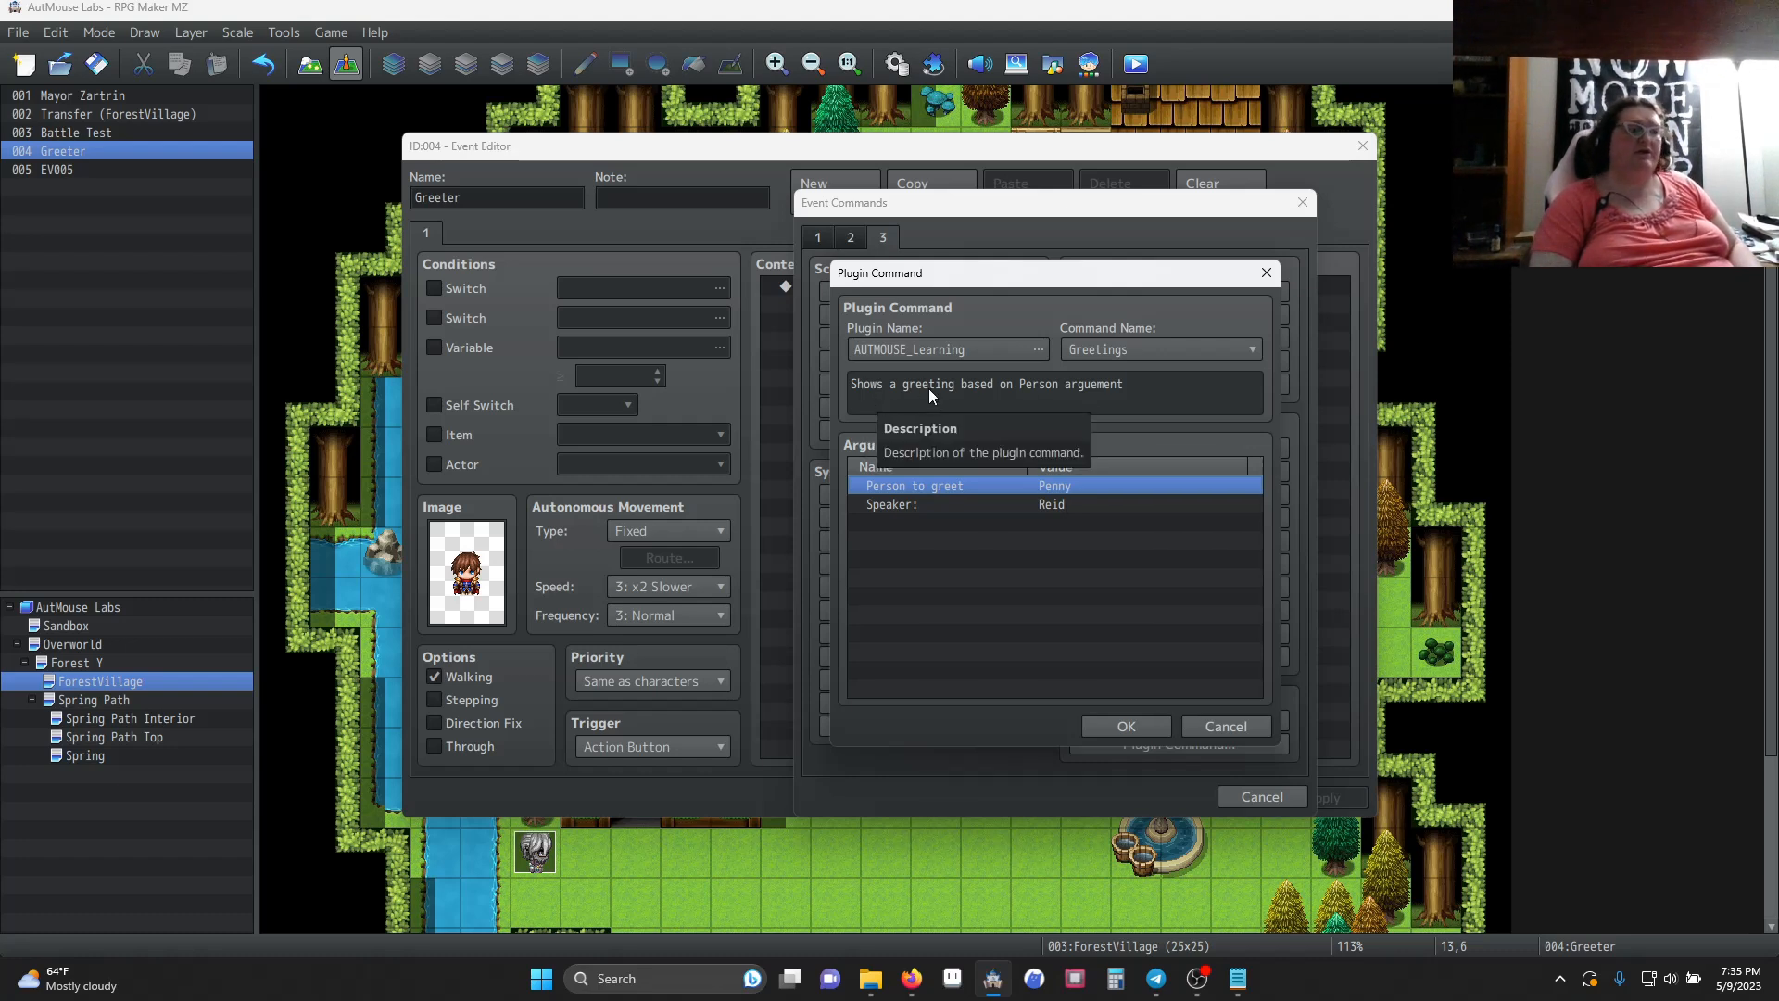
{"action": "mouse_move", "coordinate": [1210, 741]}
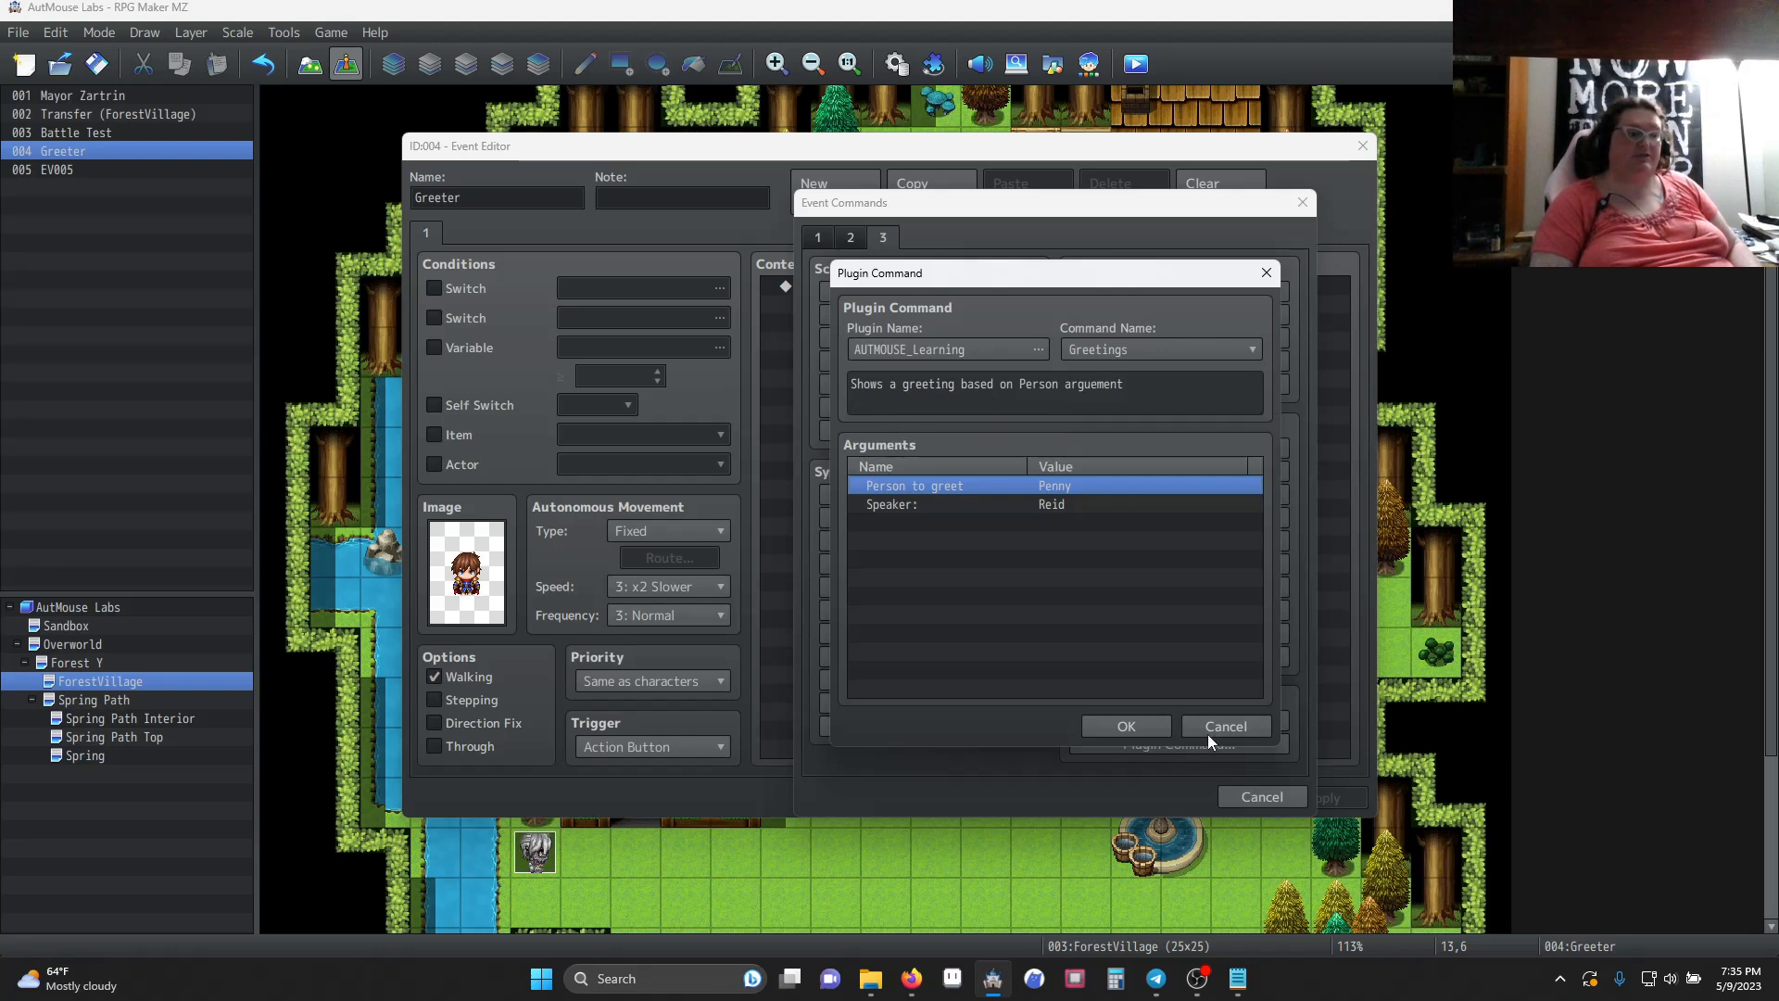
{"action": "left_click", "coordinate": [1125, 727]}
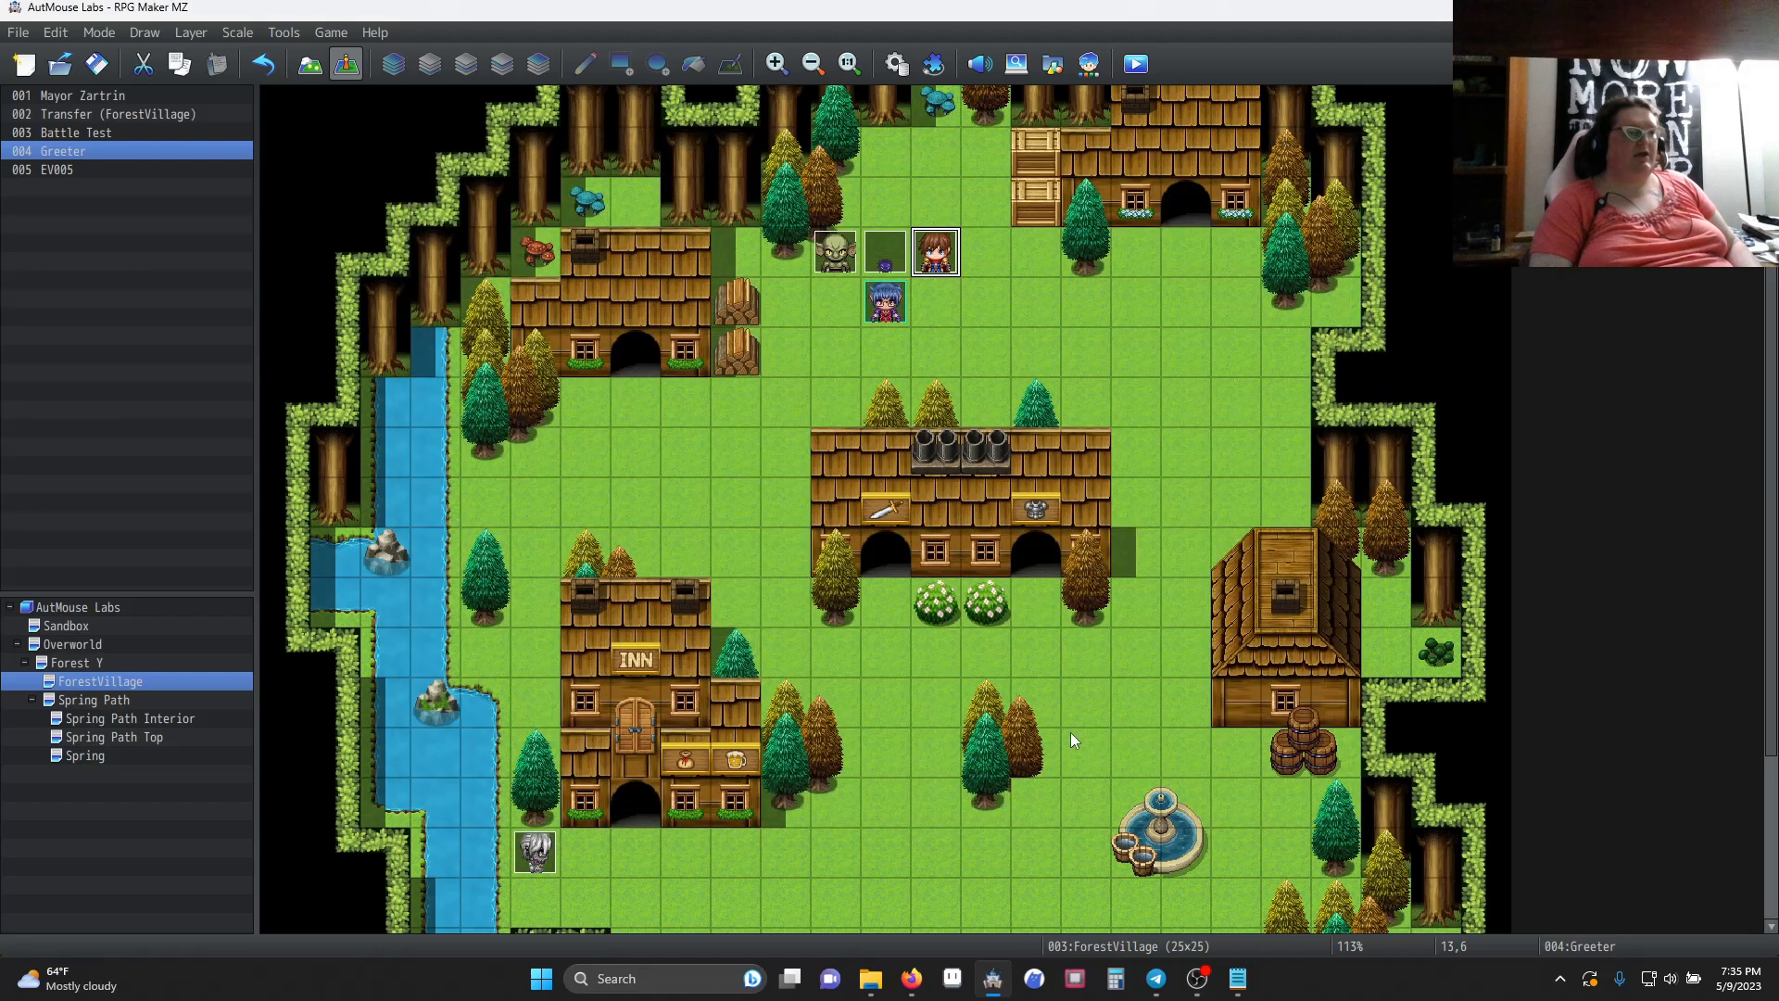
{"action": "mouse_move", "coordinate": [1134, 63]}
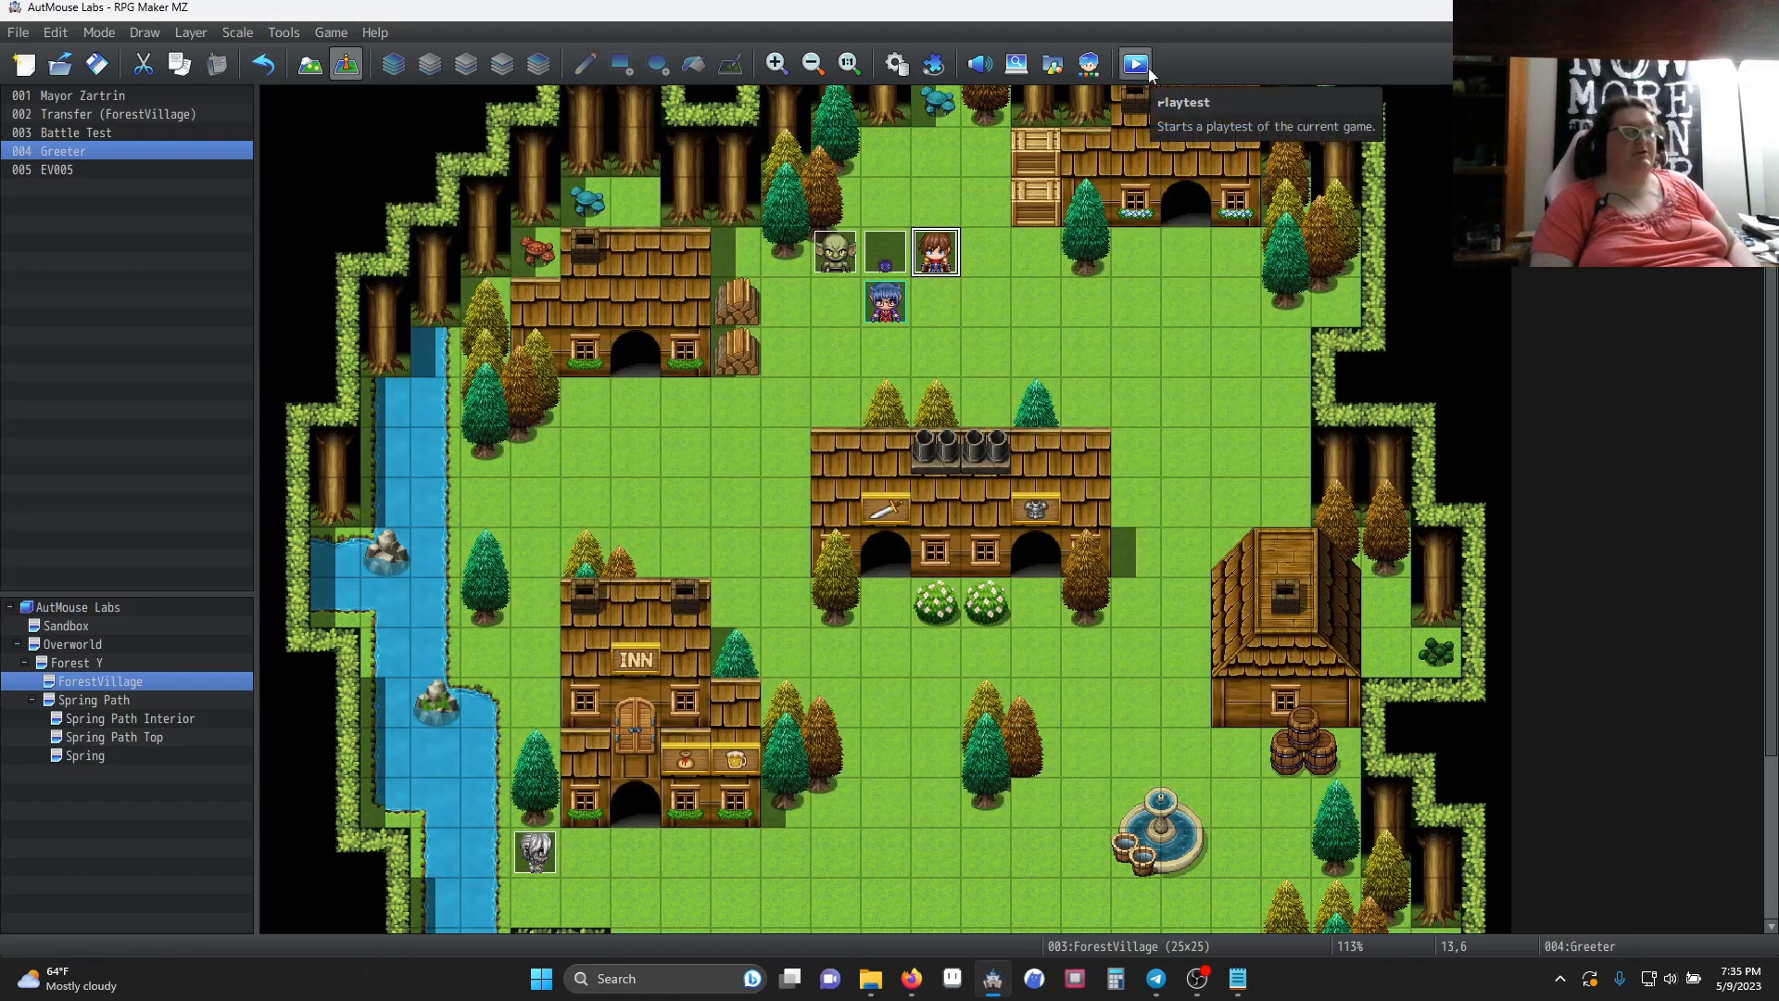
Launch a playtest, saving changes, and focus the game window on the title screen
{"action": "left_click", "coordinate": [1134, 63]}
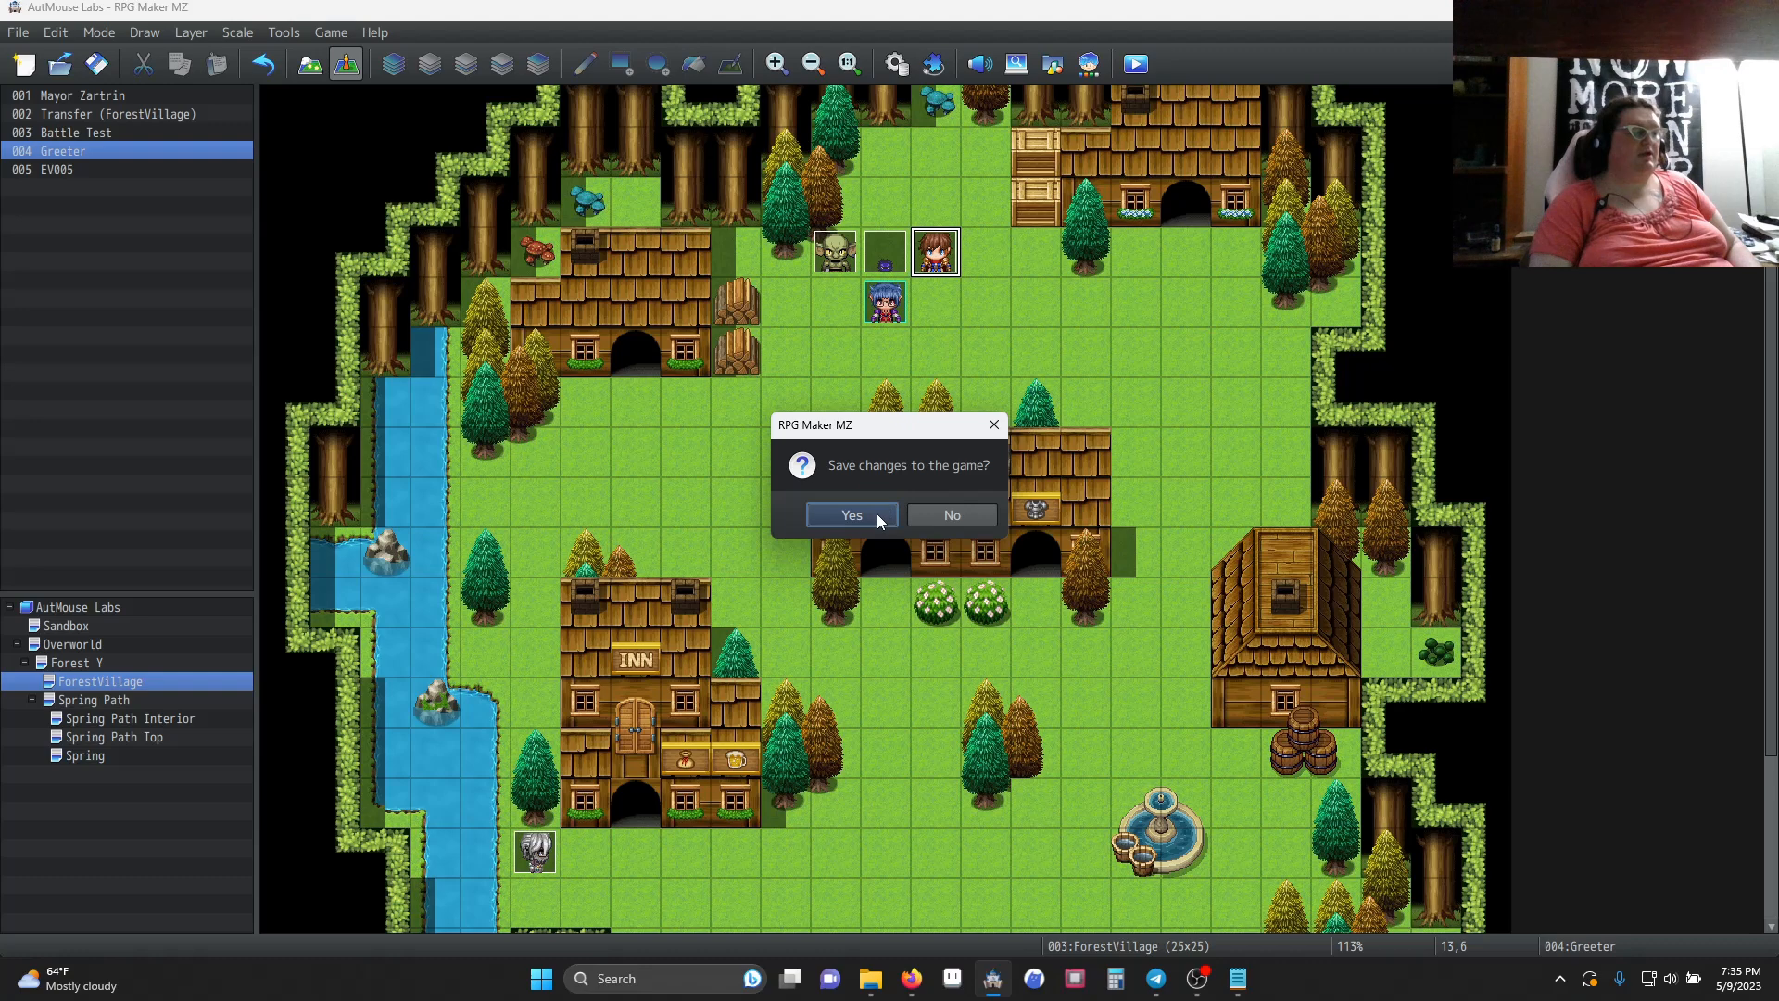
{"action": "left_click", "coordinate": [851, 514]}
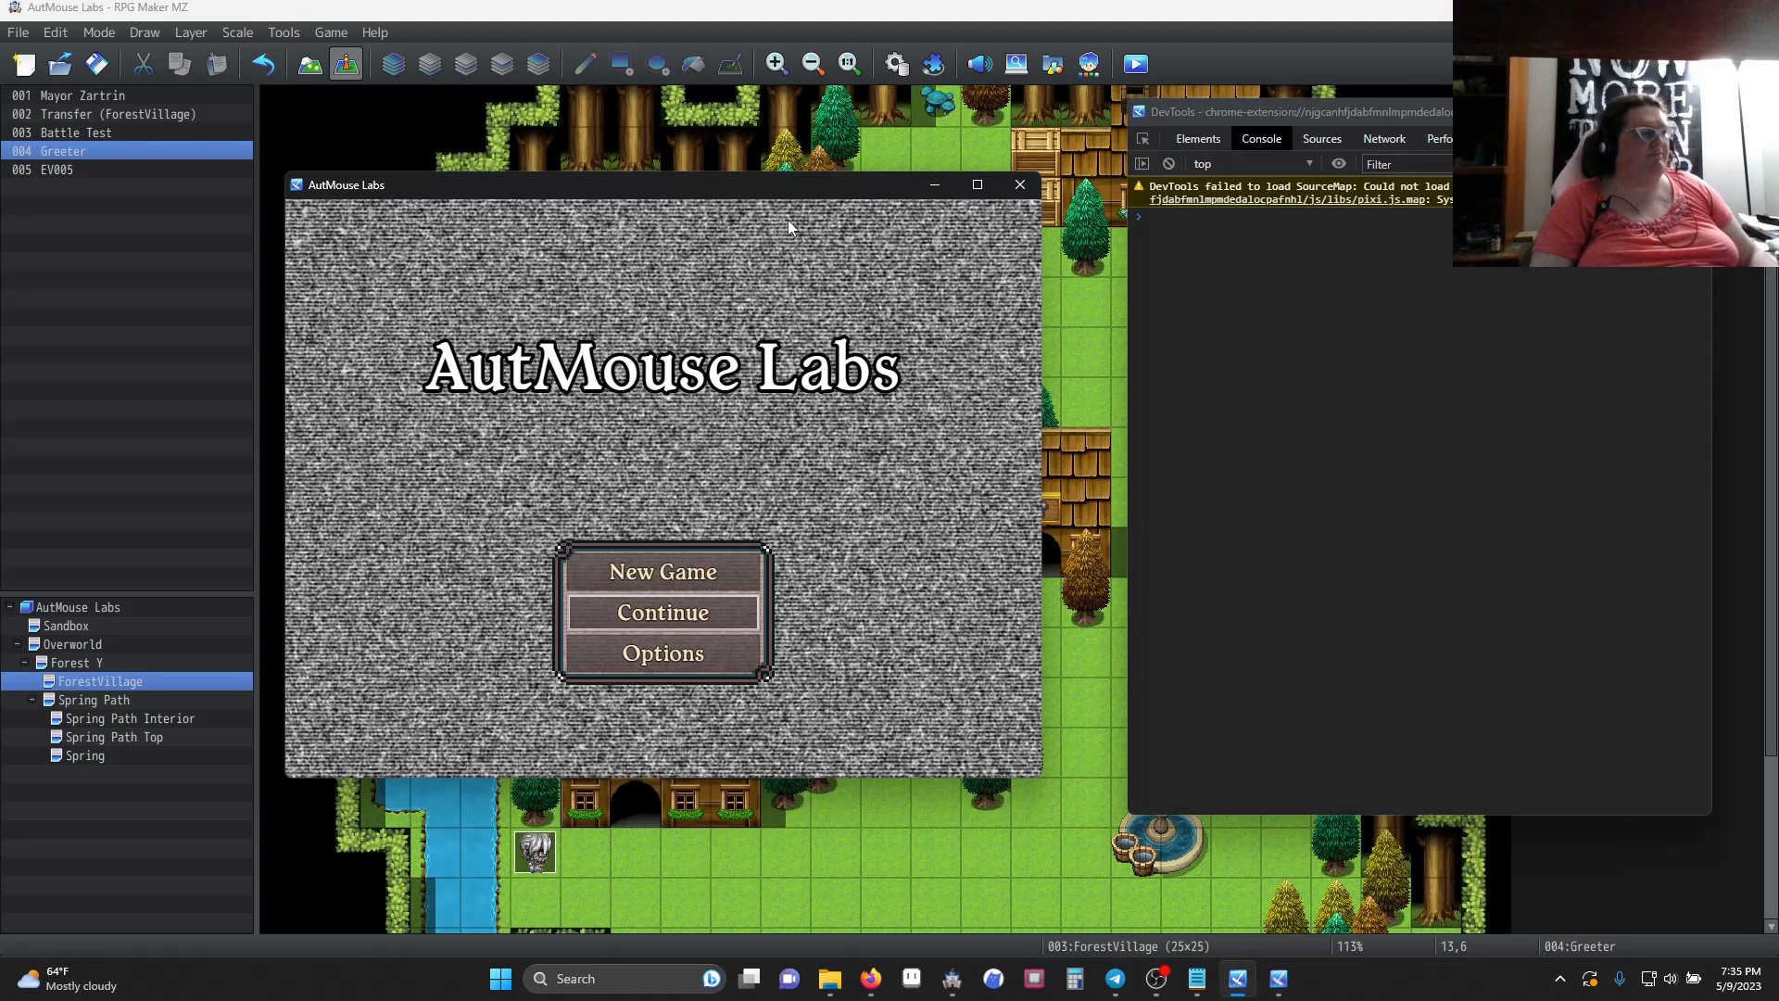
{"action": "left_click", "coordinate": [1321, 137]}
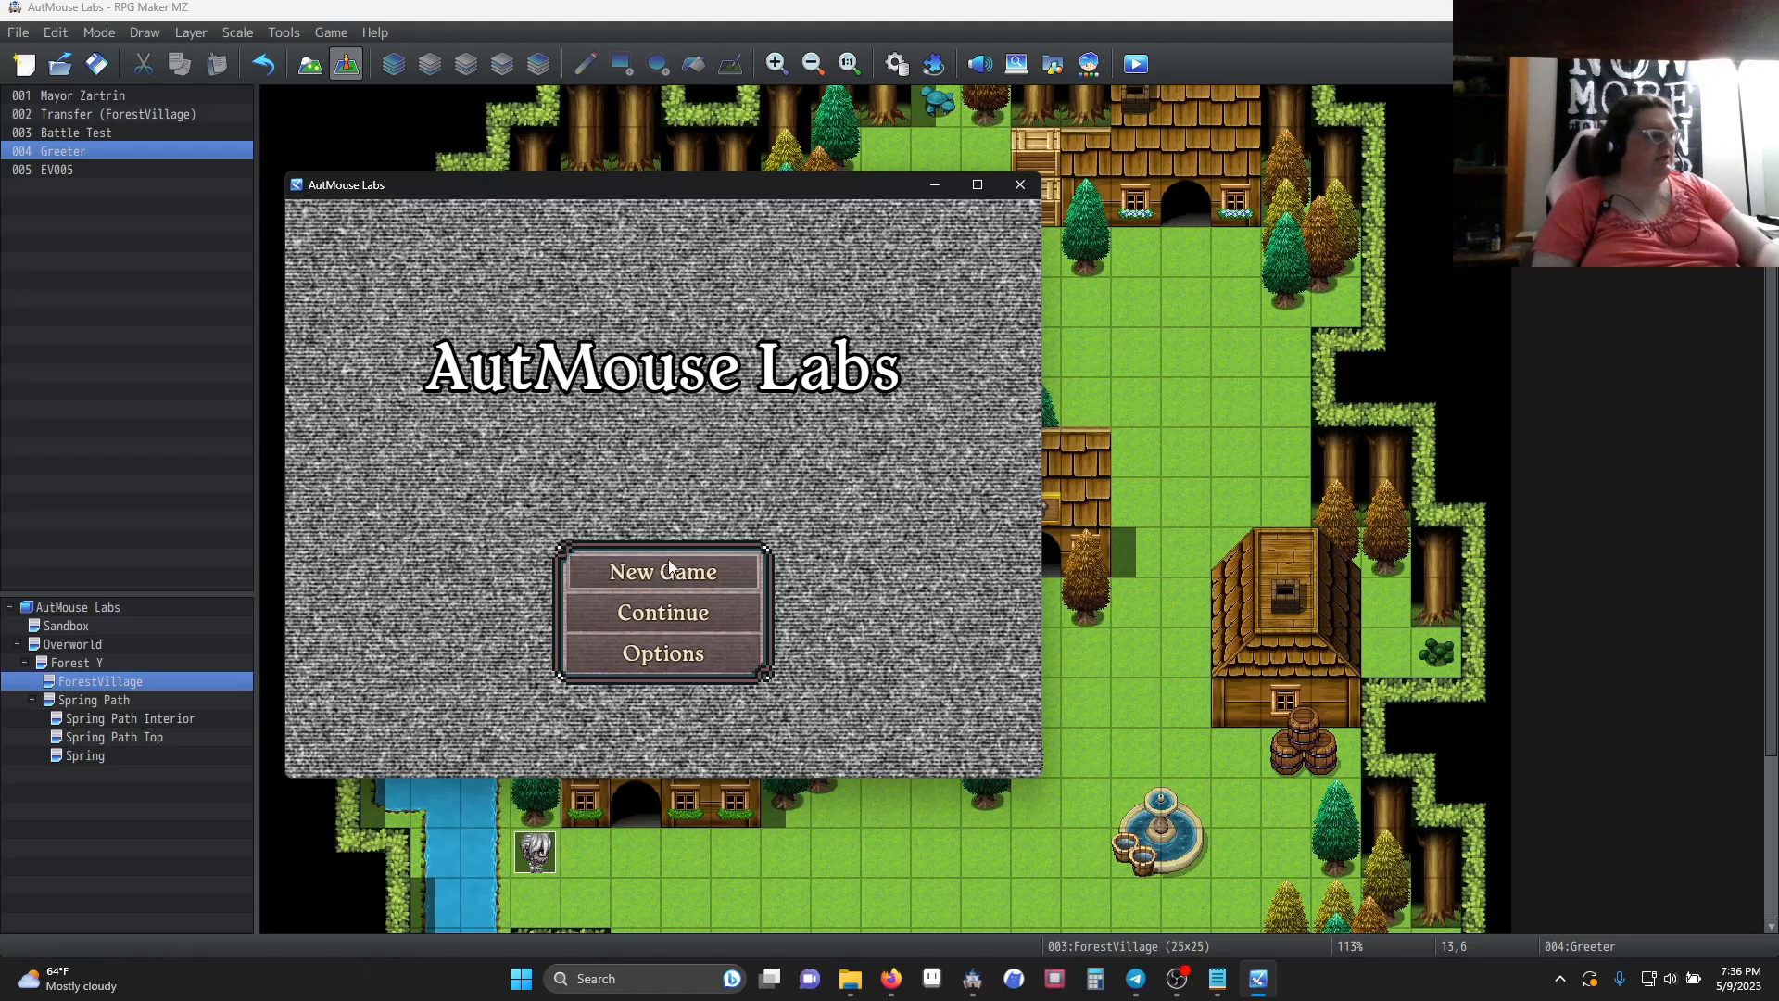
Start a new game, see Reid say 'Hello Penny!' and dismiss the message
{"action": "left_click", "coordinate": [663, 571]}
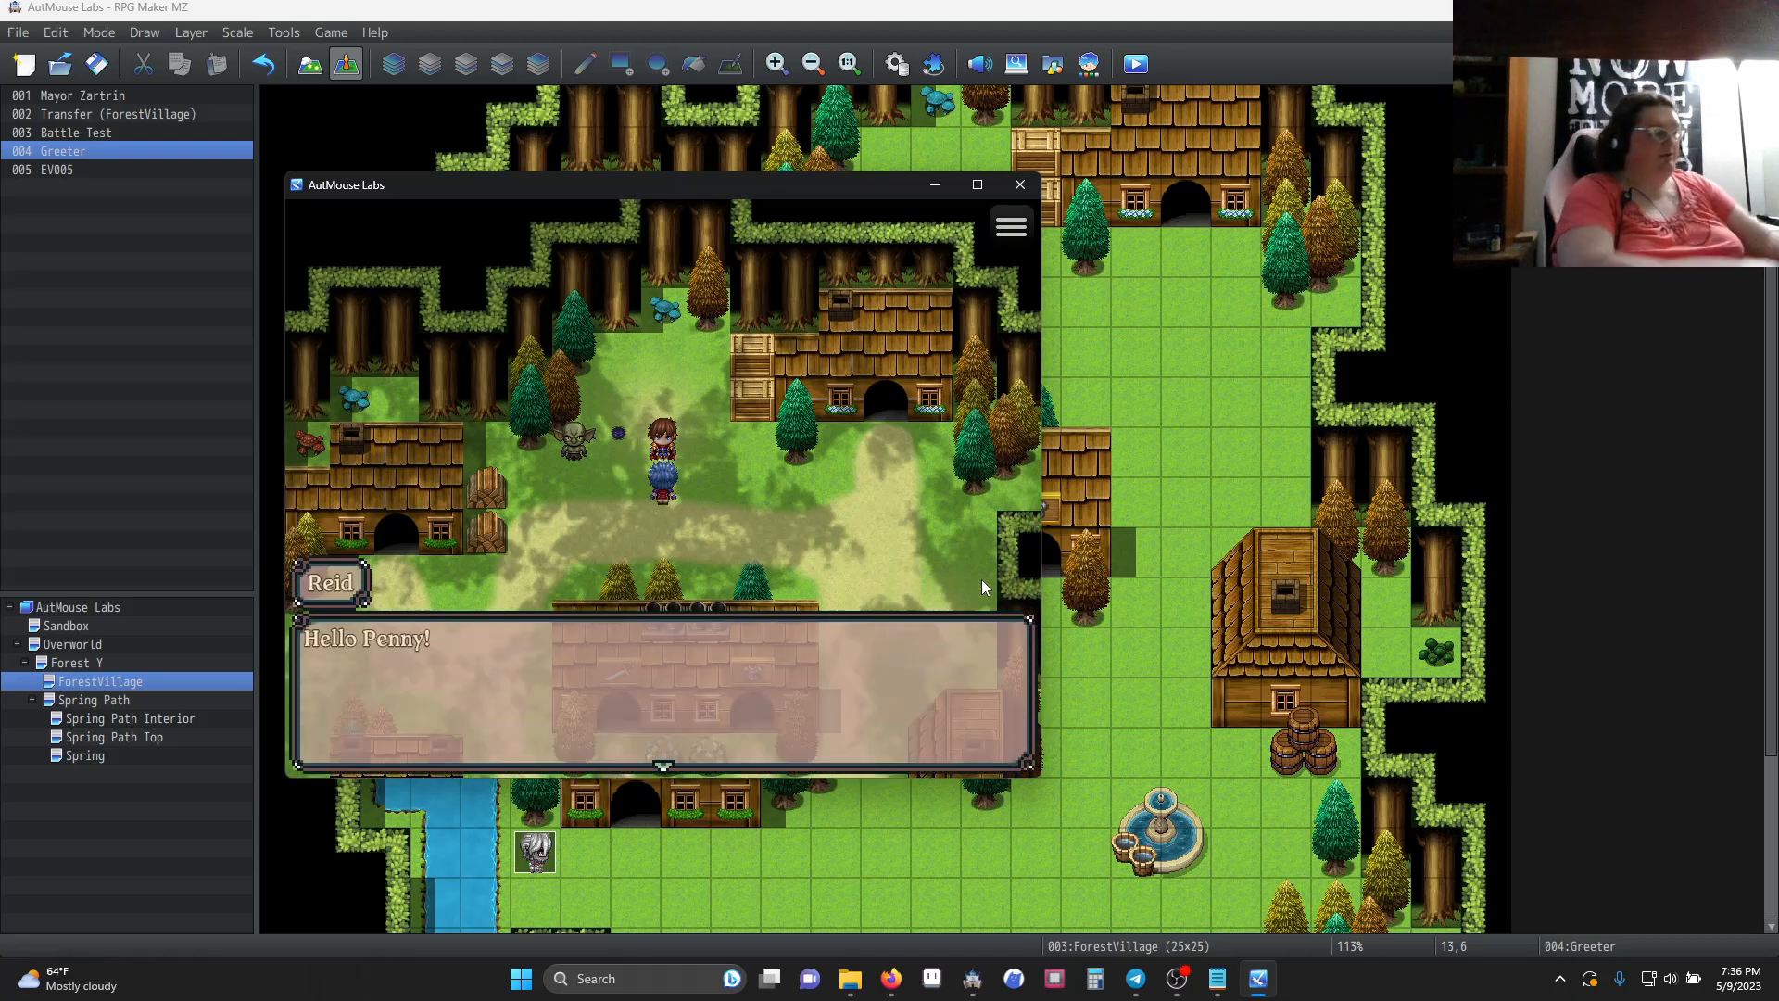
{"action": "mouse_move", "coordinate": [372, 619]}
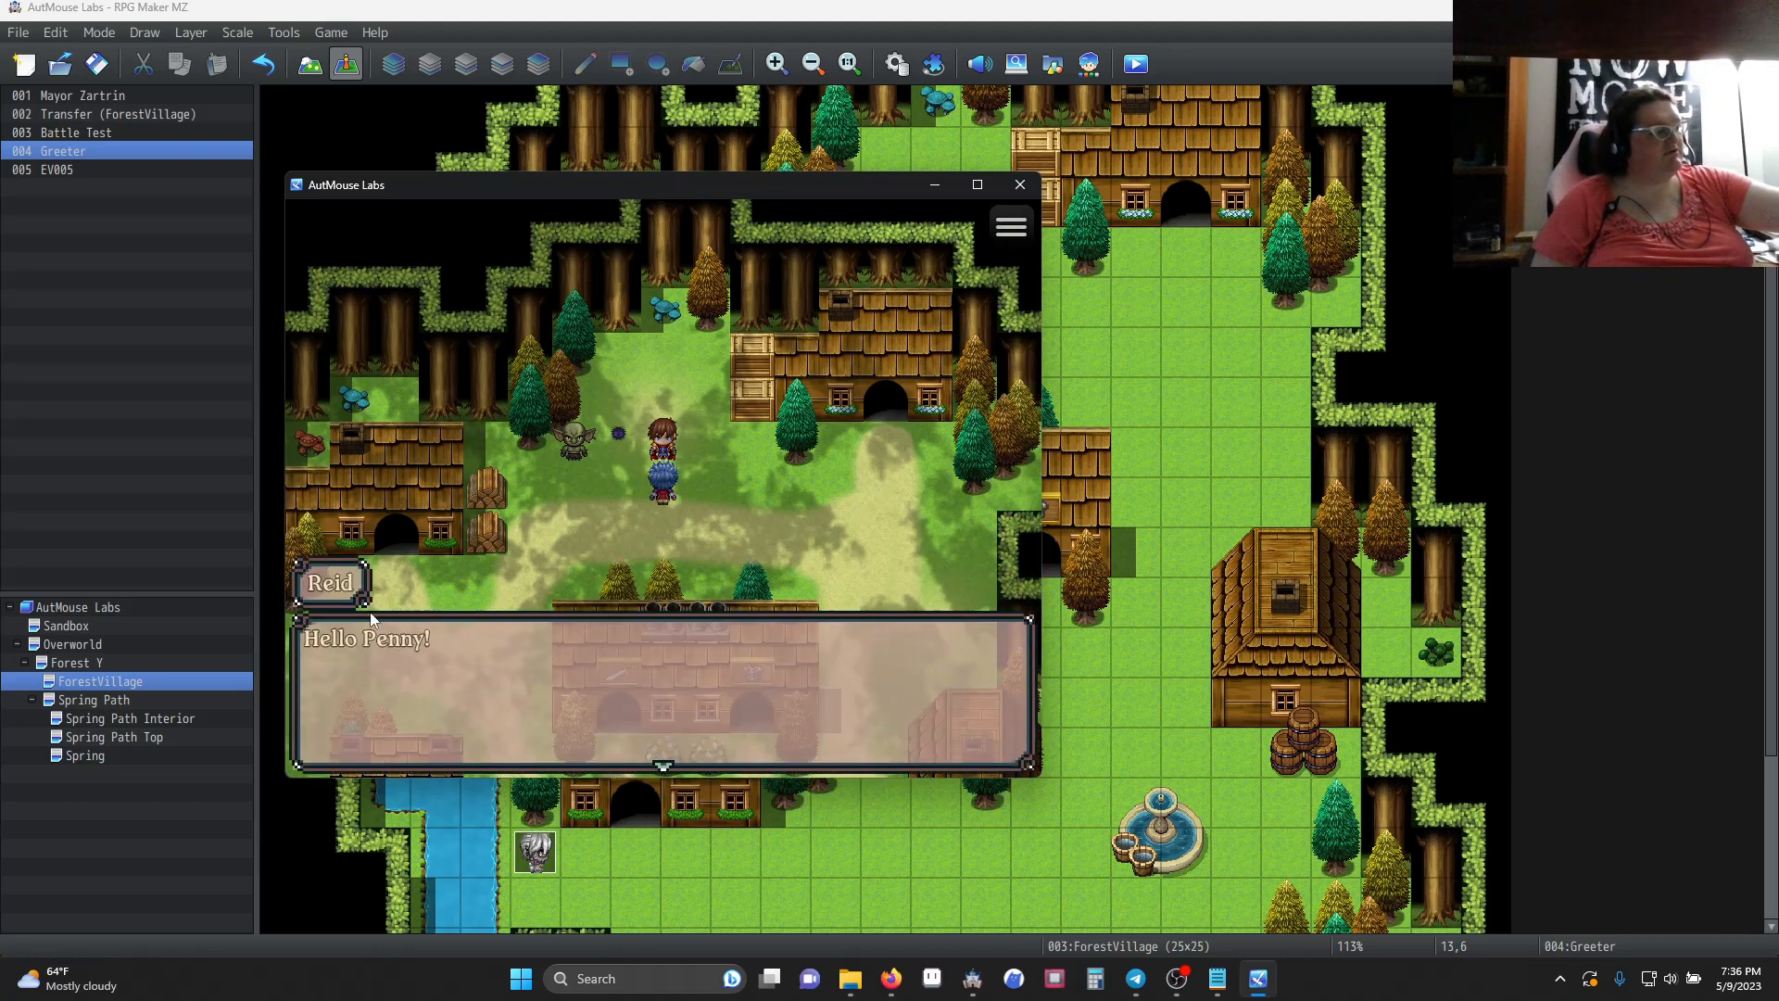
{"action": "mouse_move", "coordinate": [330, 628]}
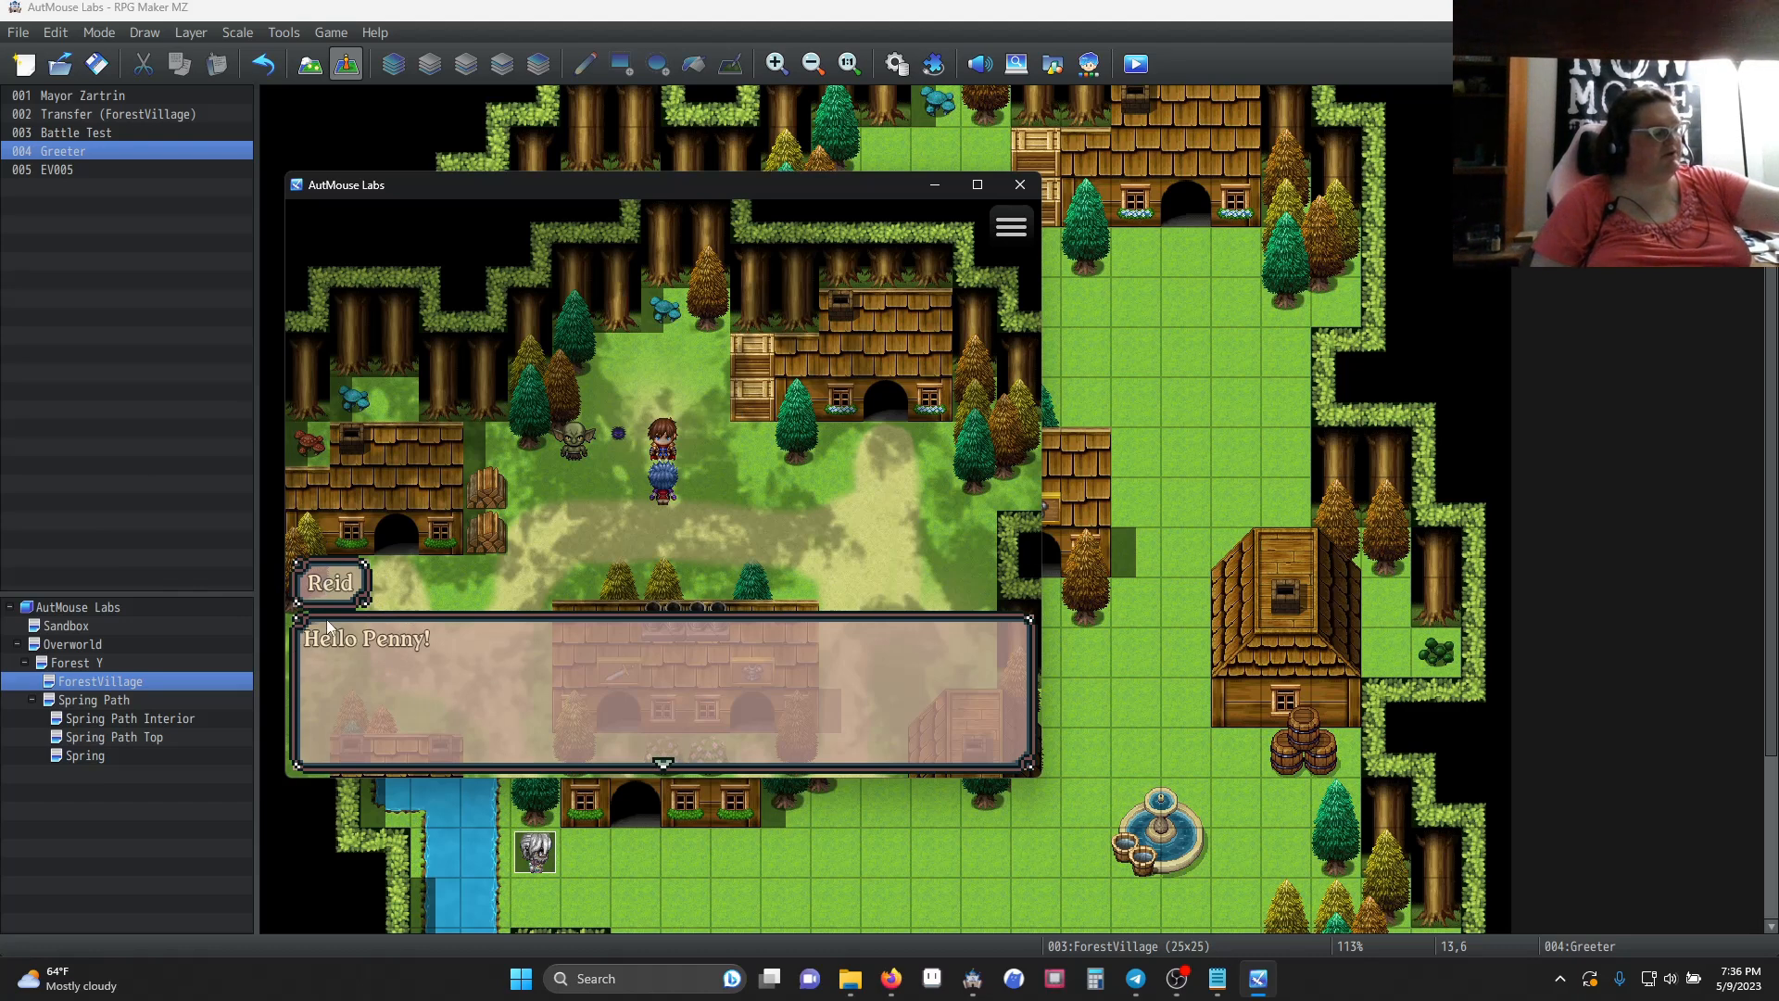
{"action": "mouse_move", "coordinate": [643, 693]}
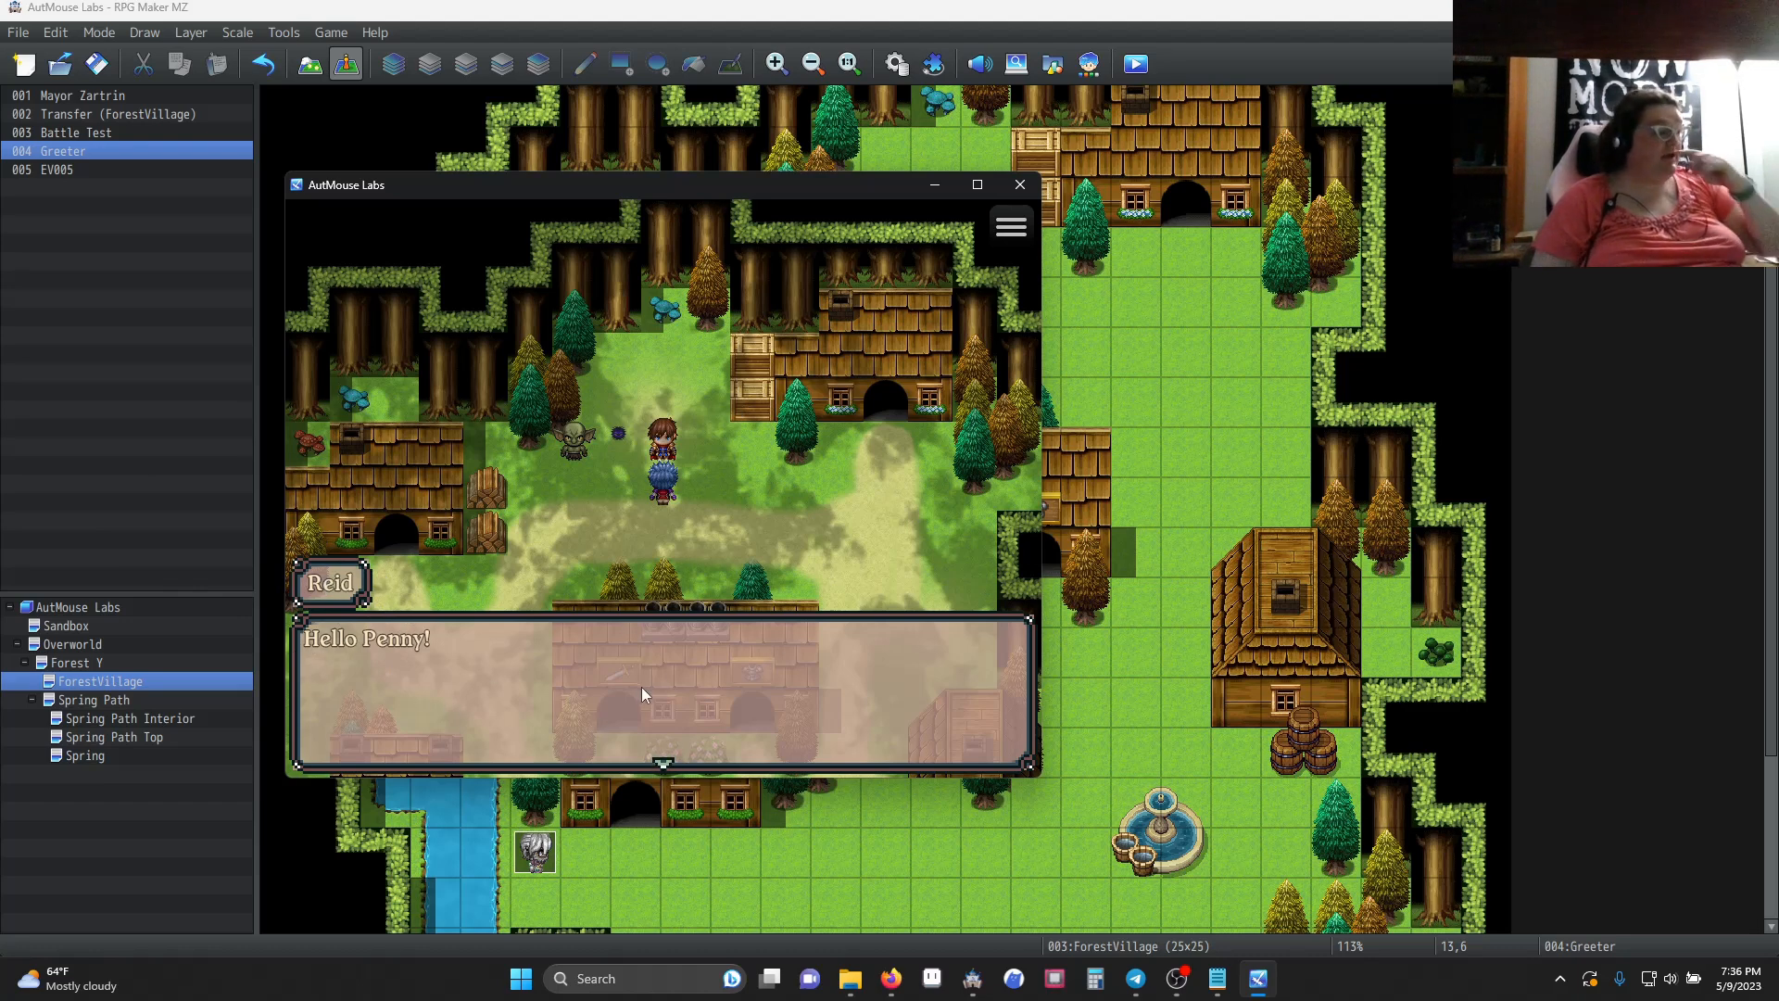
{"action": "left_click", "coordinate": [656, 691]}
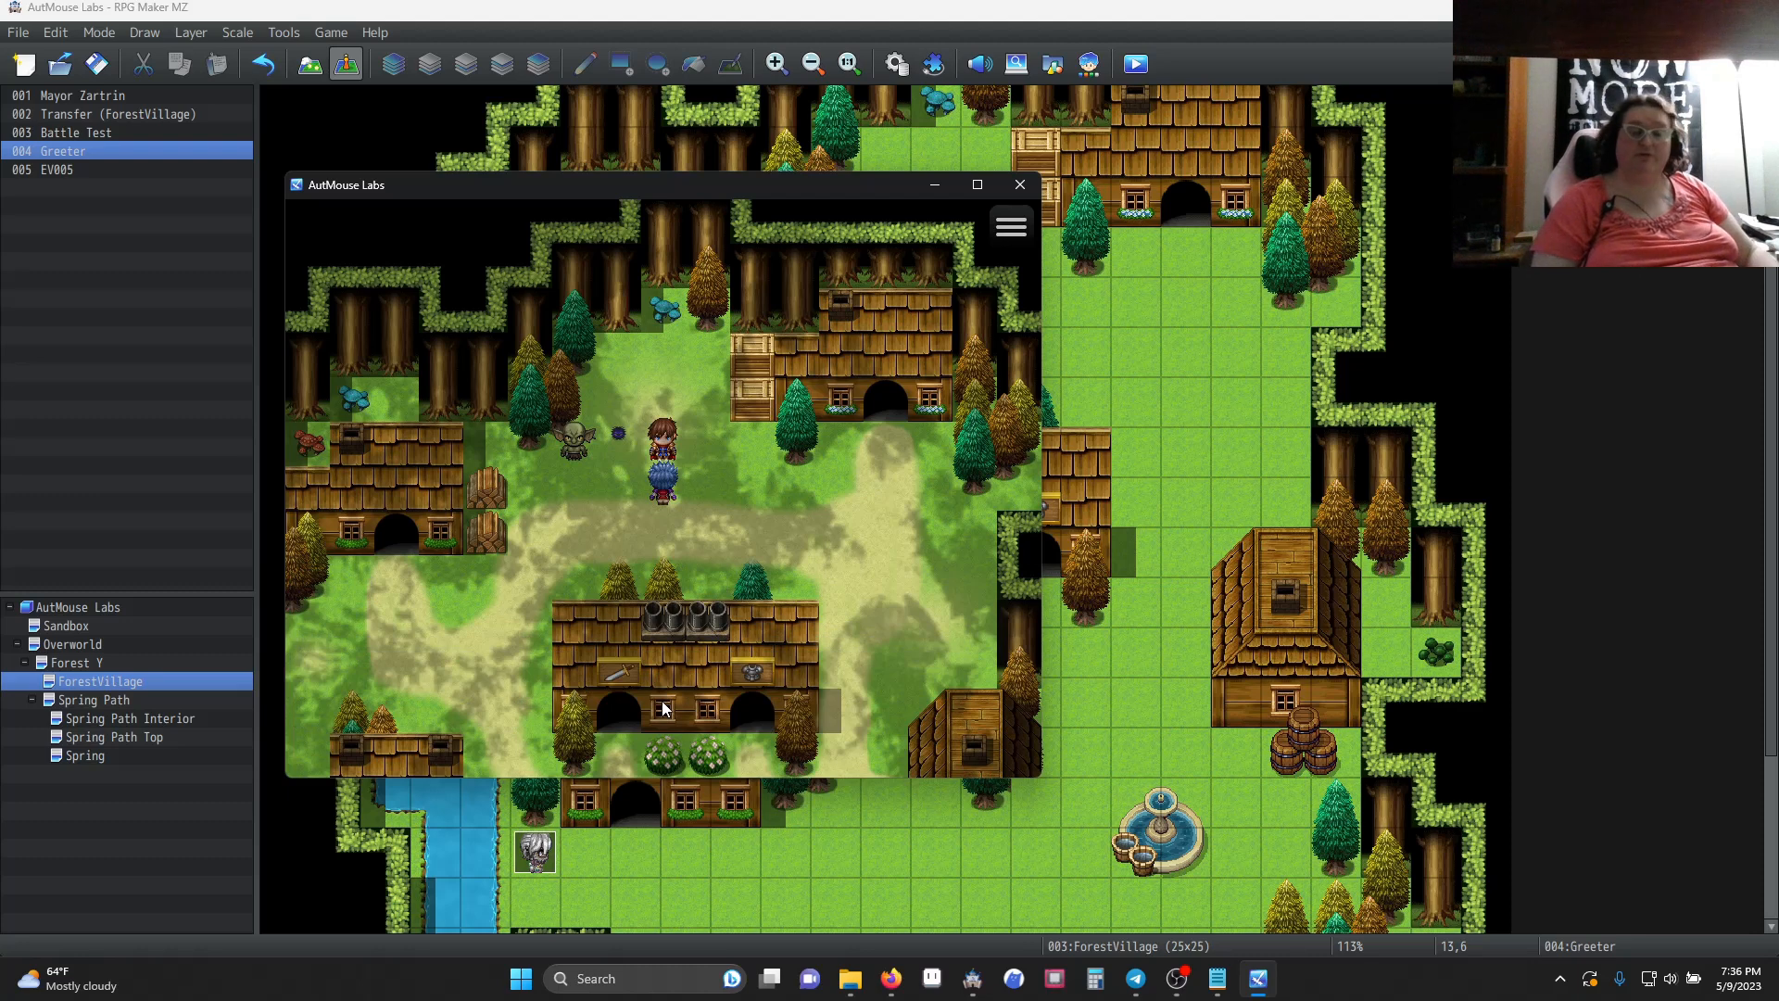